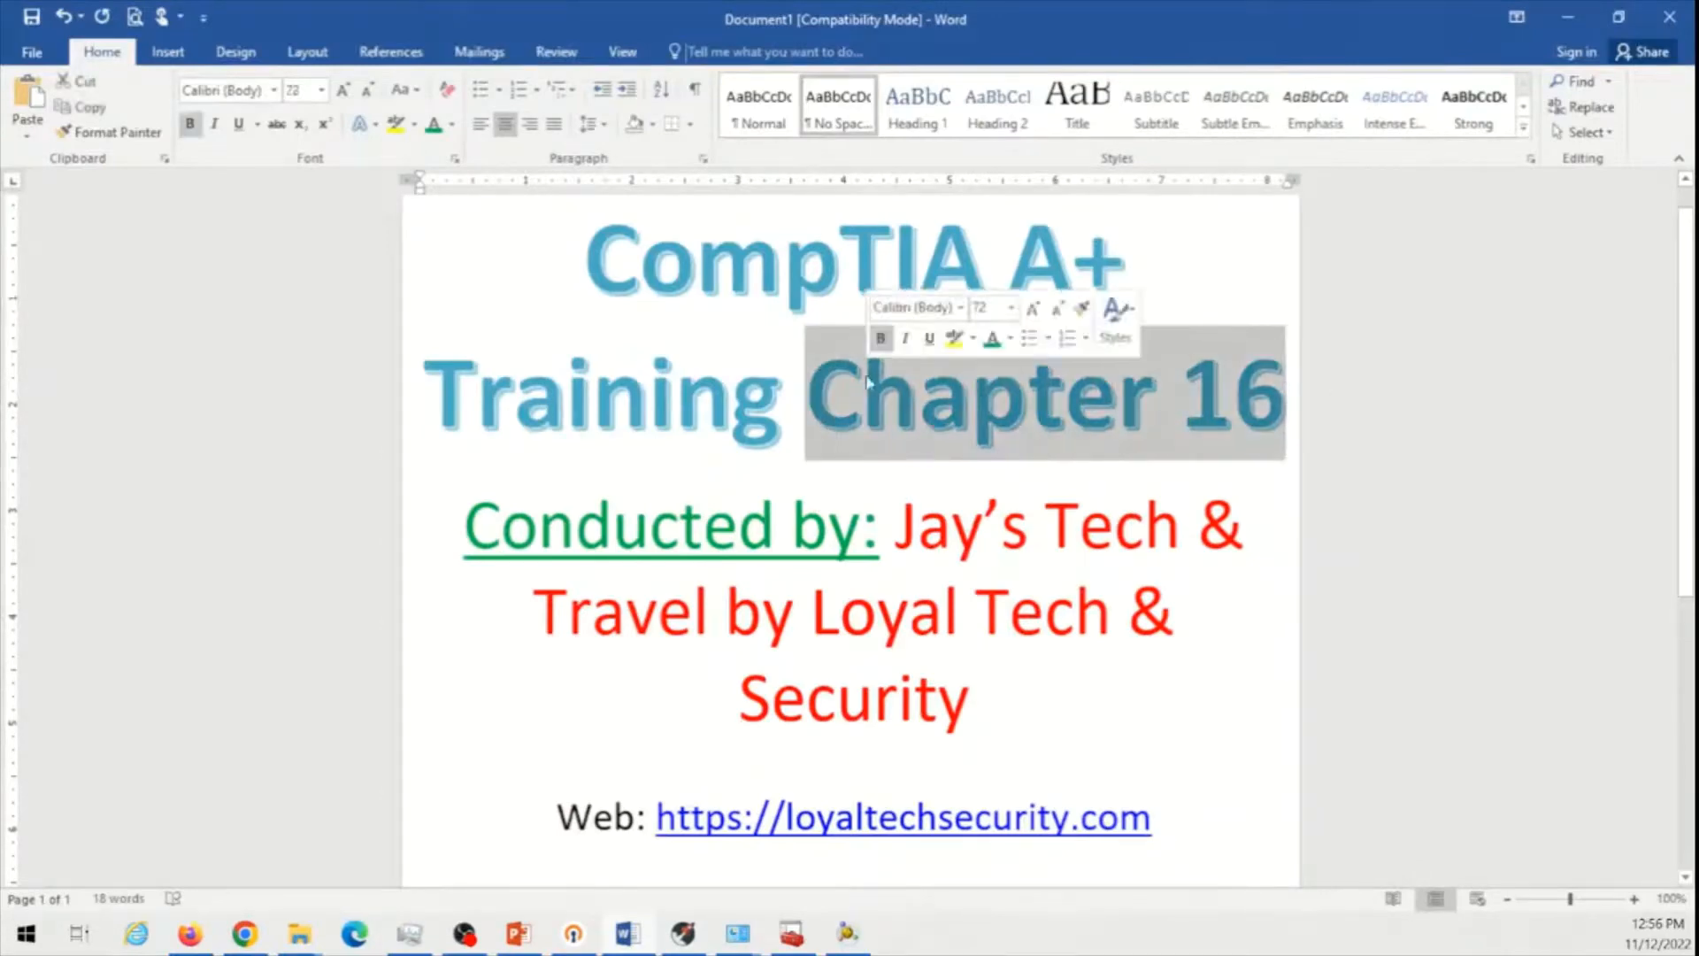
Retitle the cover page to 'CompTIA A+ Training Practical Windows 7 Installation'
text(Practi)
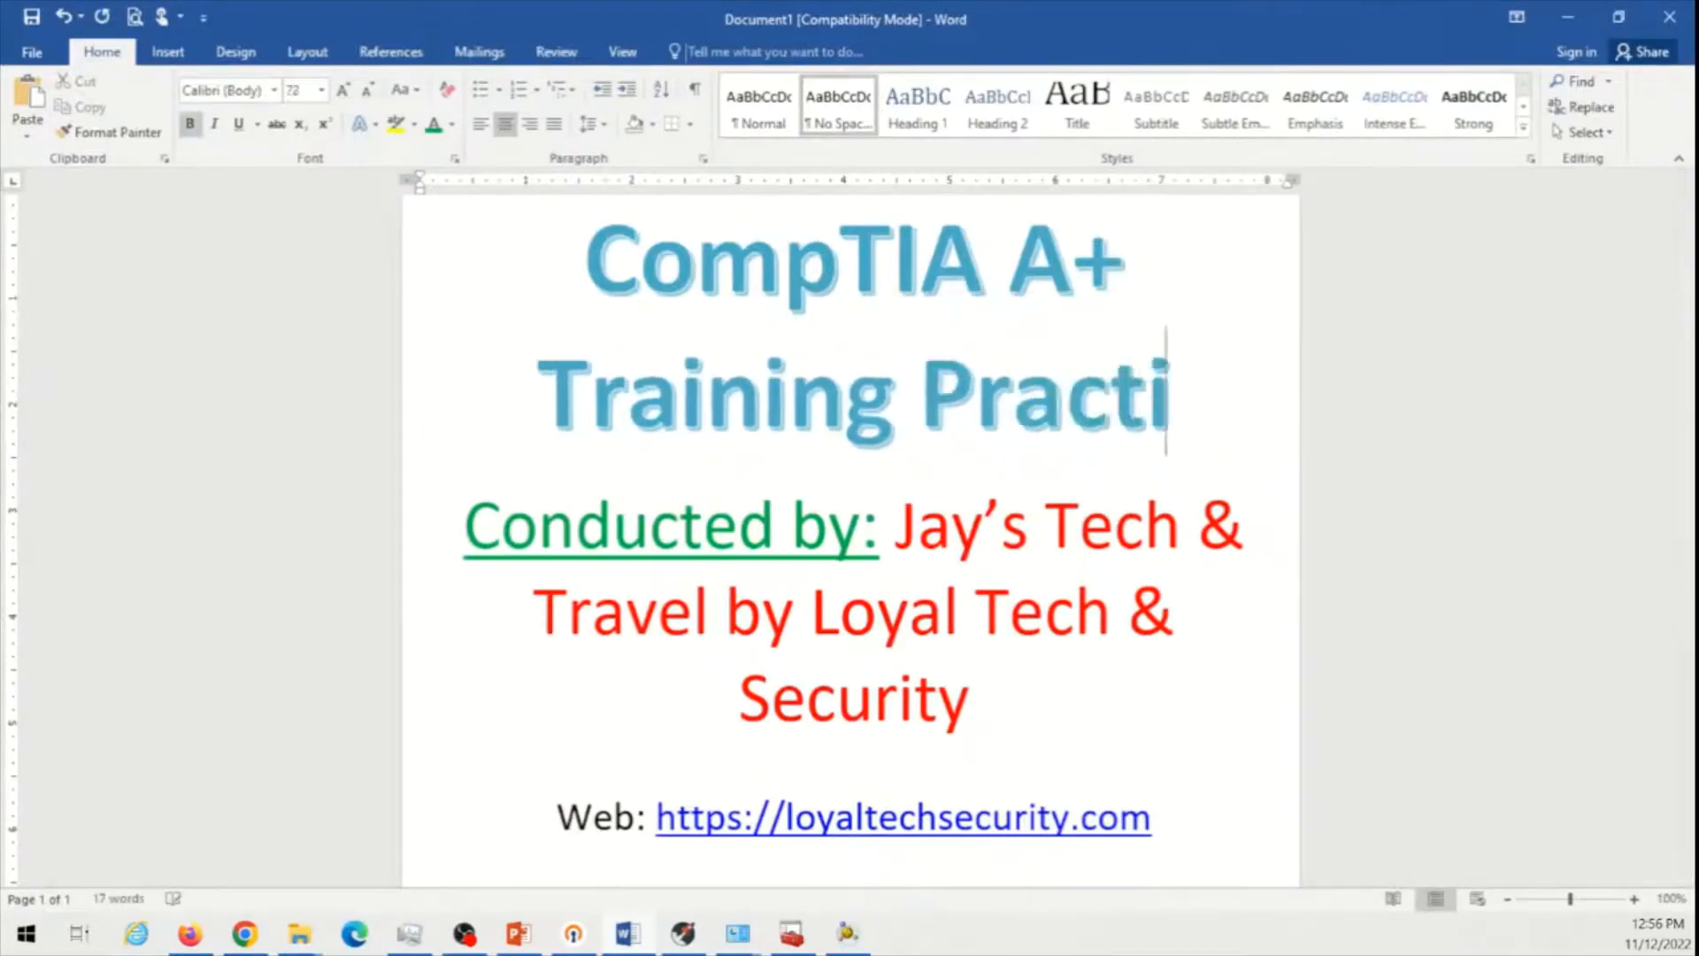
text(cal Win)
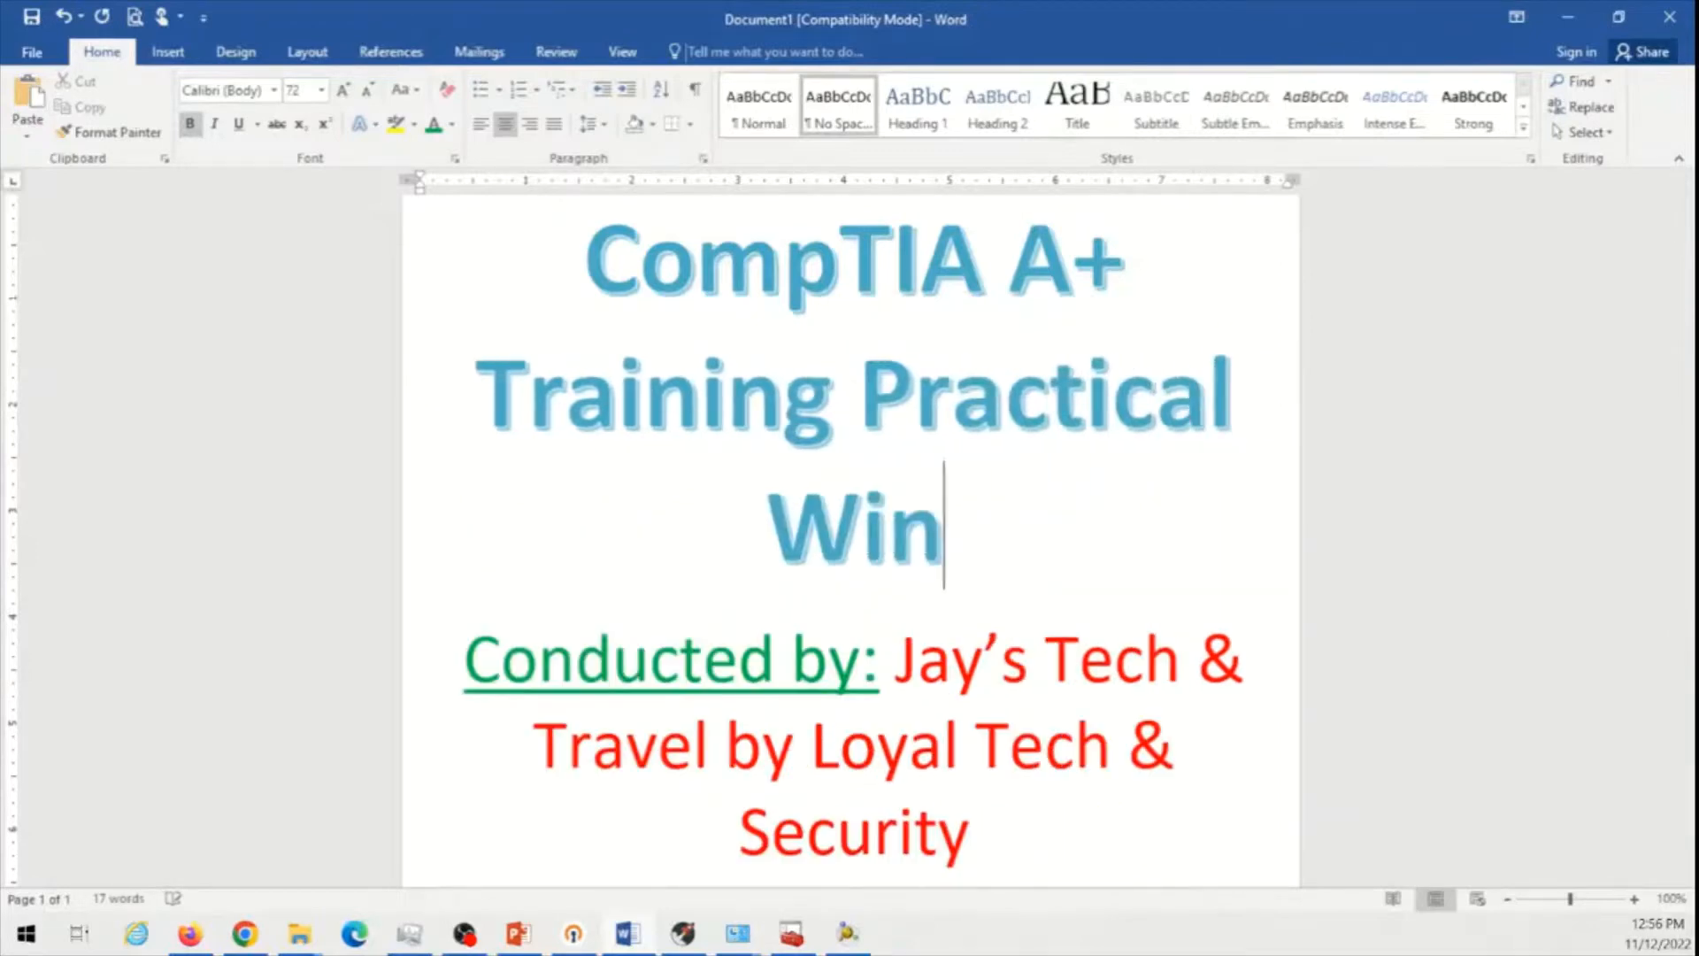
text(dows 7 INstll)
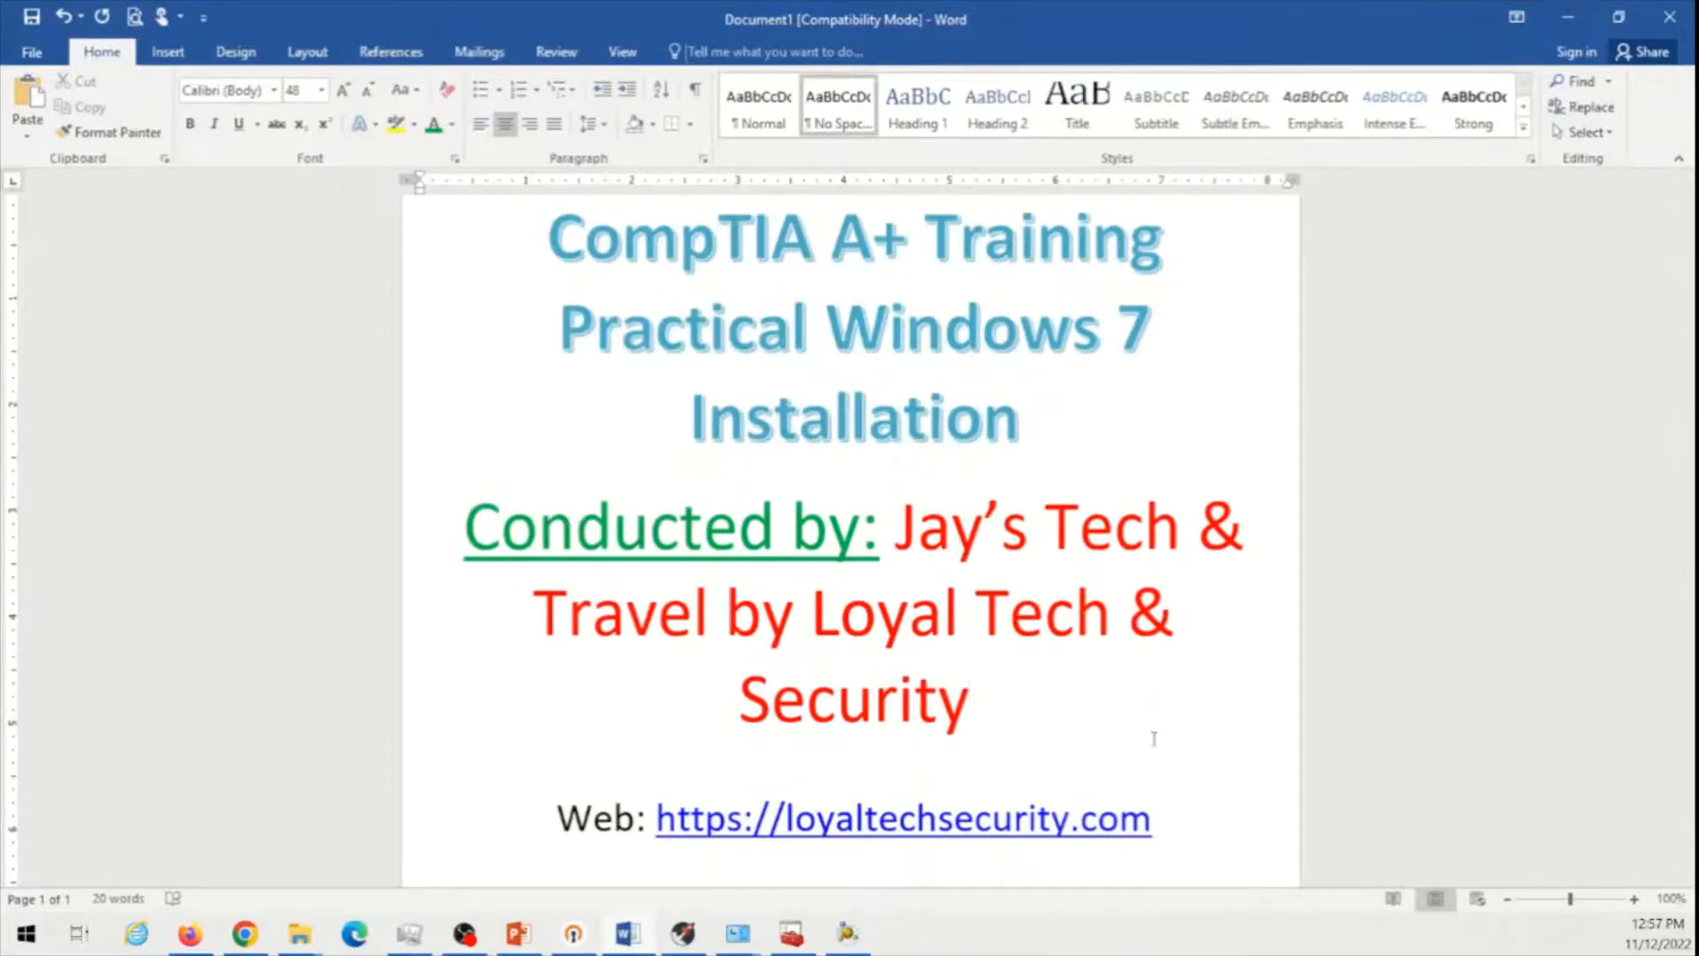
Reduce the title font size to 48 so it fits on three lines
click(970, 699)
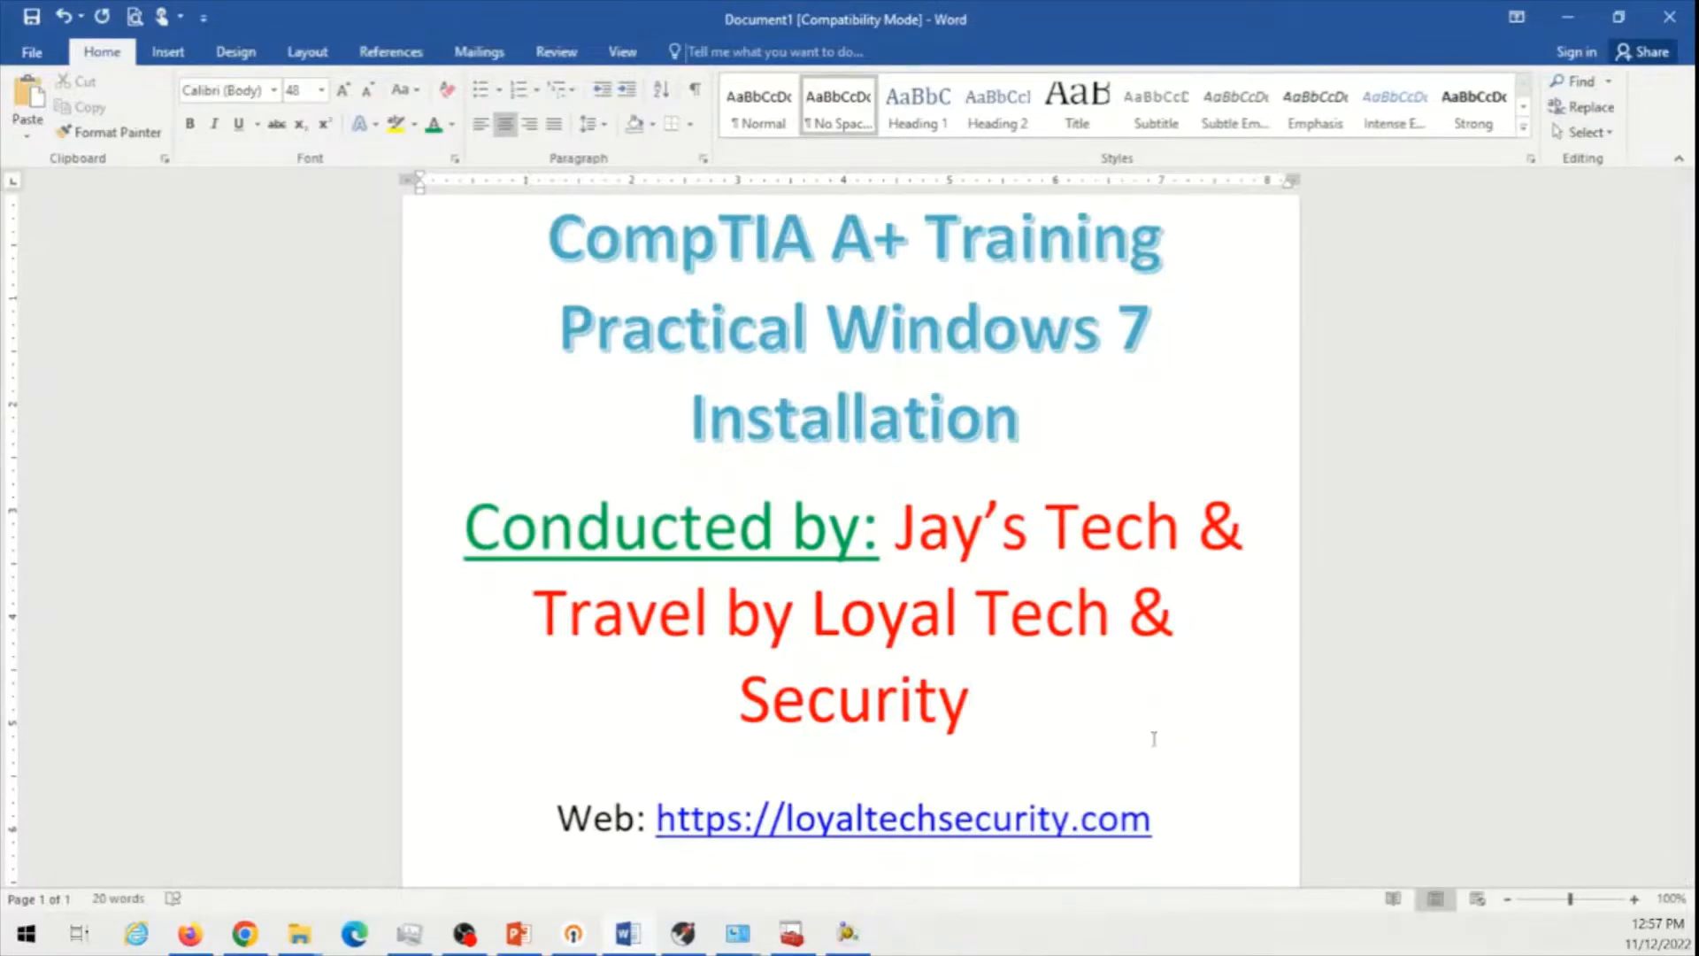
click(968, 699)
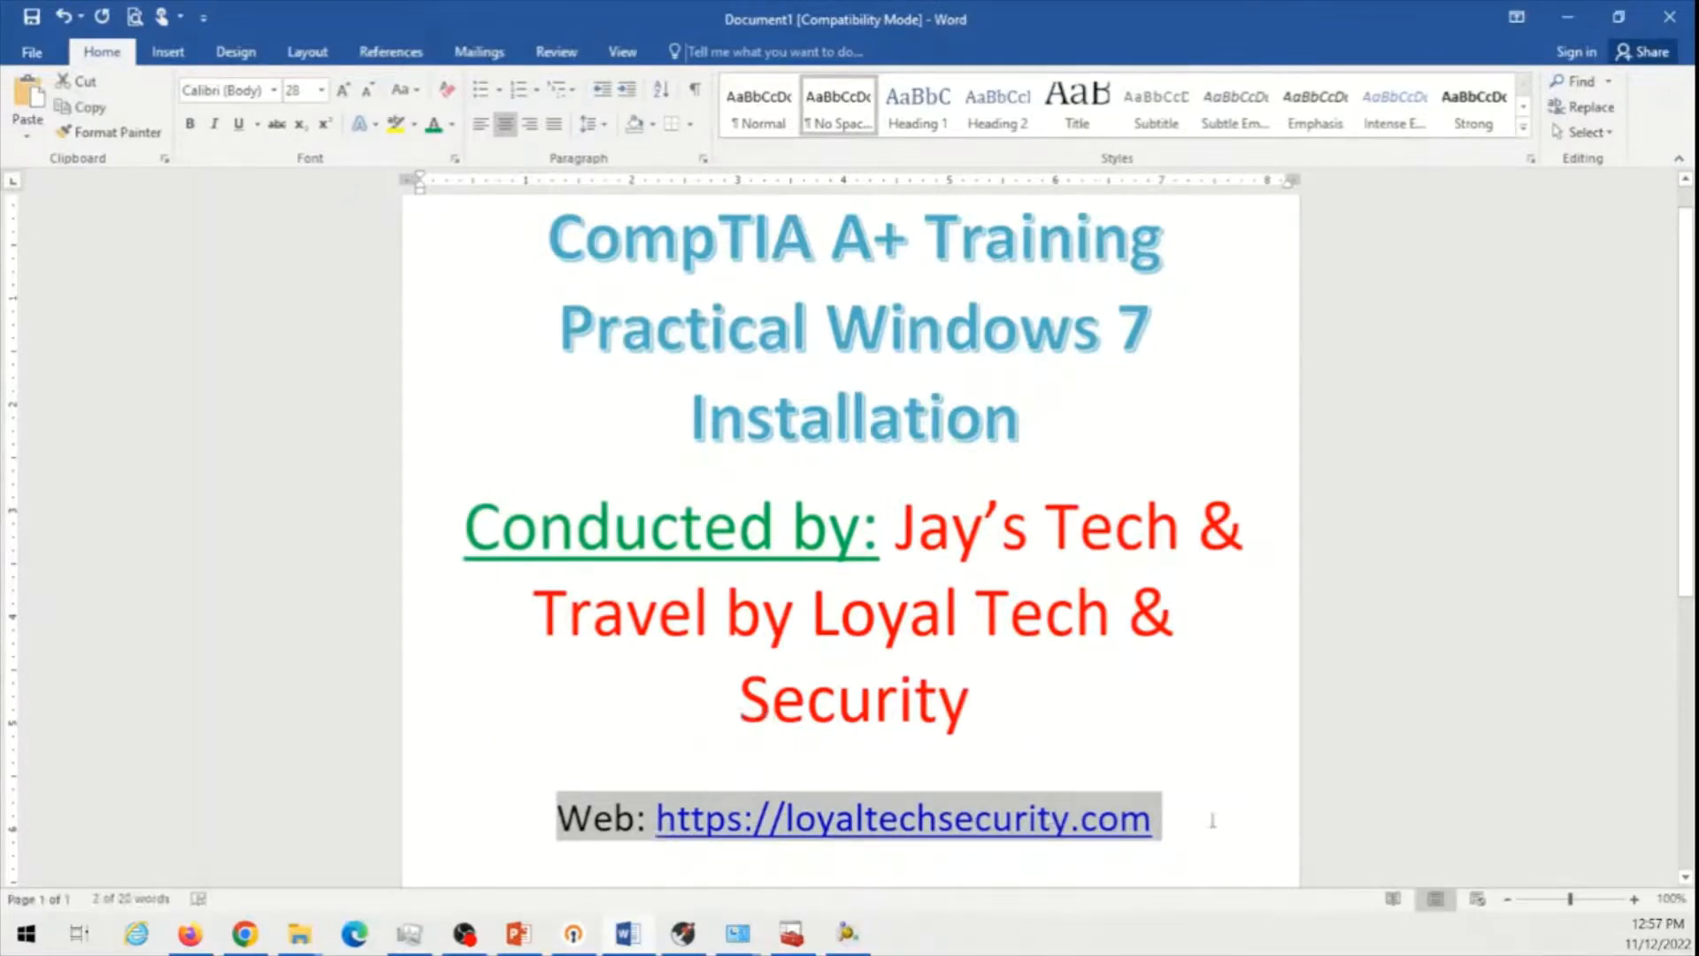
click(970, 699)
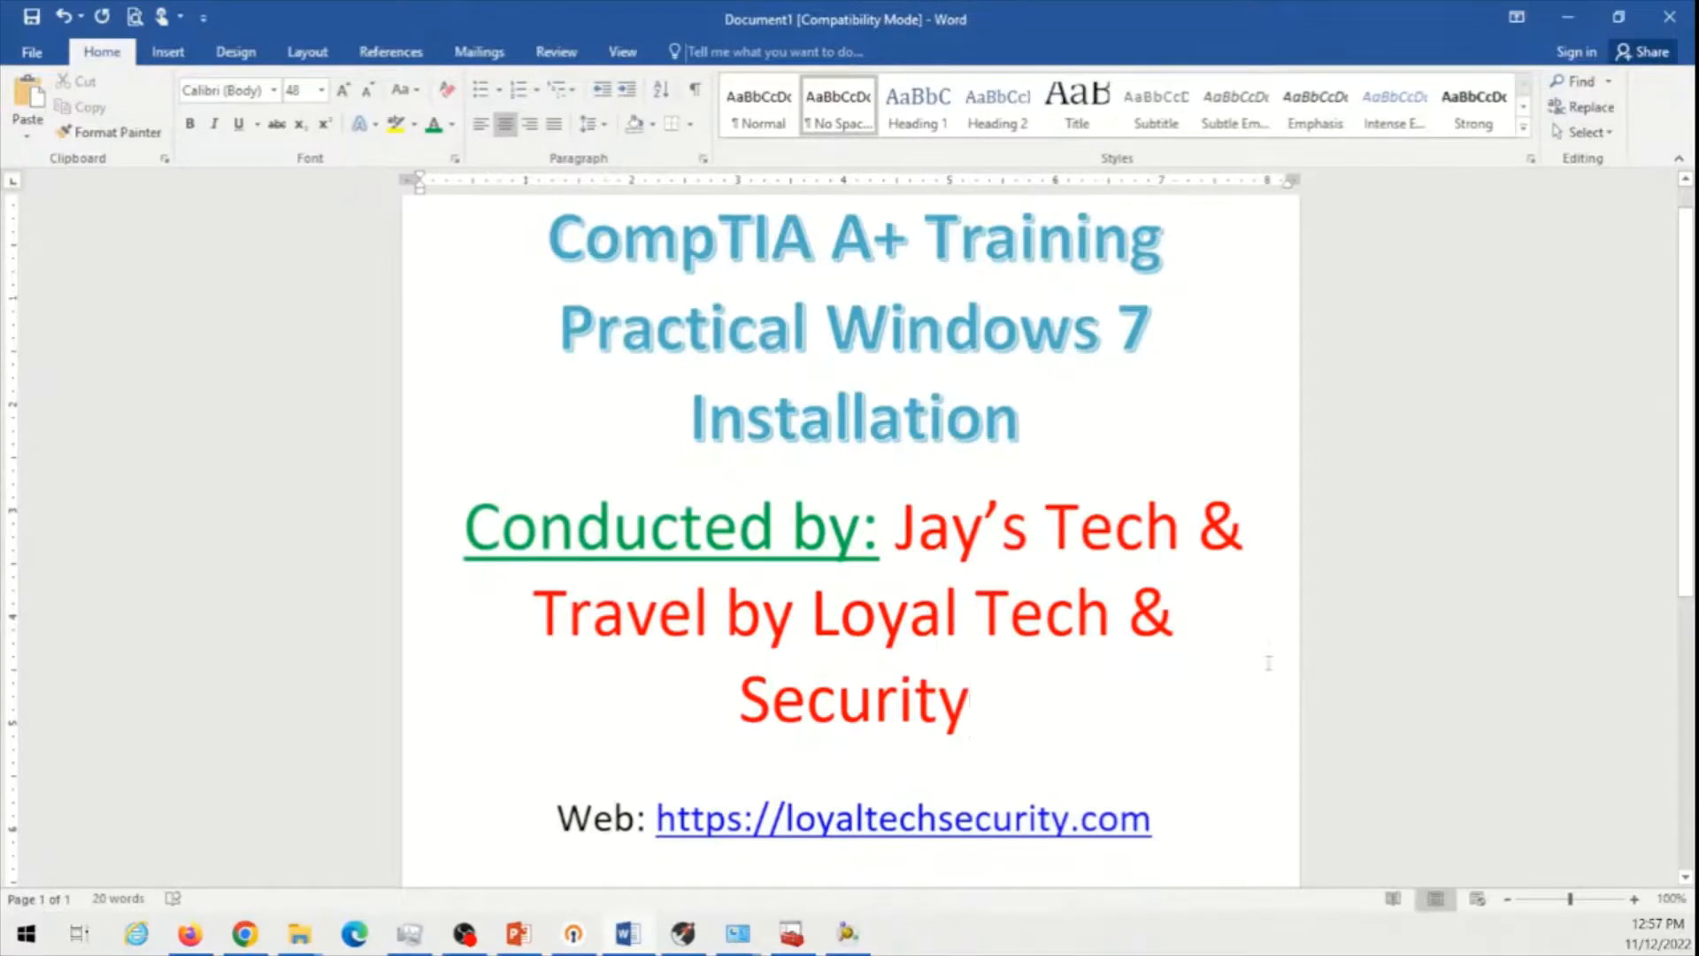
click(968, 697)
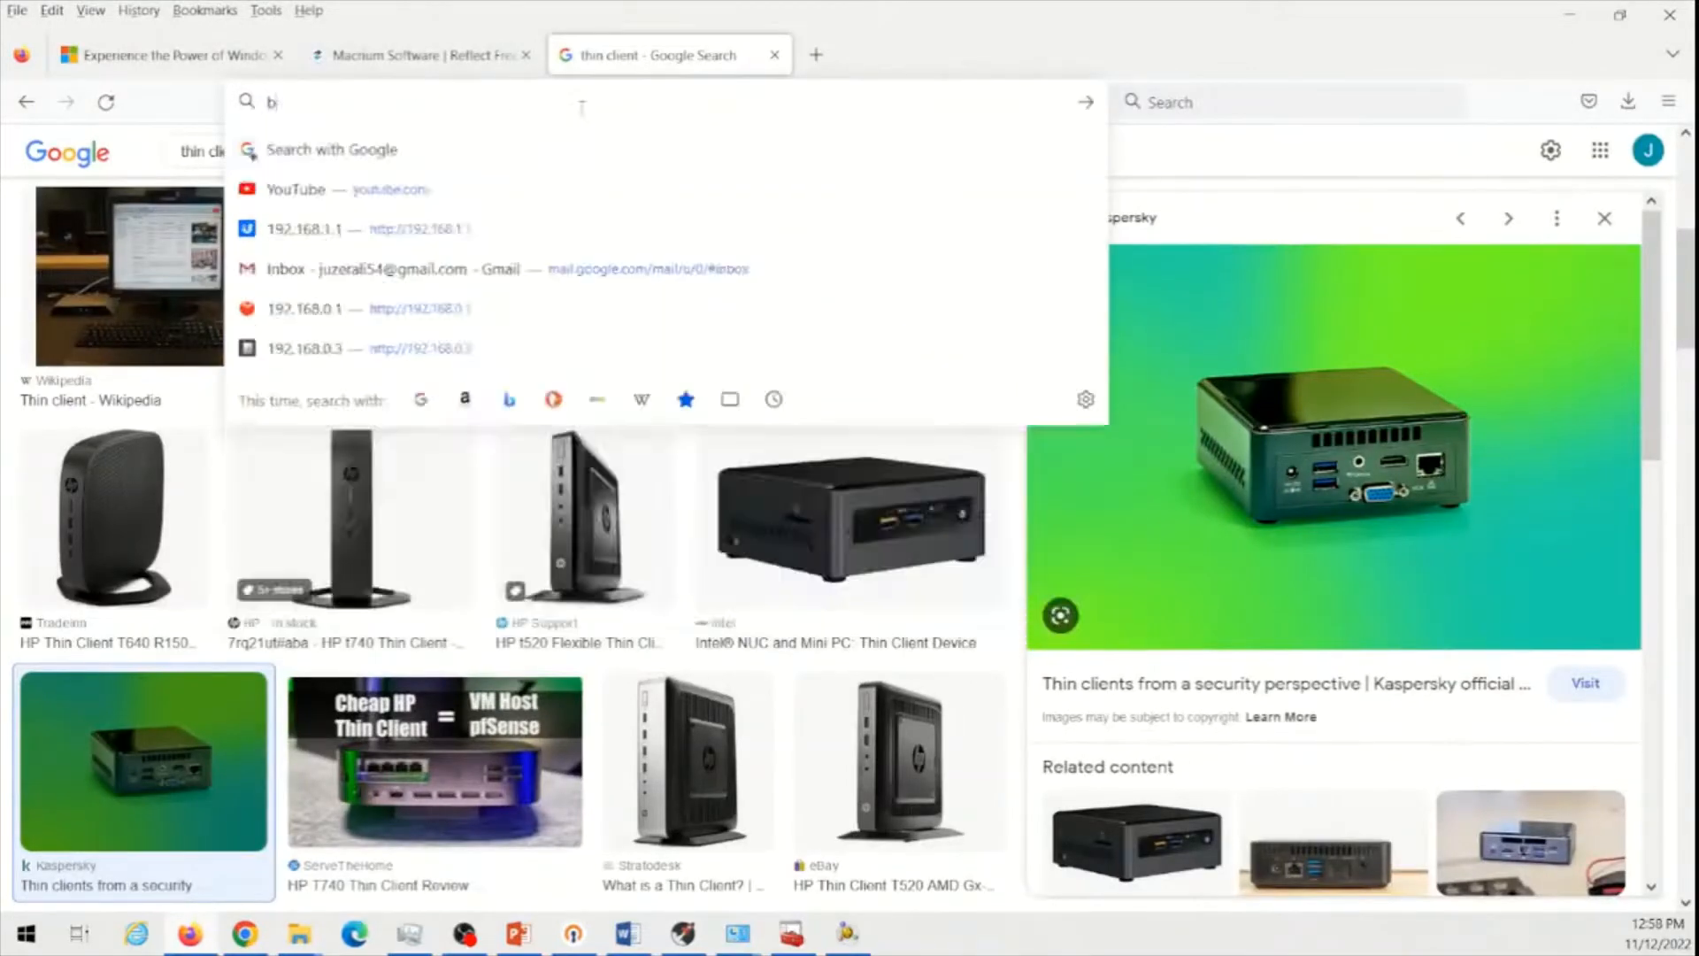
Search Google Images for 'bare metal hypervisor'
text(asre)
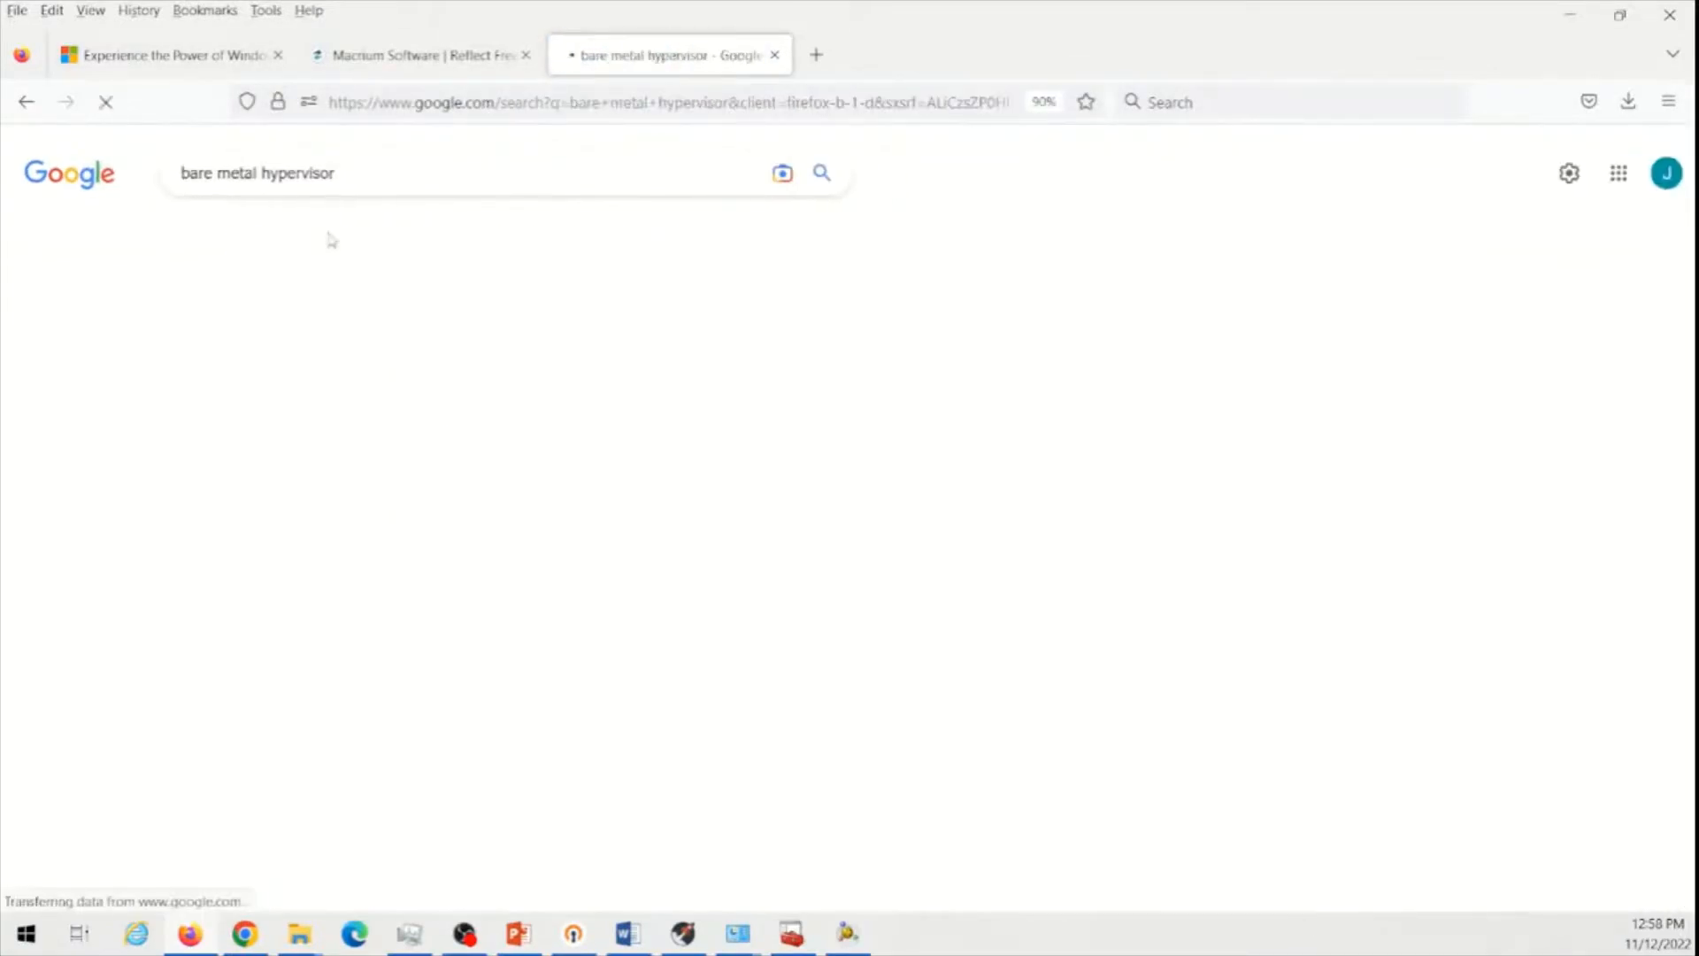
click(283, 233)
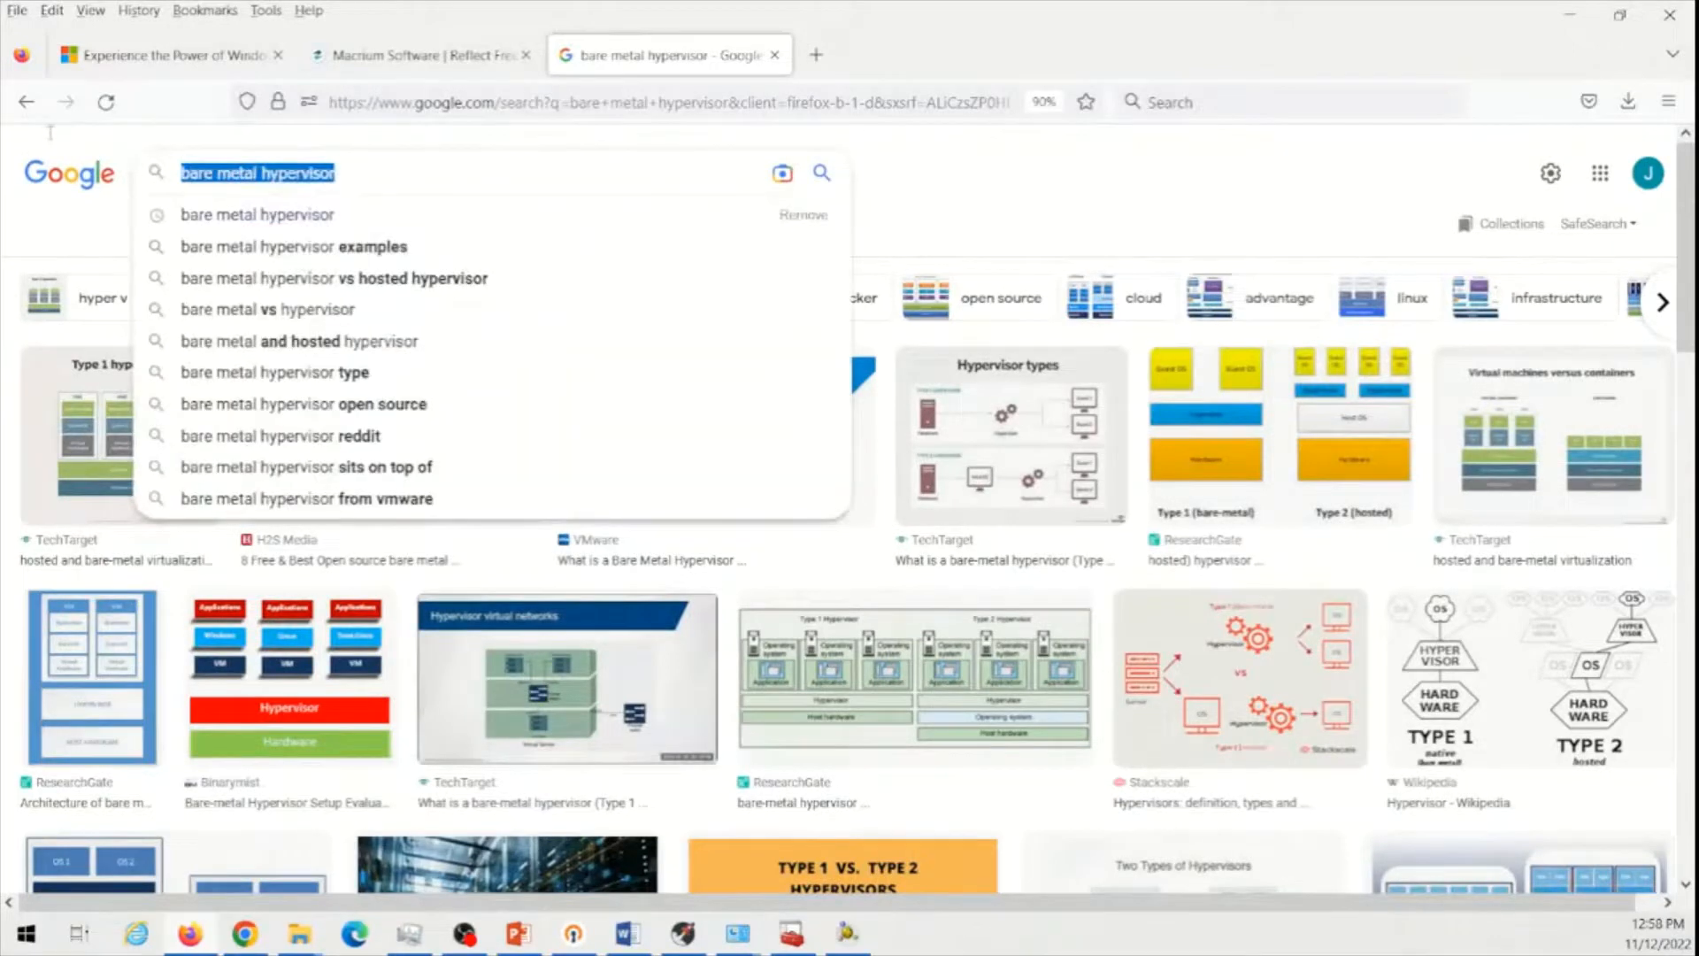
text(p)
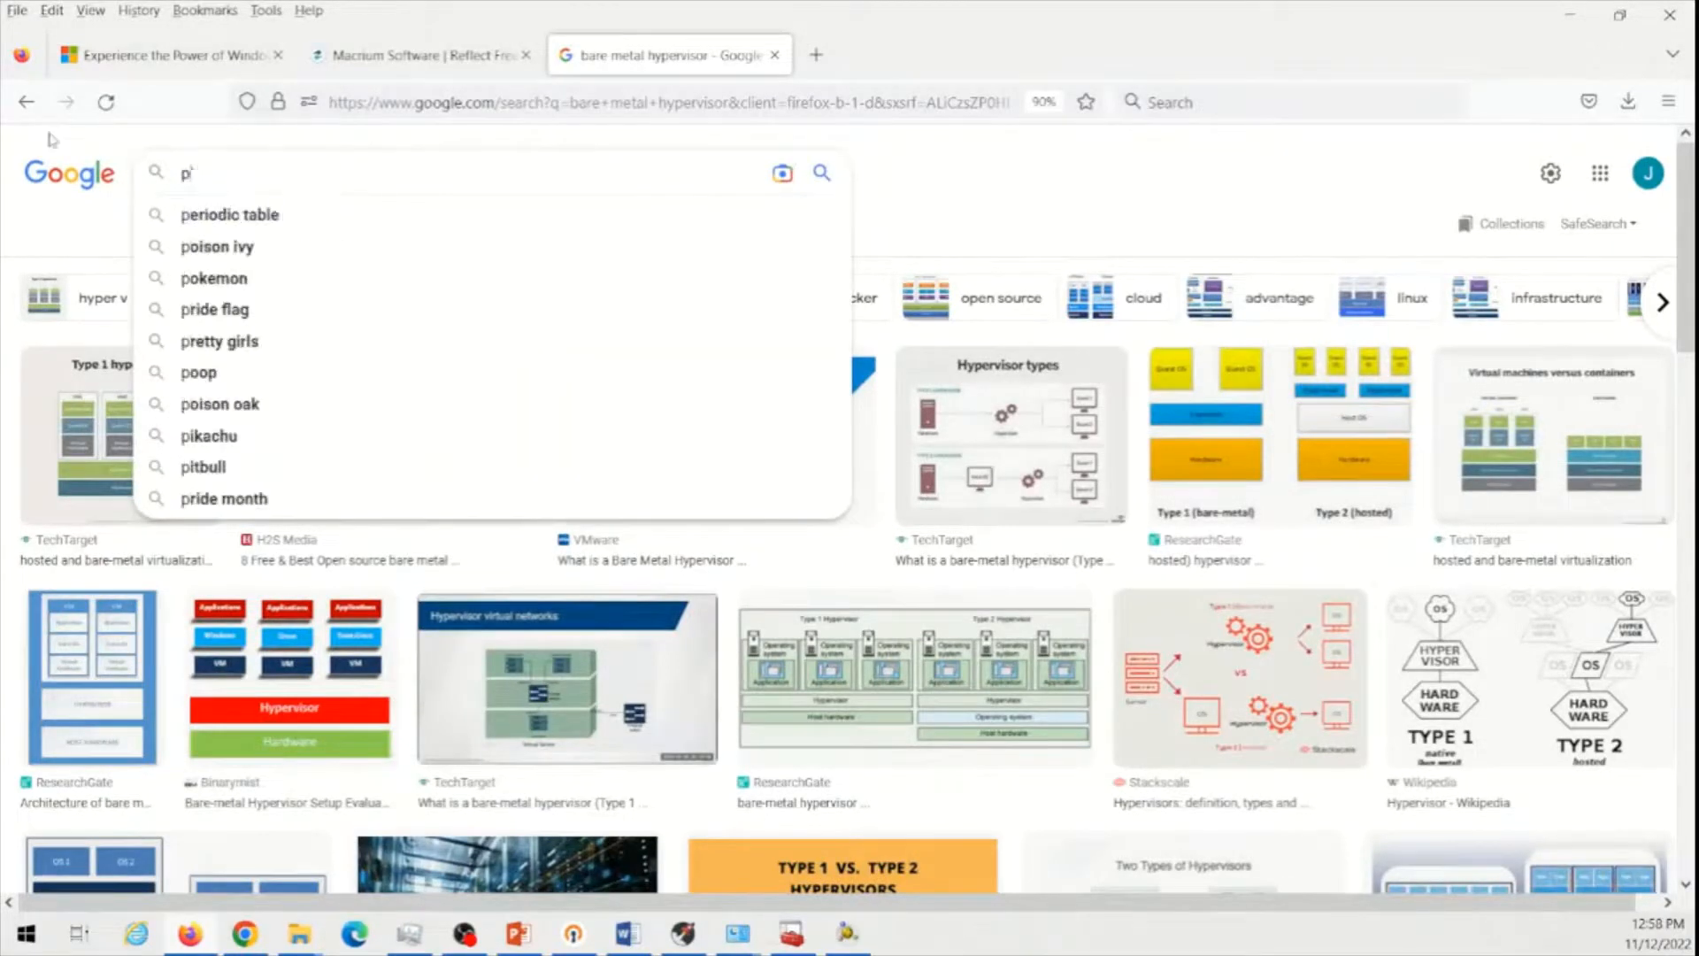
Search for 'dell r820' server images, then start a new blank browser tab
text(dell)
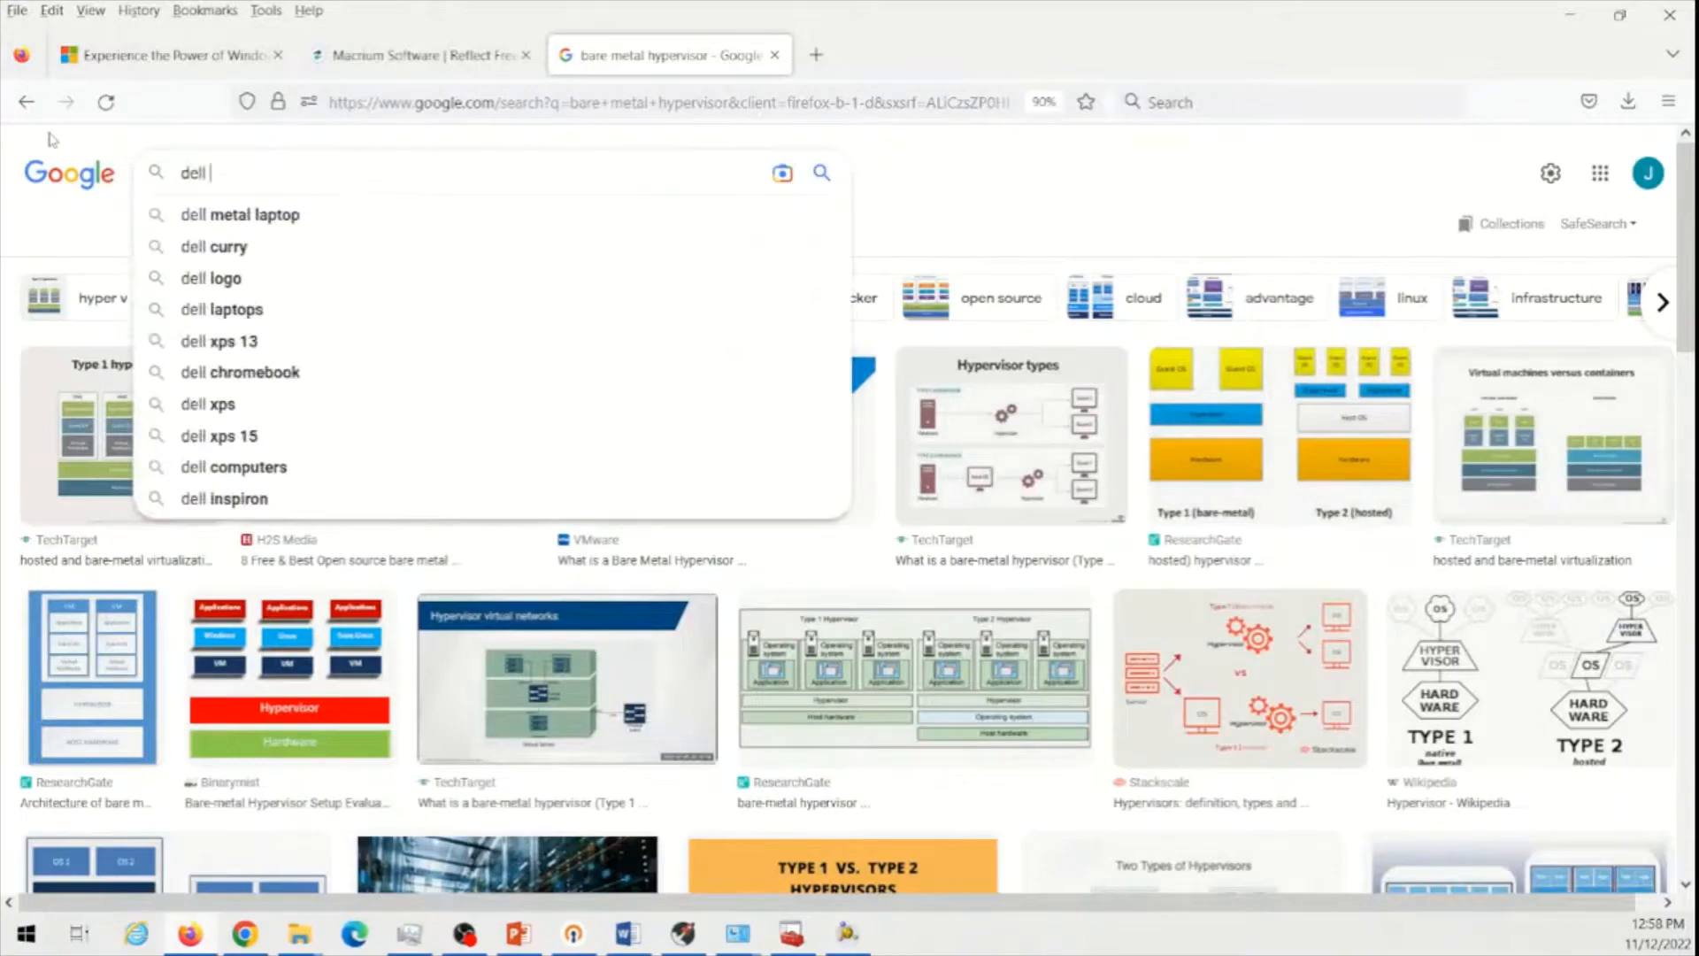
text(dell r820)
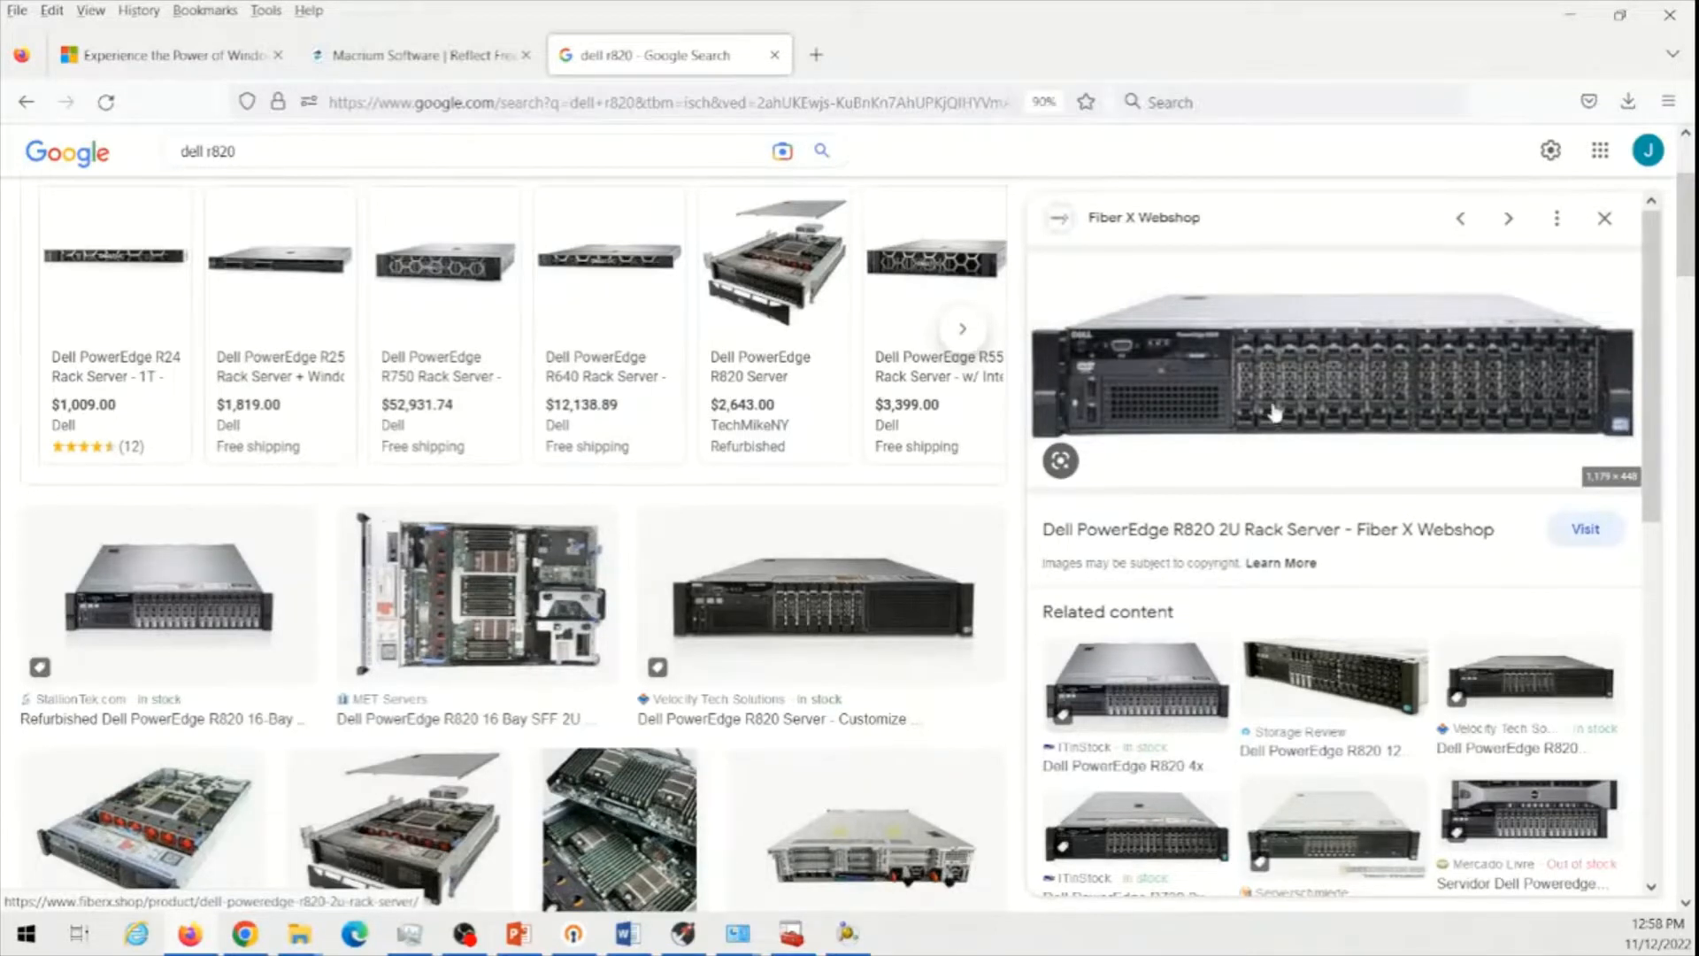
click(816, 55)
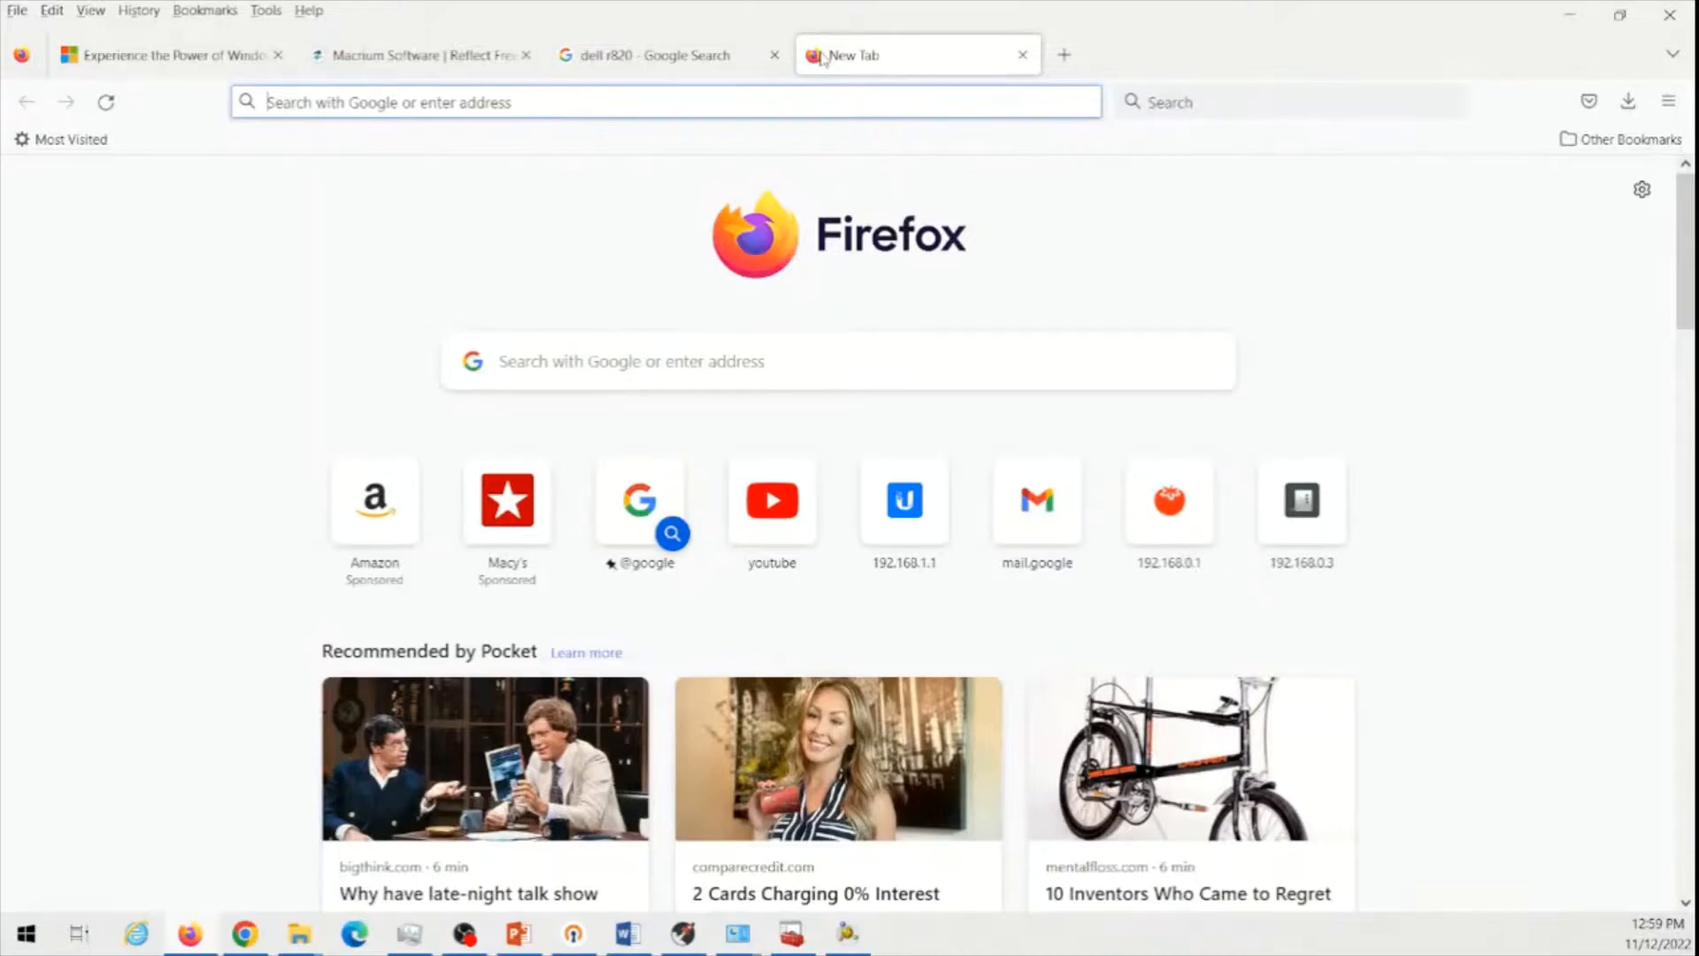
Search for 'xcp-ng', view the official xcp-ng.org result, then return to the Dell R820 results
text(x)
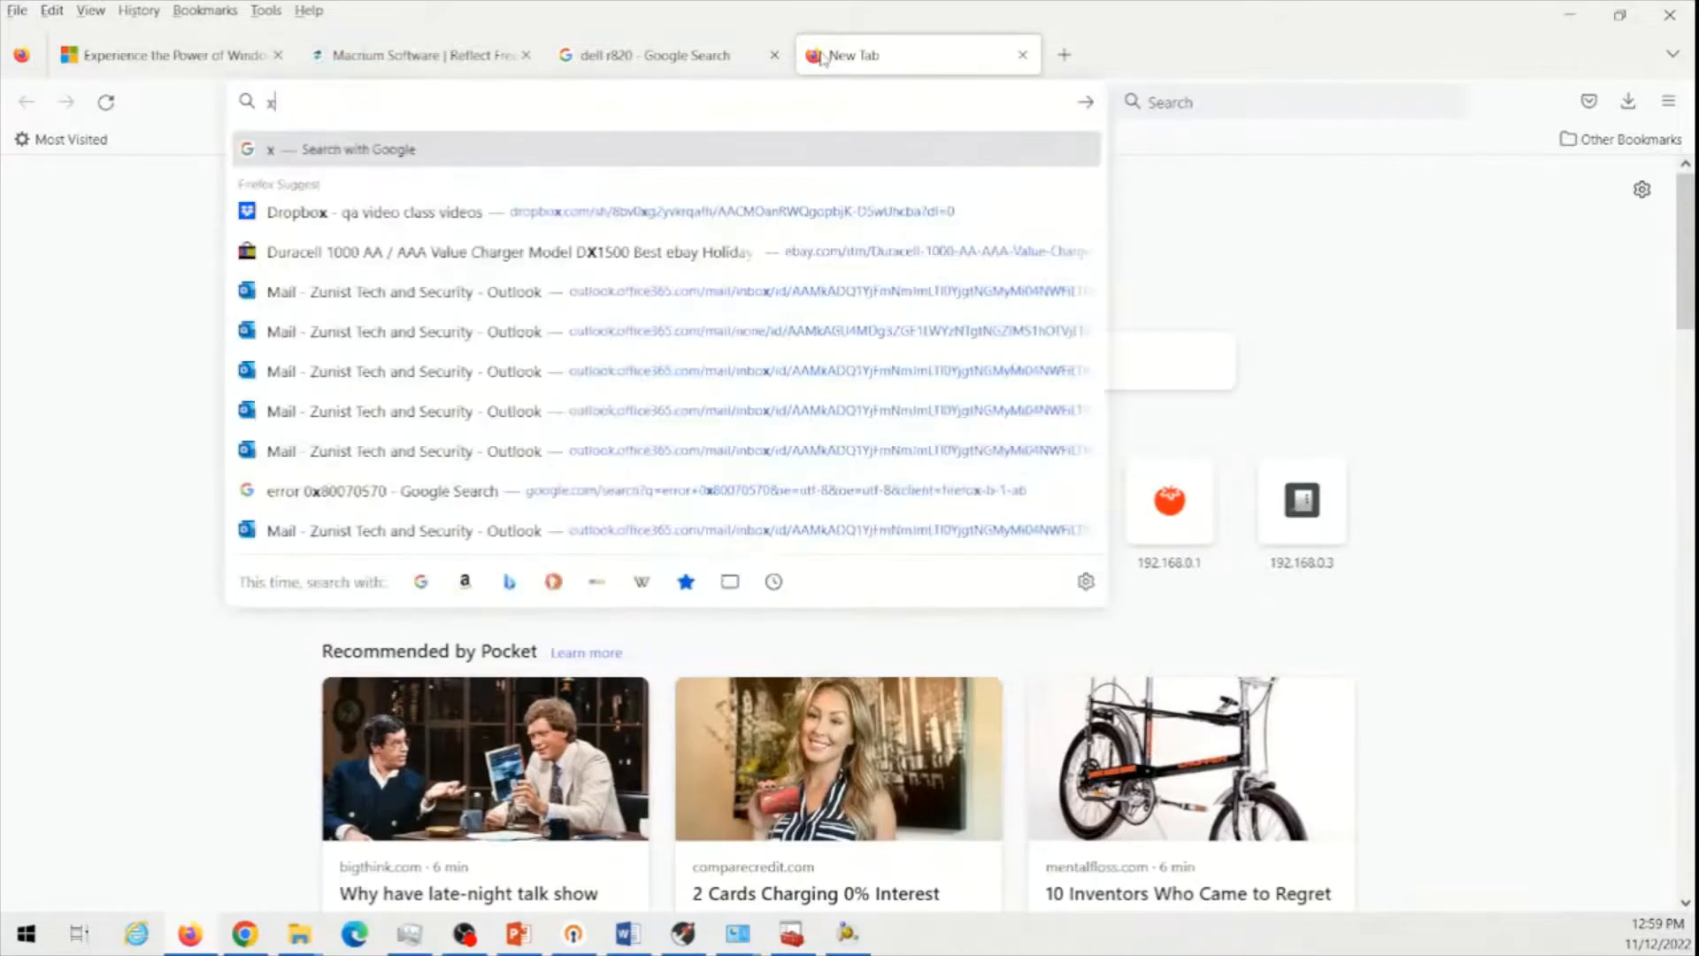
text(cp-ng)
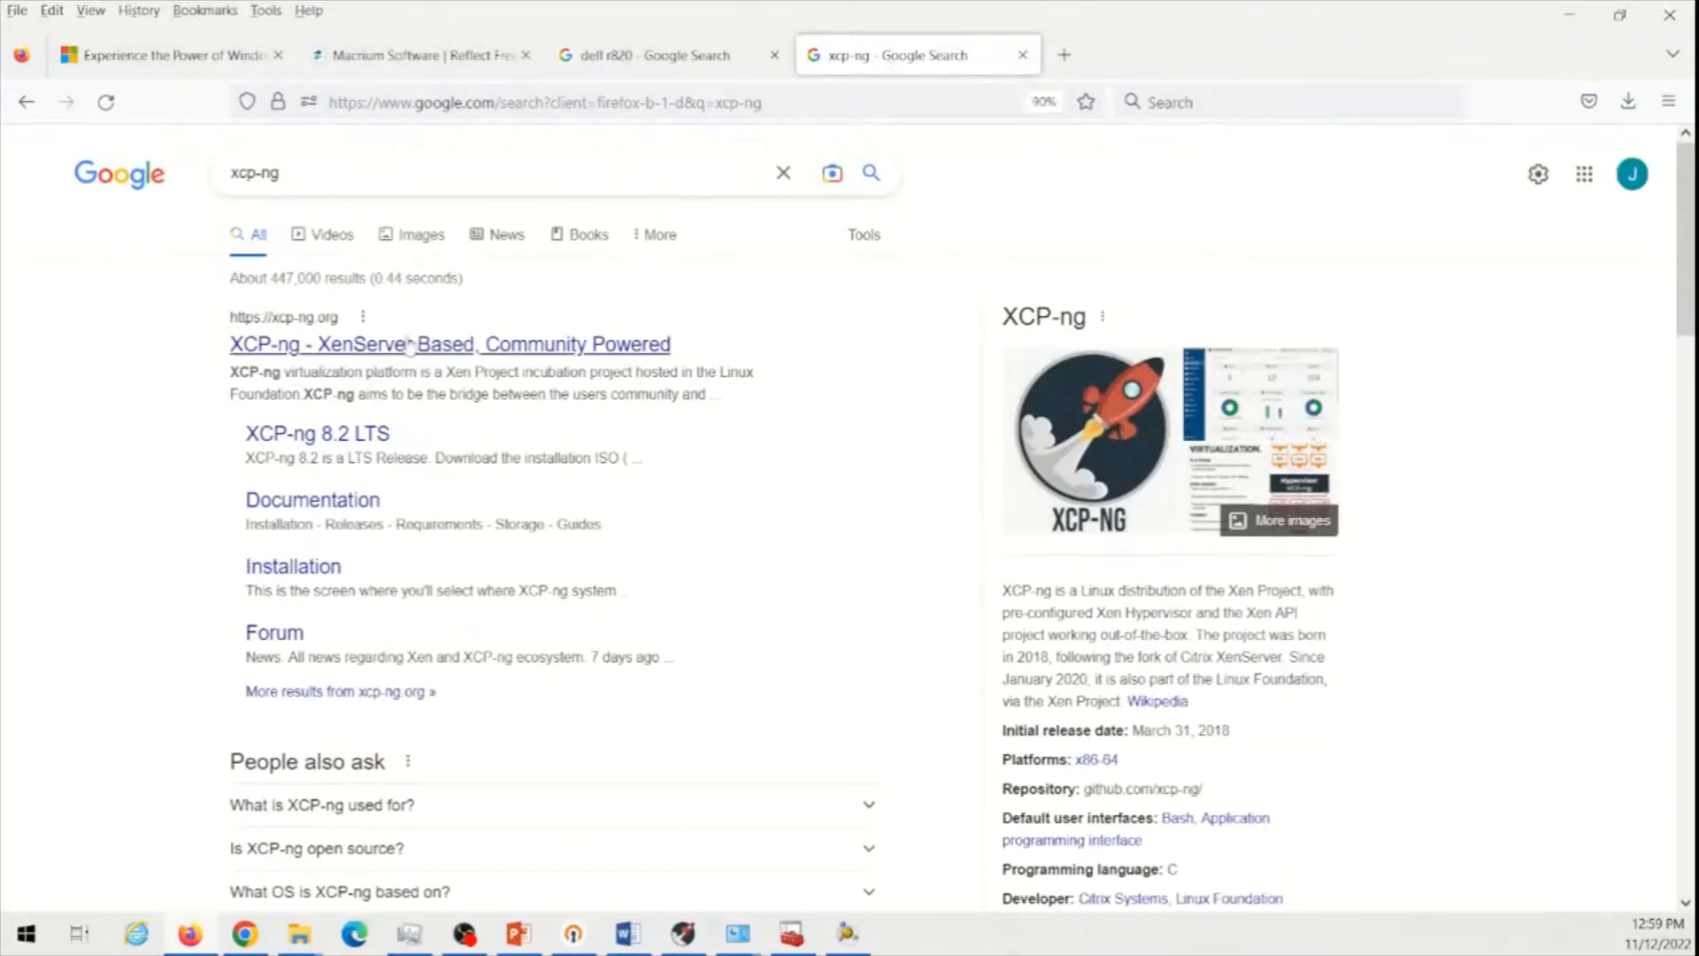
click(447, 344)
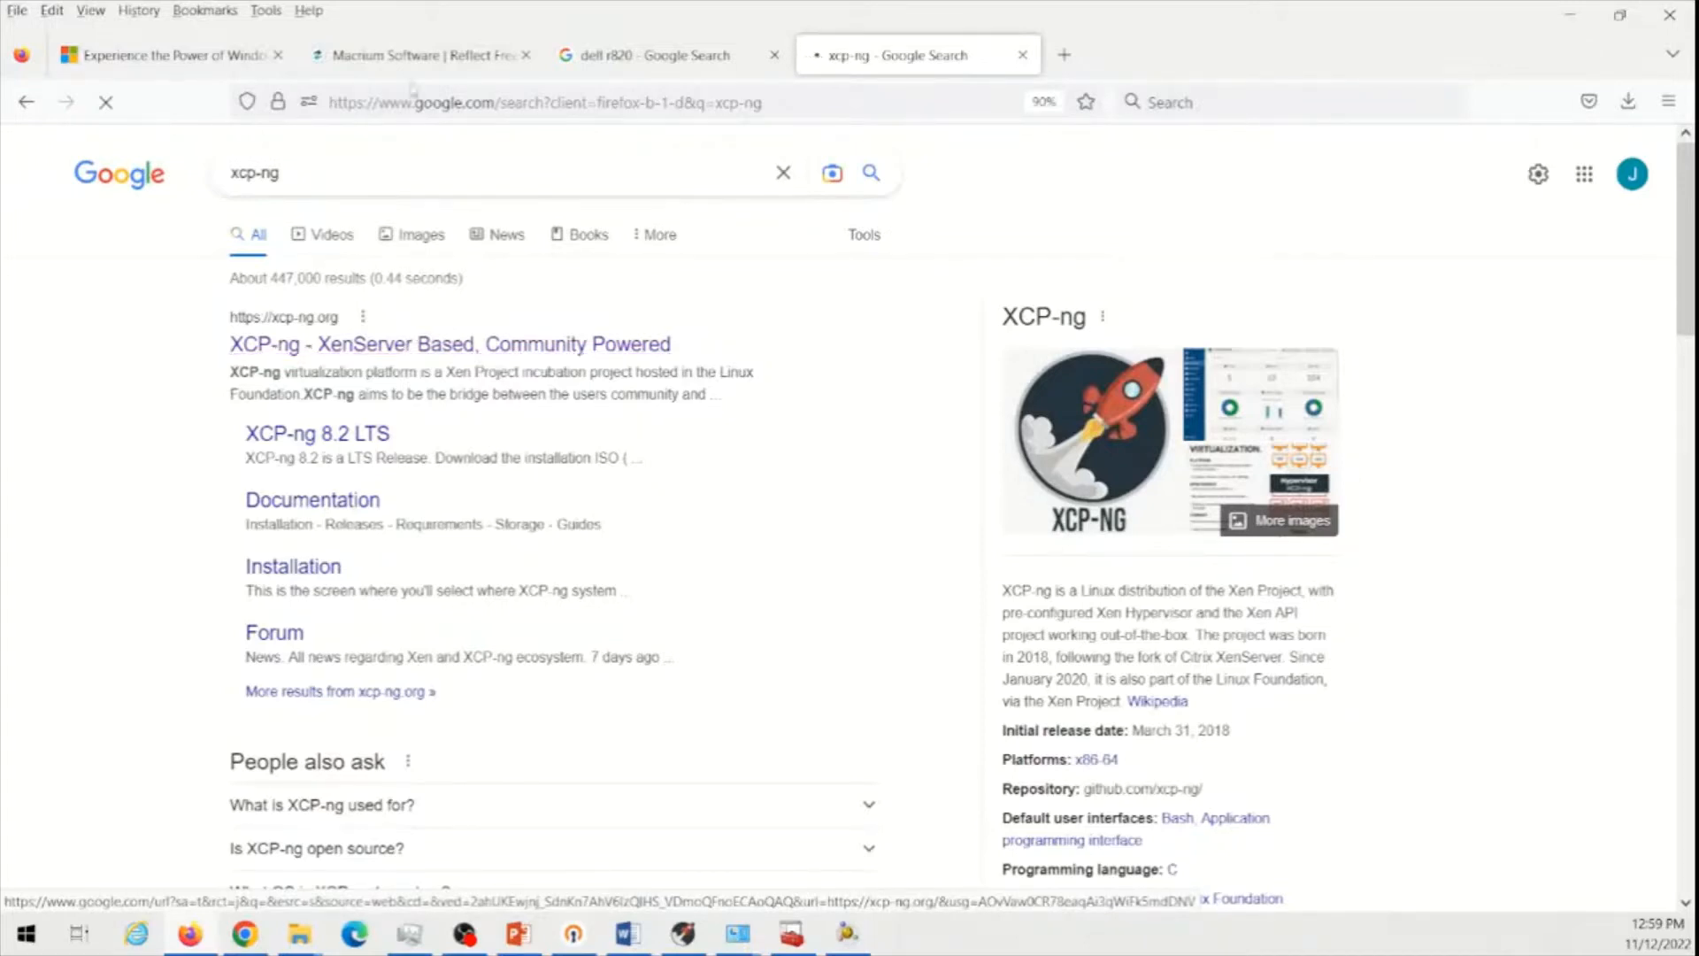
click(650, 54)
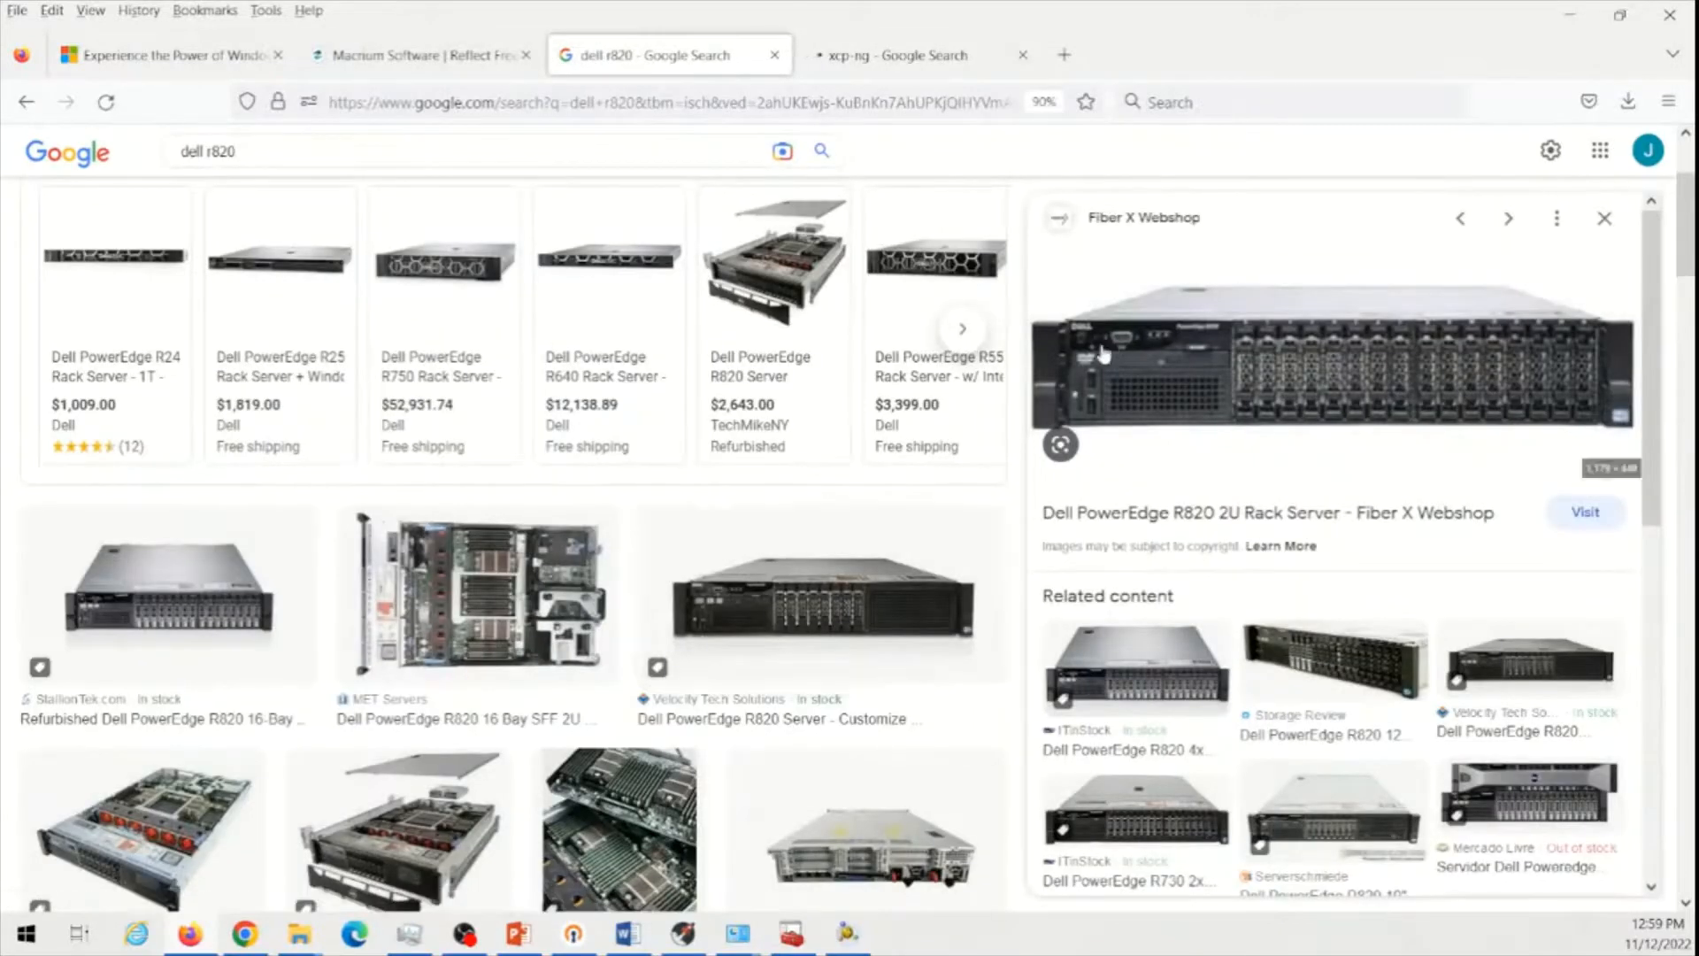
mouse_move(1068, 464)
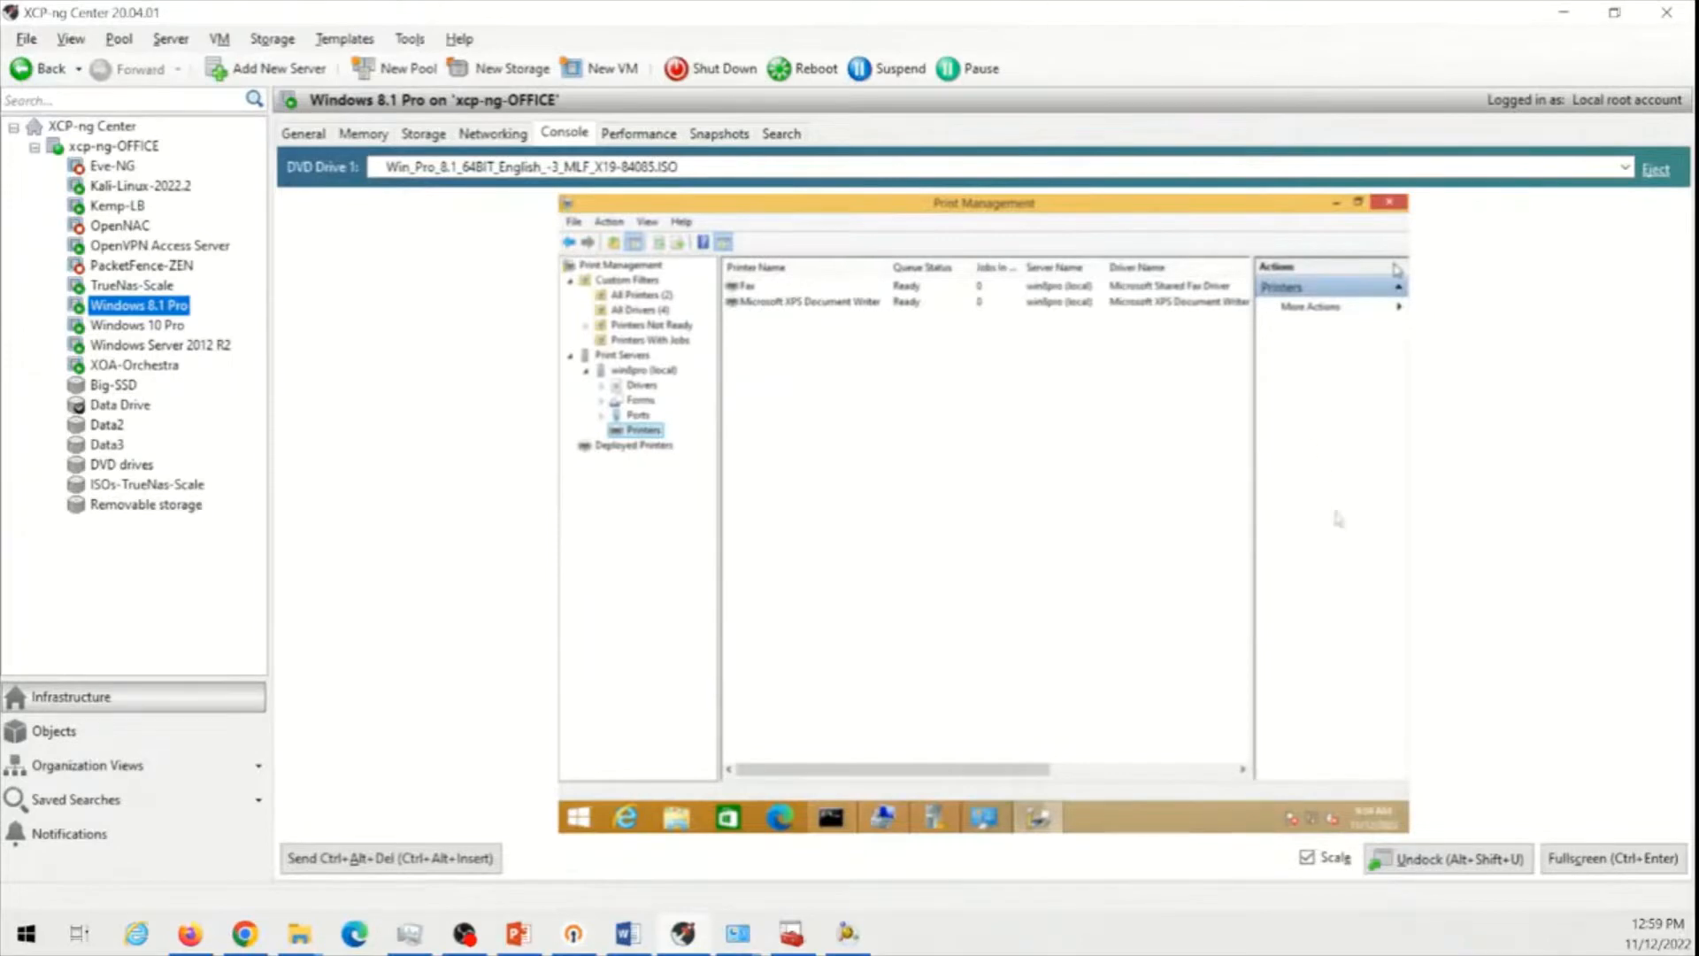
mouse_move(432, 754)
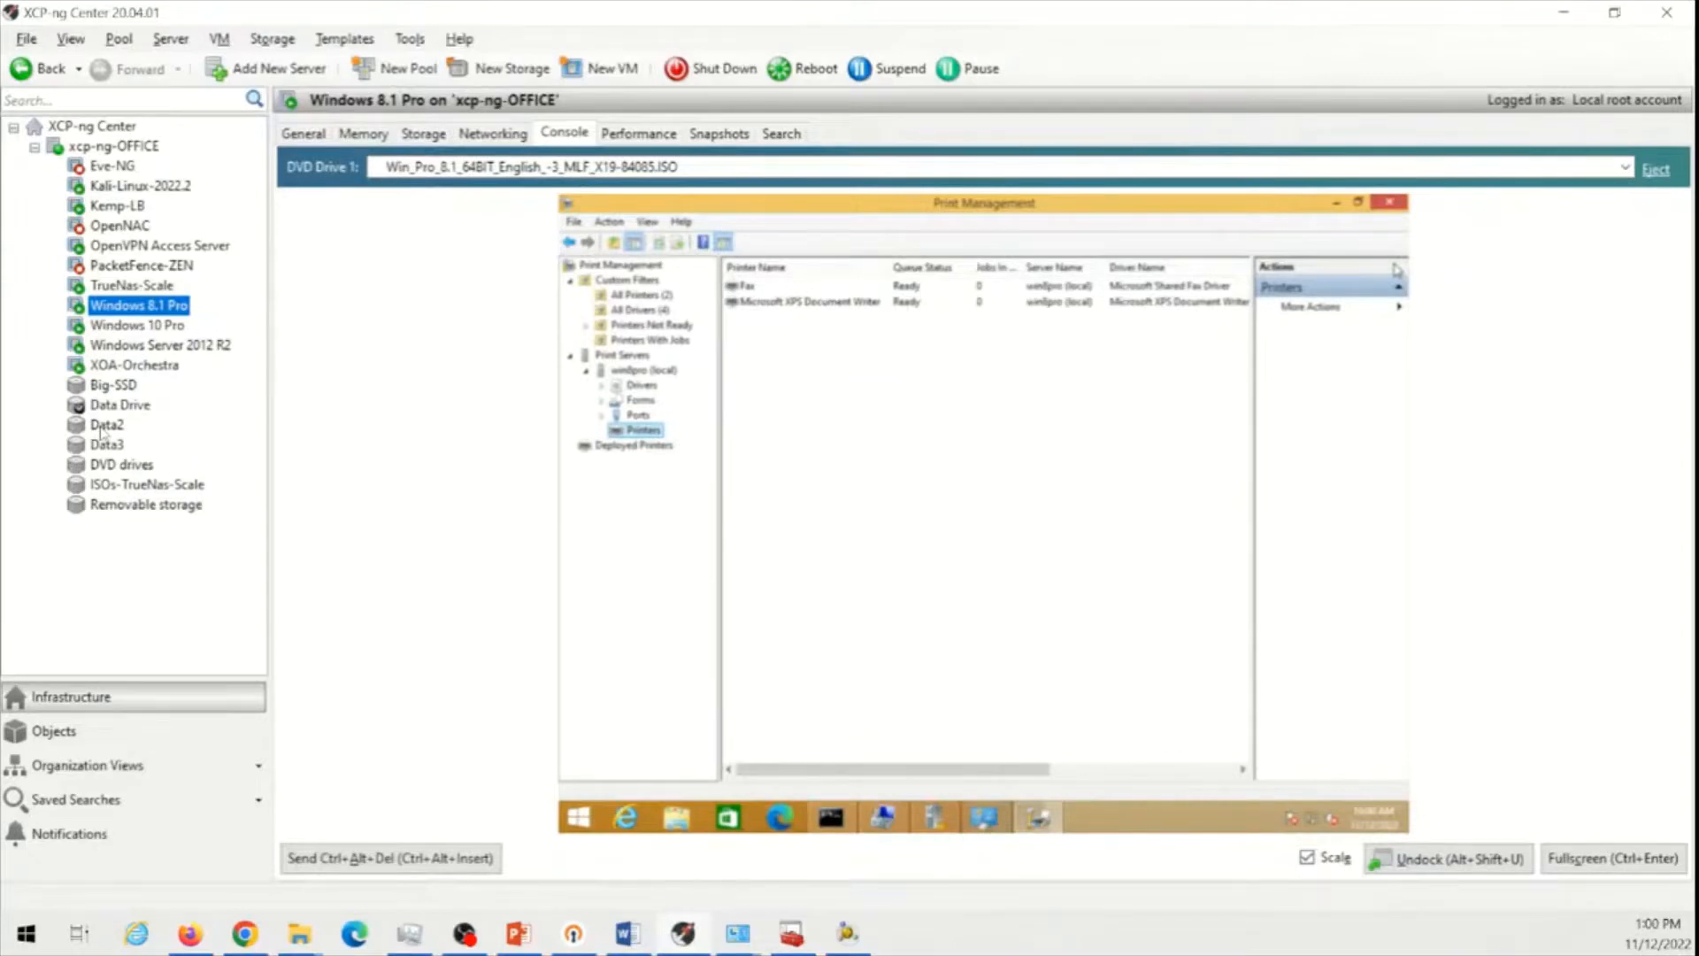
mouse_move(596, 105)
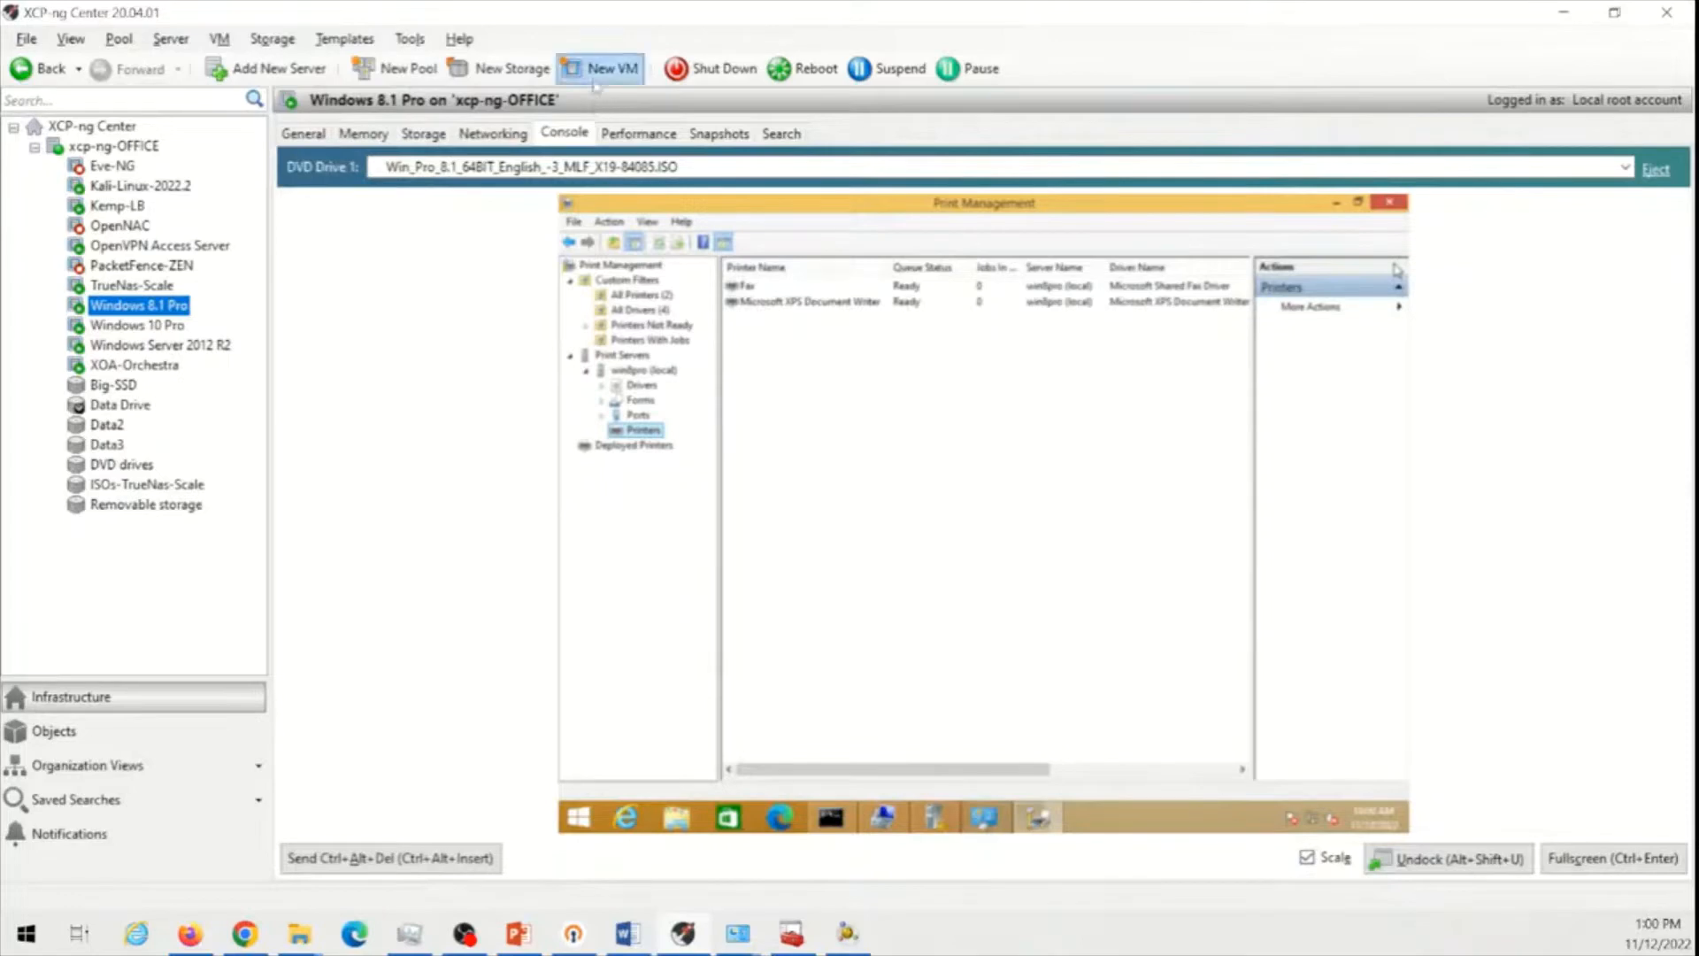
mouse_move(612, 69)
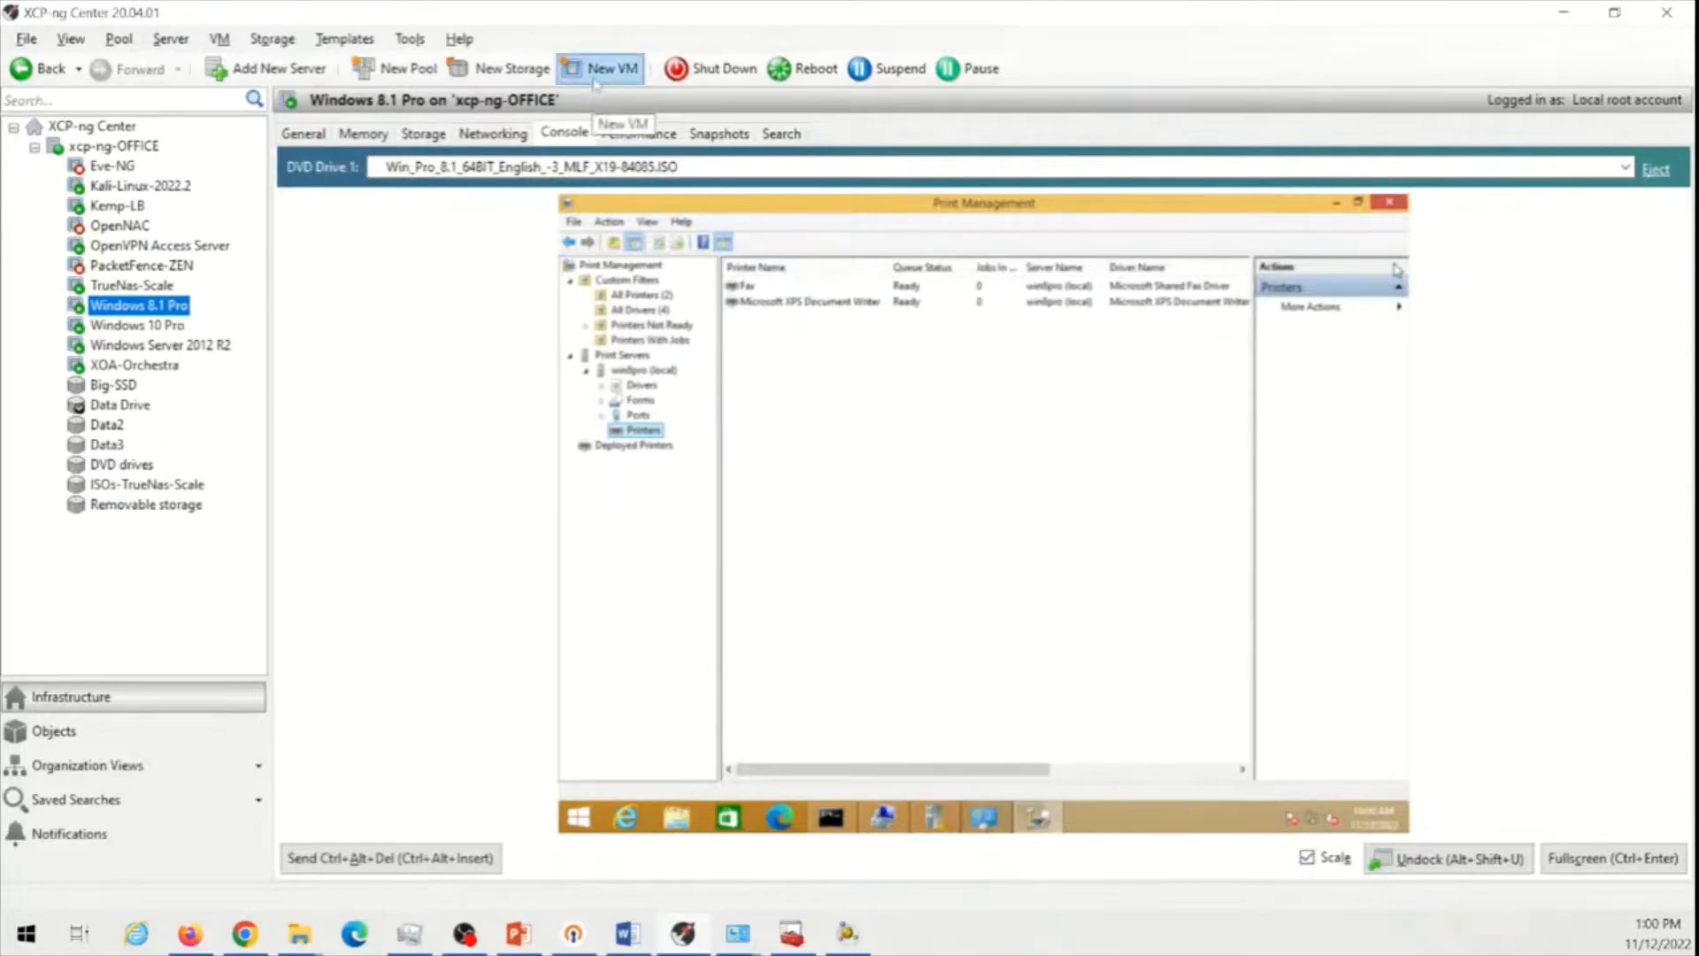
Start the New VM wizard and browse the template list down to the Ubuntu entries
click(598, 69)
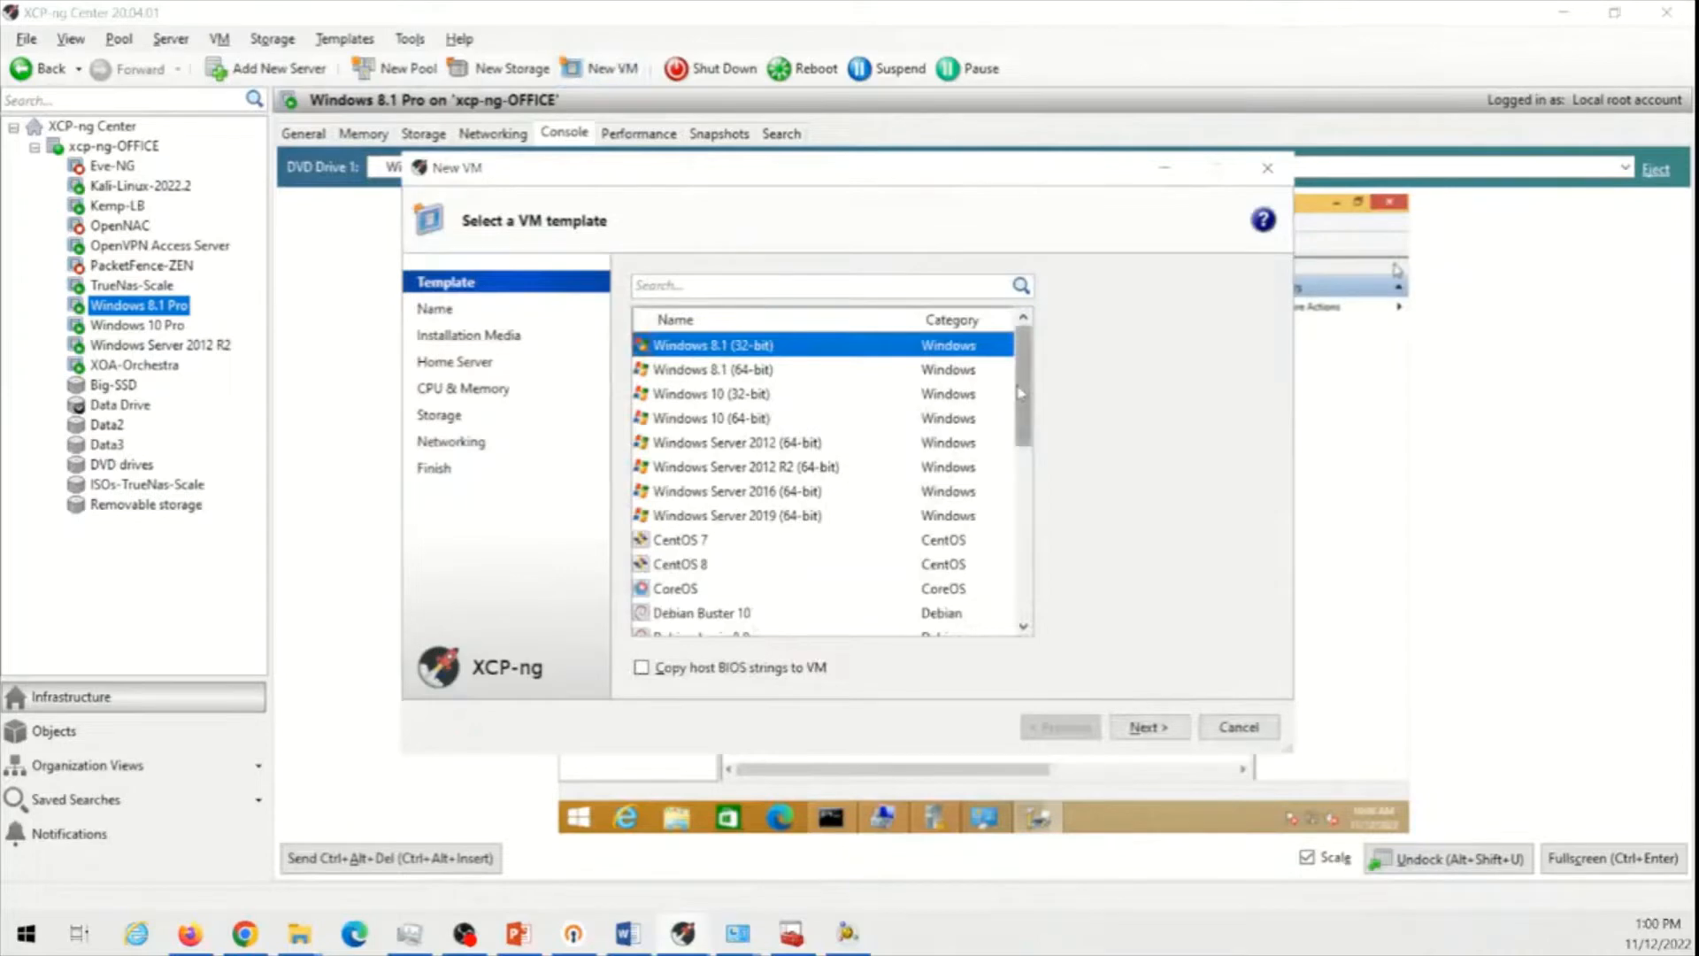
scroll(down, 3)
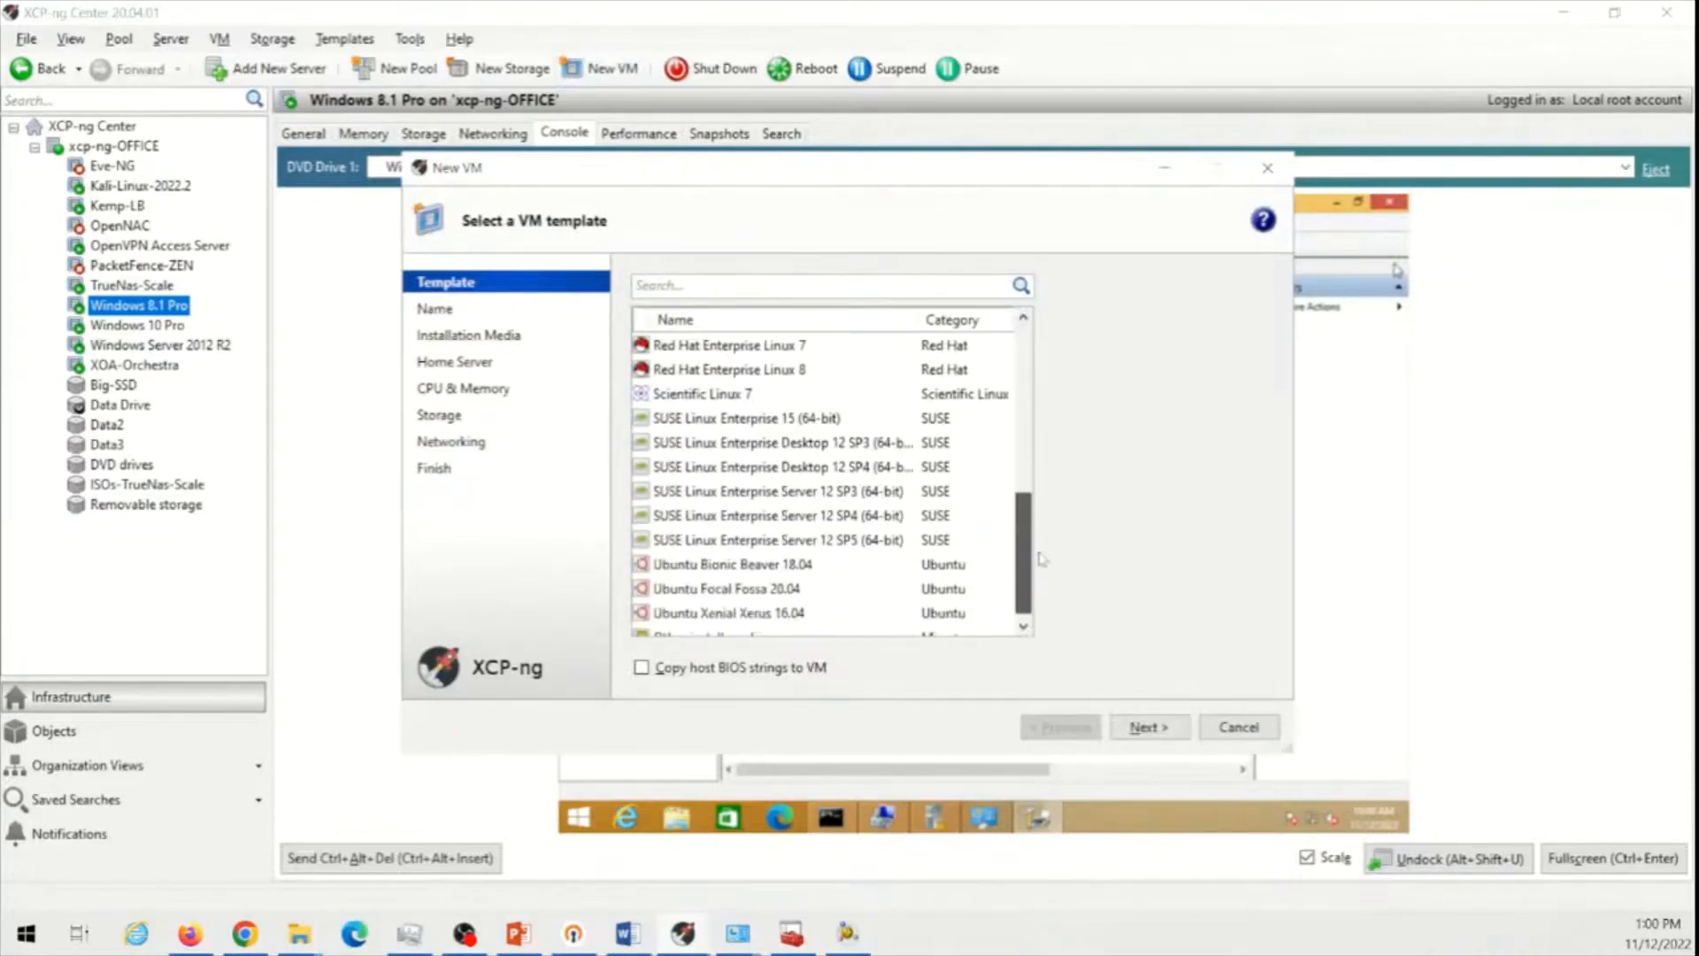
scroll(down, 3)
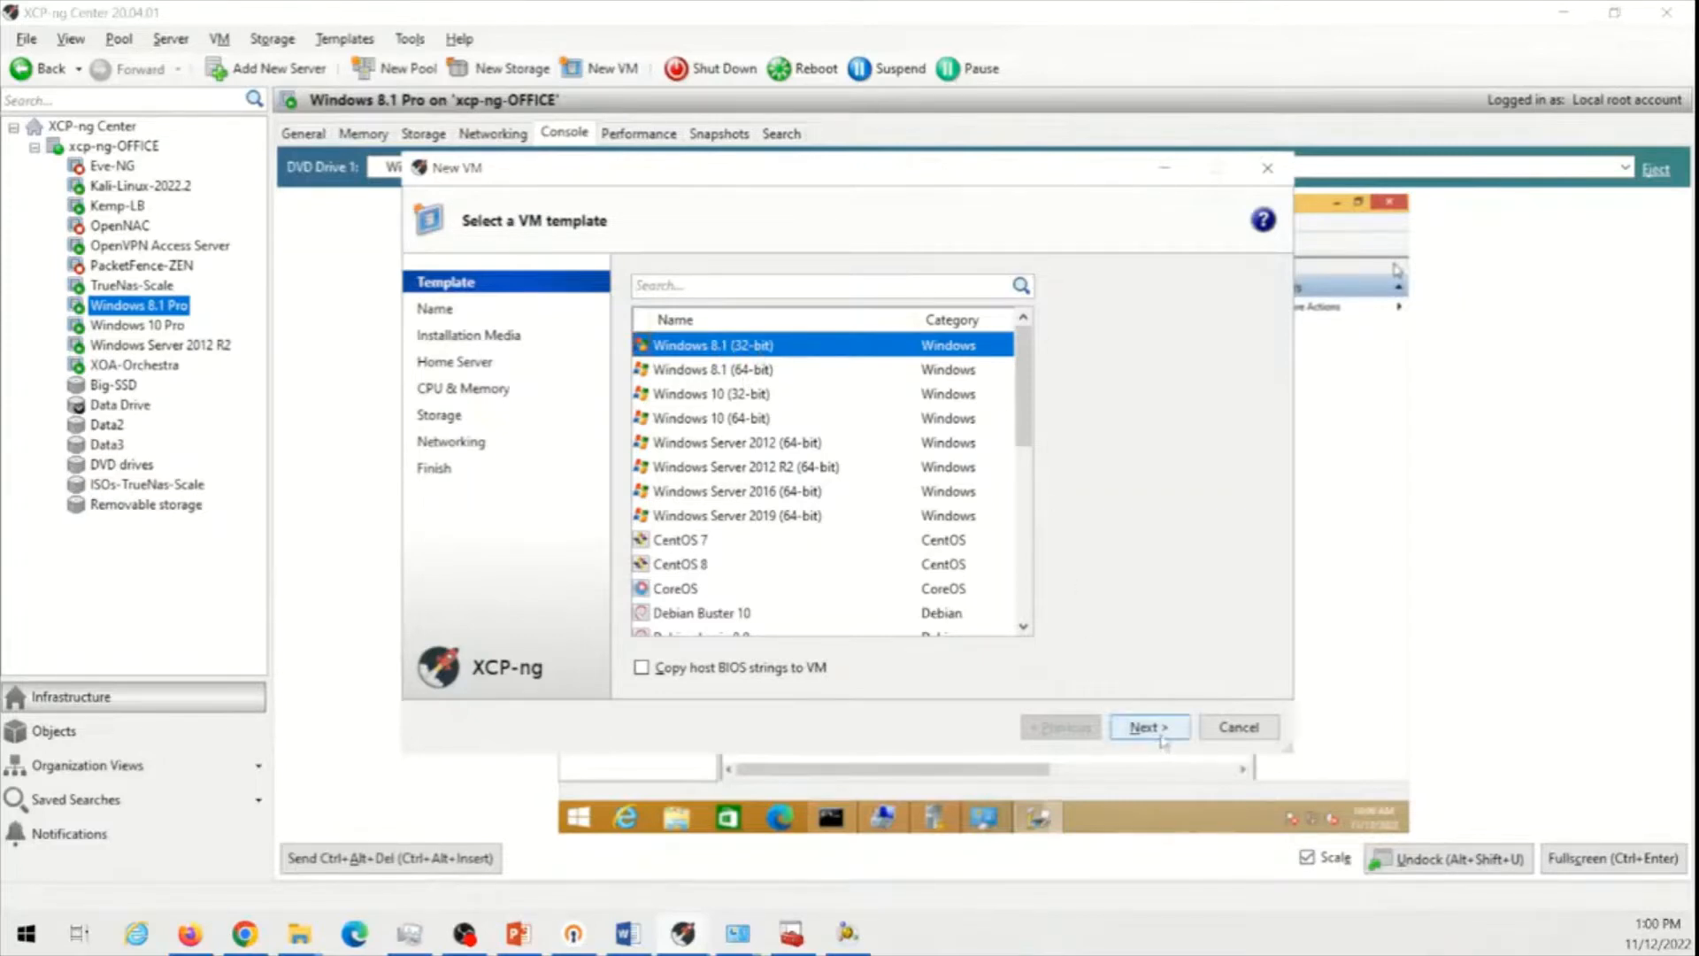
Name and describe the new VM as 'Windows 7 Pro' and advance to installation media
click(1147, 726)
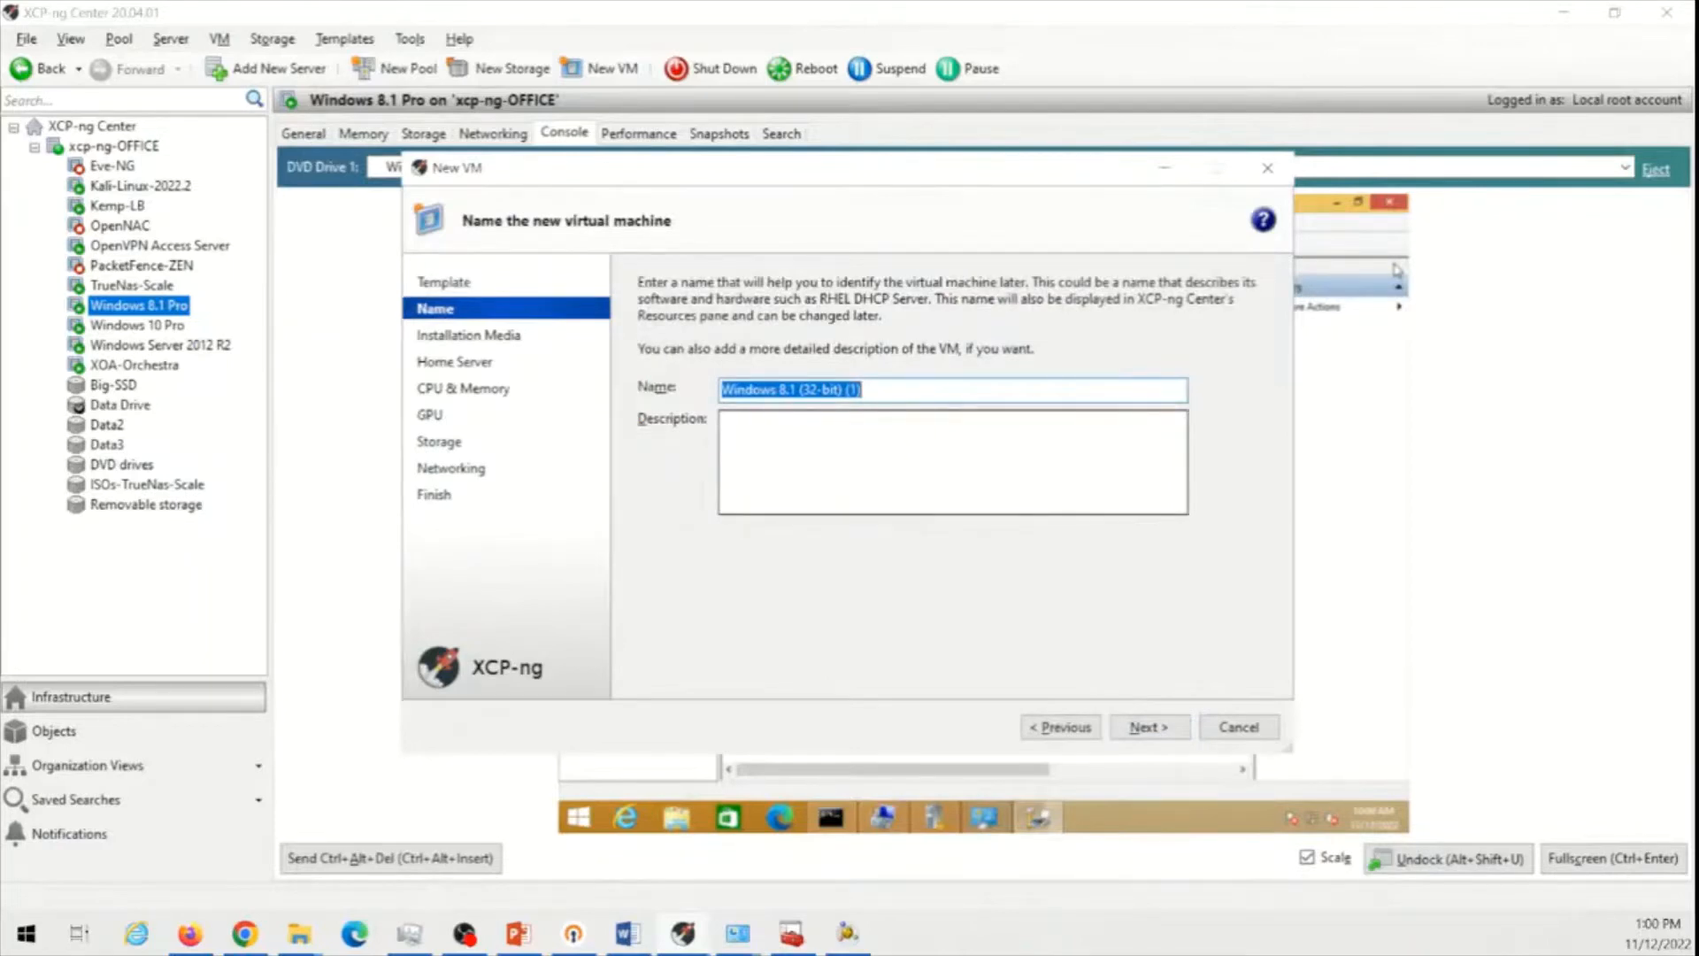
text(Windows 7)
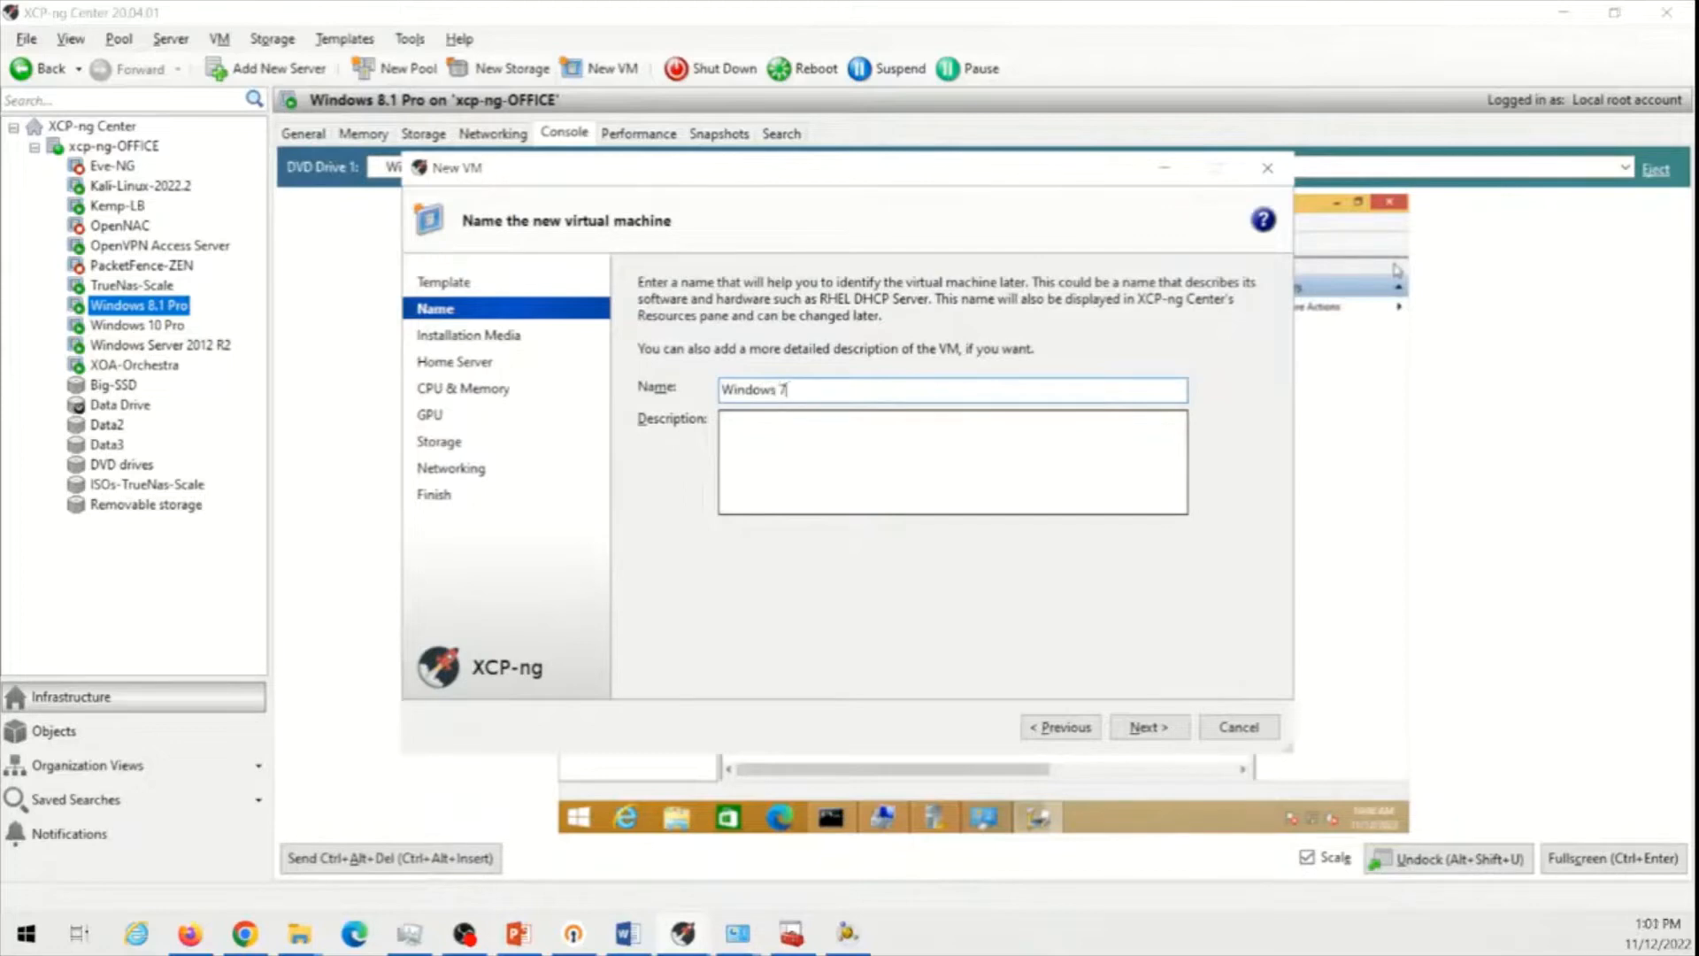
text(Pro)
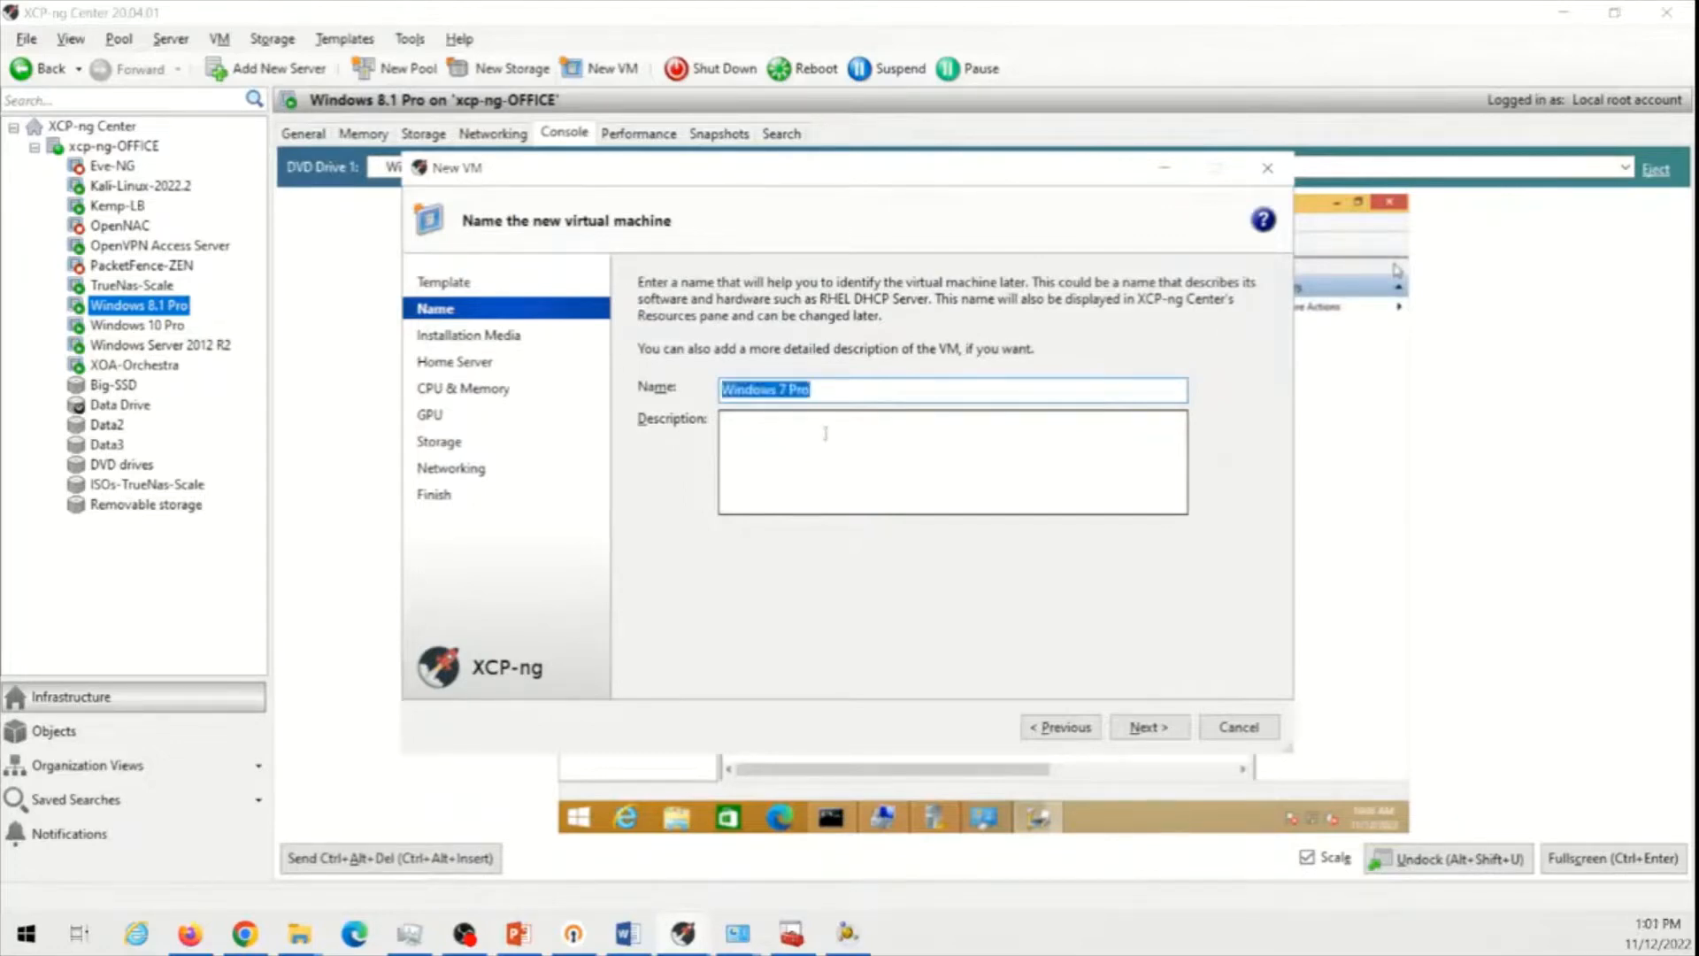
text(Windows 7 Pro)
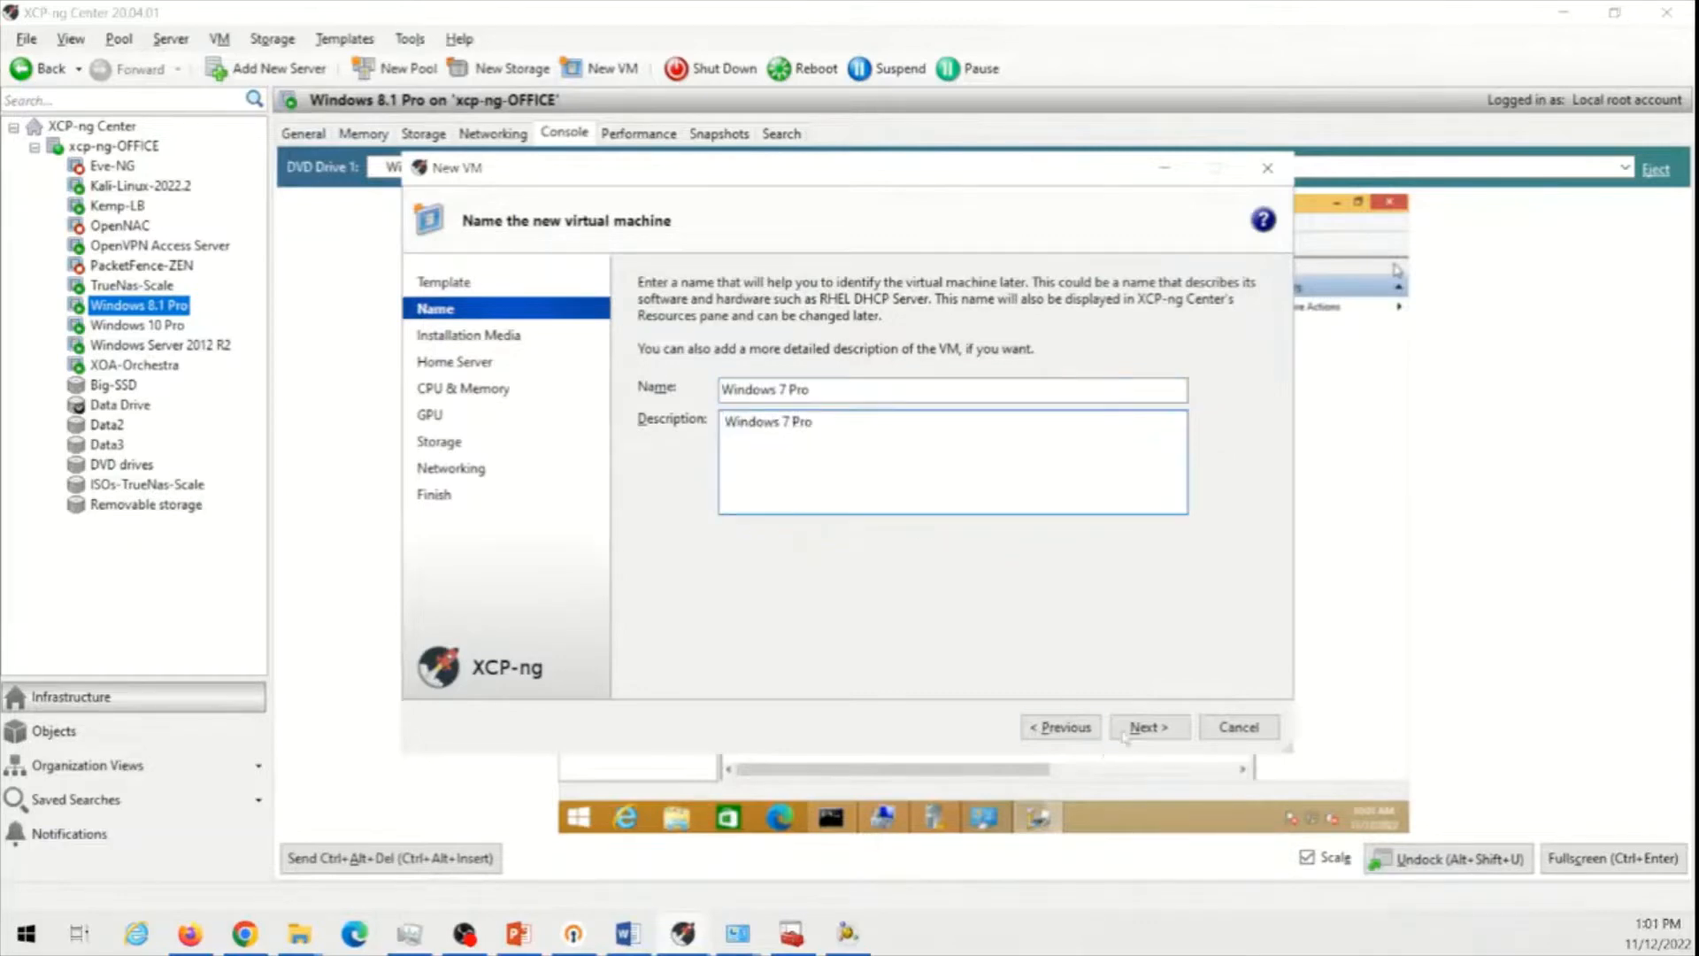
click(1145, 726)
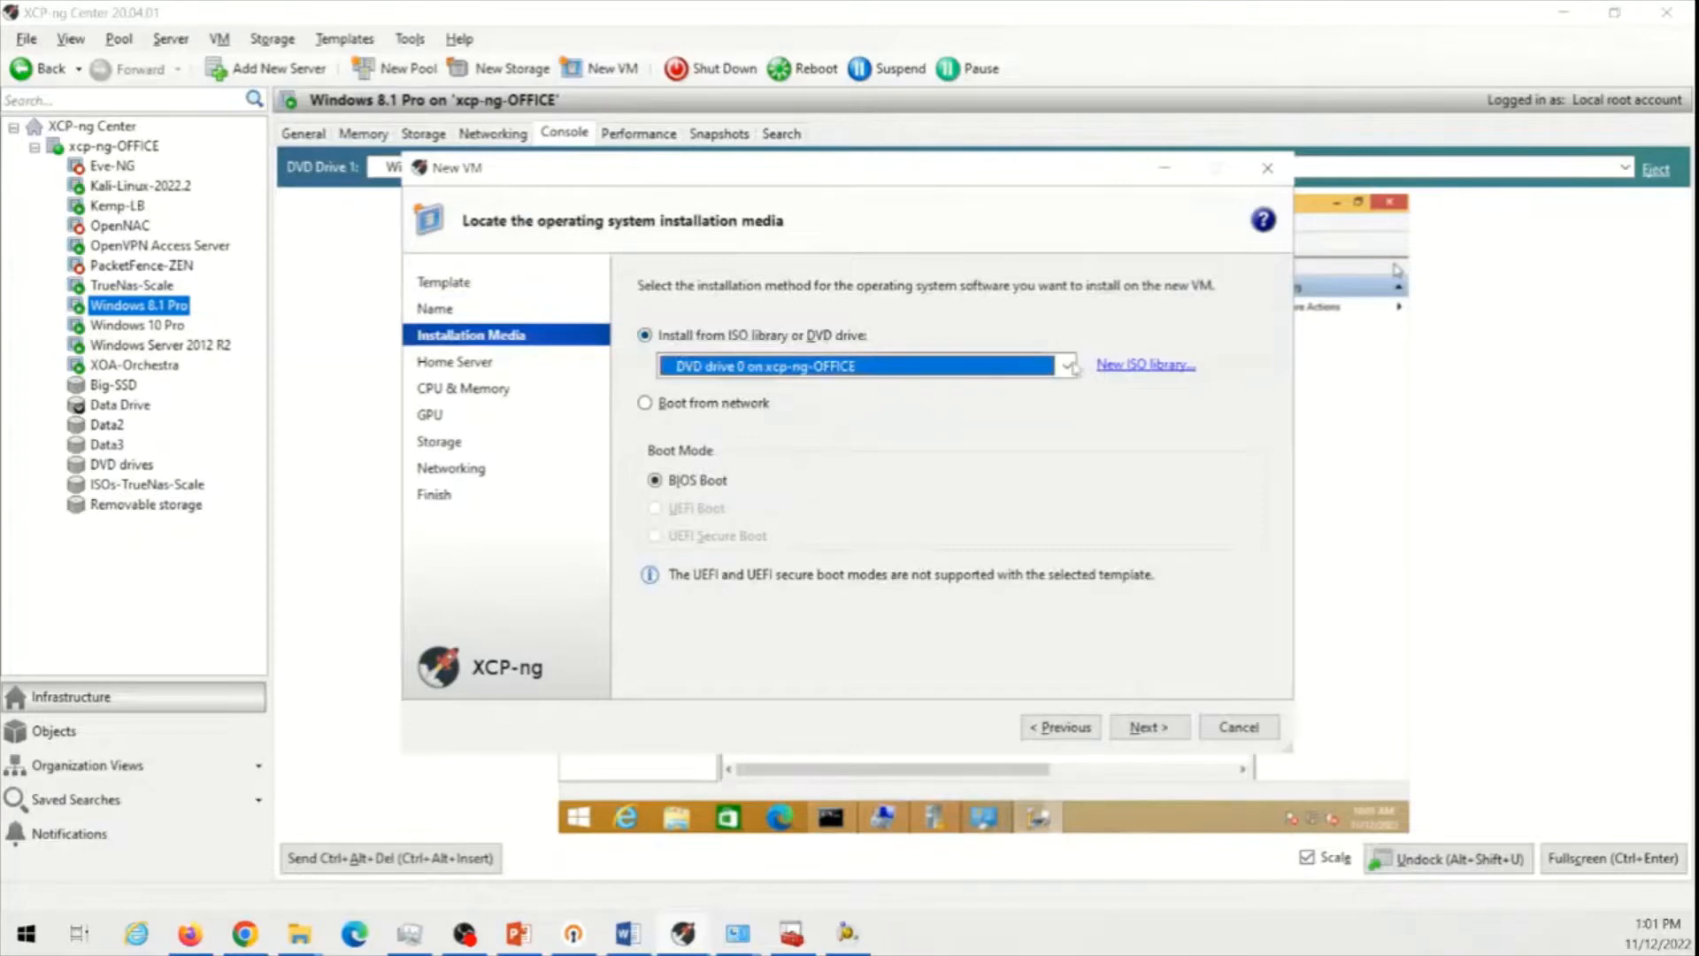
Choose Windows_7_32-bit_Professional_x86.iso as installation media and continue to home server
click(1065, 365)
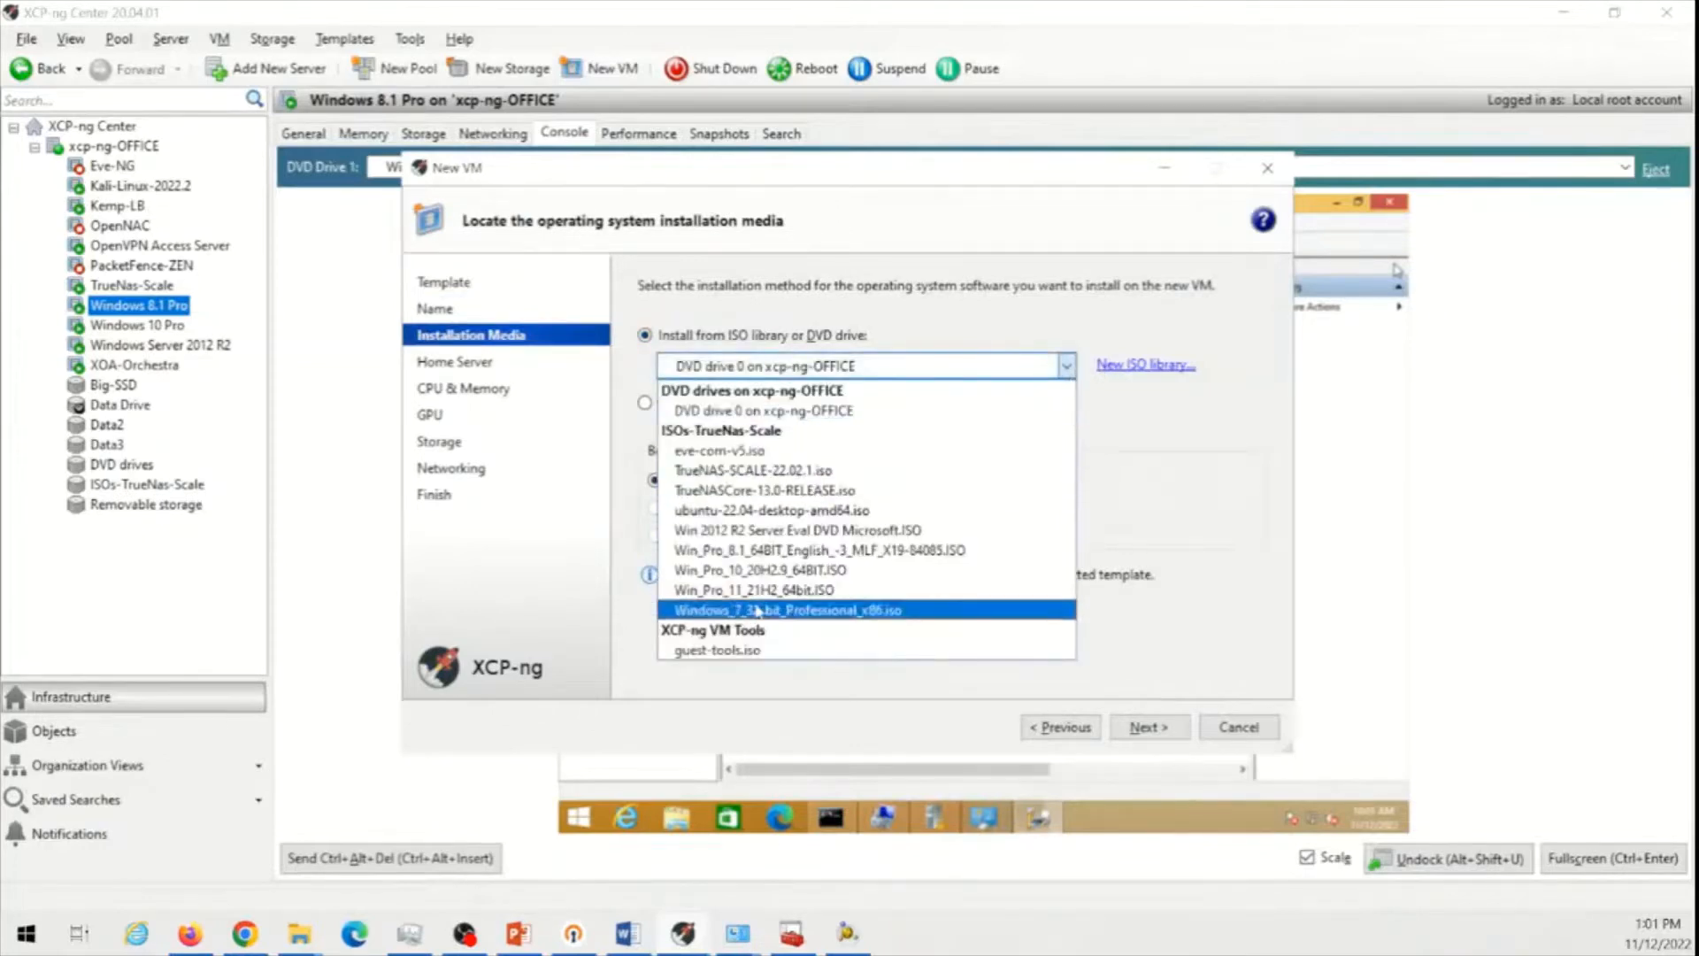
mouse_move(756, 588)
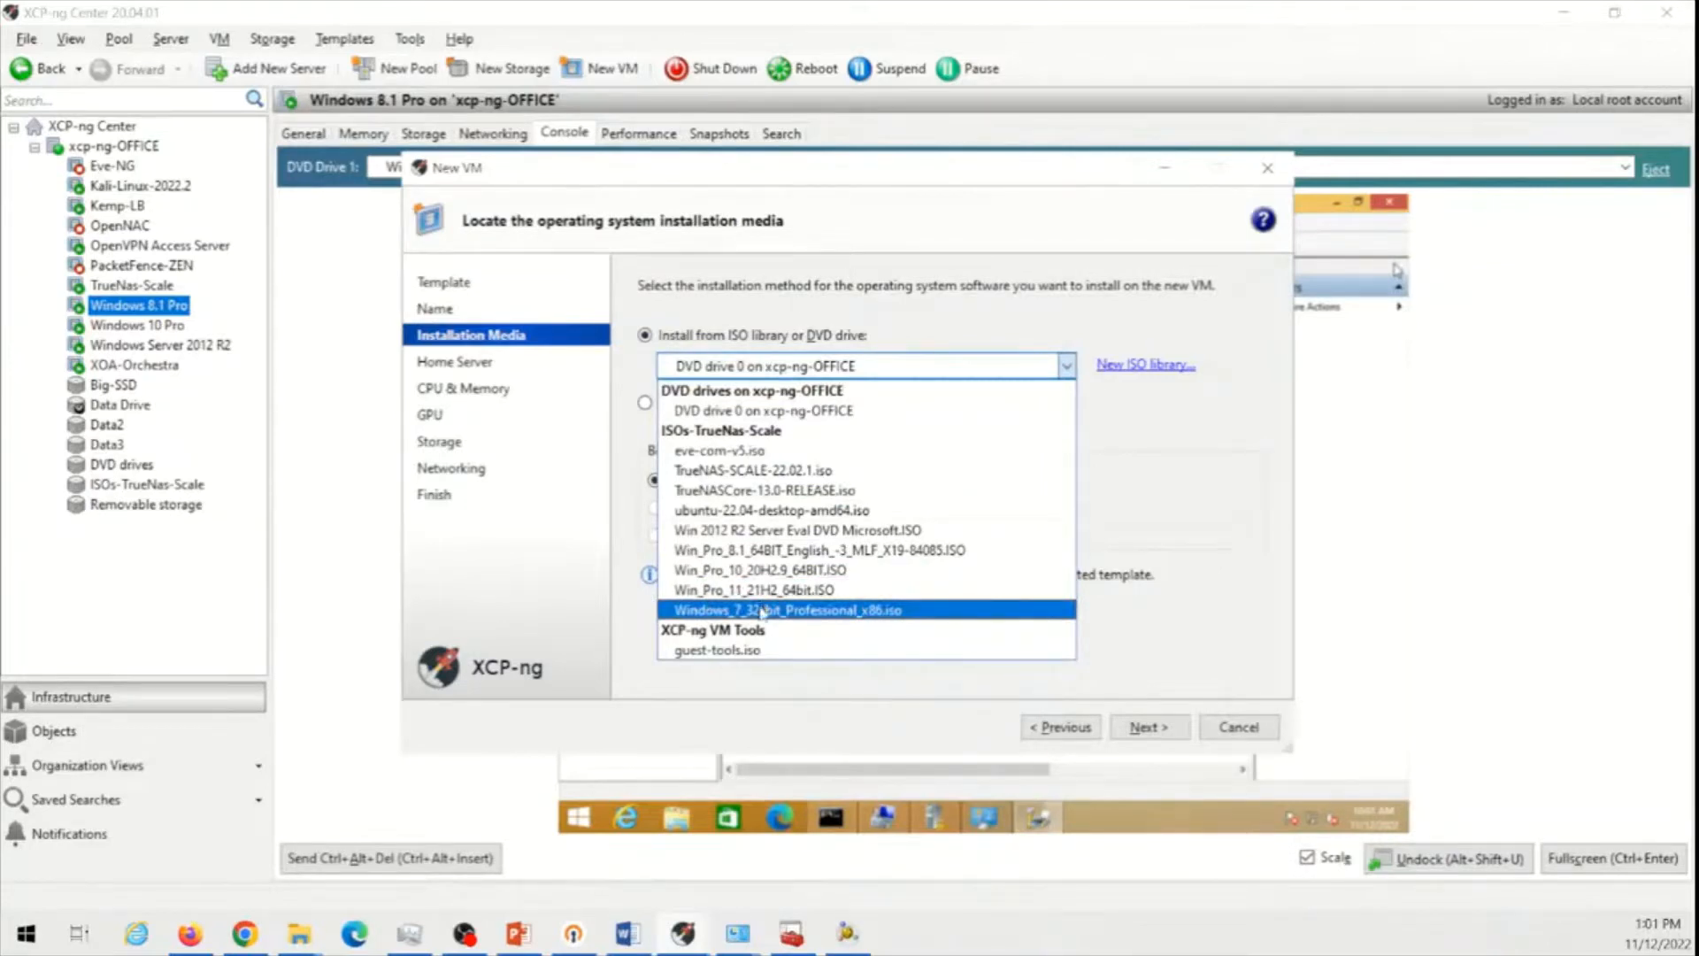
click(787, 609)
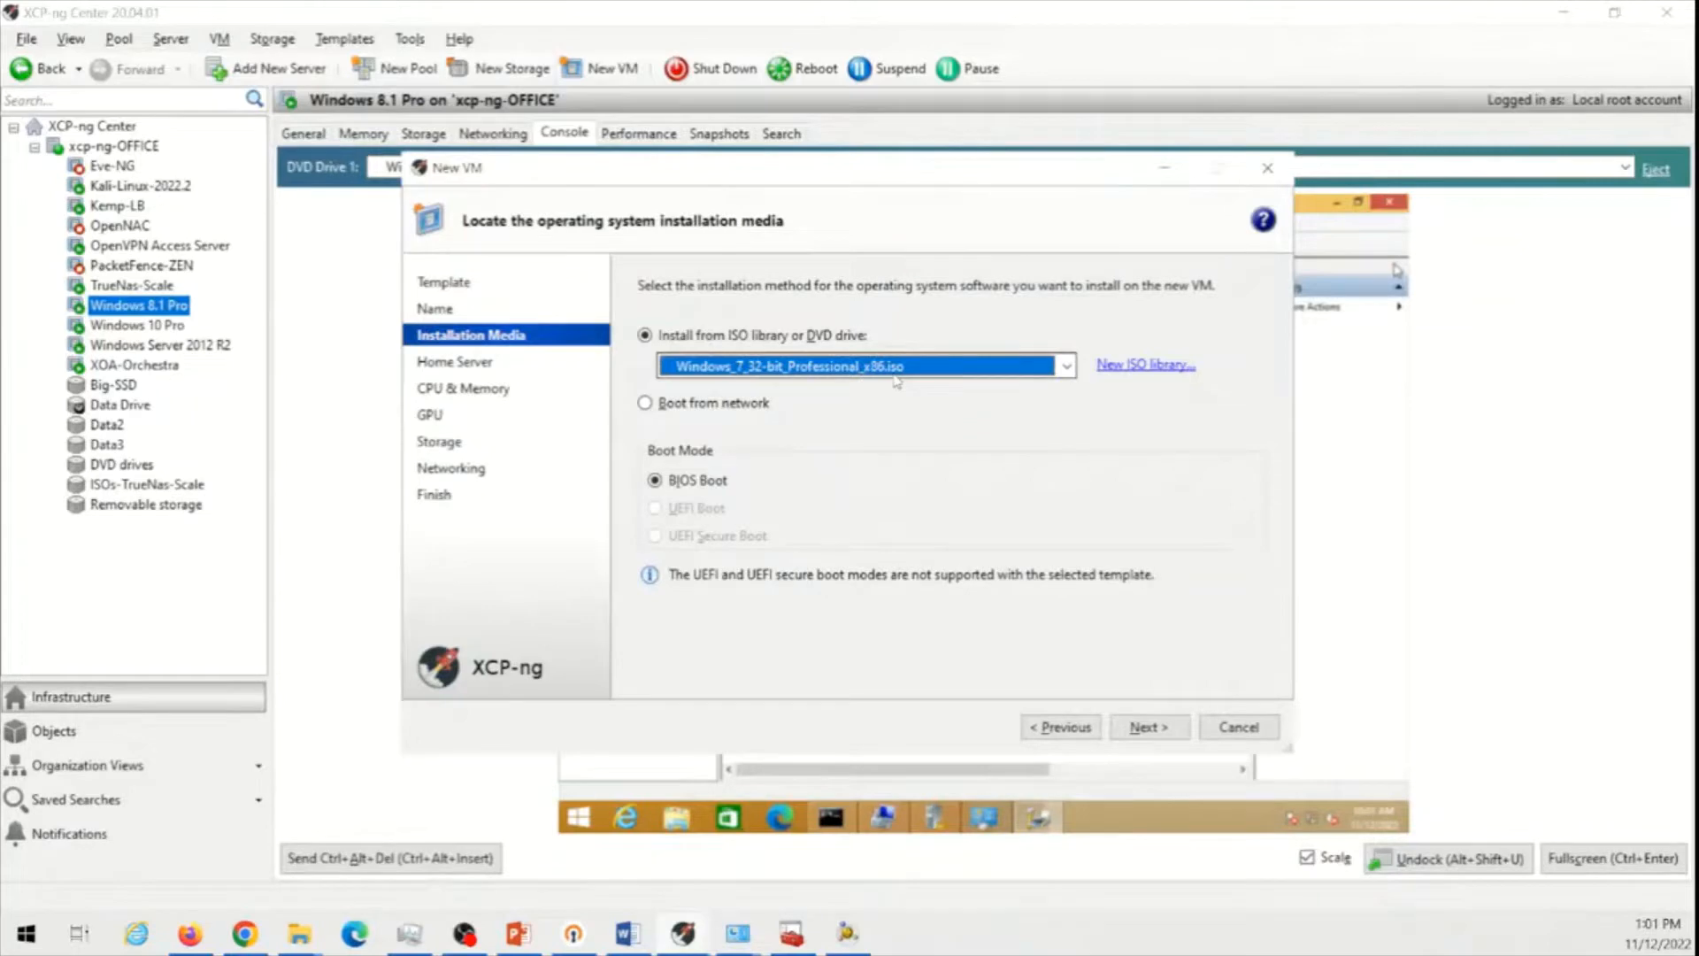
mouse_move(925, 688)
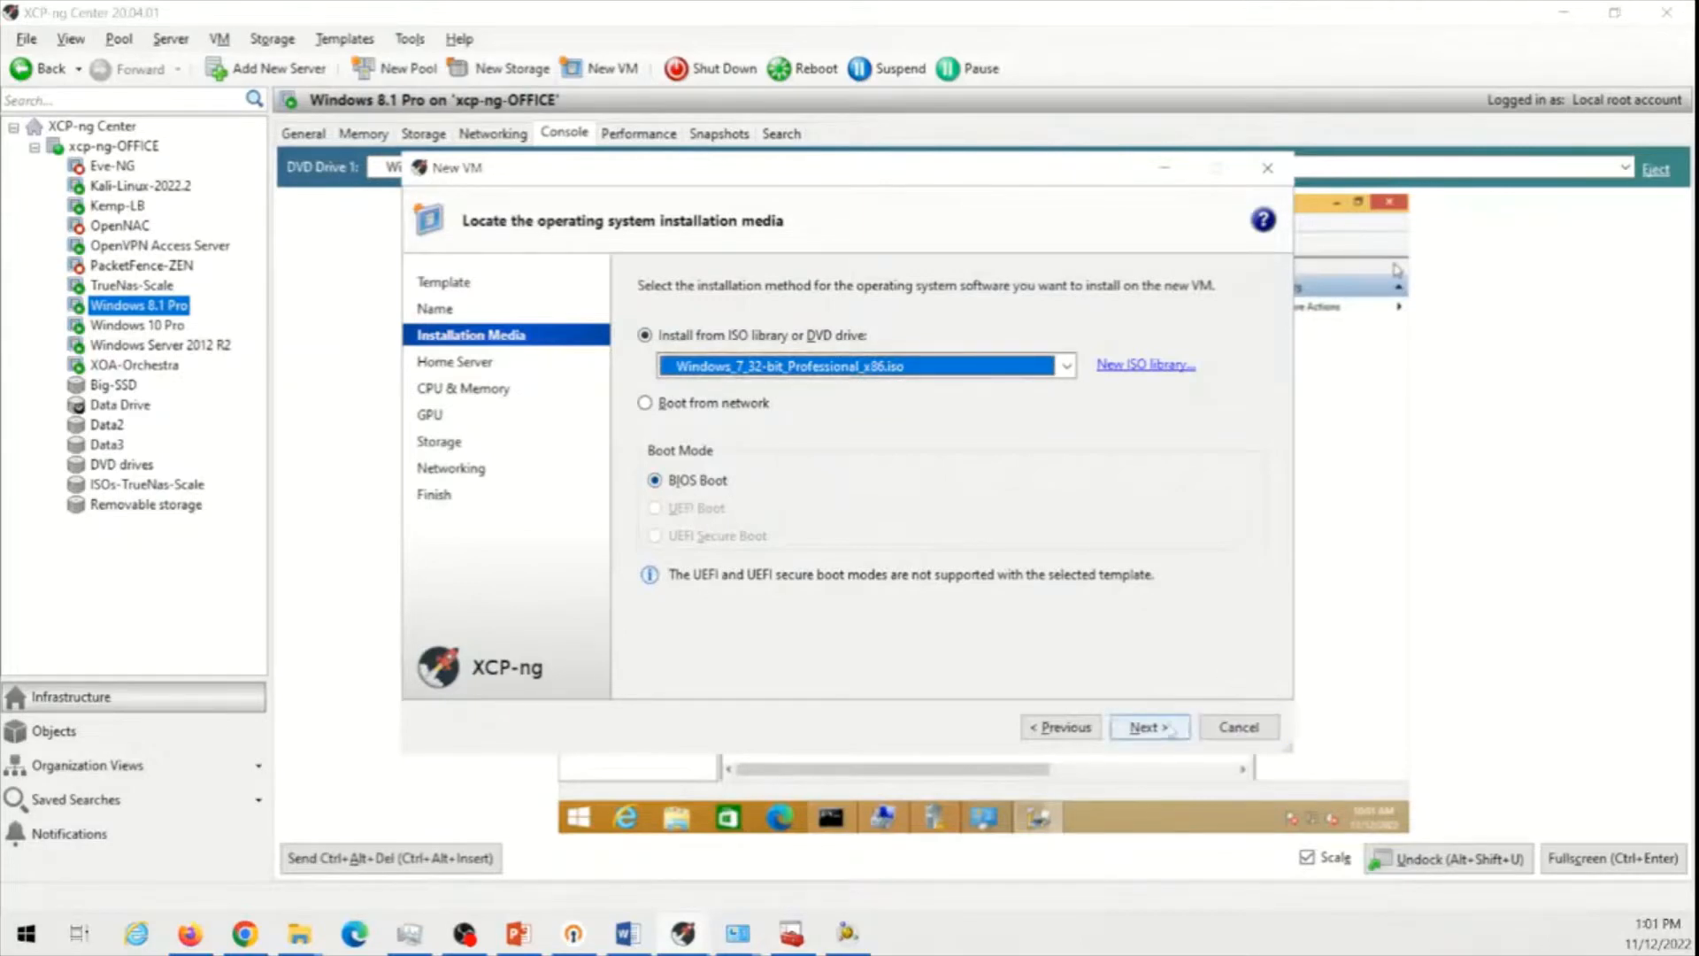
click(1147, 725)
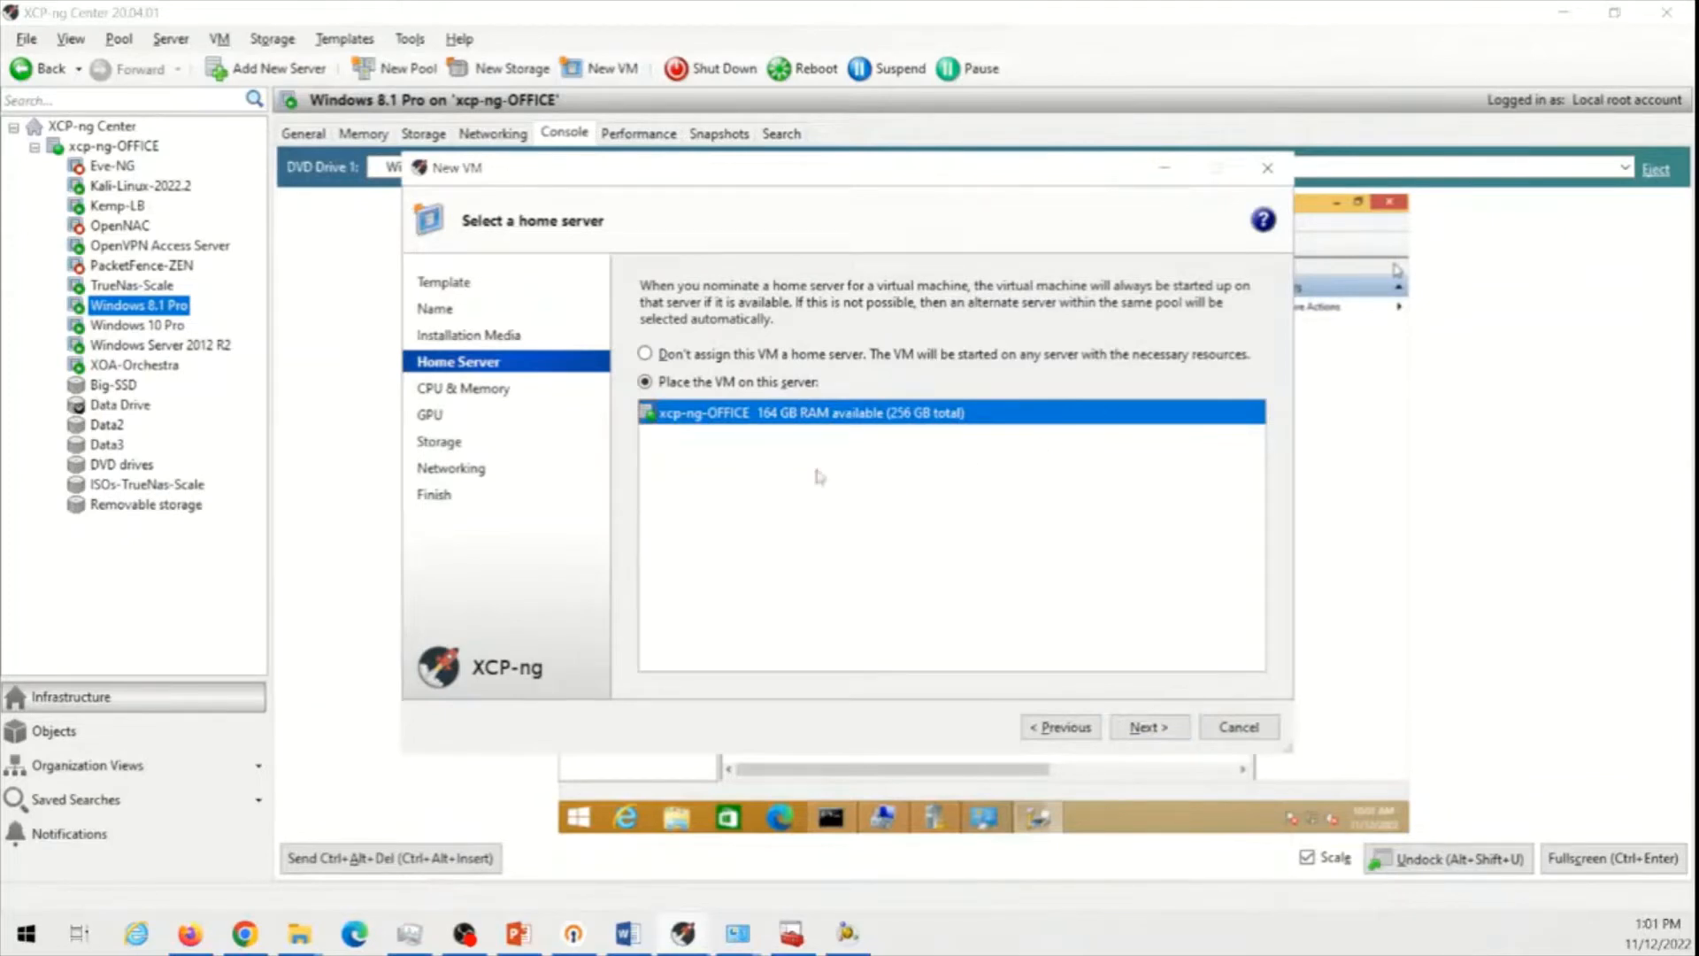
mouse_move(1195, 747)
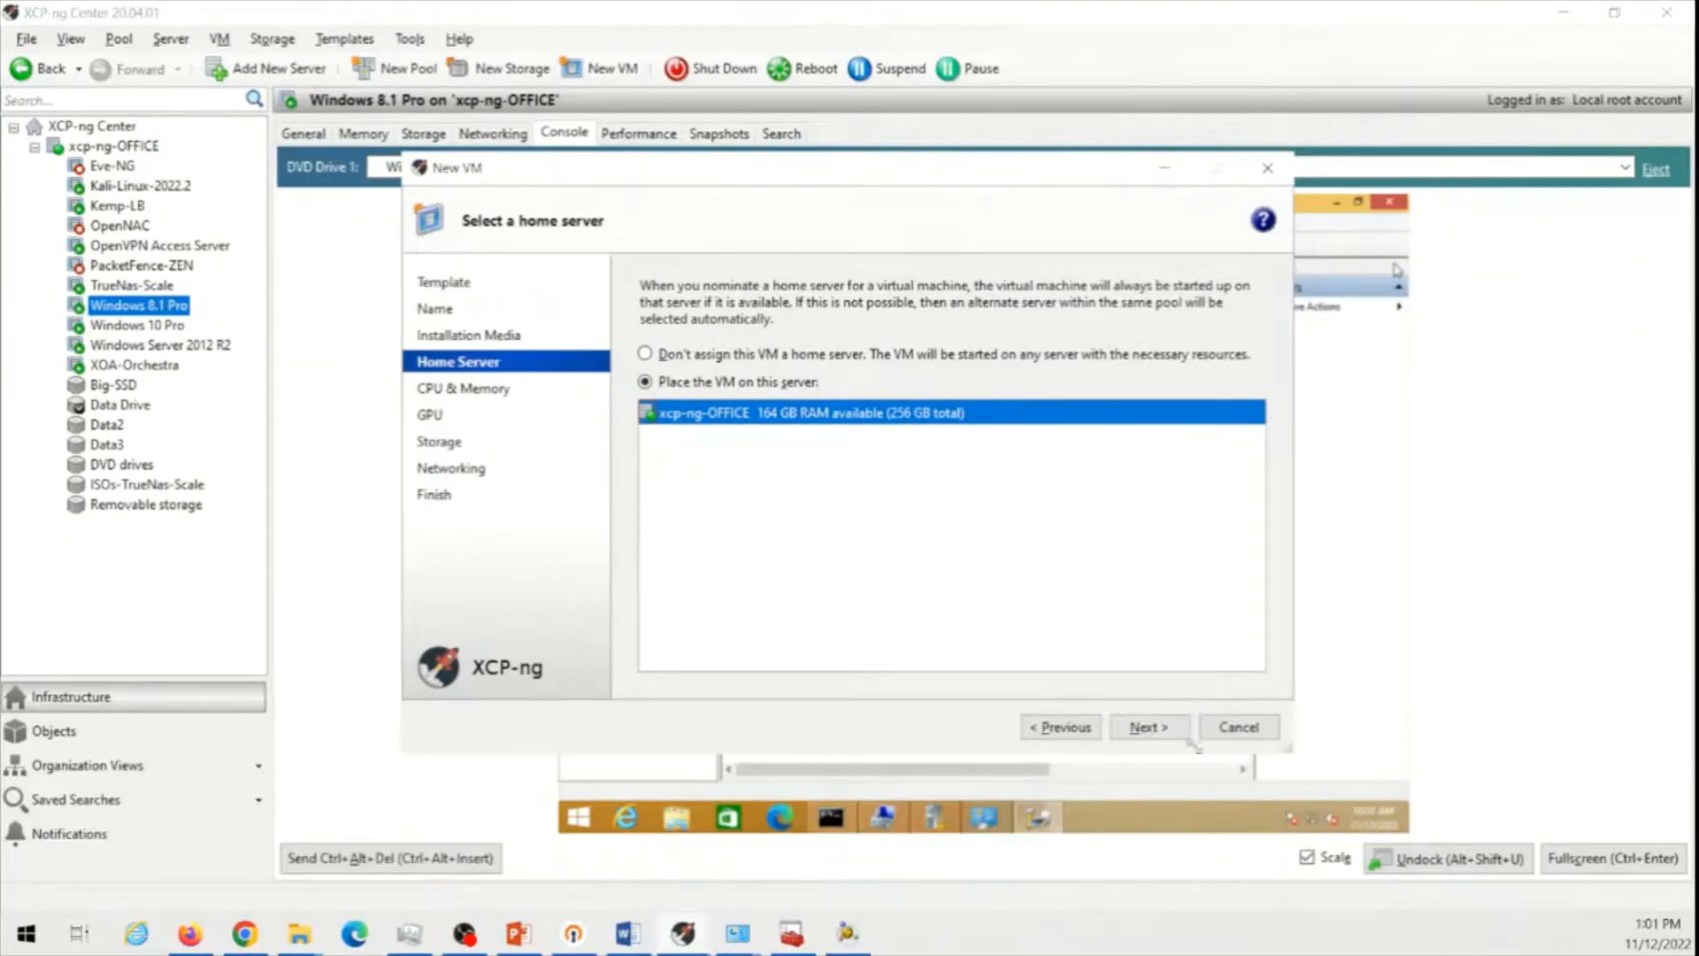
Keep xcp-ng-OFFICE as the home server and continue to CPU and memory
click(1147, 726)
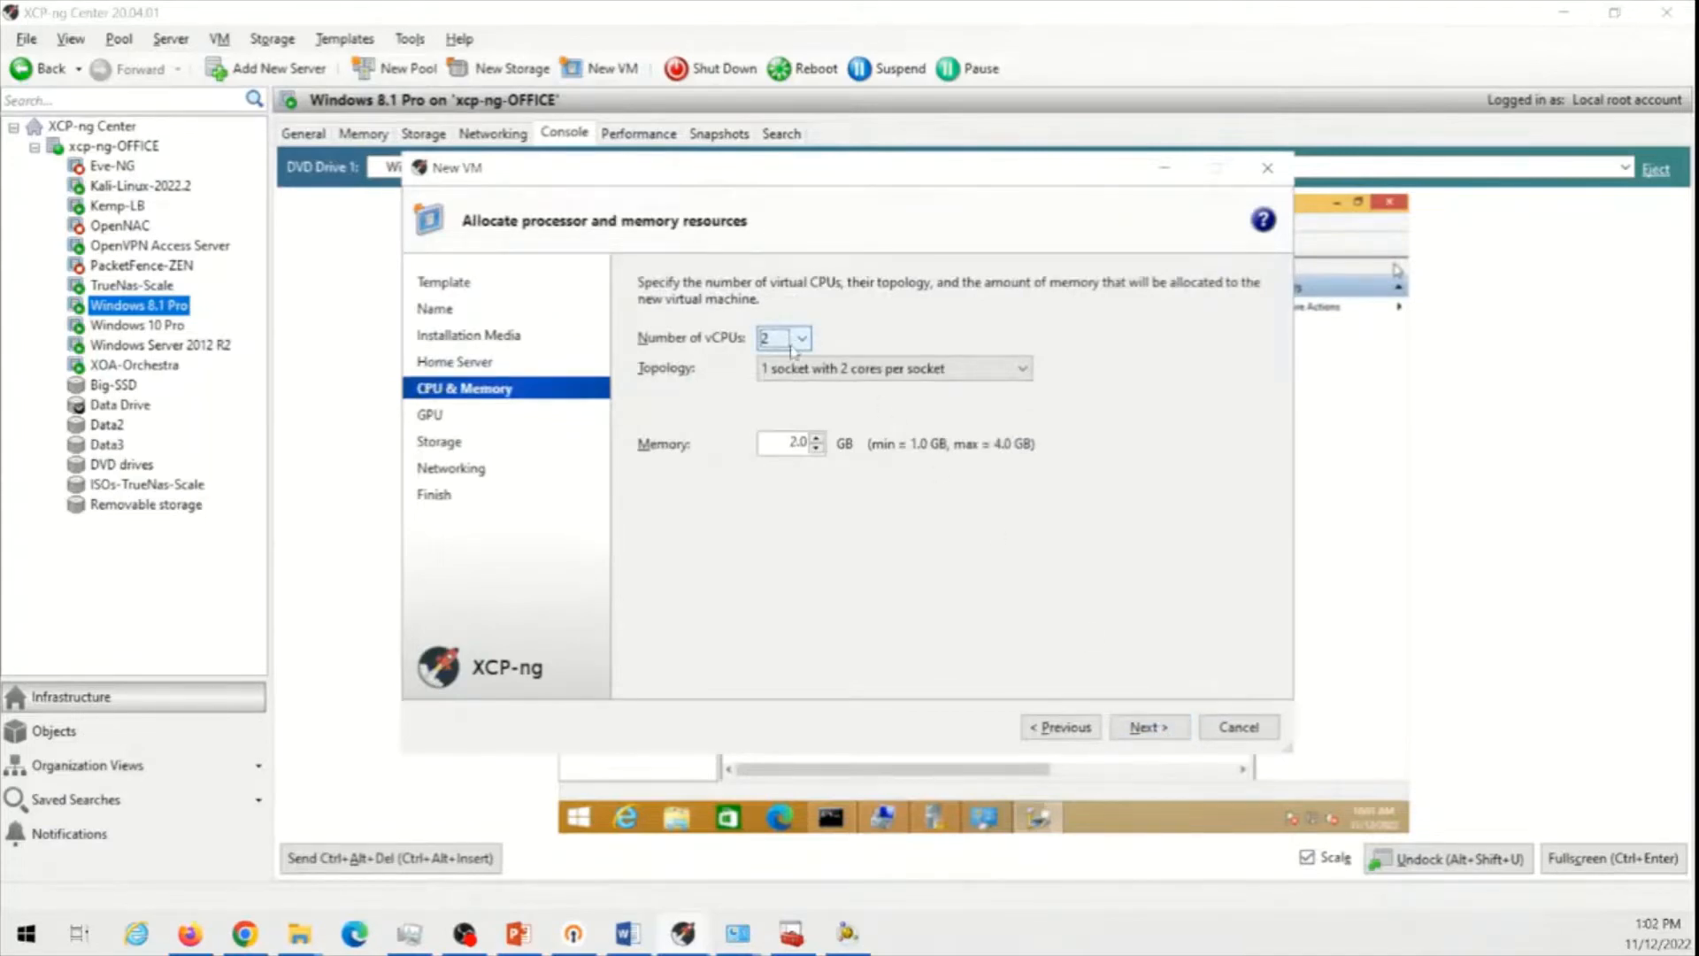
Give the VM 4 vCPUs as 2 sockets × 2 cores and 8 GB memory, then continue to GPU
click(800, 339)
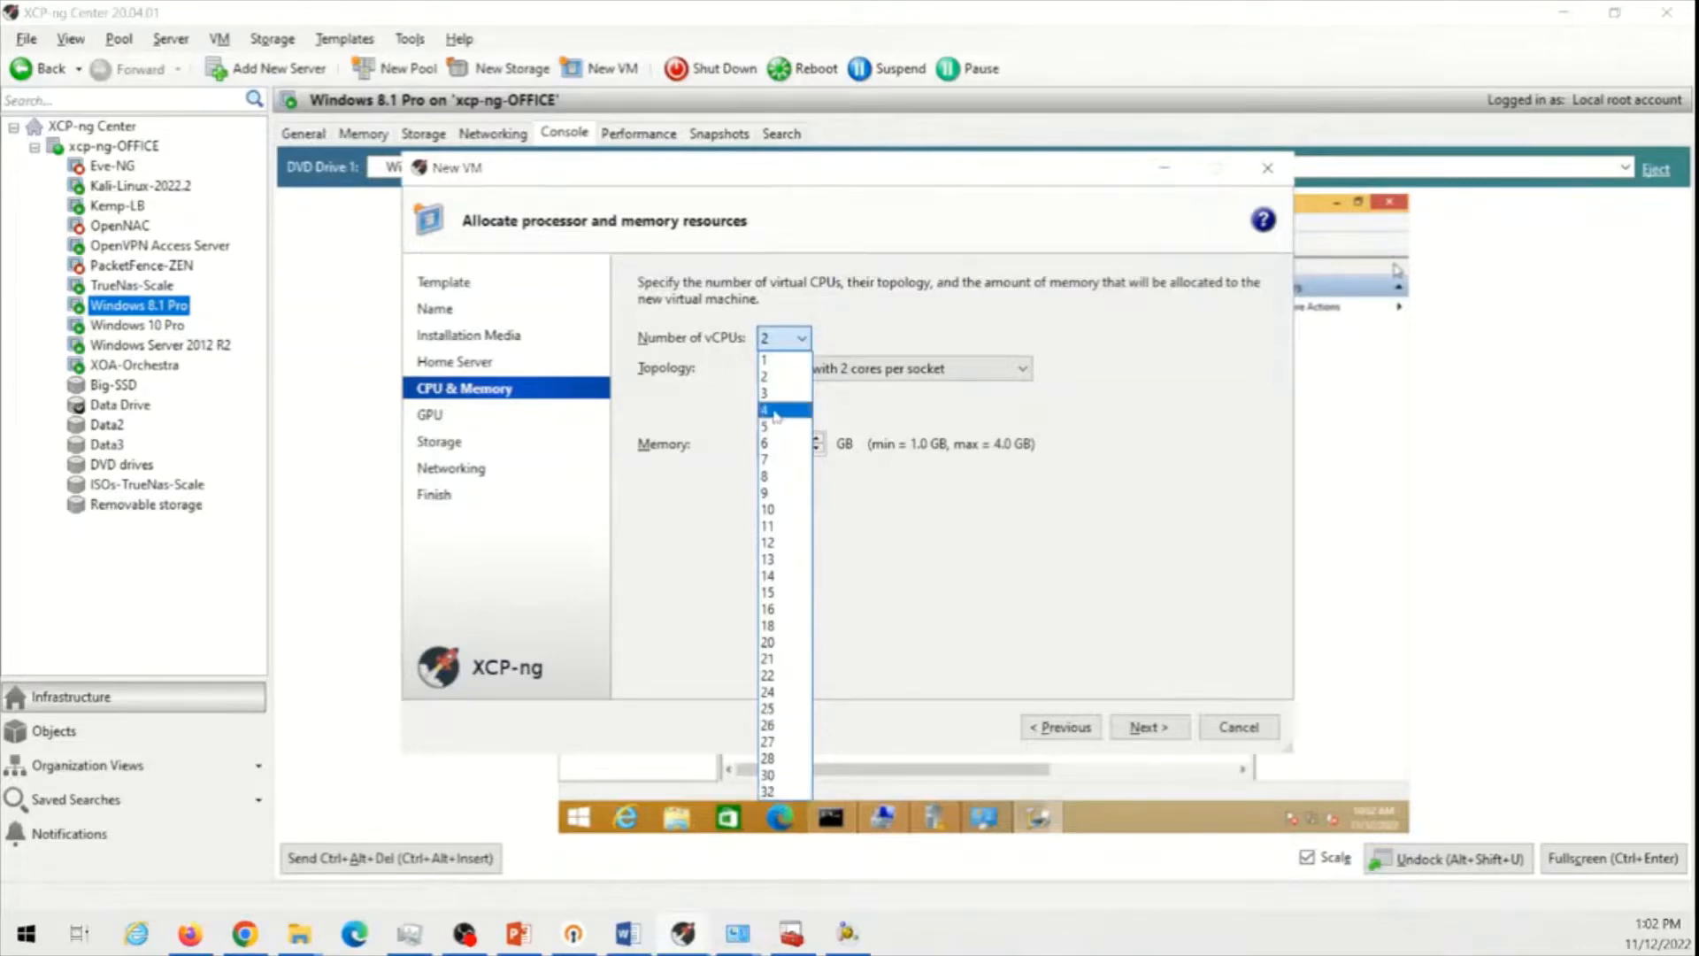
click(765, 409)
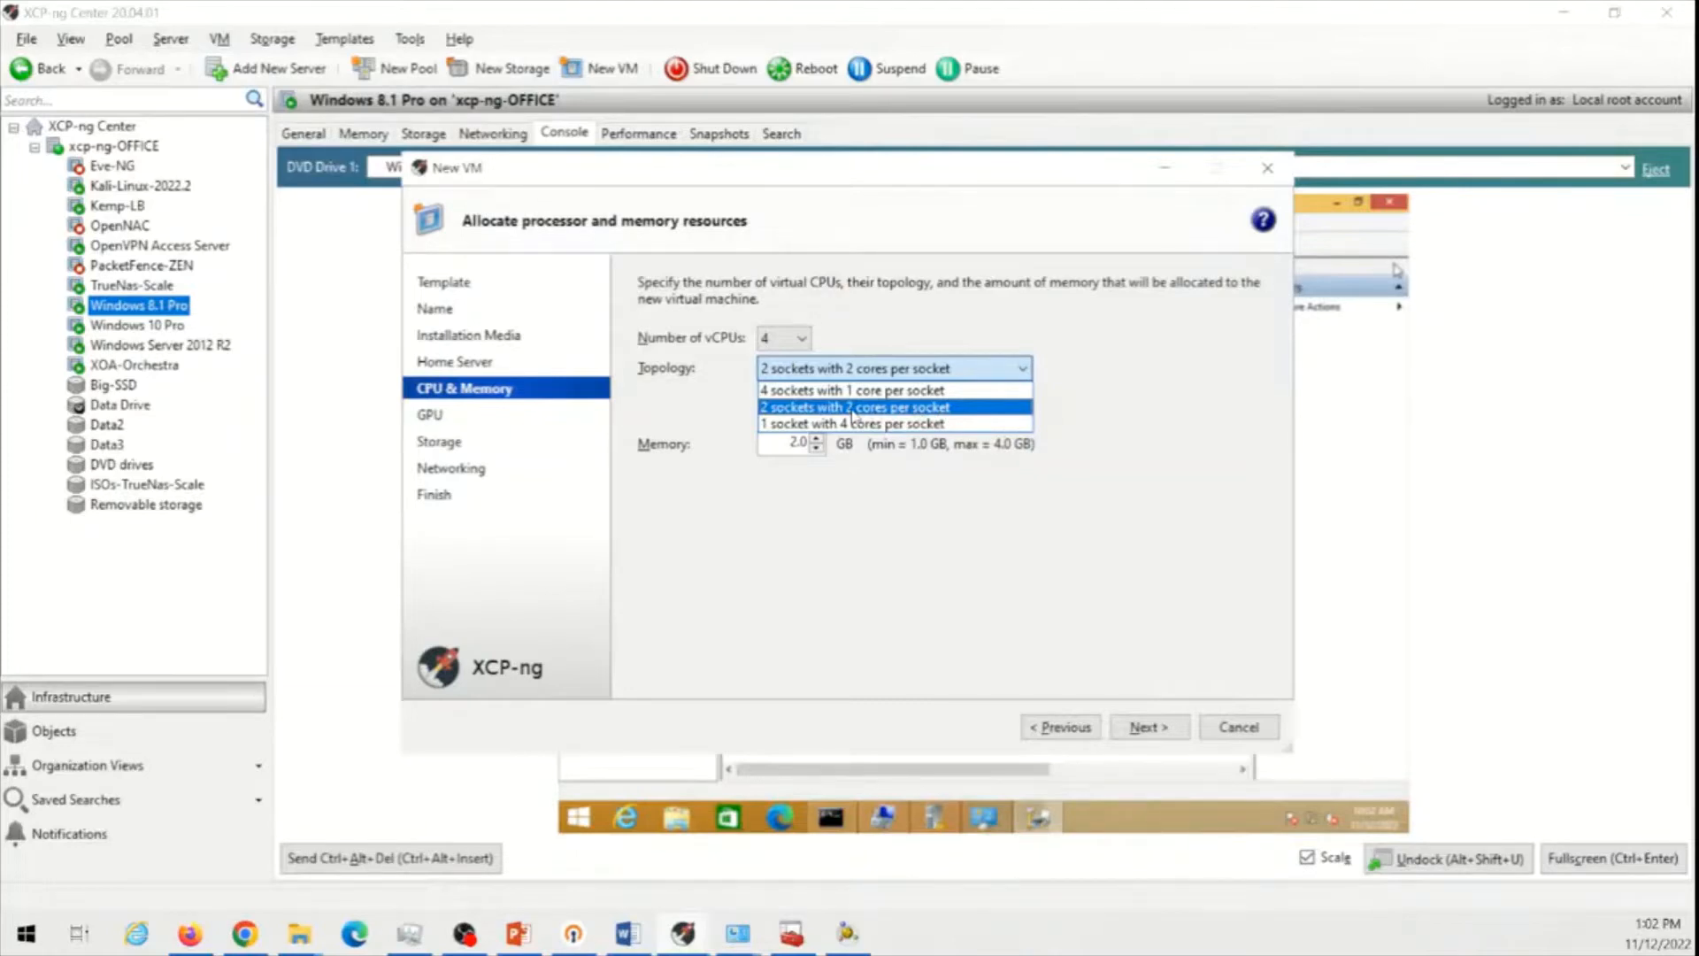
click(855, 407)
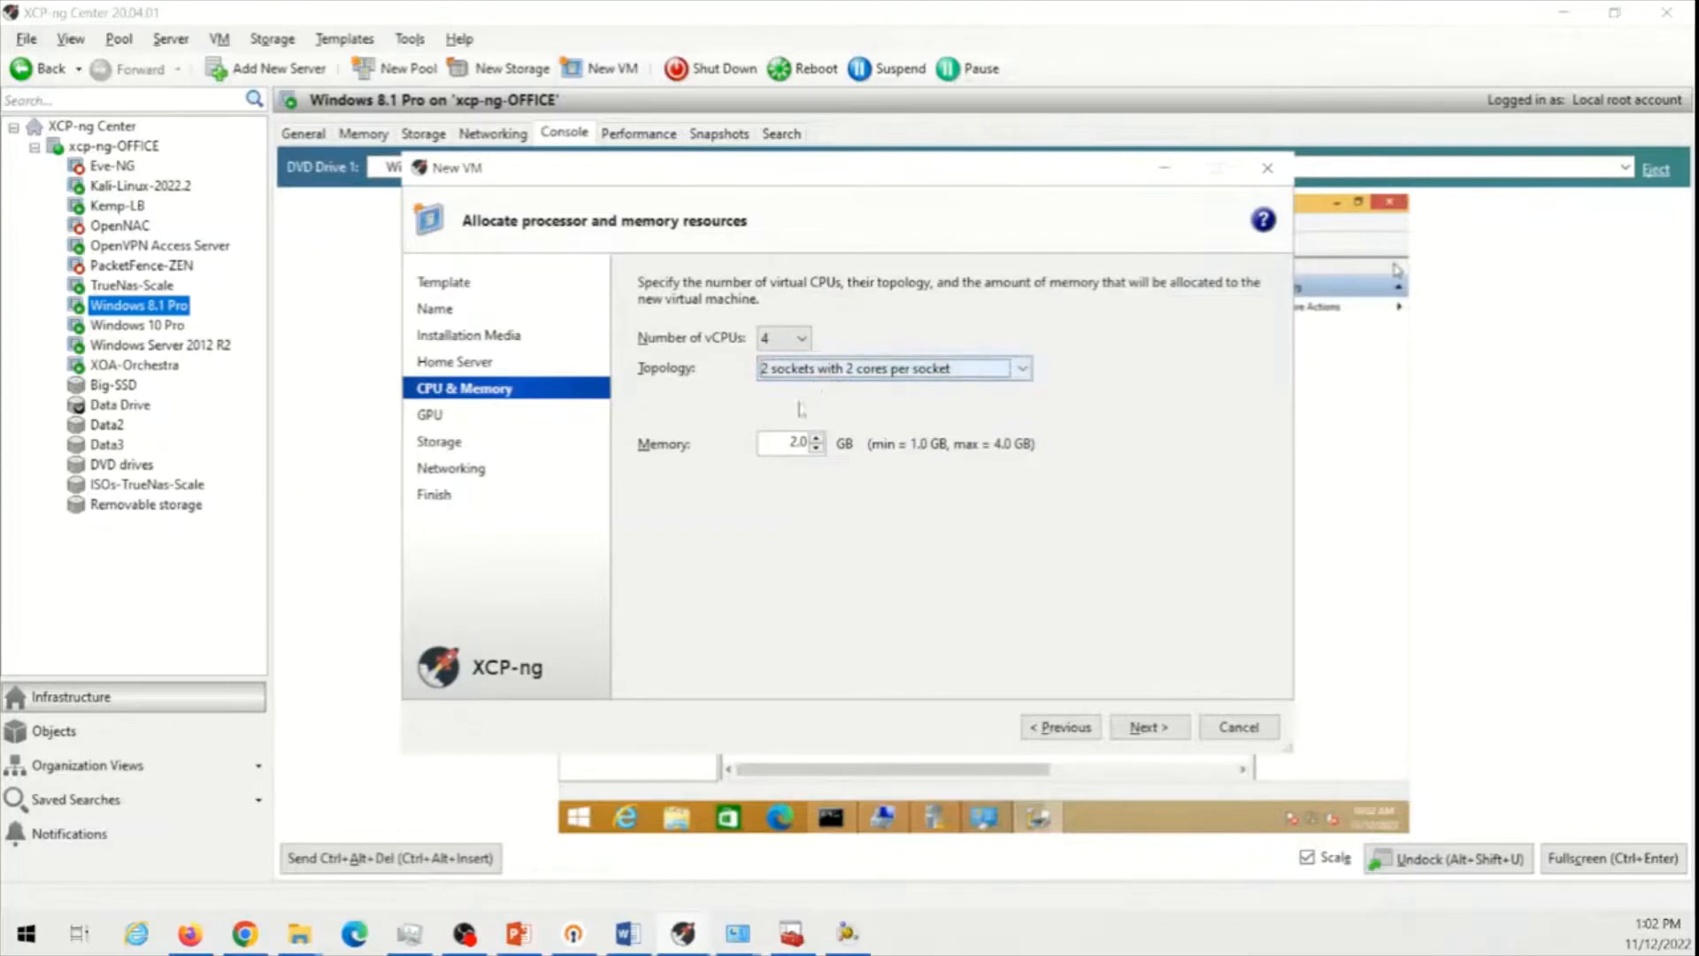
triple_click(791, 443)
text(8)
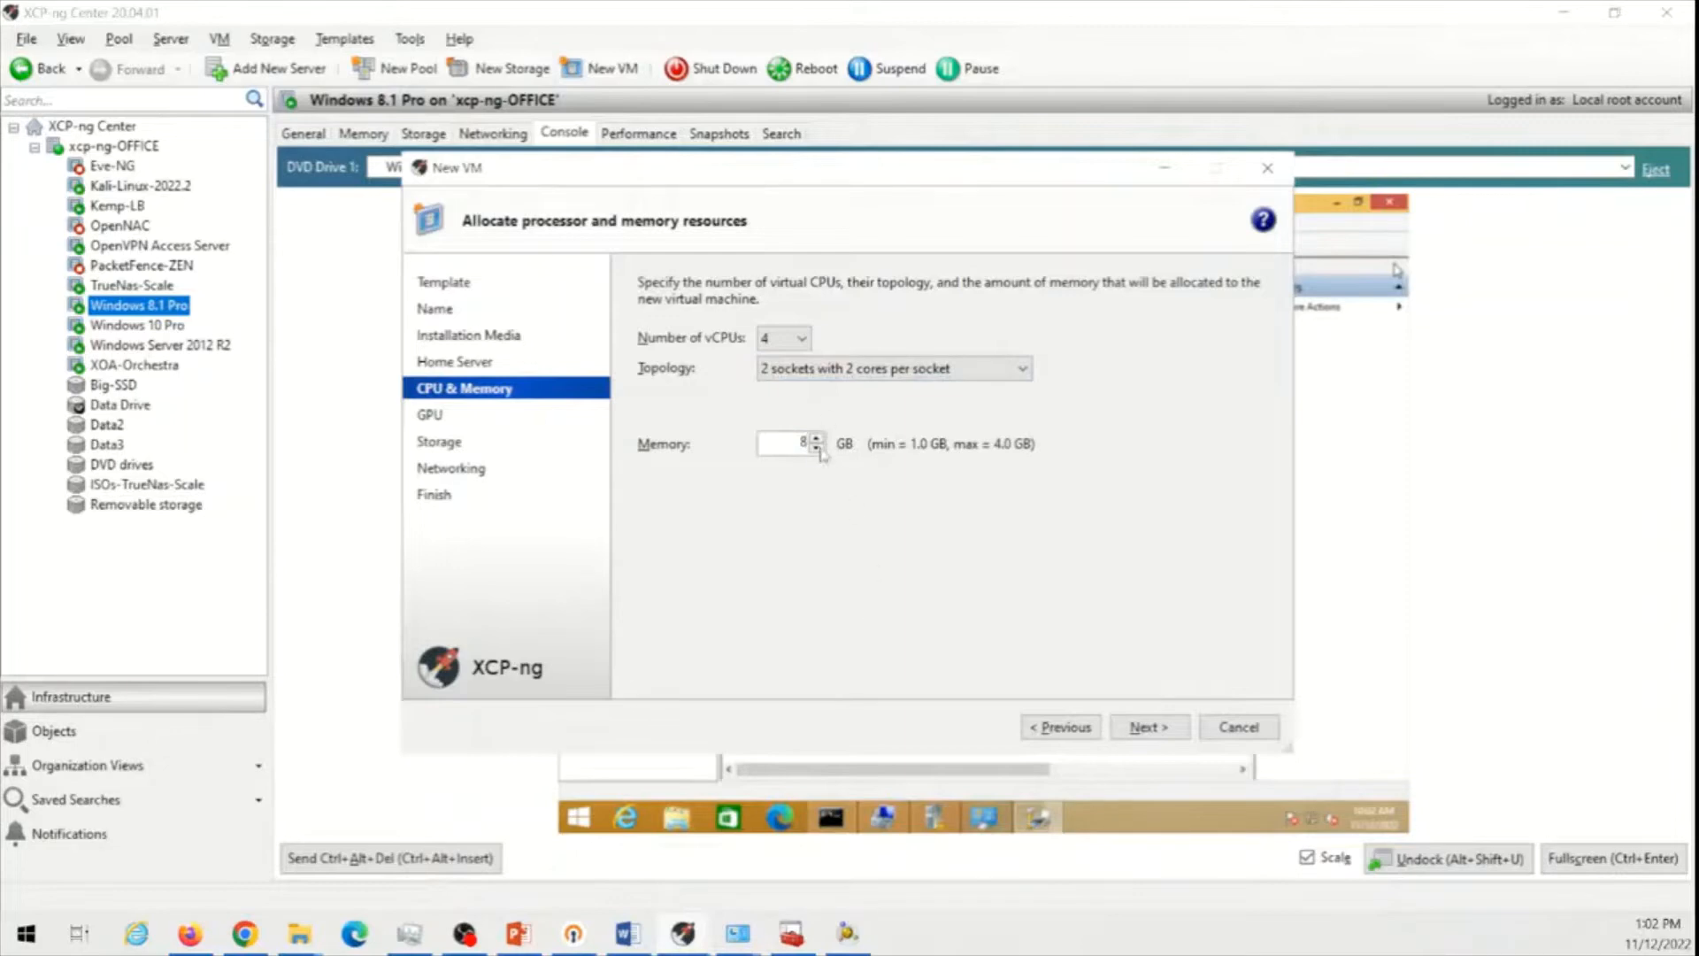
click(1147, 728)
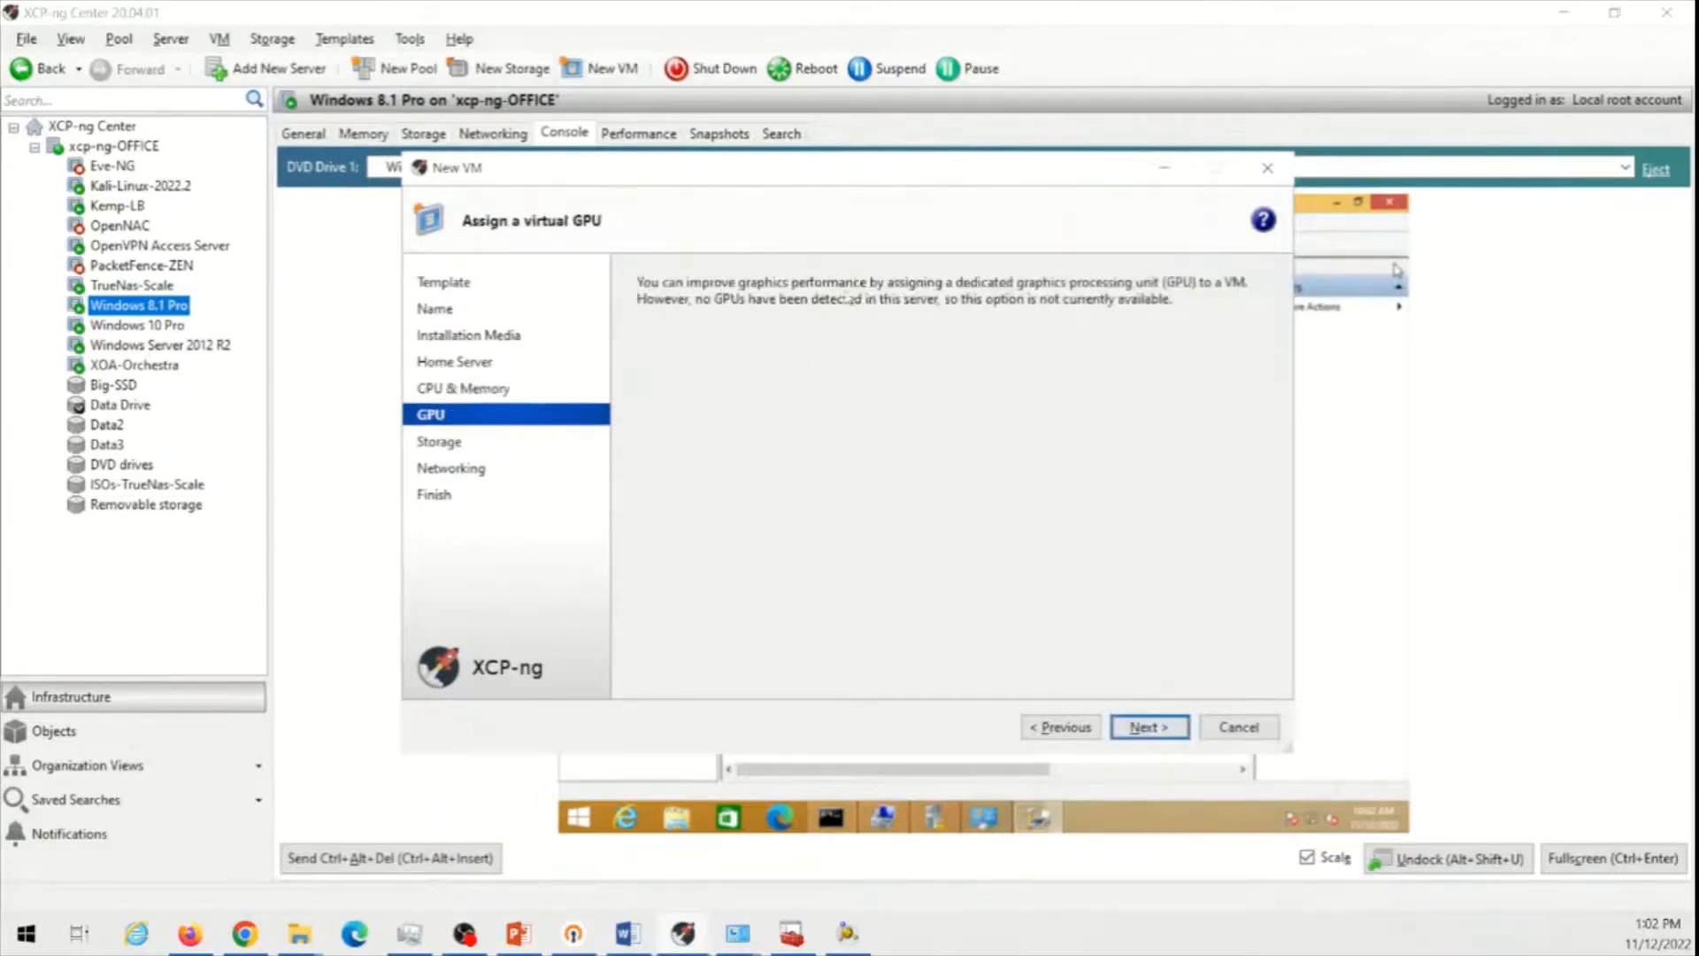
Resize the VM's virtual disk to 50 GB on Data3 and advance to networking
click(1147, 726)
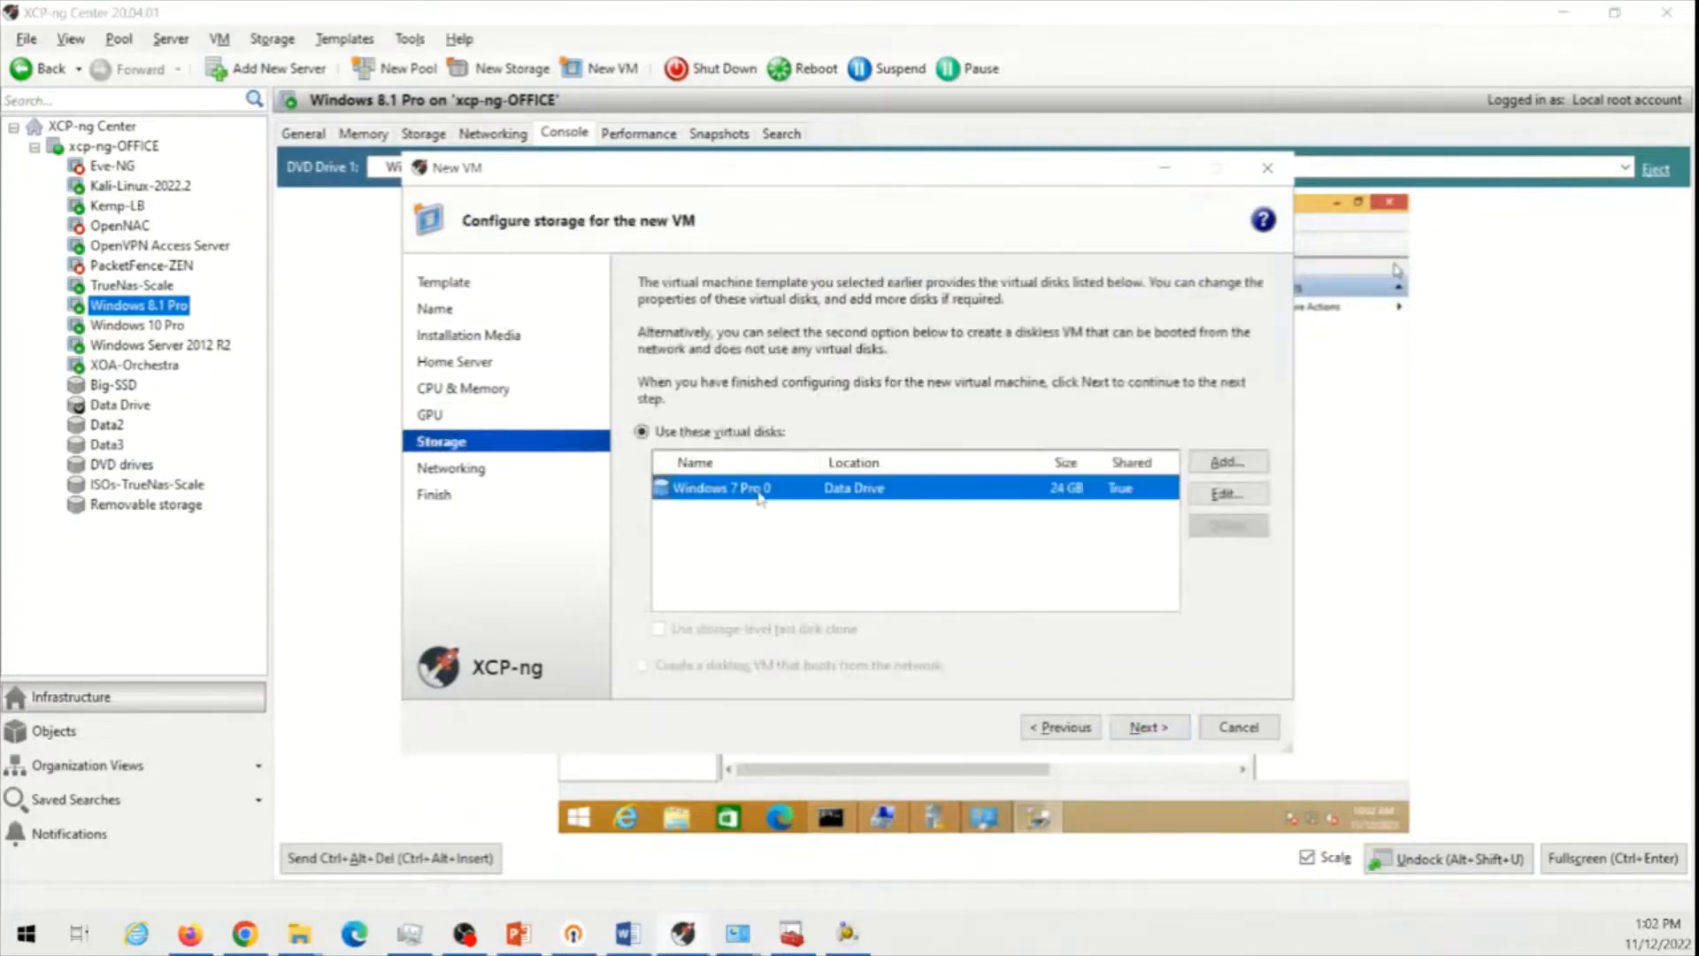
mouse_move(790, 496)
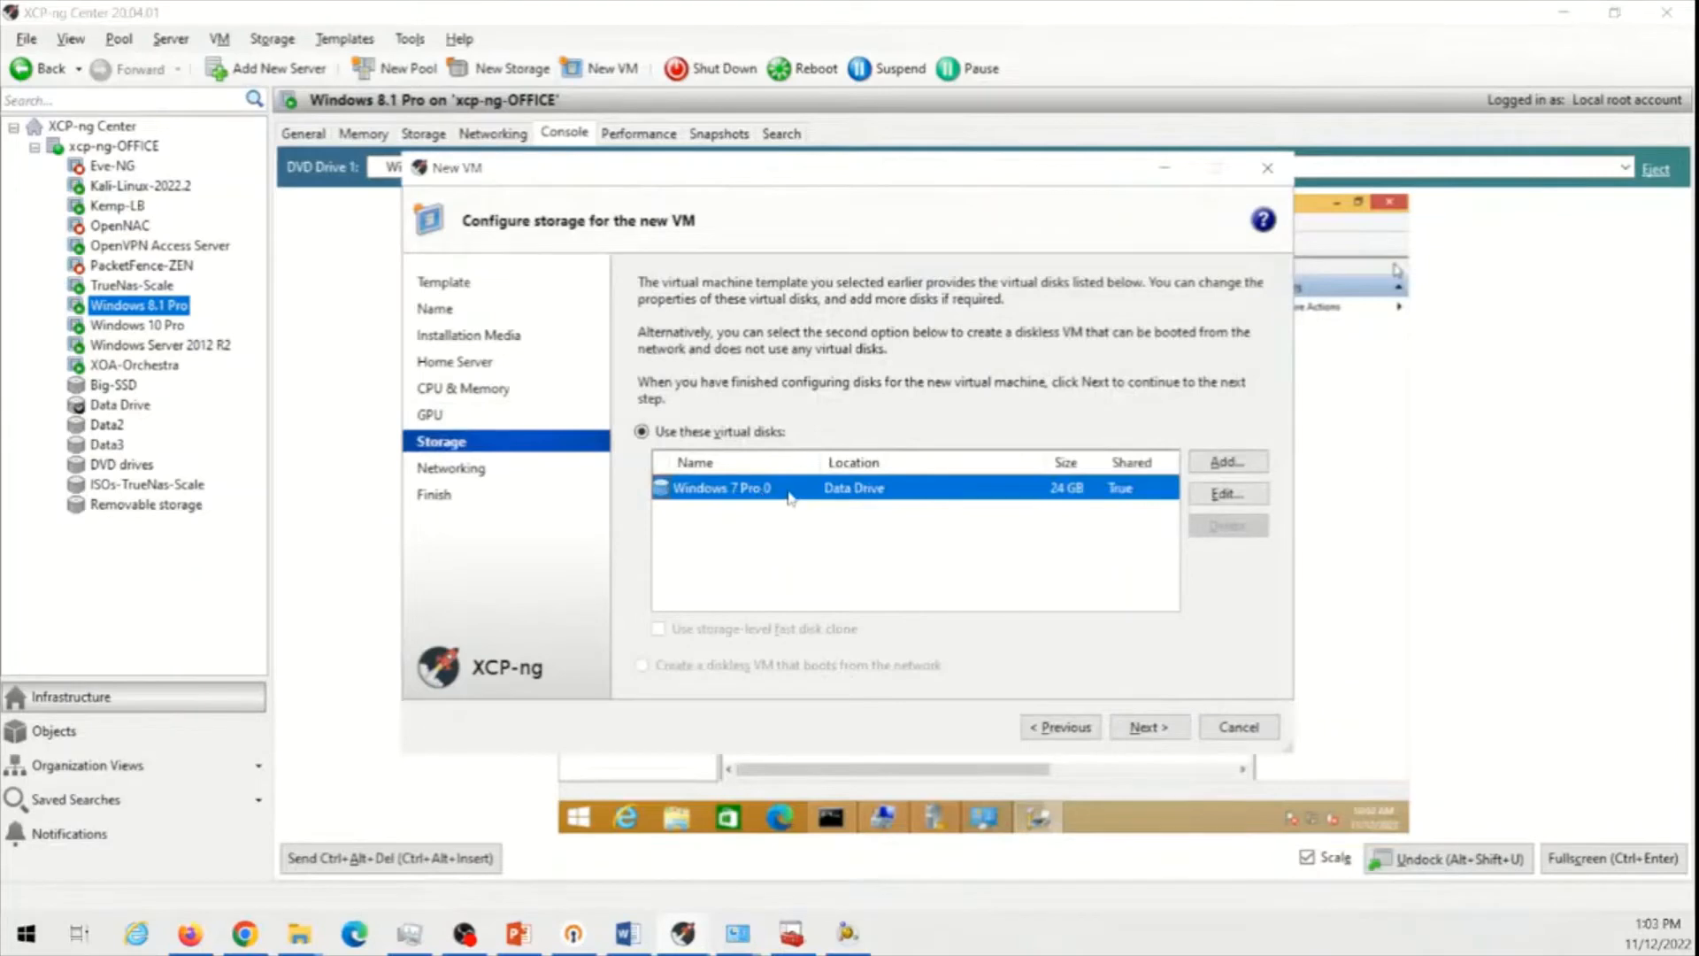
mouse_move(924, 497)
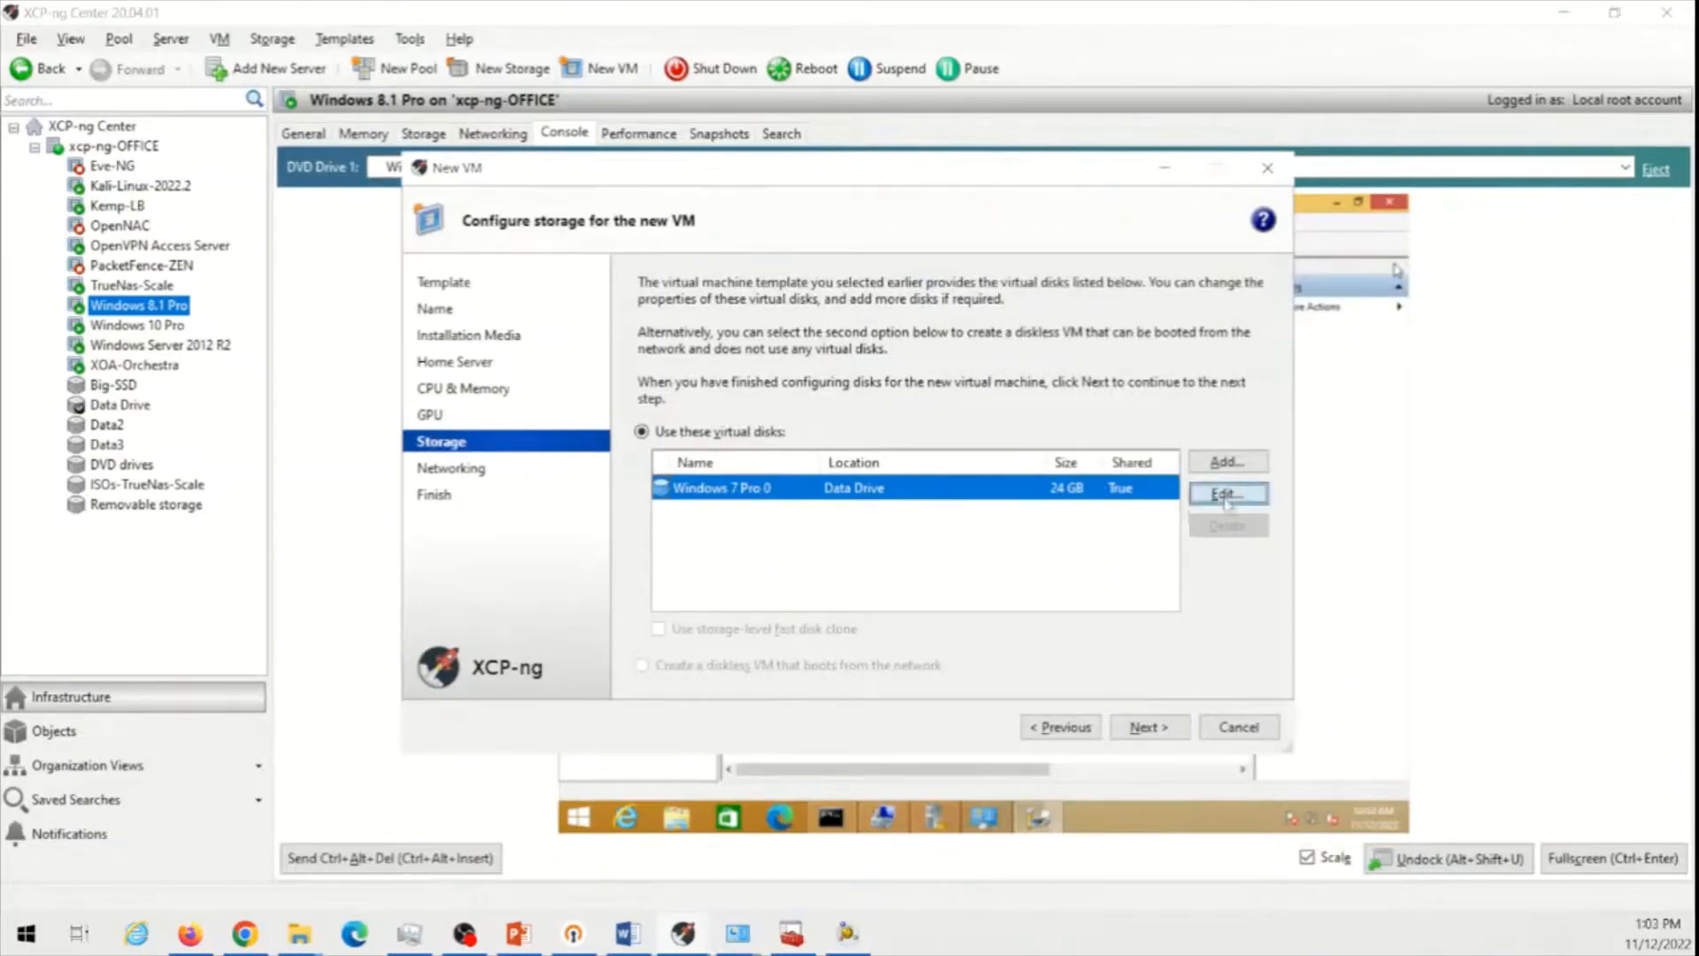
click(1227, 494)
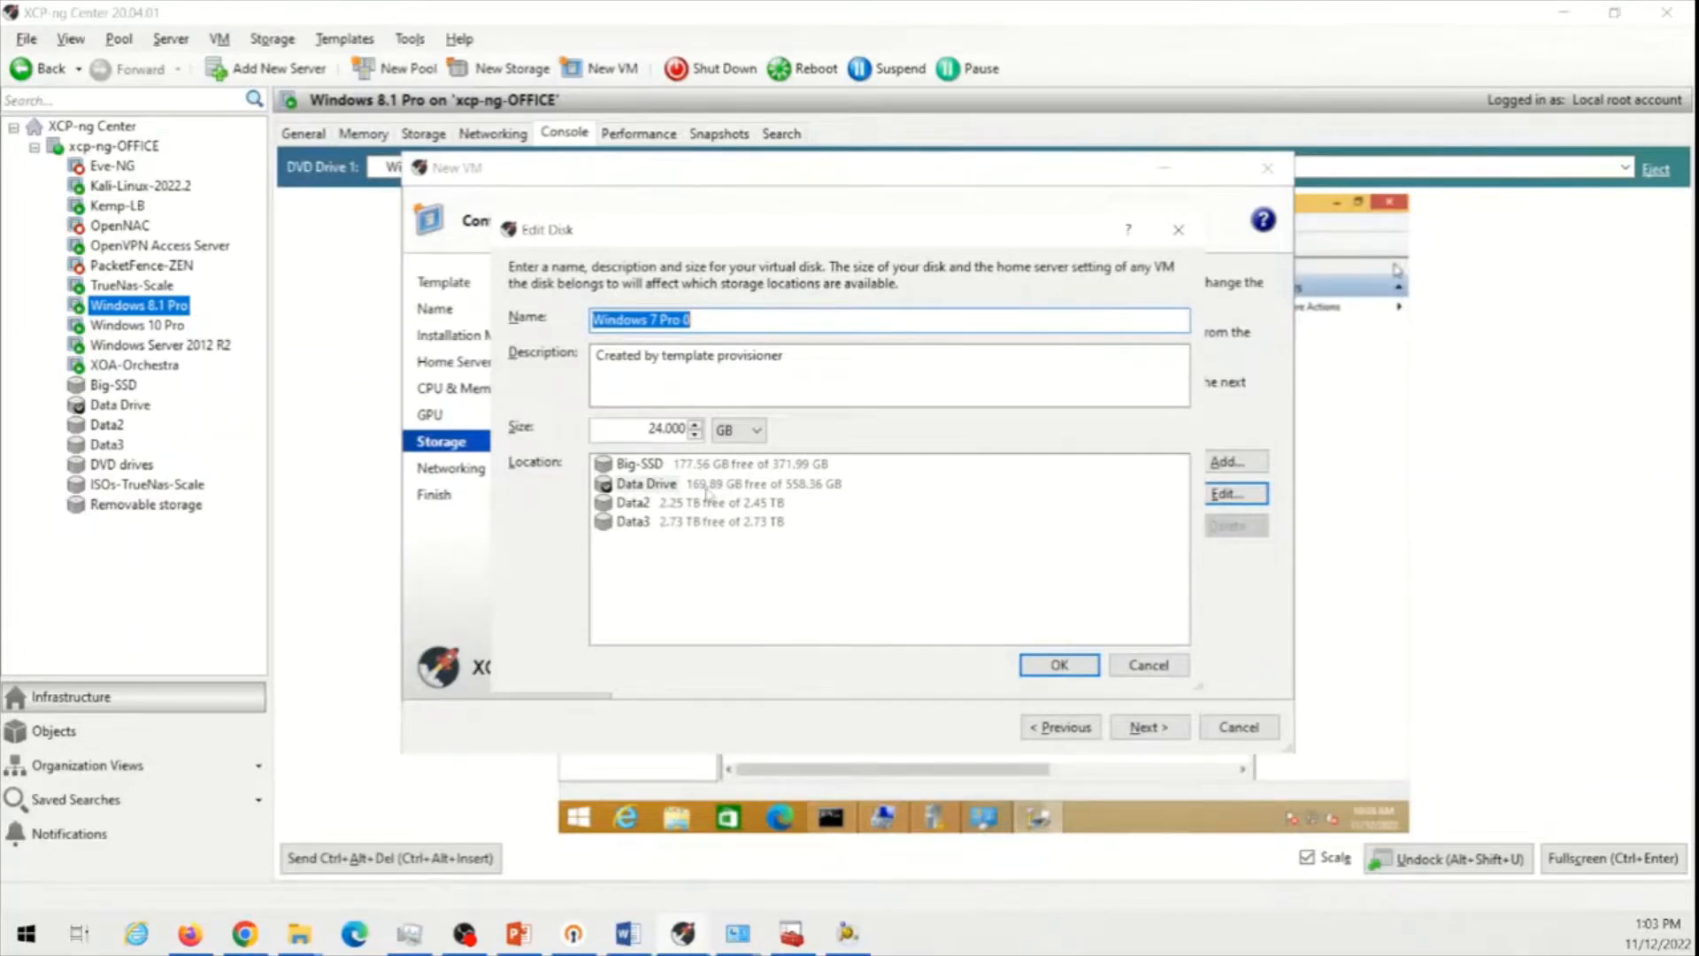
click(632, 520)
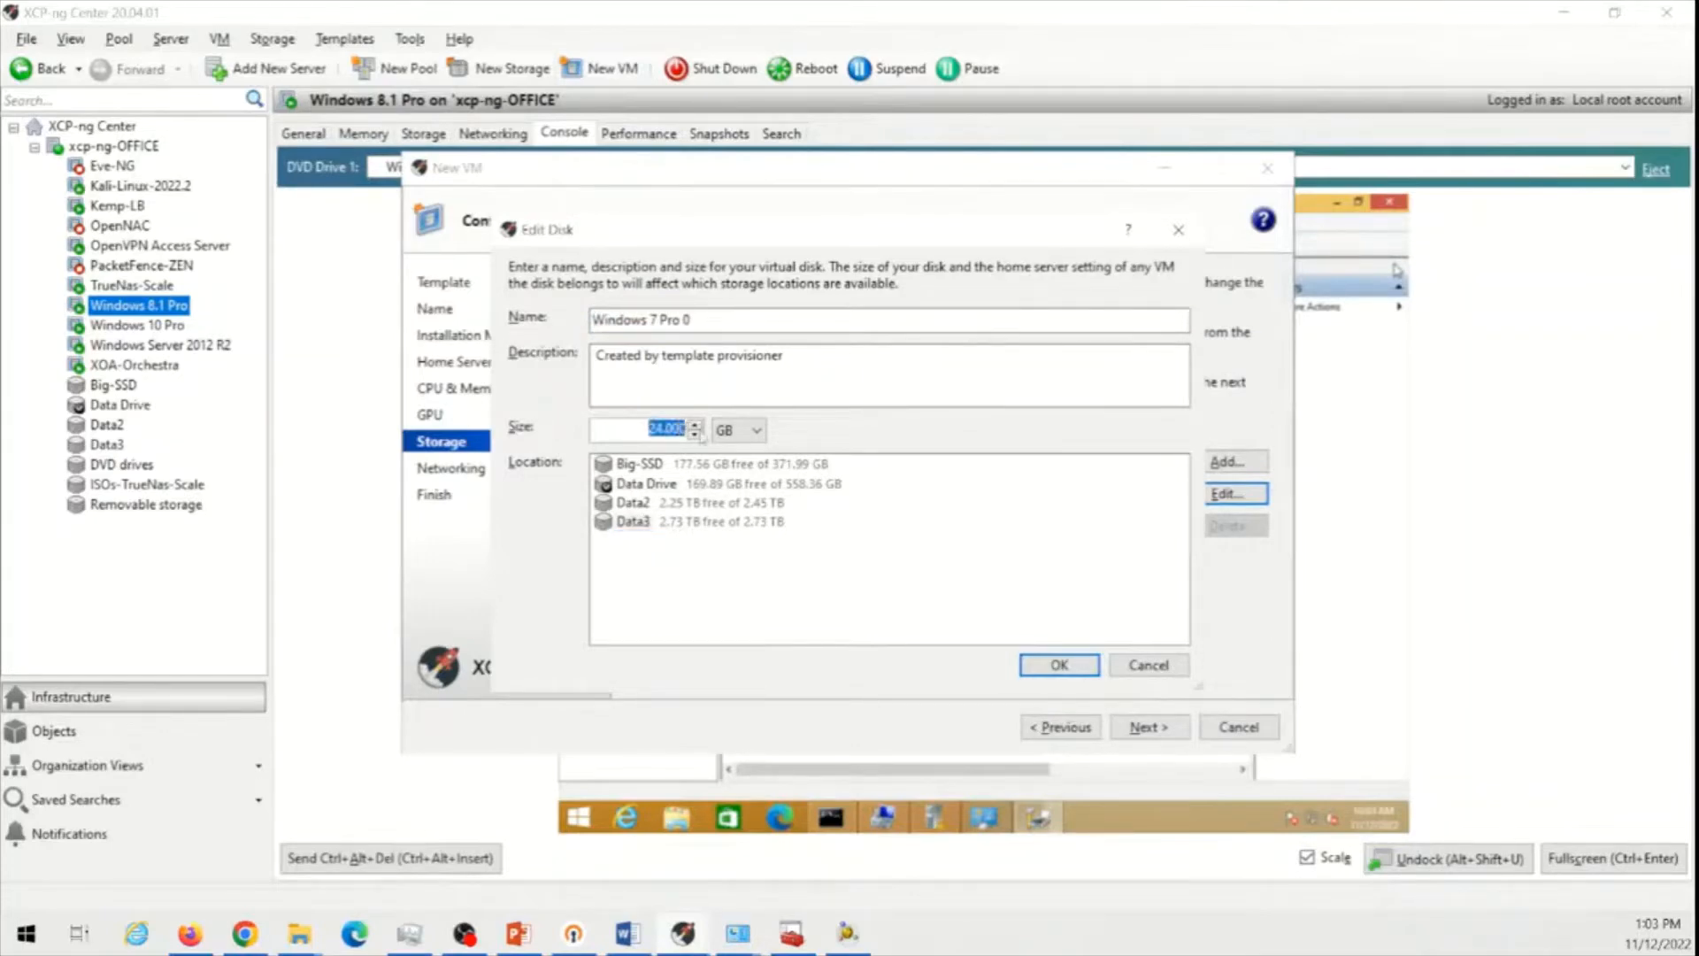
text(50)
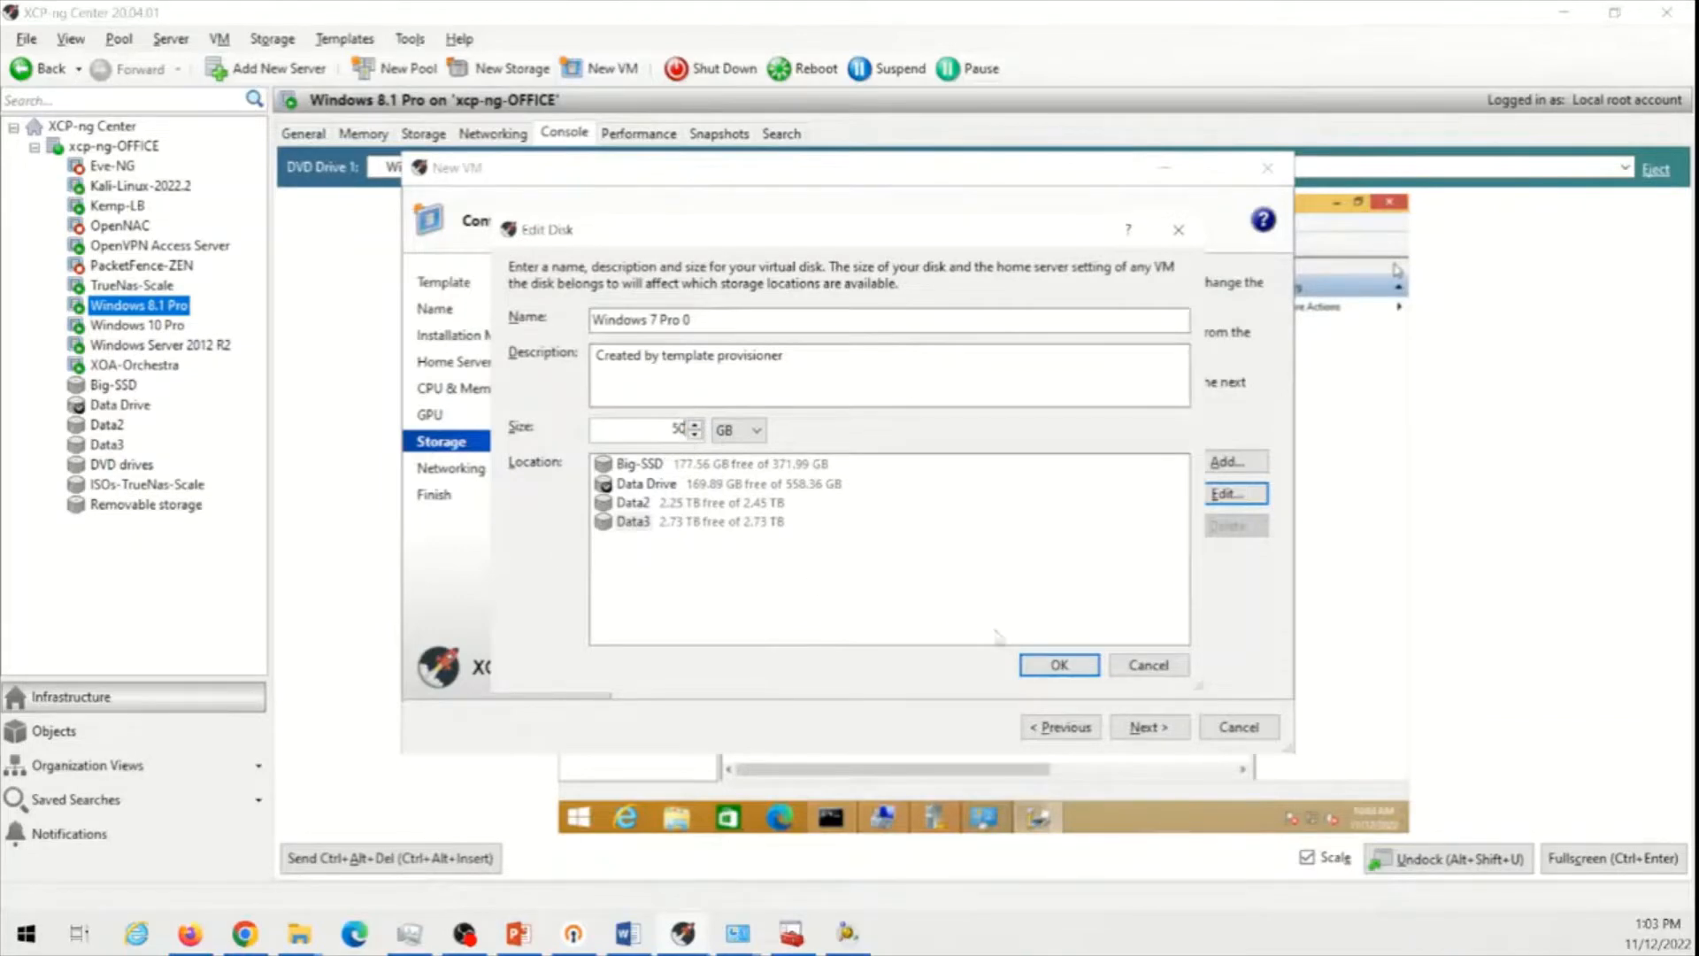
click(1056, 664)
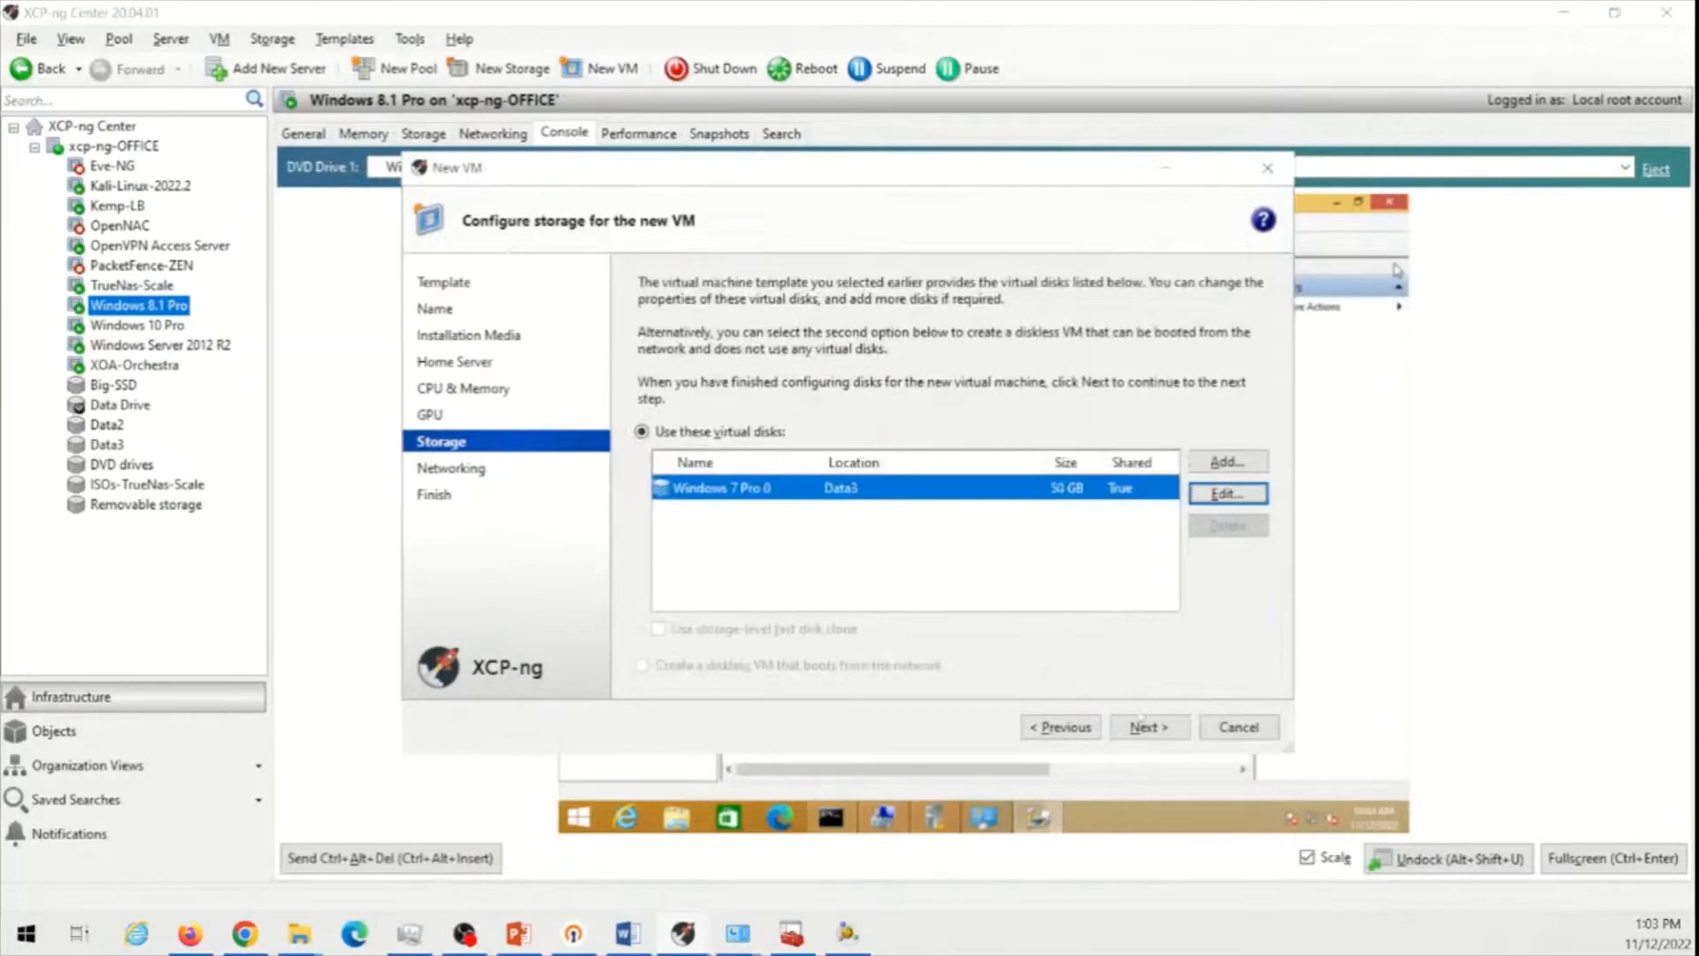
click(1147, 726)
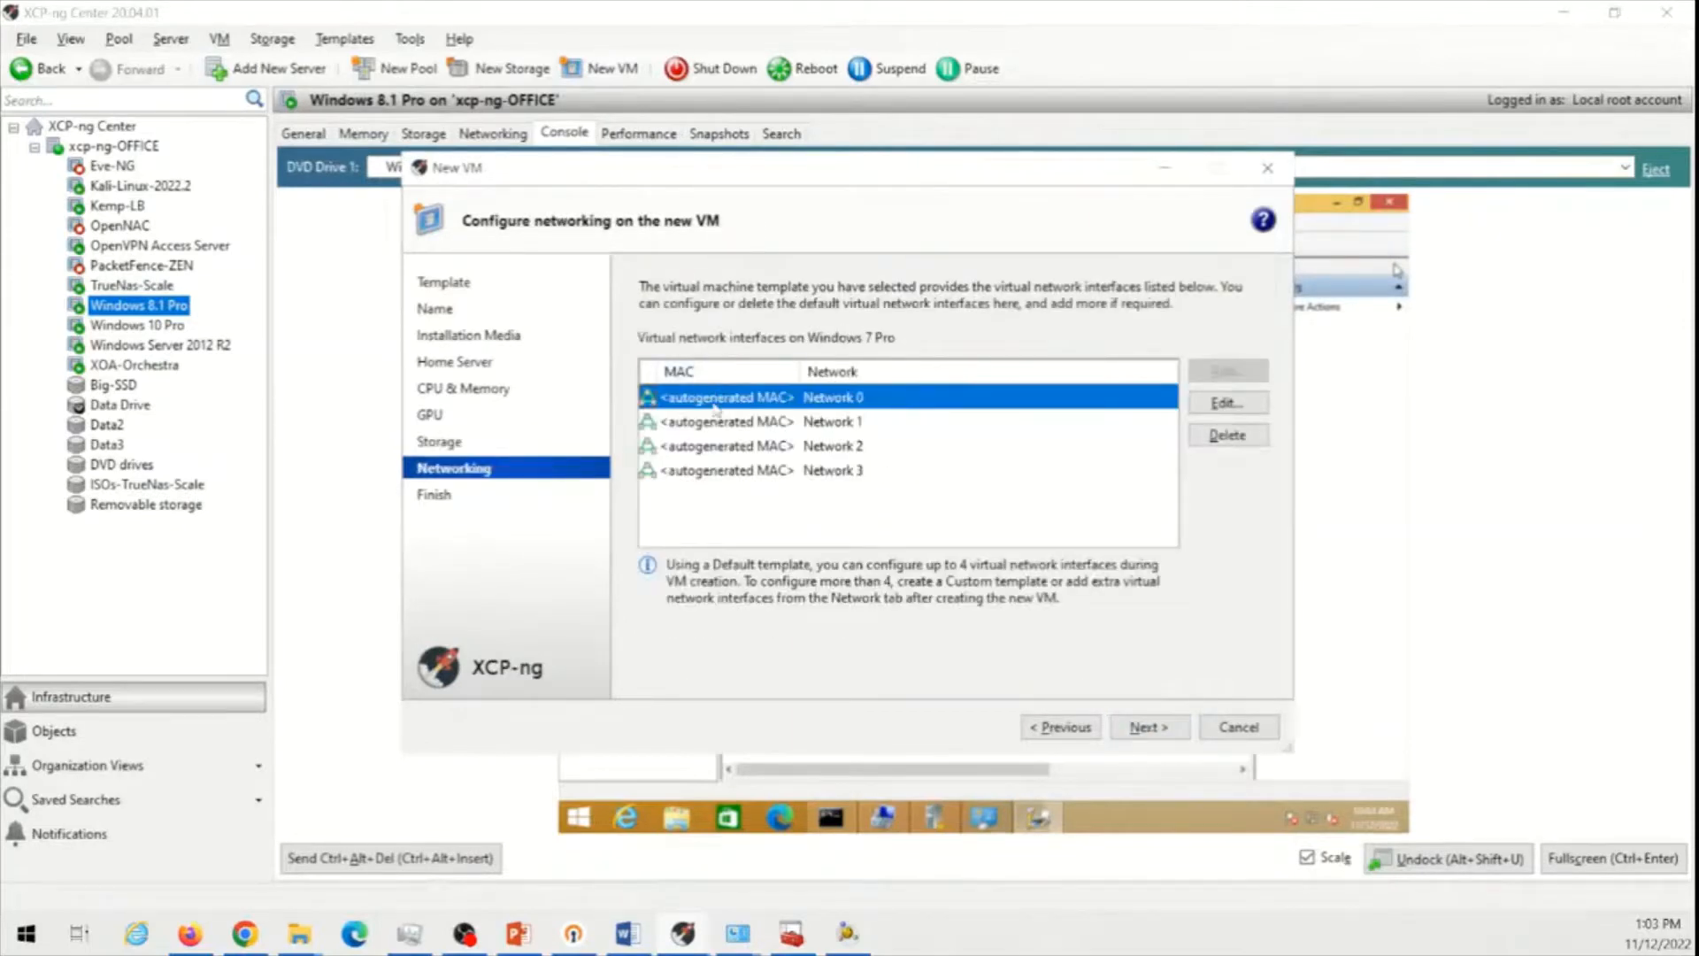
Remove the extra network interfaces, review the summary and create the VM with auto-start
click(832, 421)
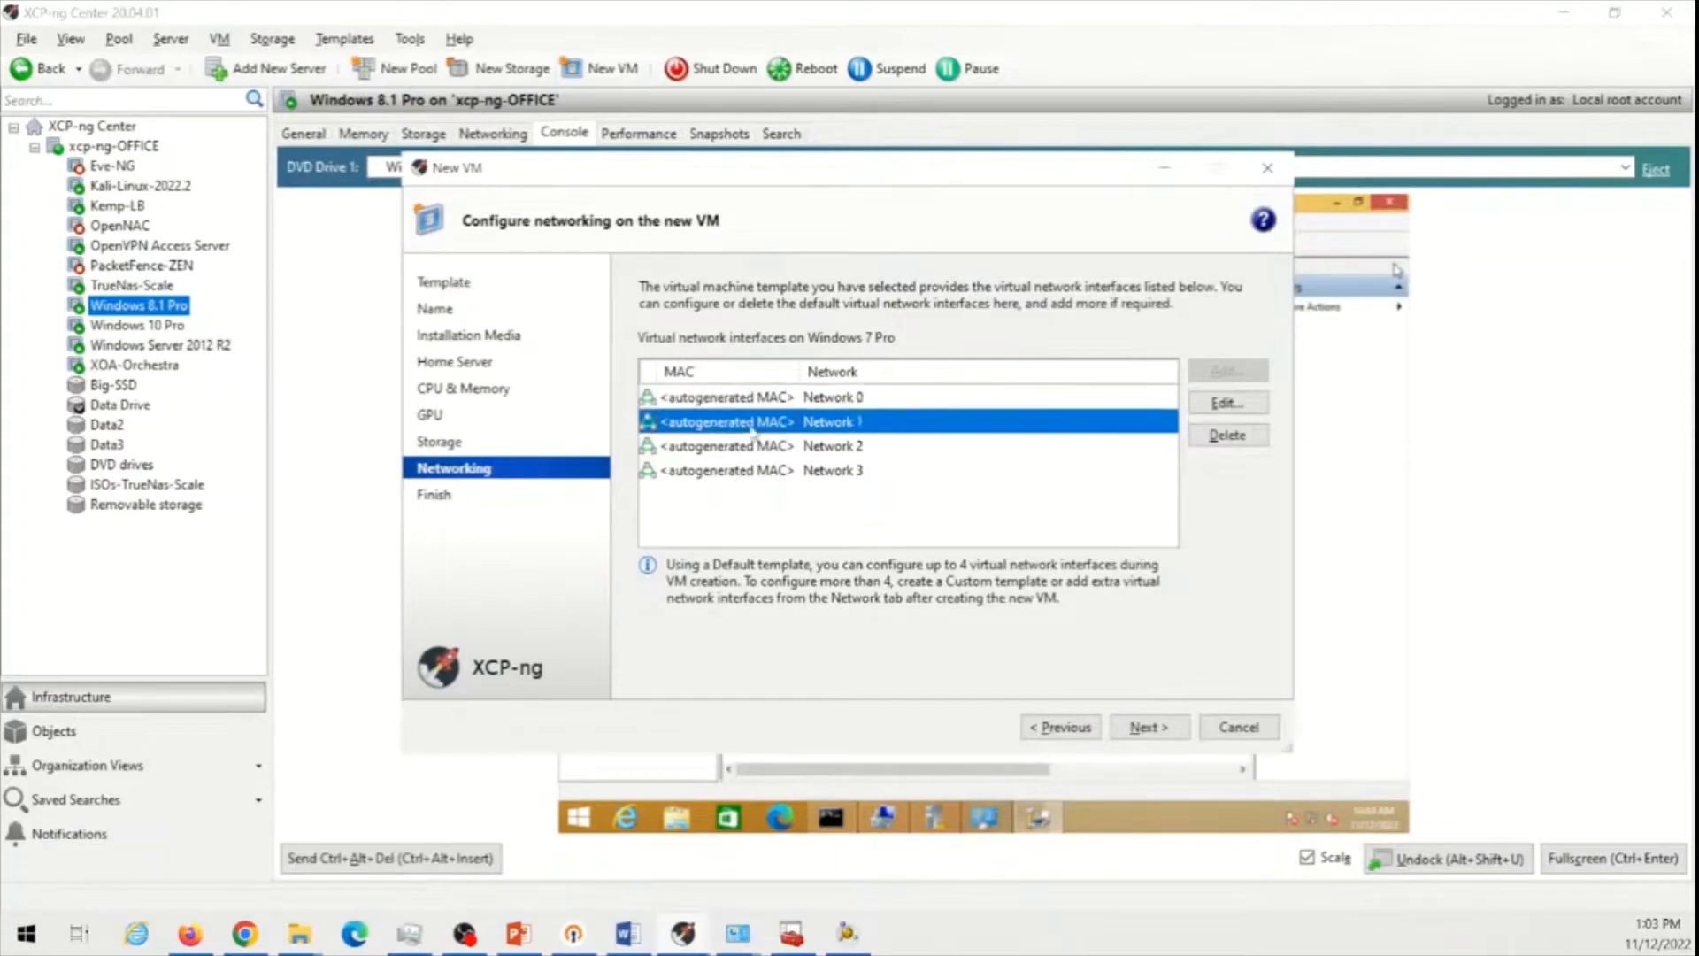
click(1225, 436)
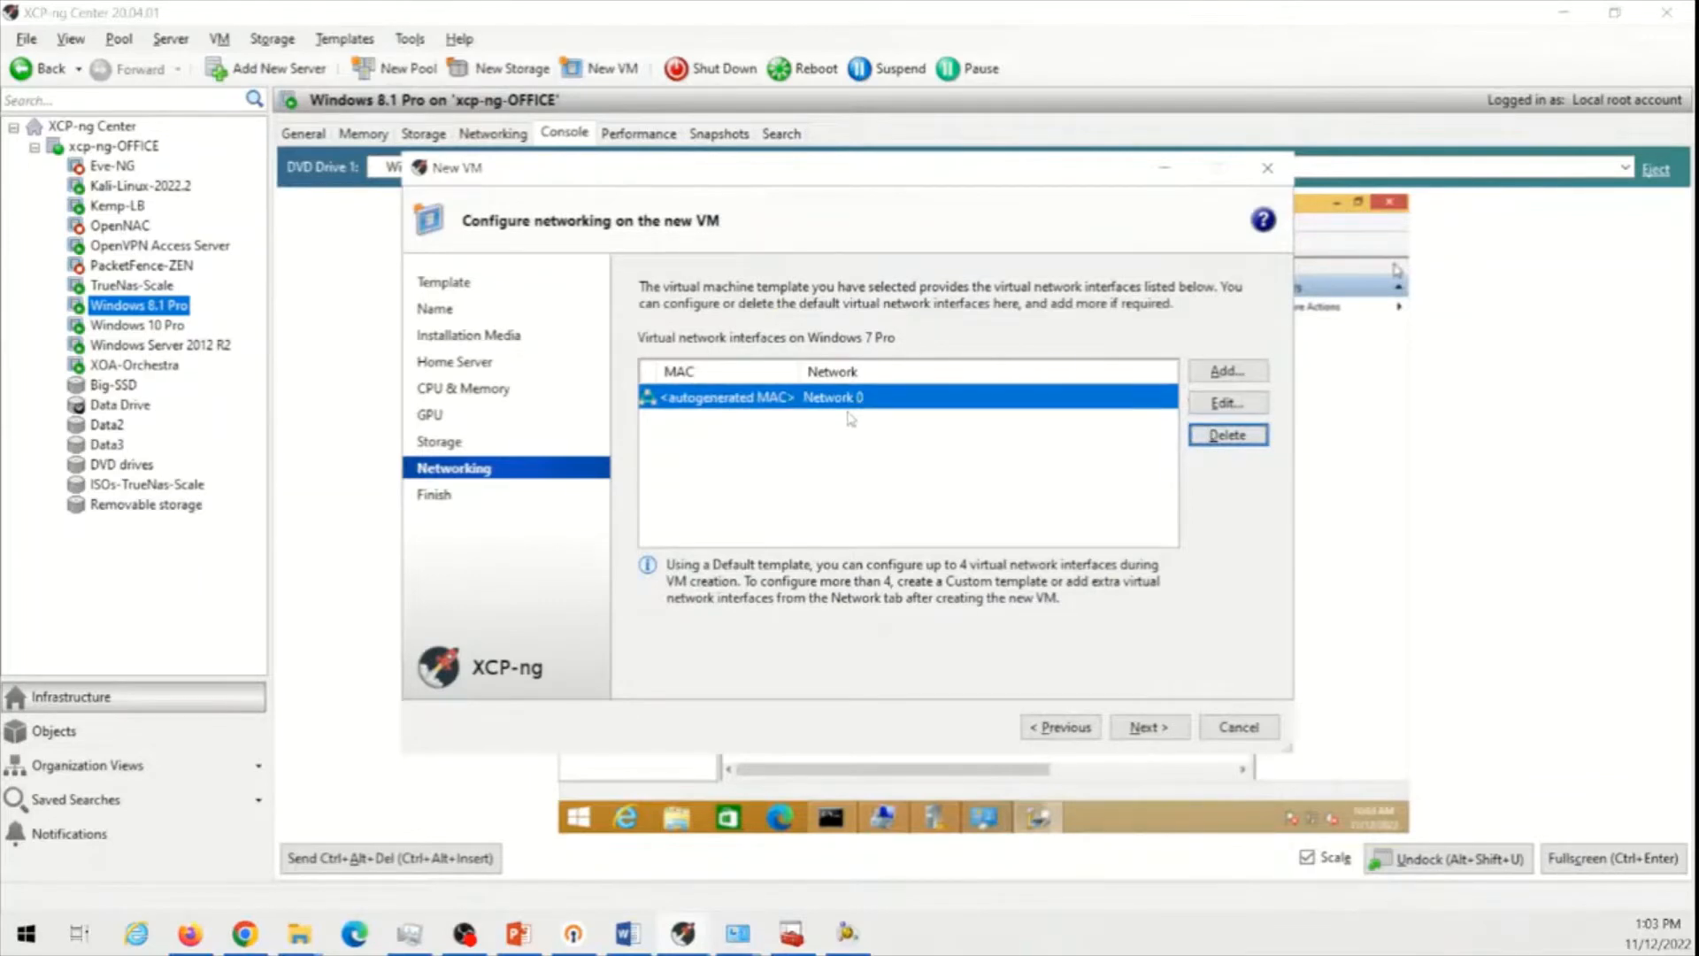
click(1147, 725)
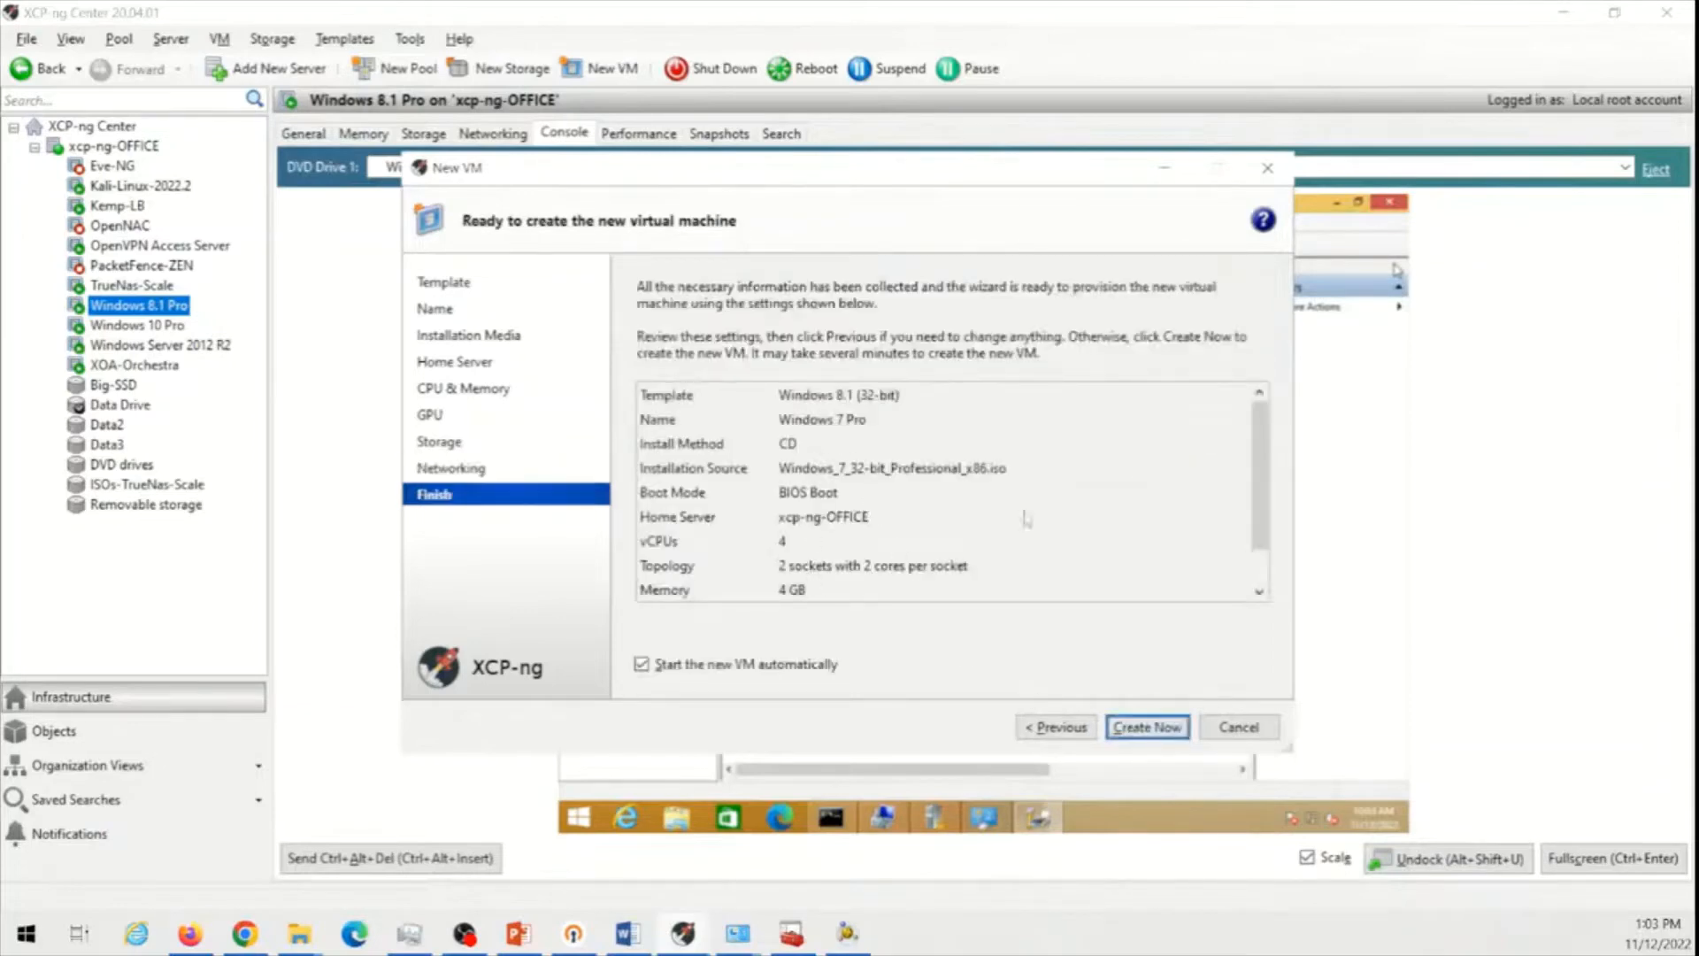
scroll(down, 3)
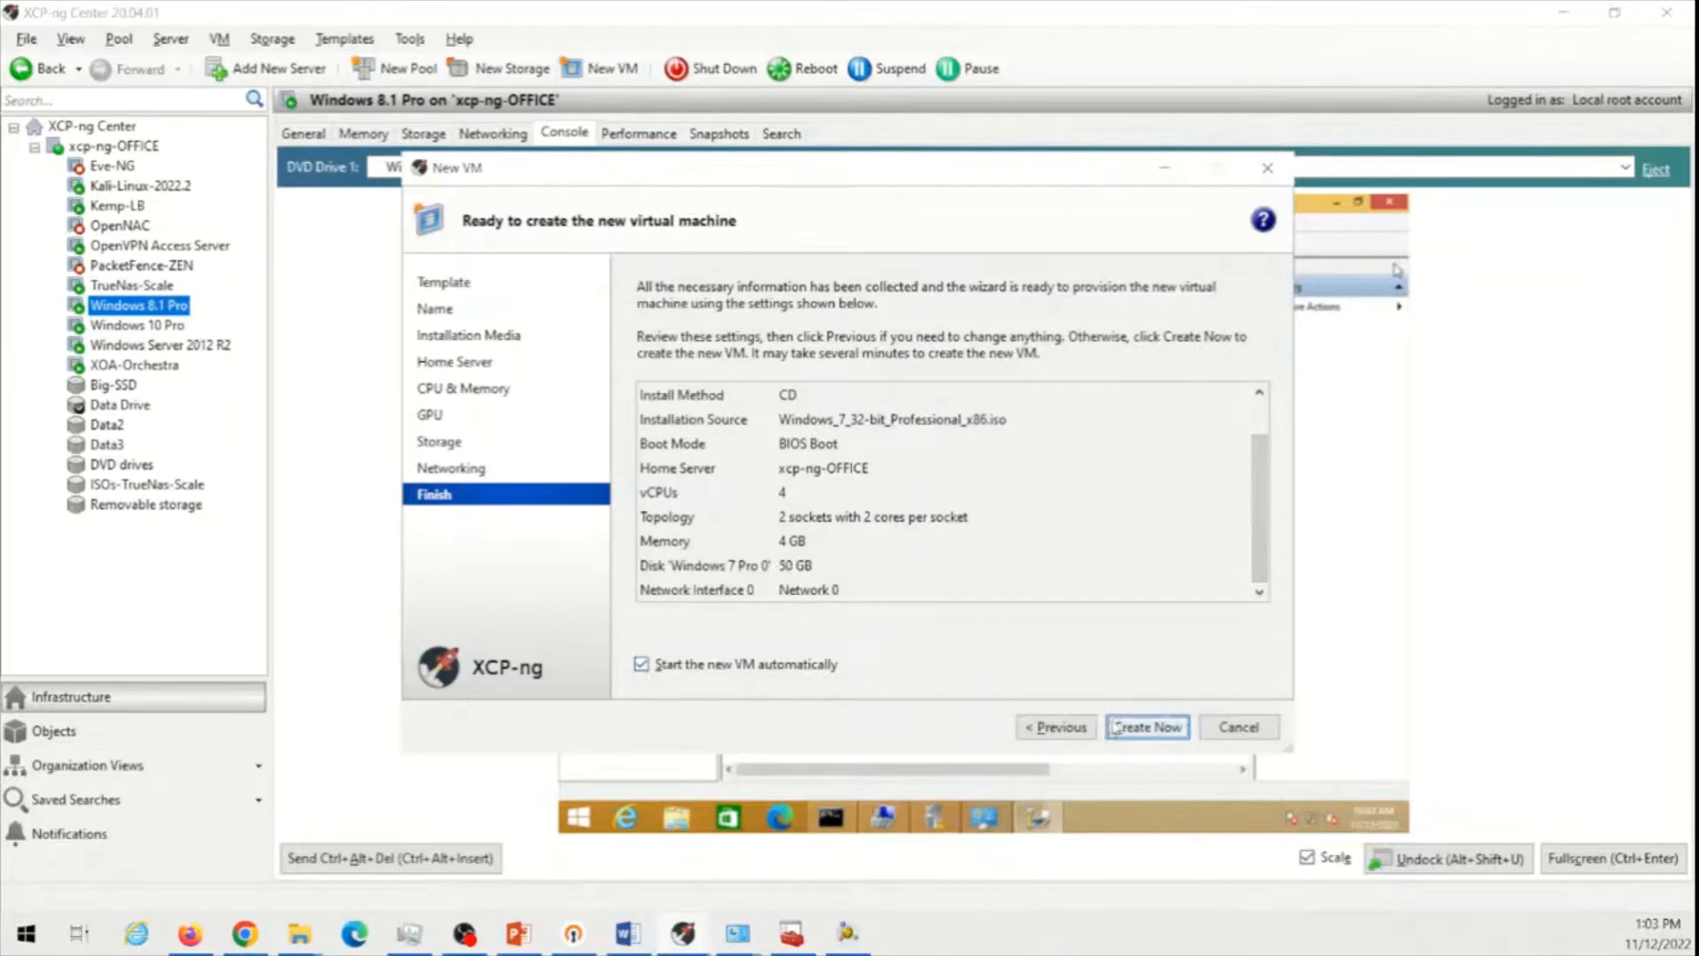
click(1146, 726)
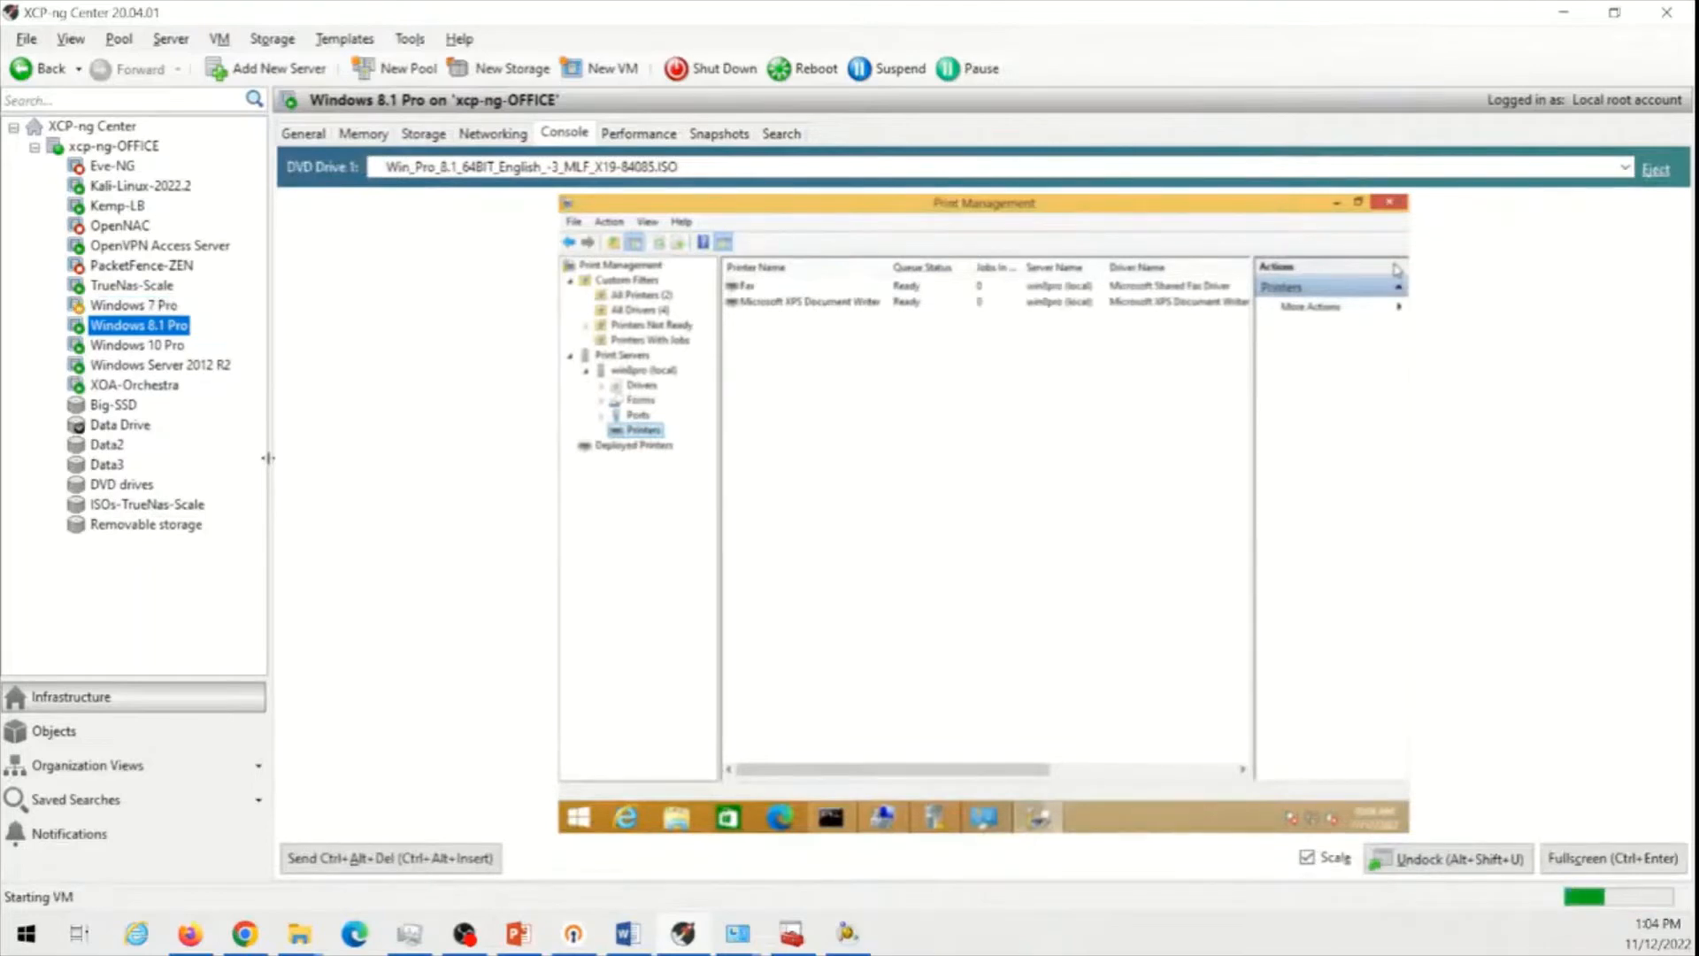
Select the Windows 7 Pro VM and focus its Console until the Install Windows language screen loads
click(133, 307)
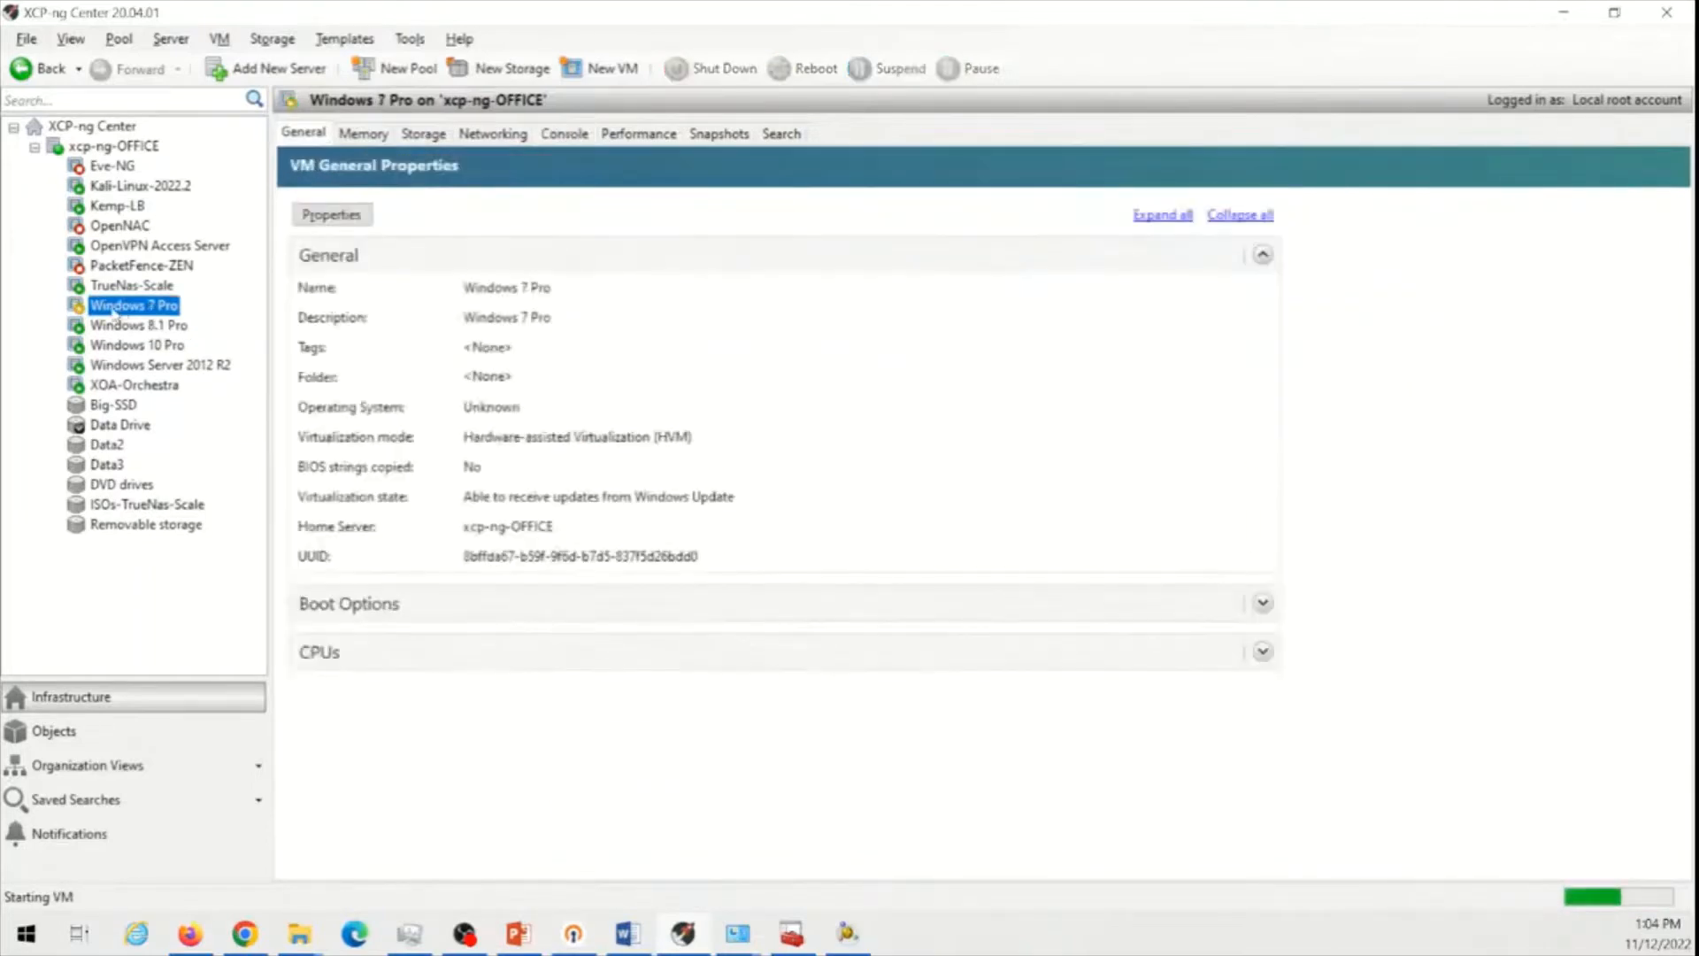
click(563, 133)
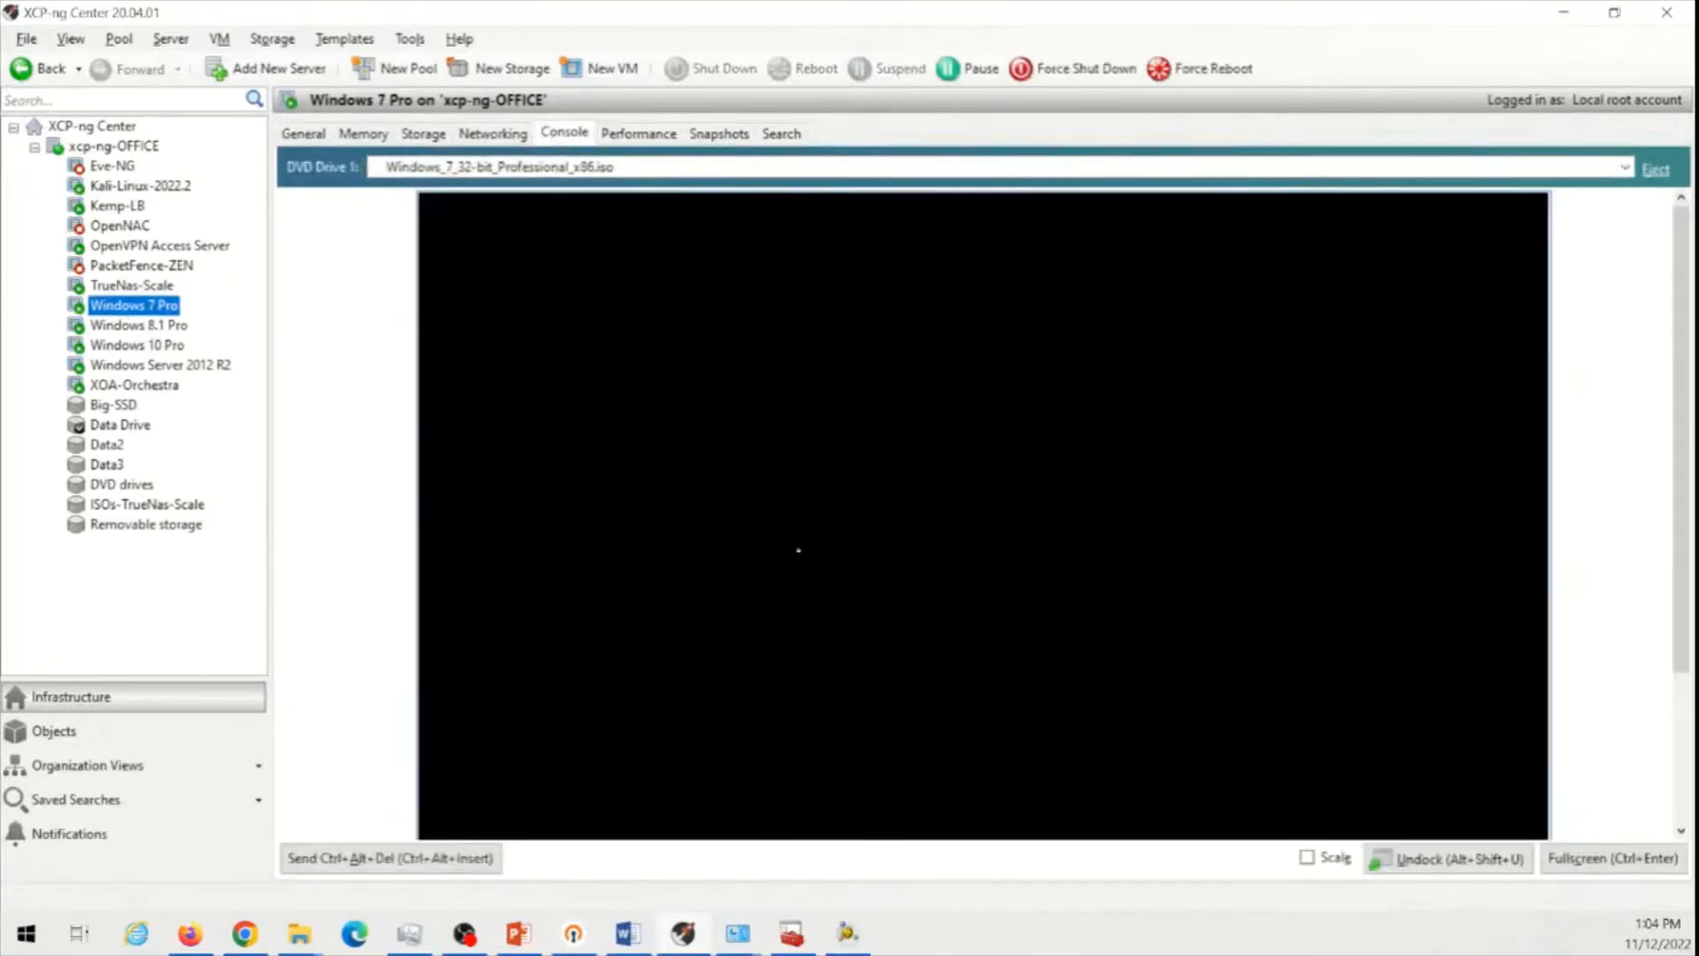
click(1308, 857)
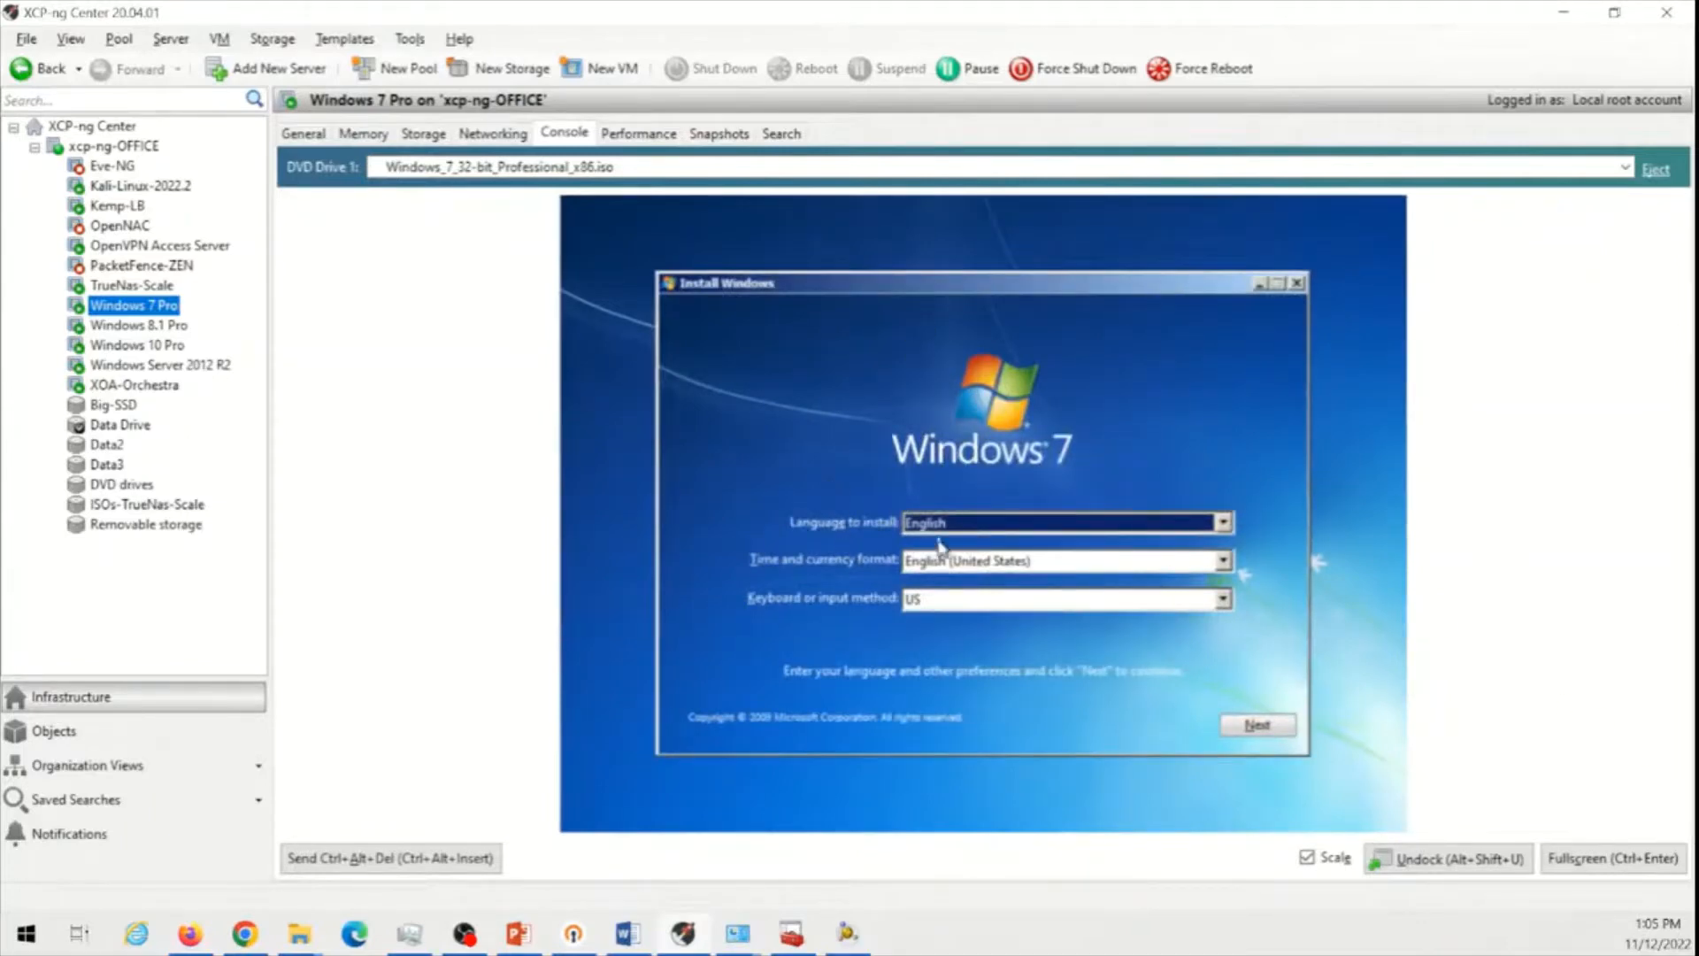
mouse_move(1256, 724)
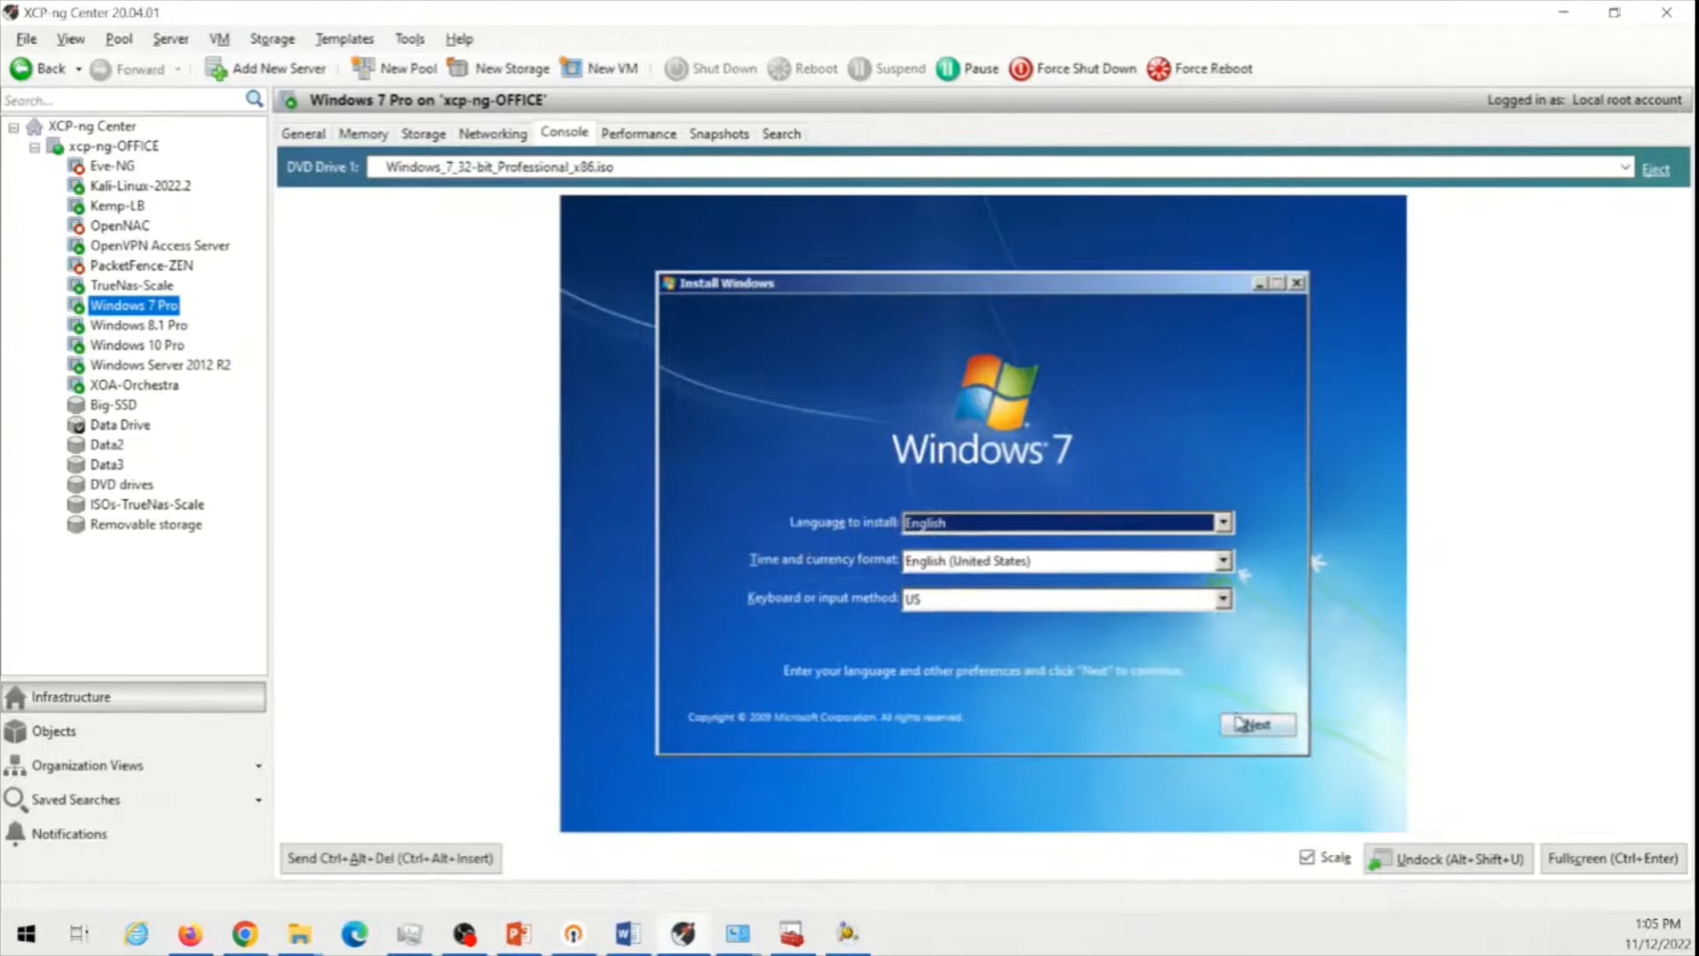
Keep English defaults, start Install now, accept the license terms and continue to installation type
click(1257, 723)
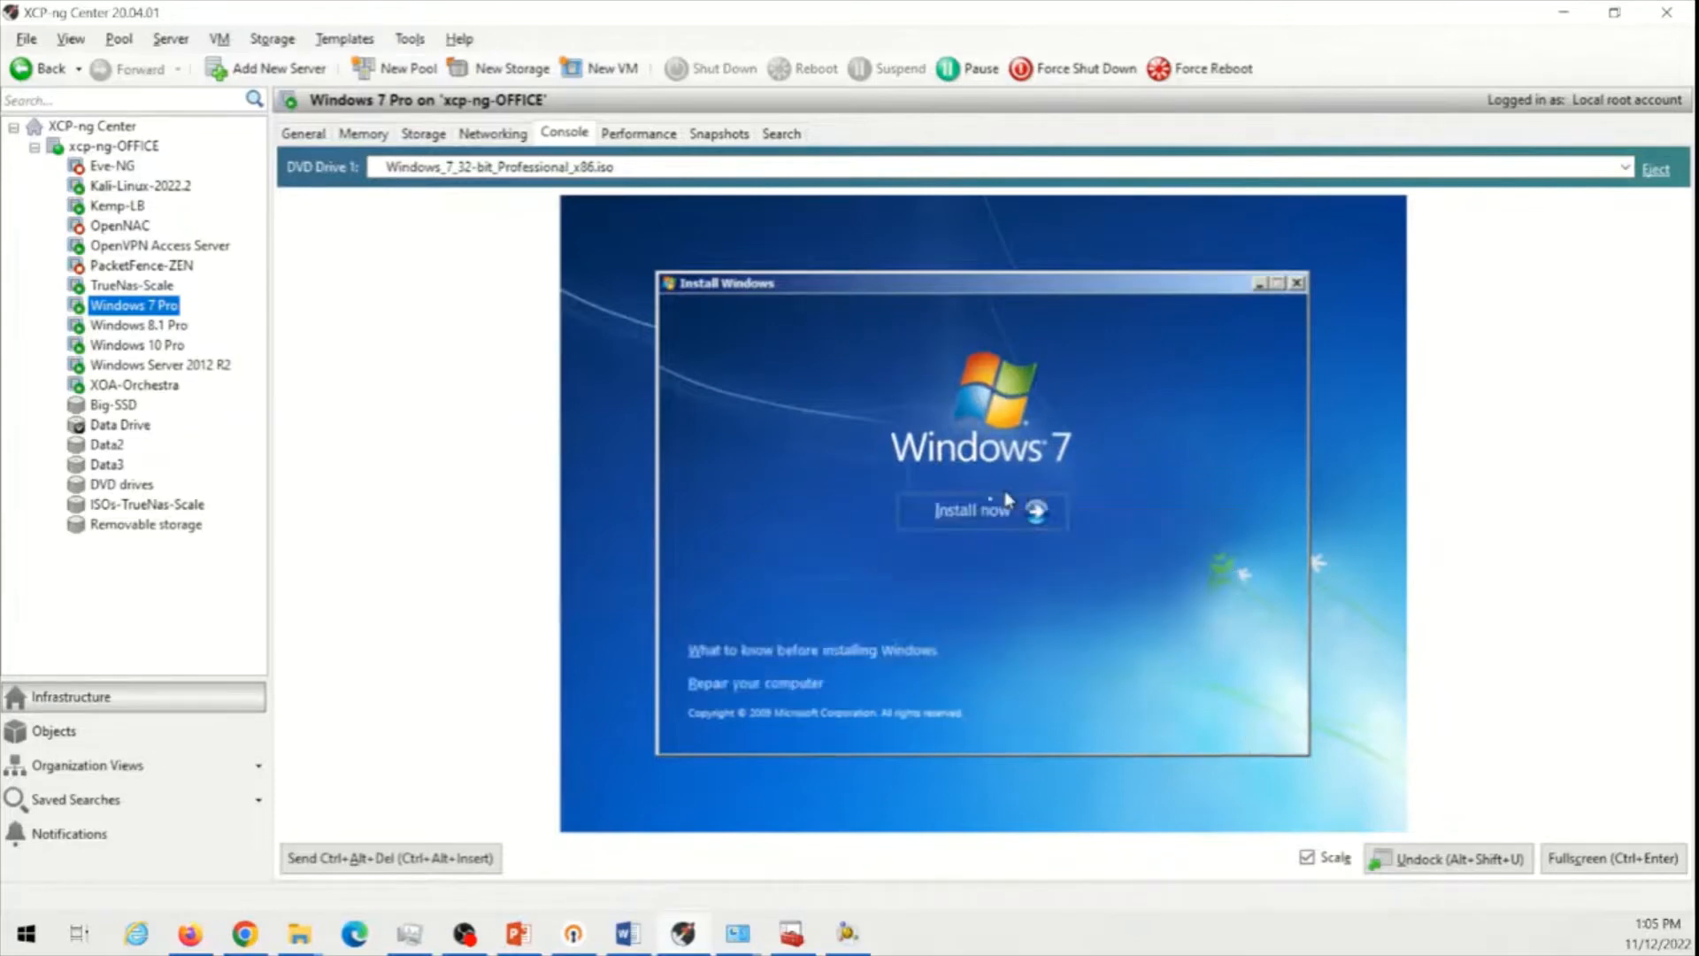
click(970, 510)
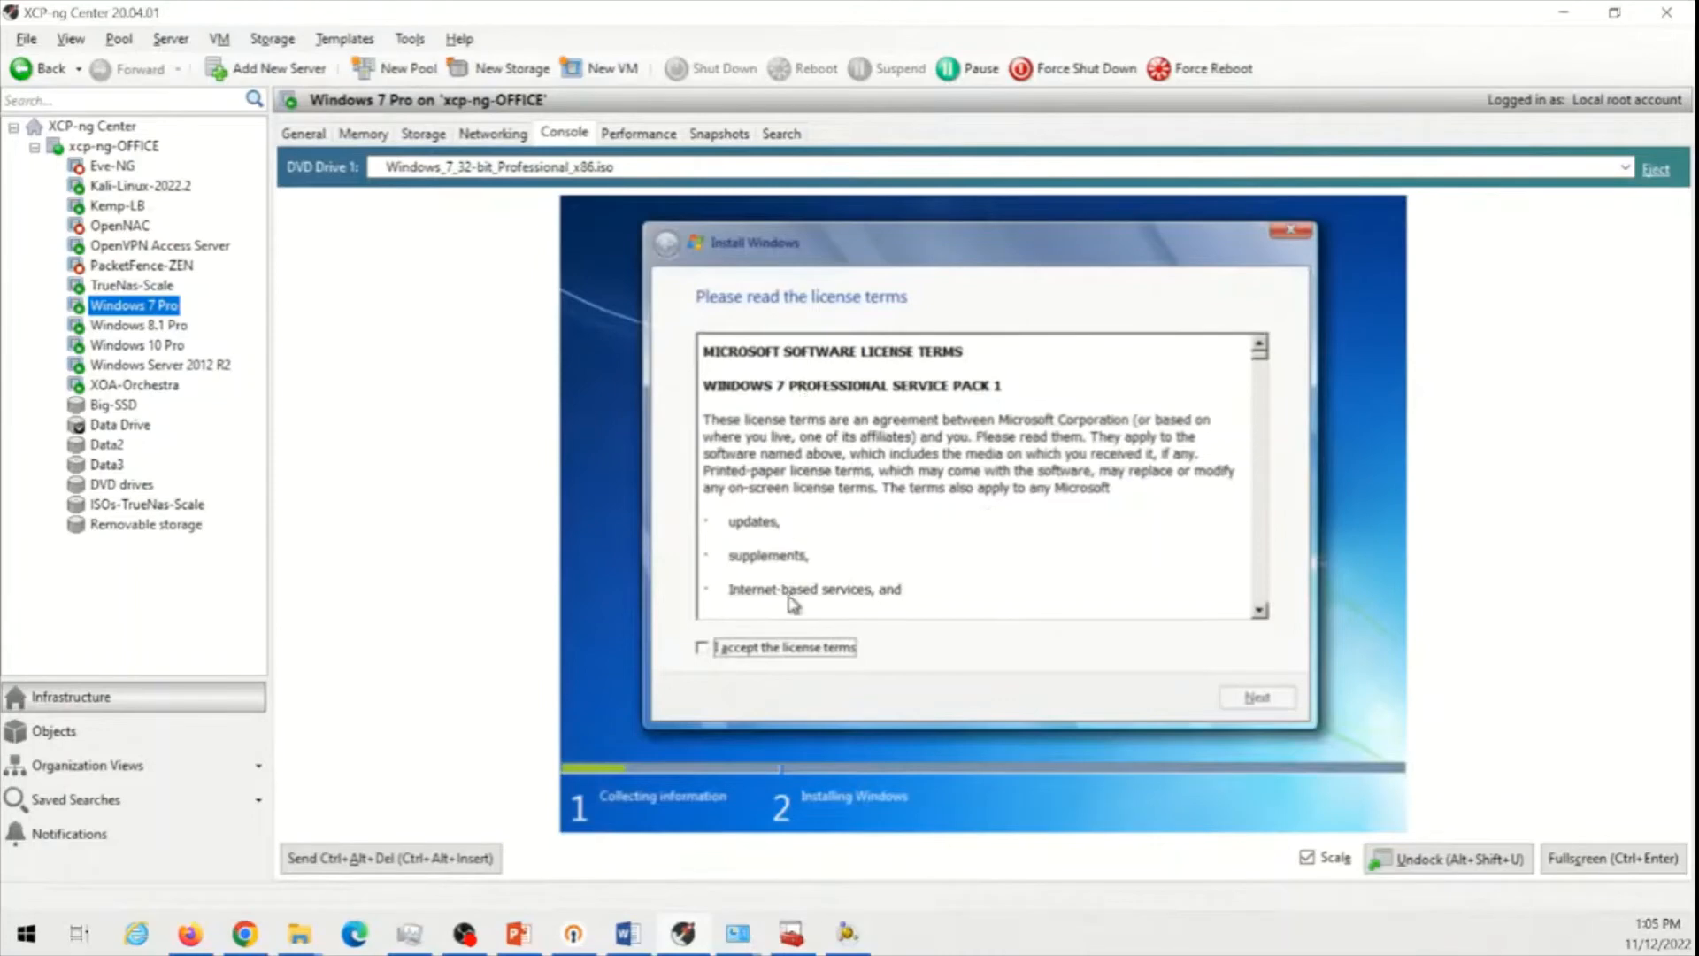
click(701, 647)
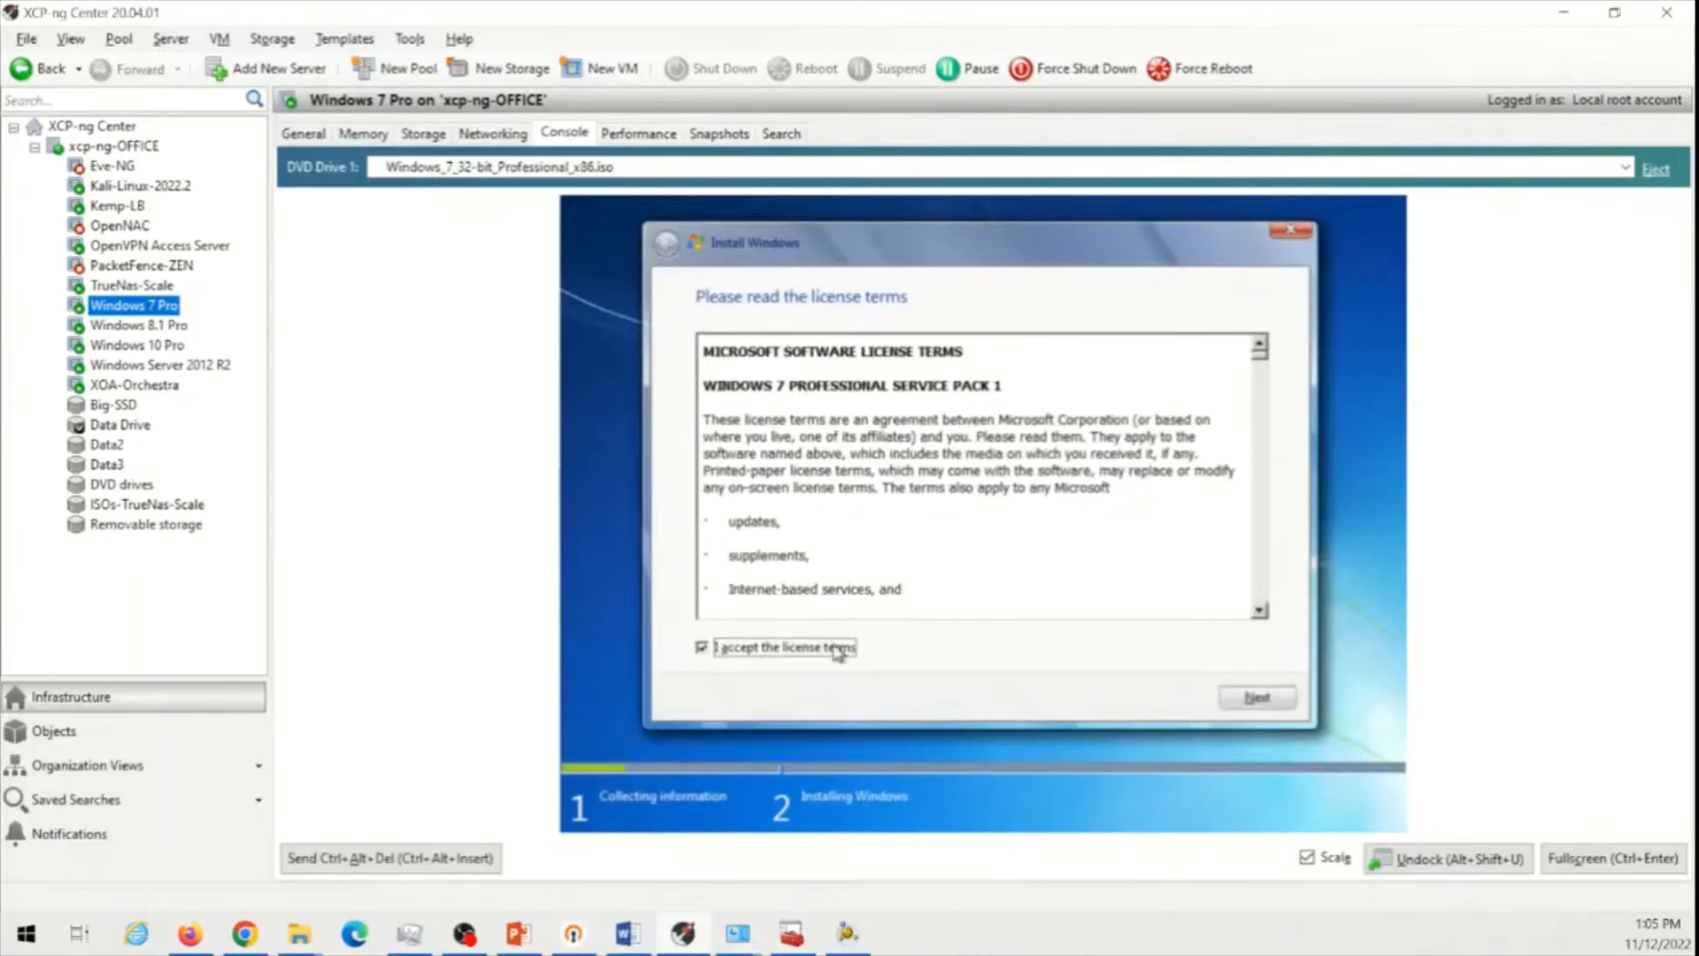
click(1257, 697)
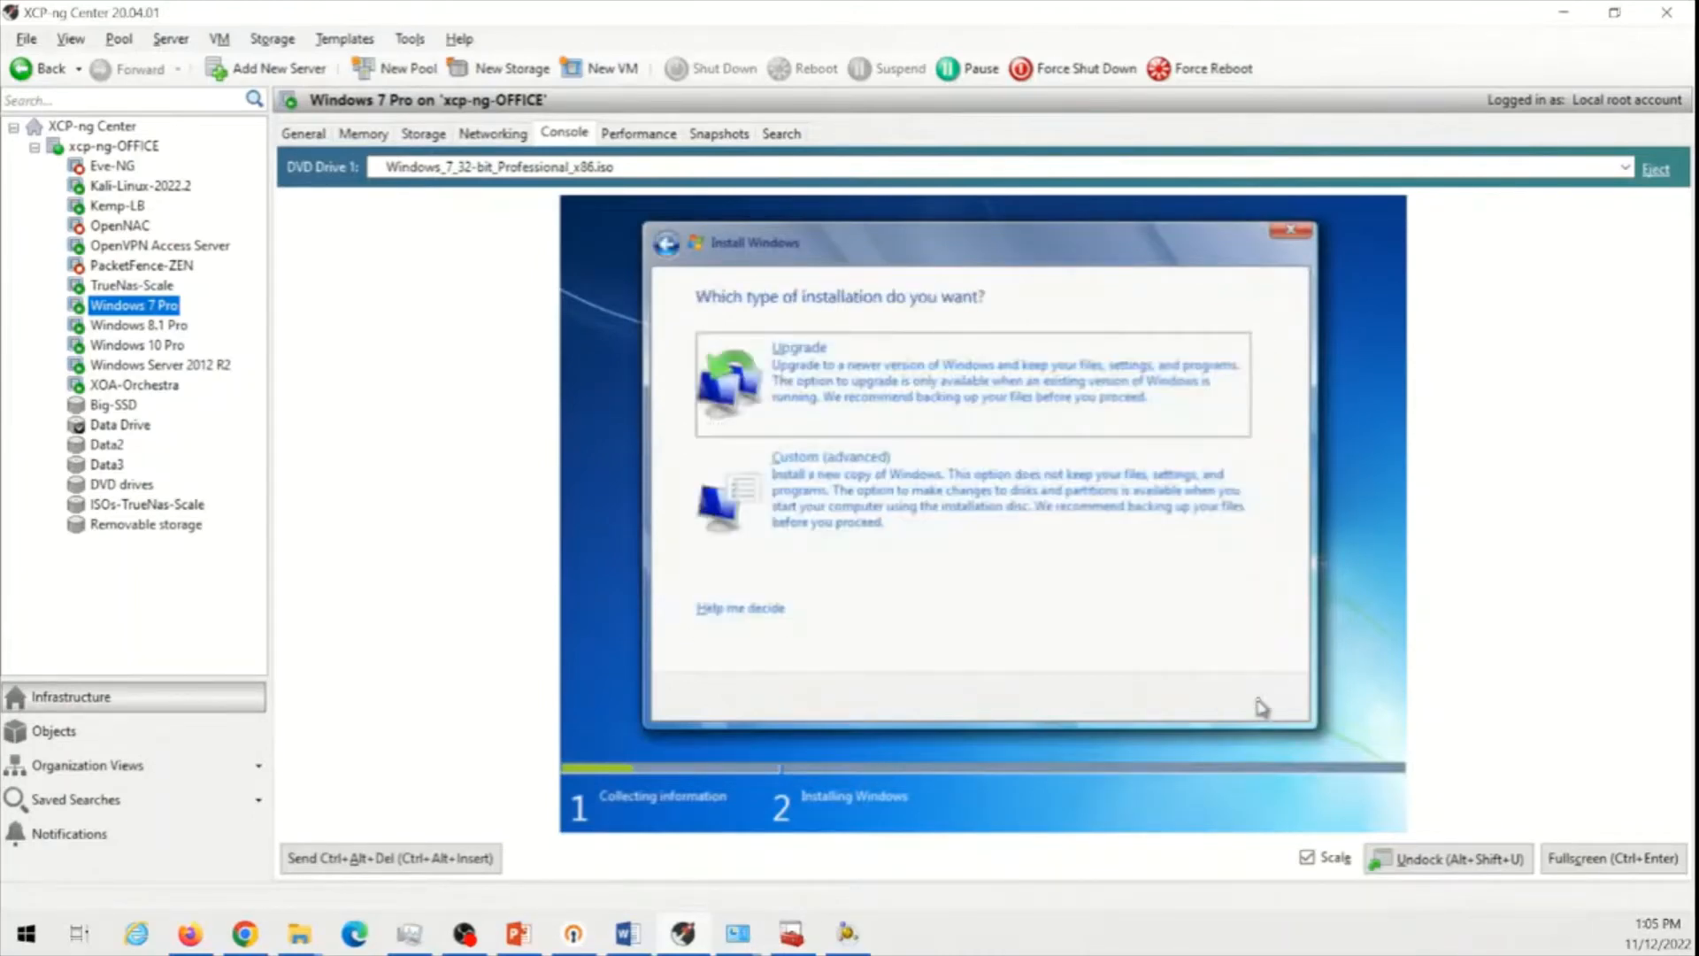
mouse_move(828, 393)
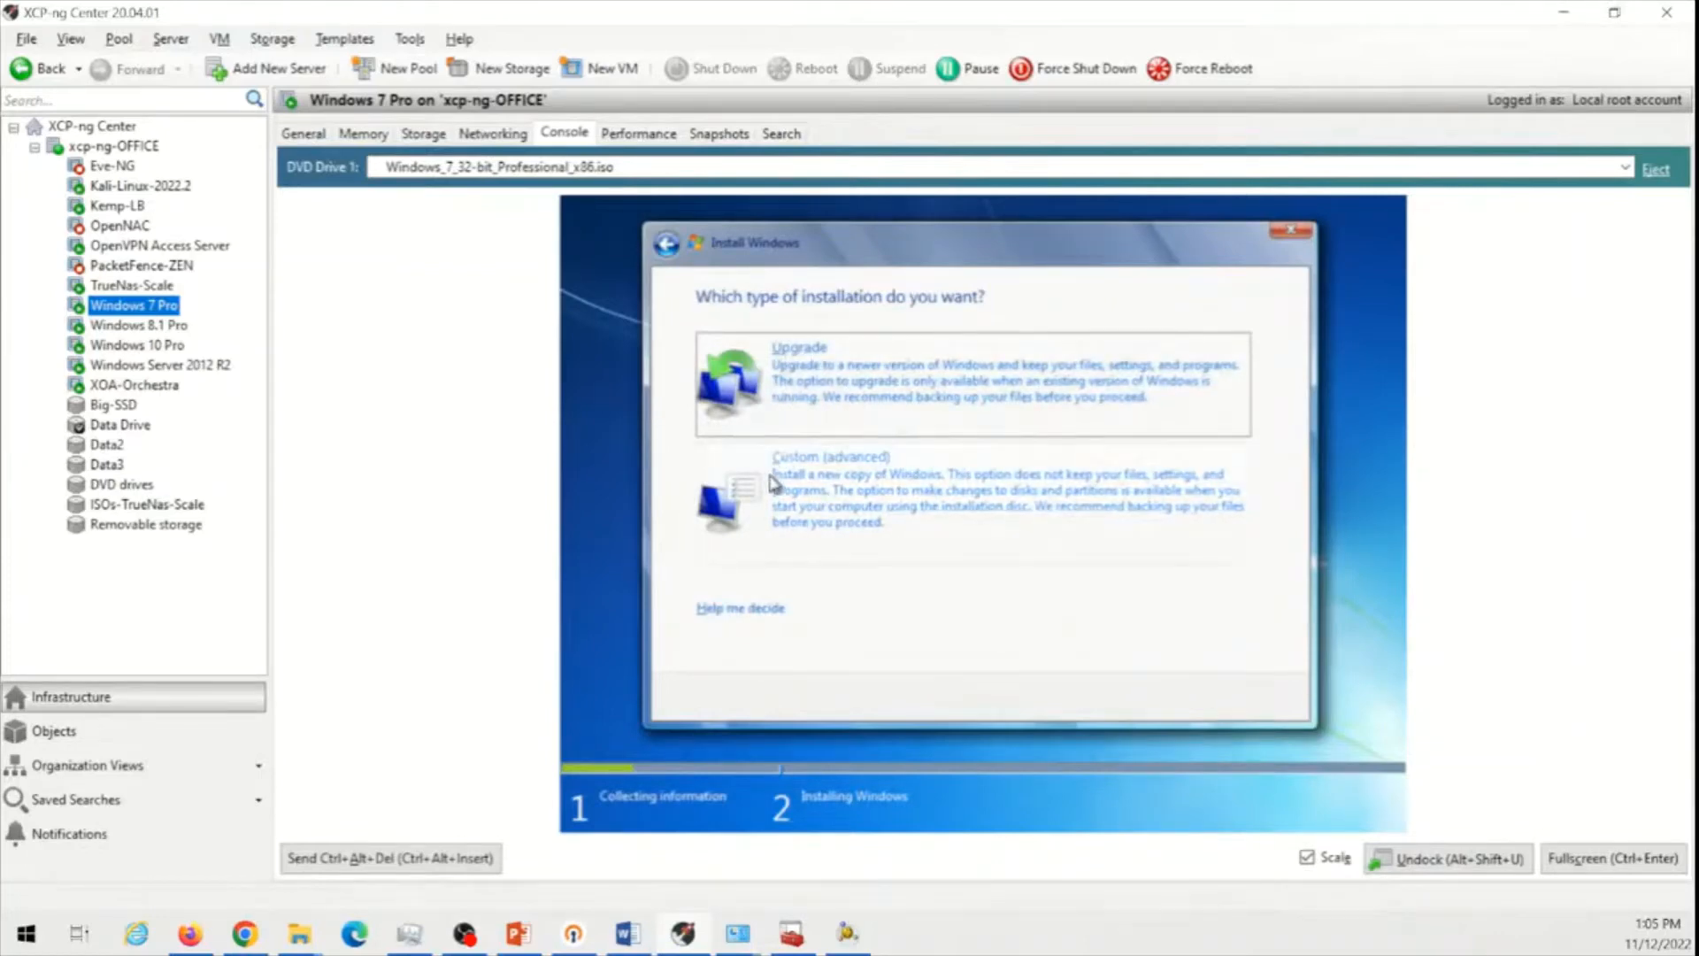
mouse_move(823, 479)
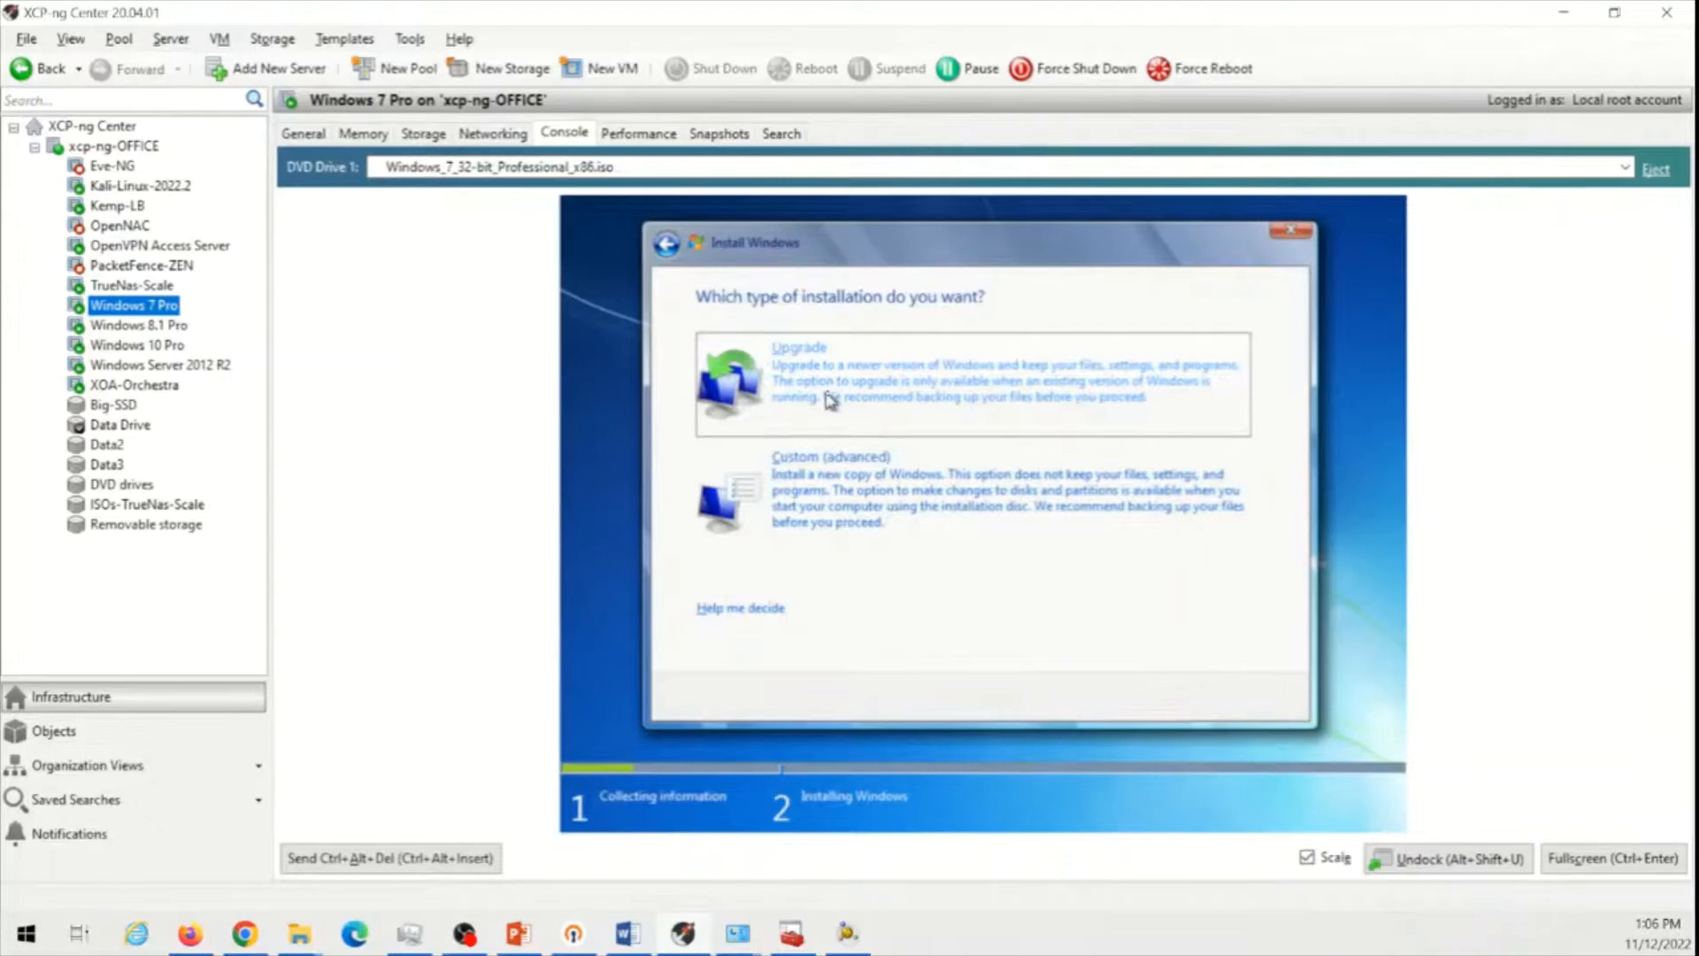
mouse_move(920, 382)
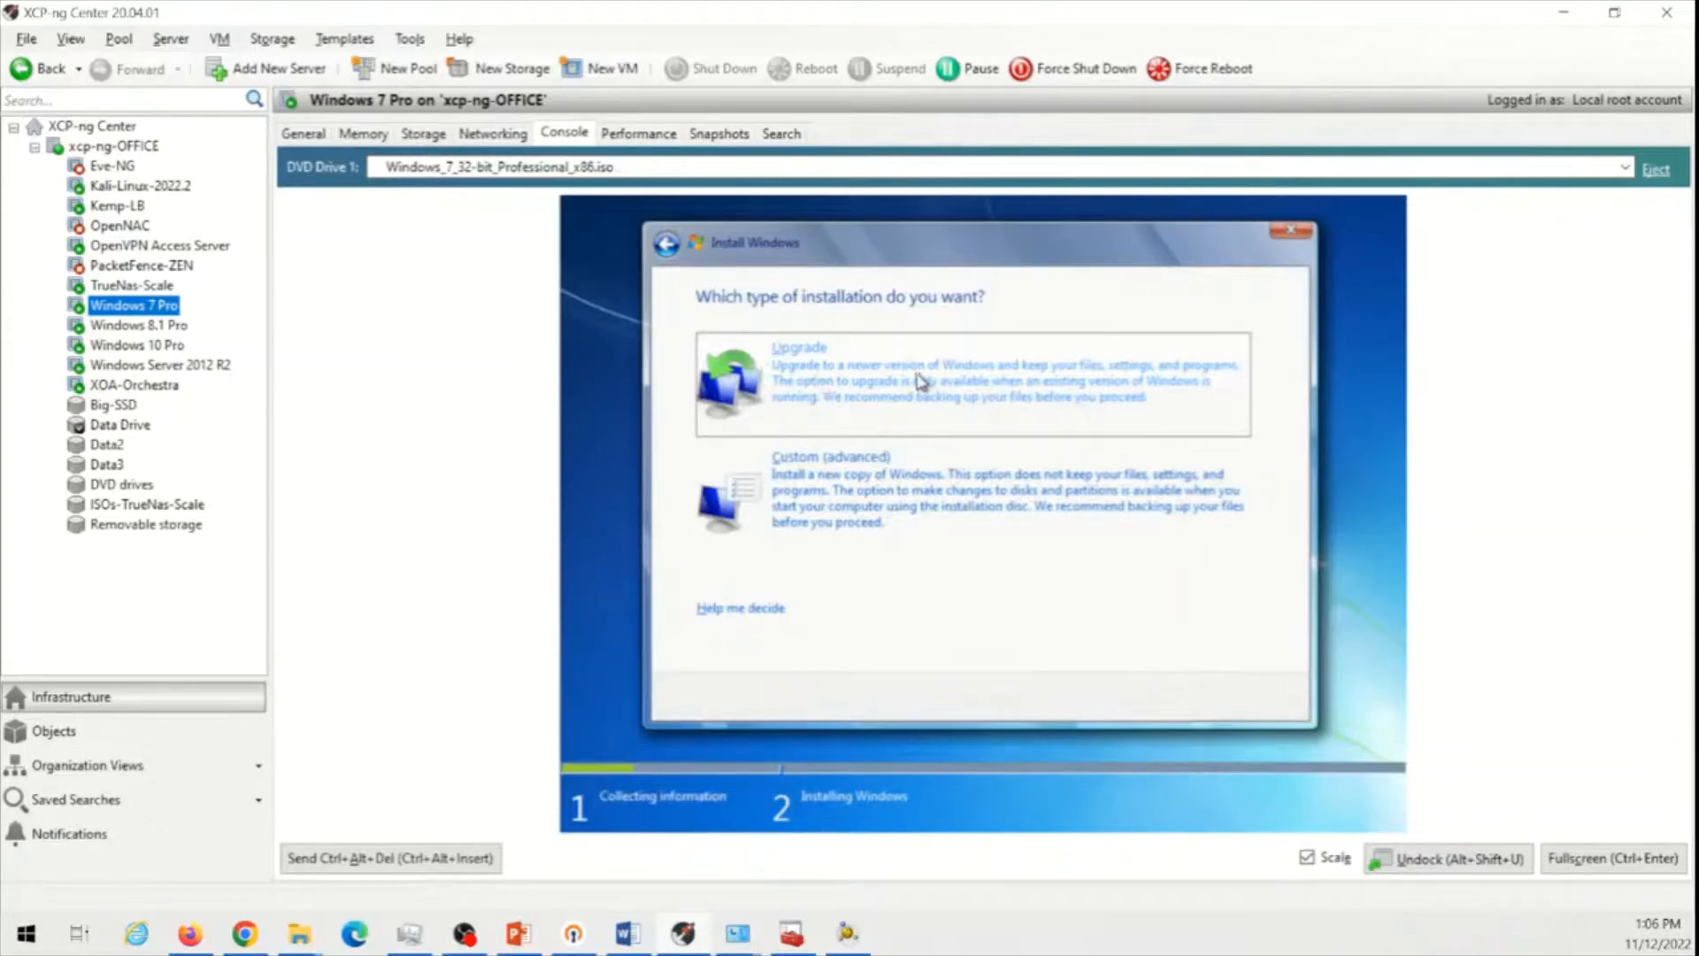
mouse_move(908, 387)
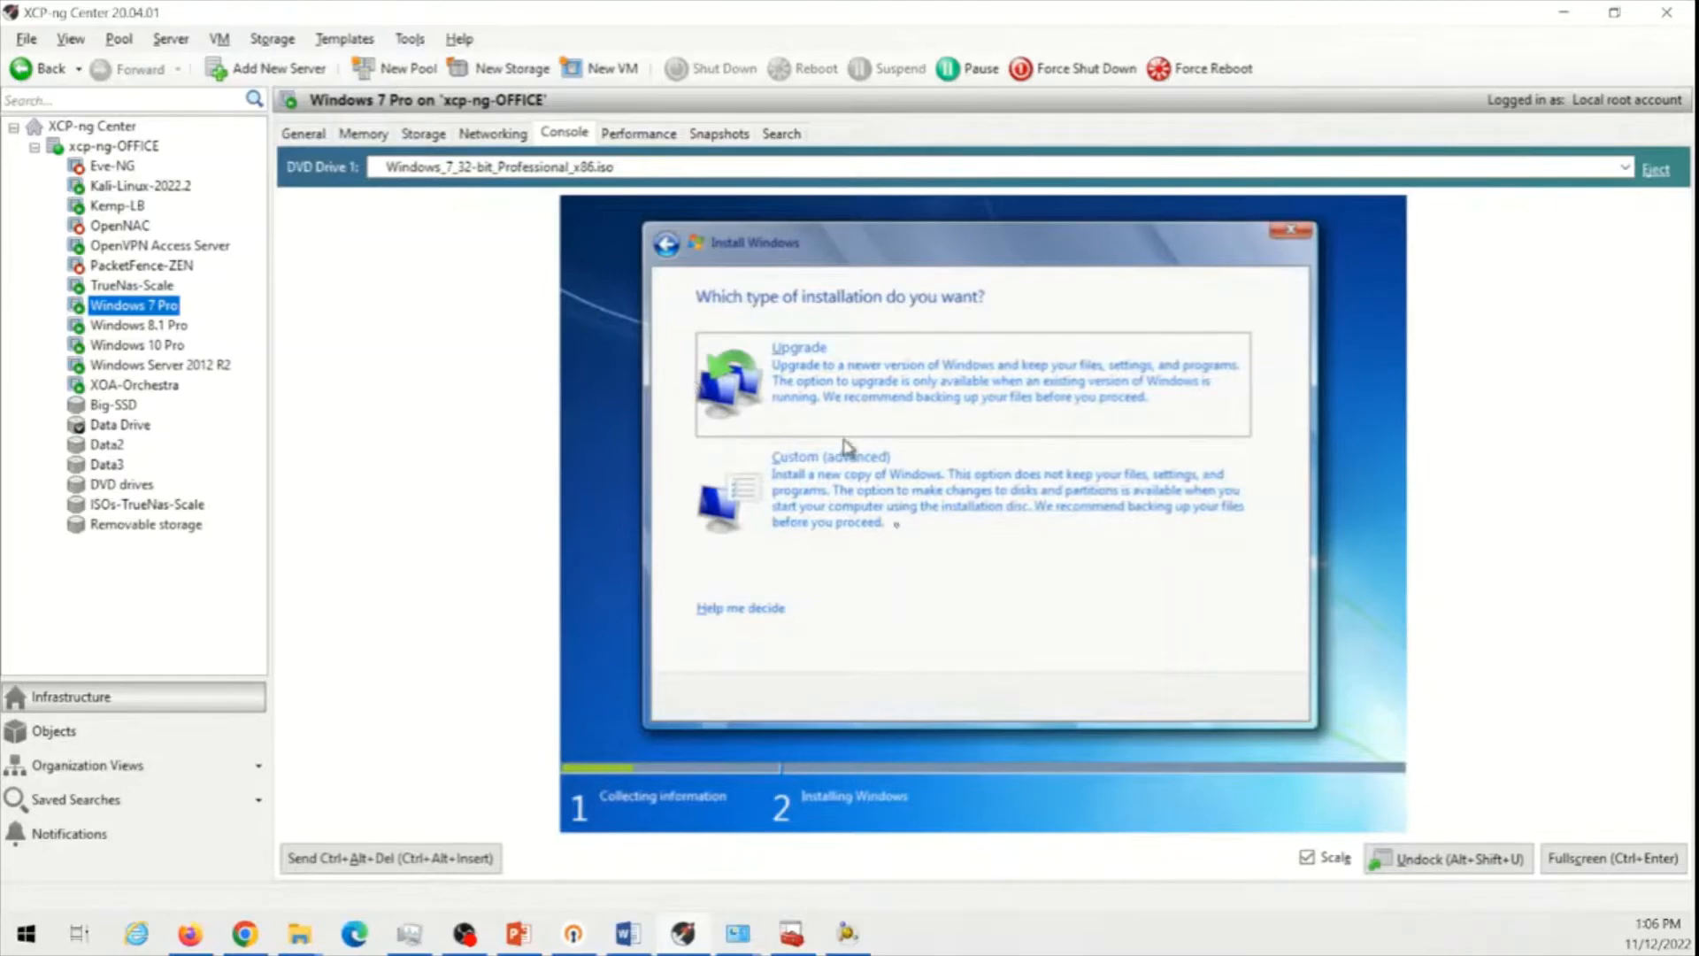
Choose Custom (advanced) install to reach the disk list with 50 GB unallocated space
click(830, 456)
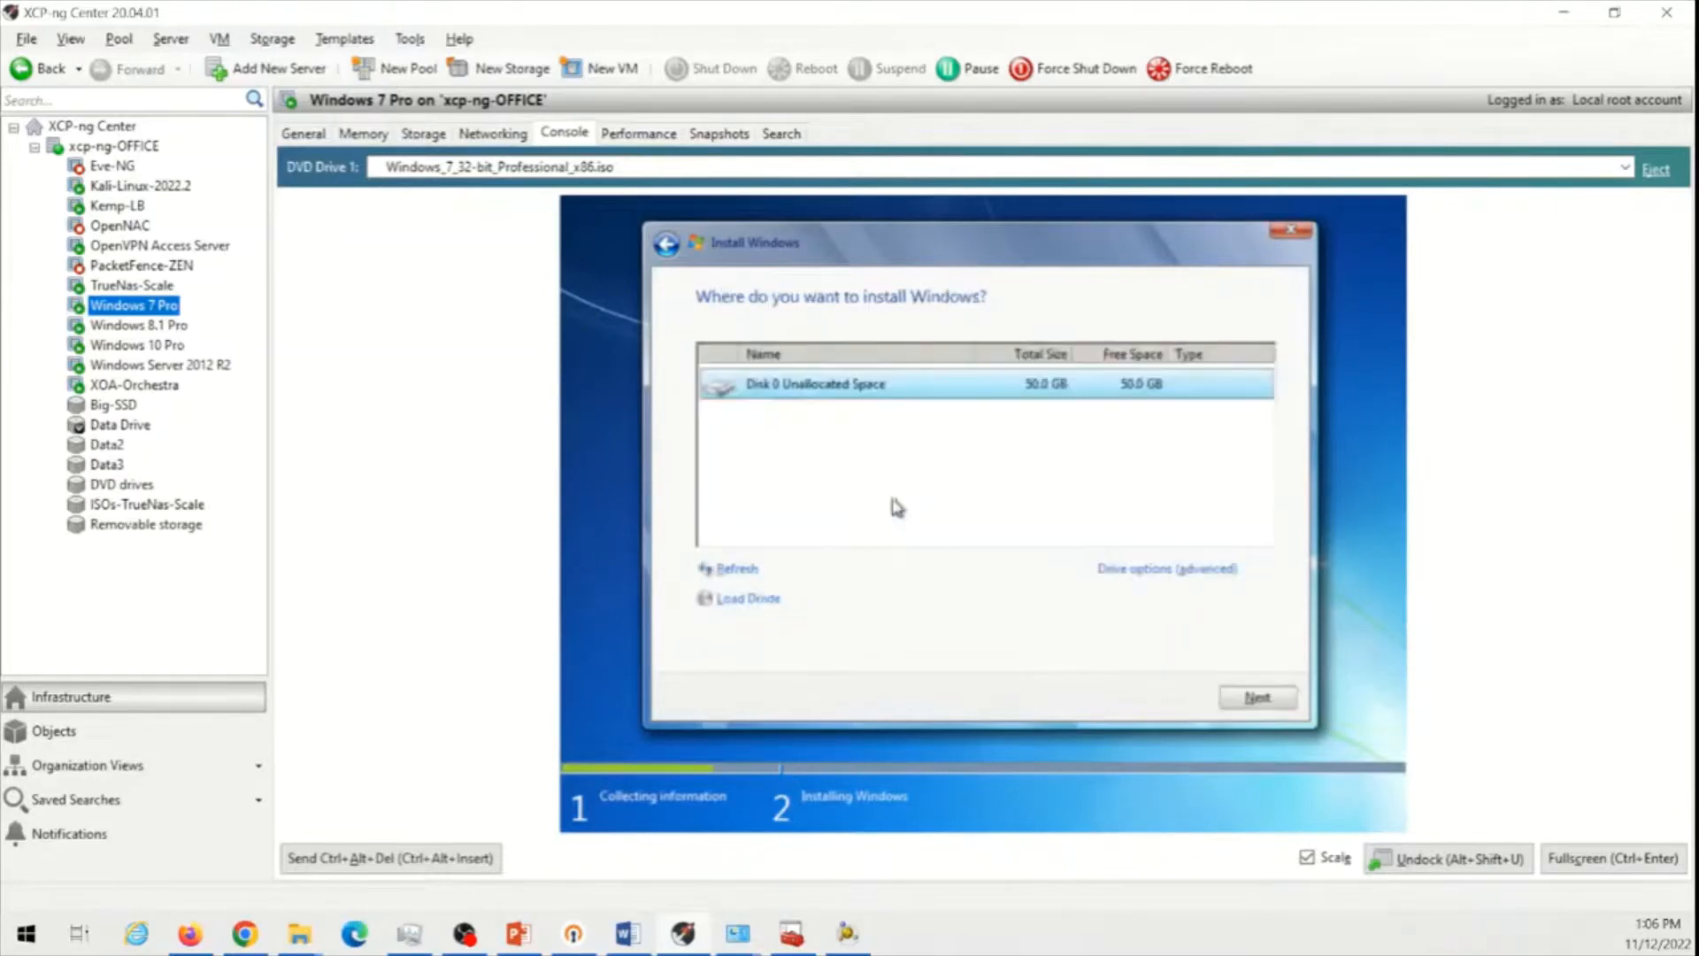
mouse_move(944, 423)
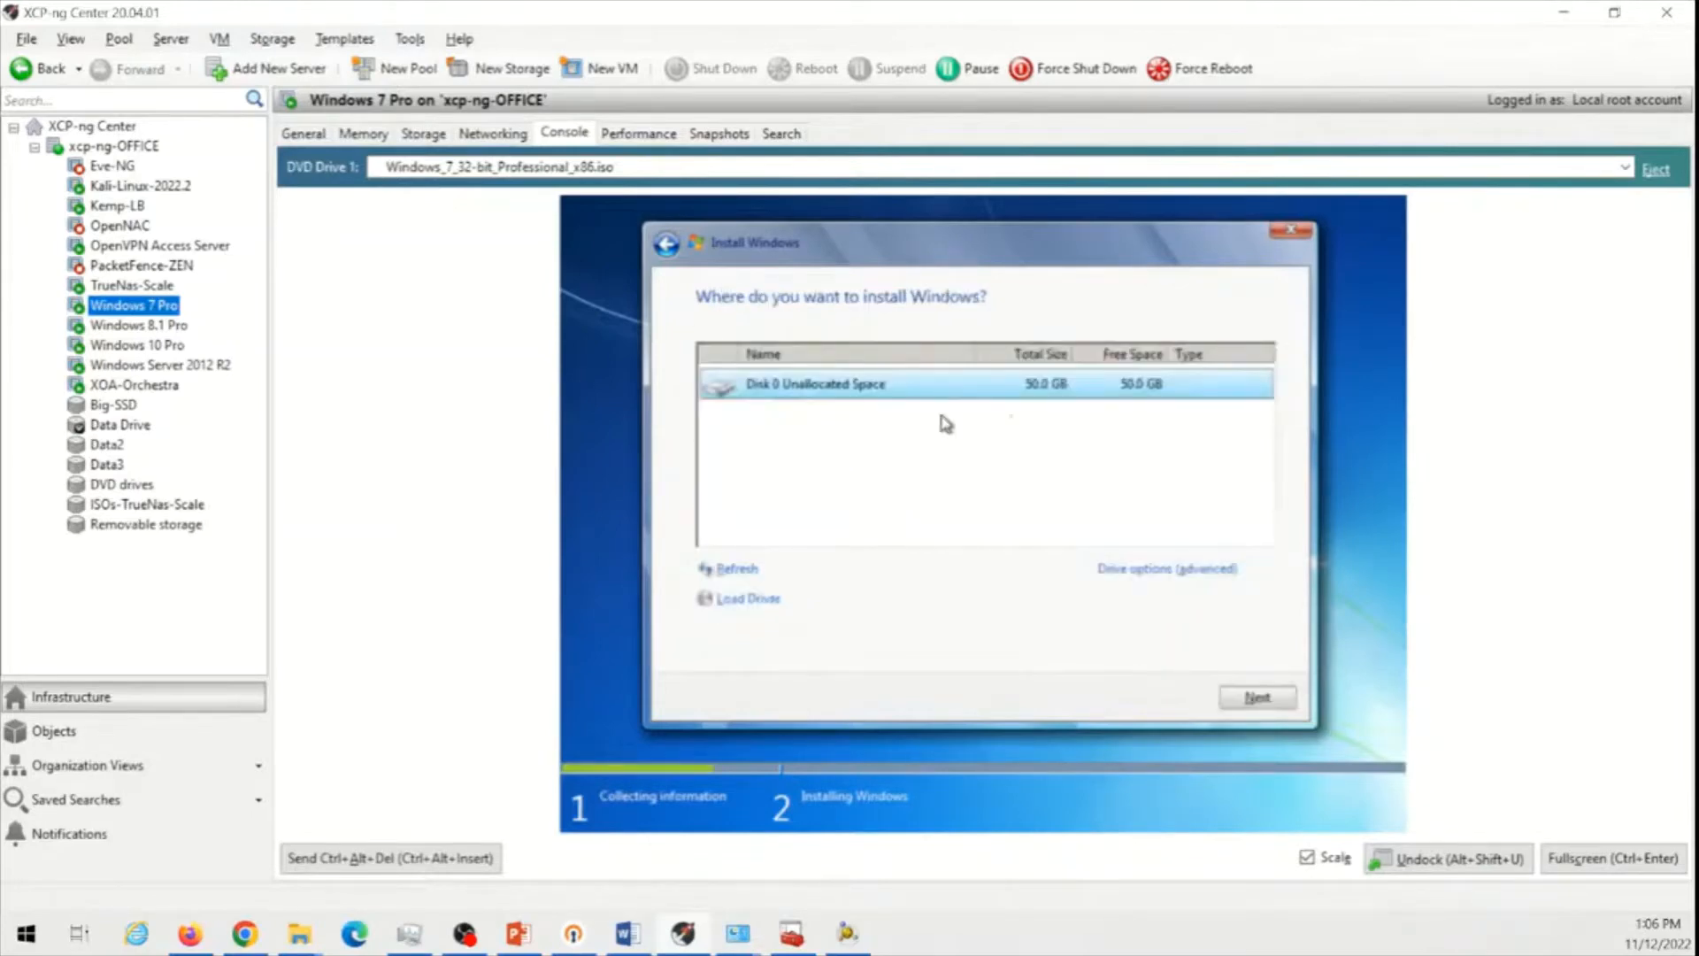
mouse_move(873, 434)
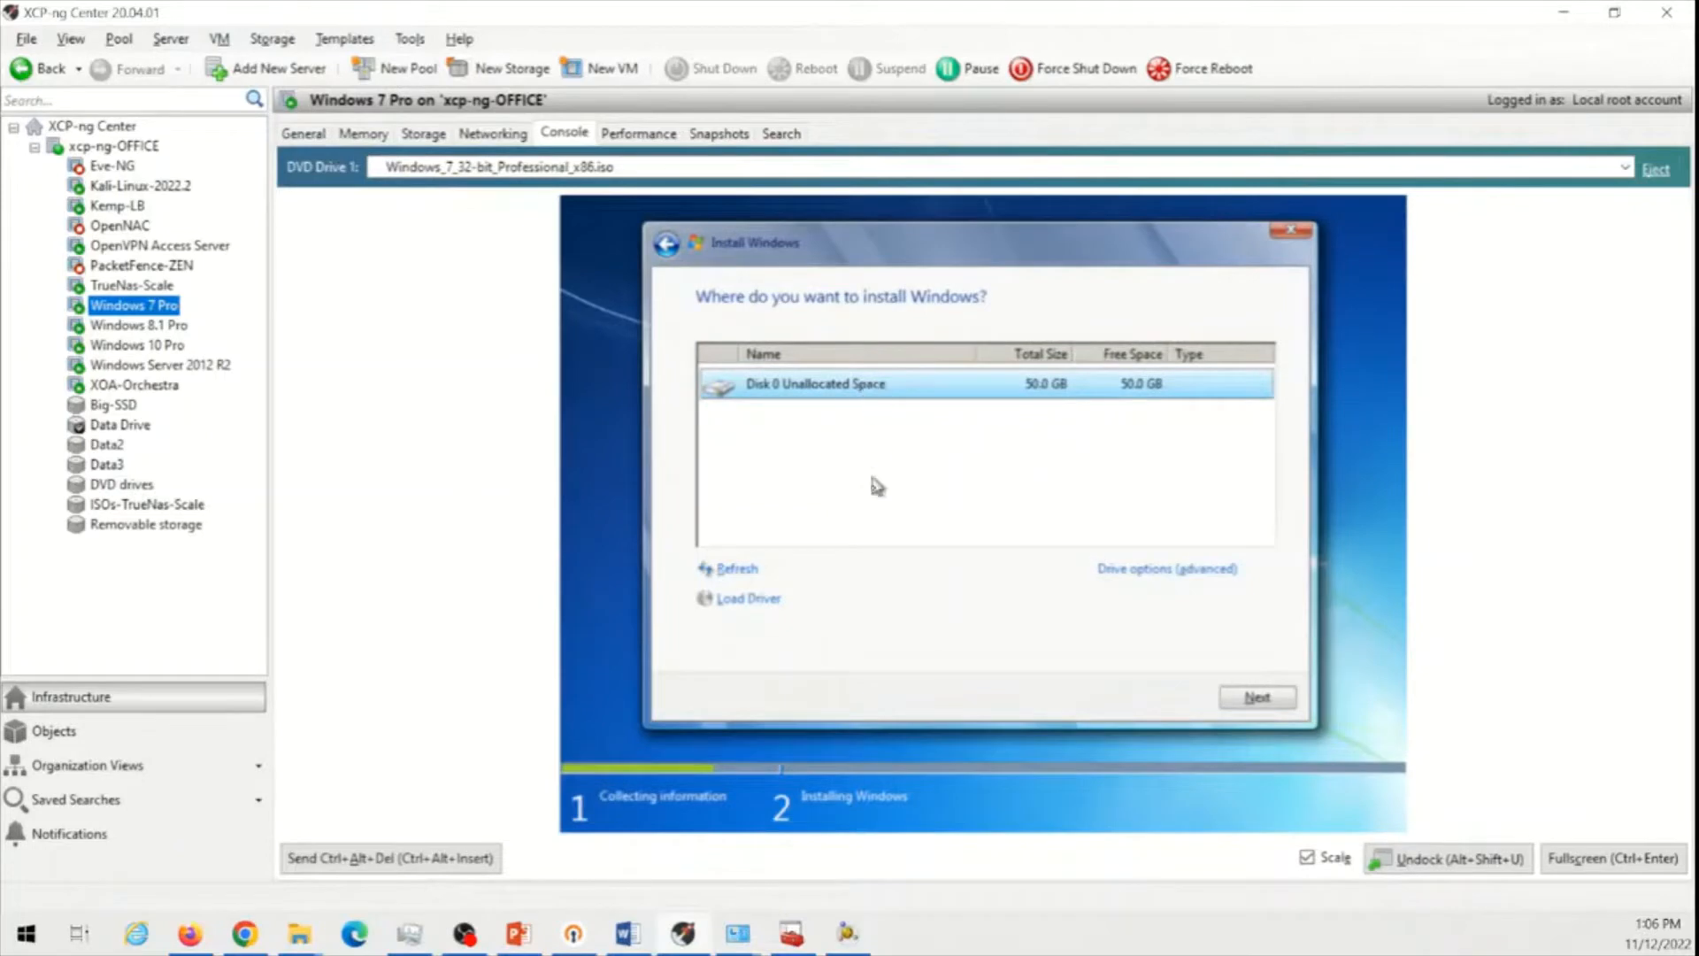
mouse_move(868, 553)
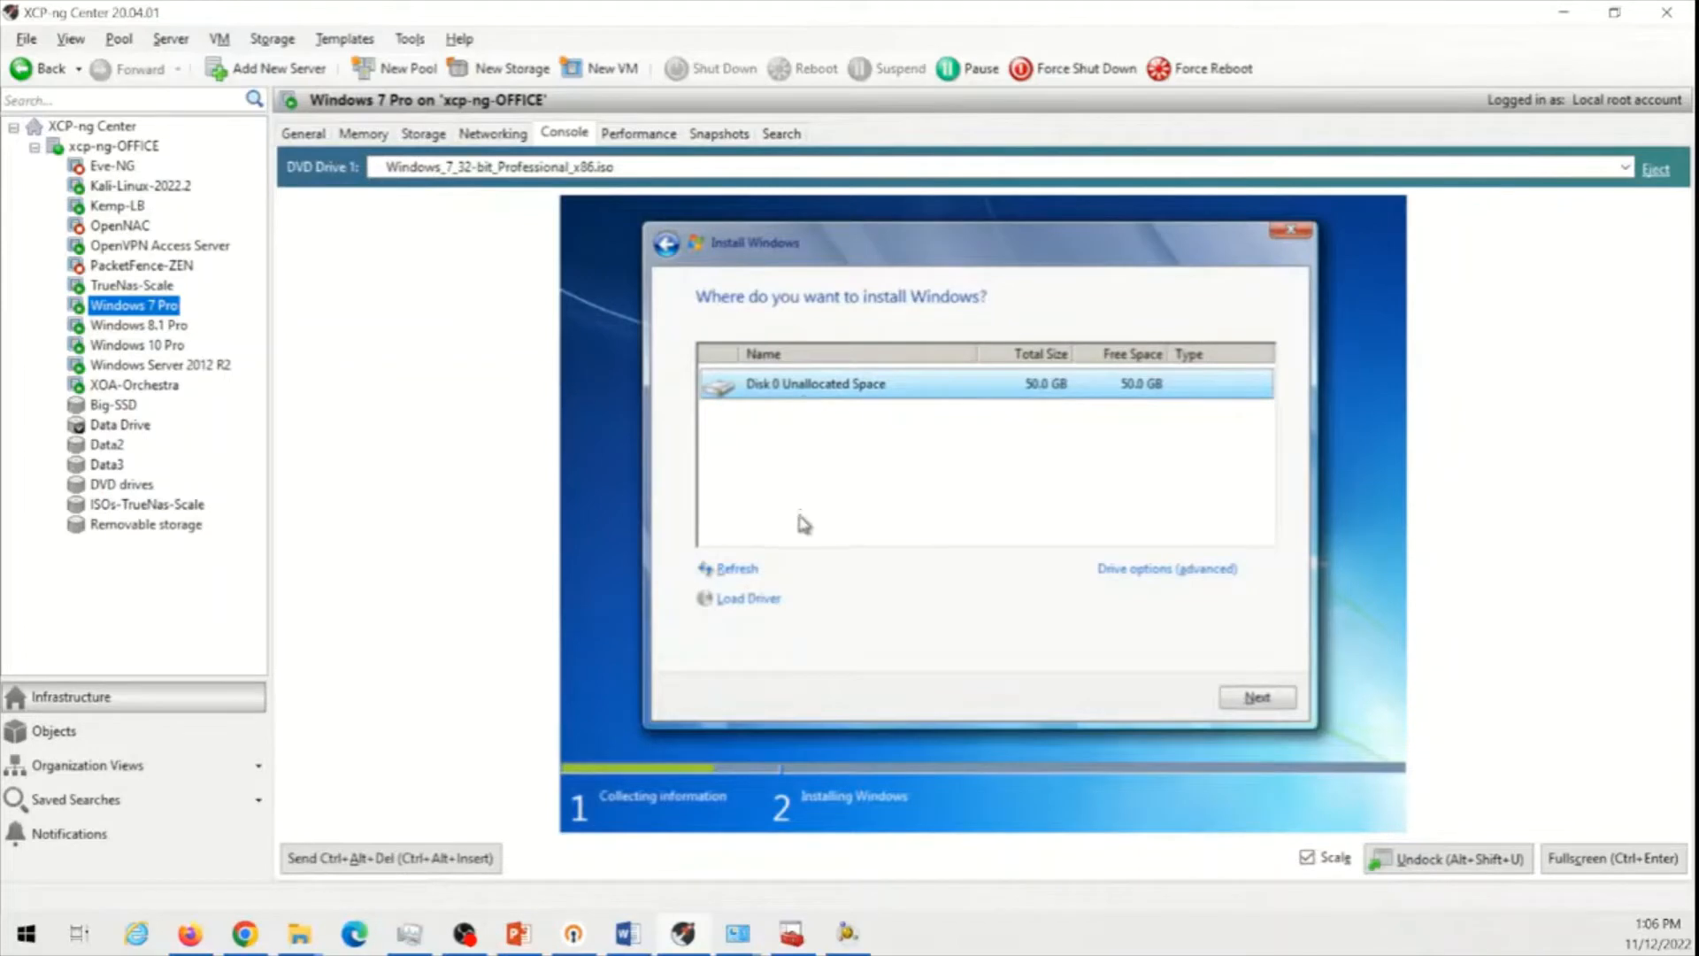
mouse_move(809, 423)
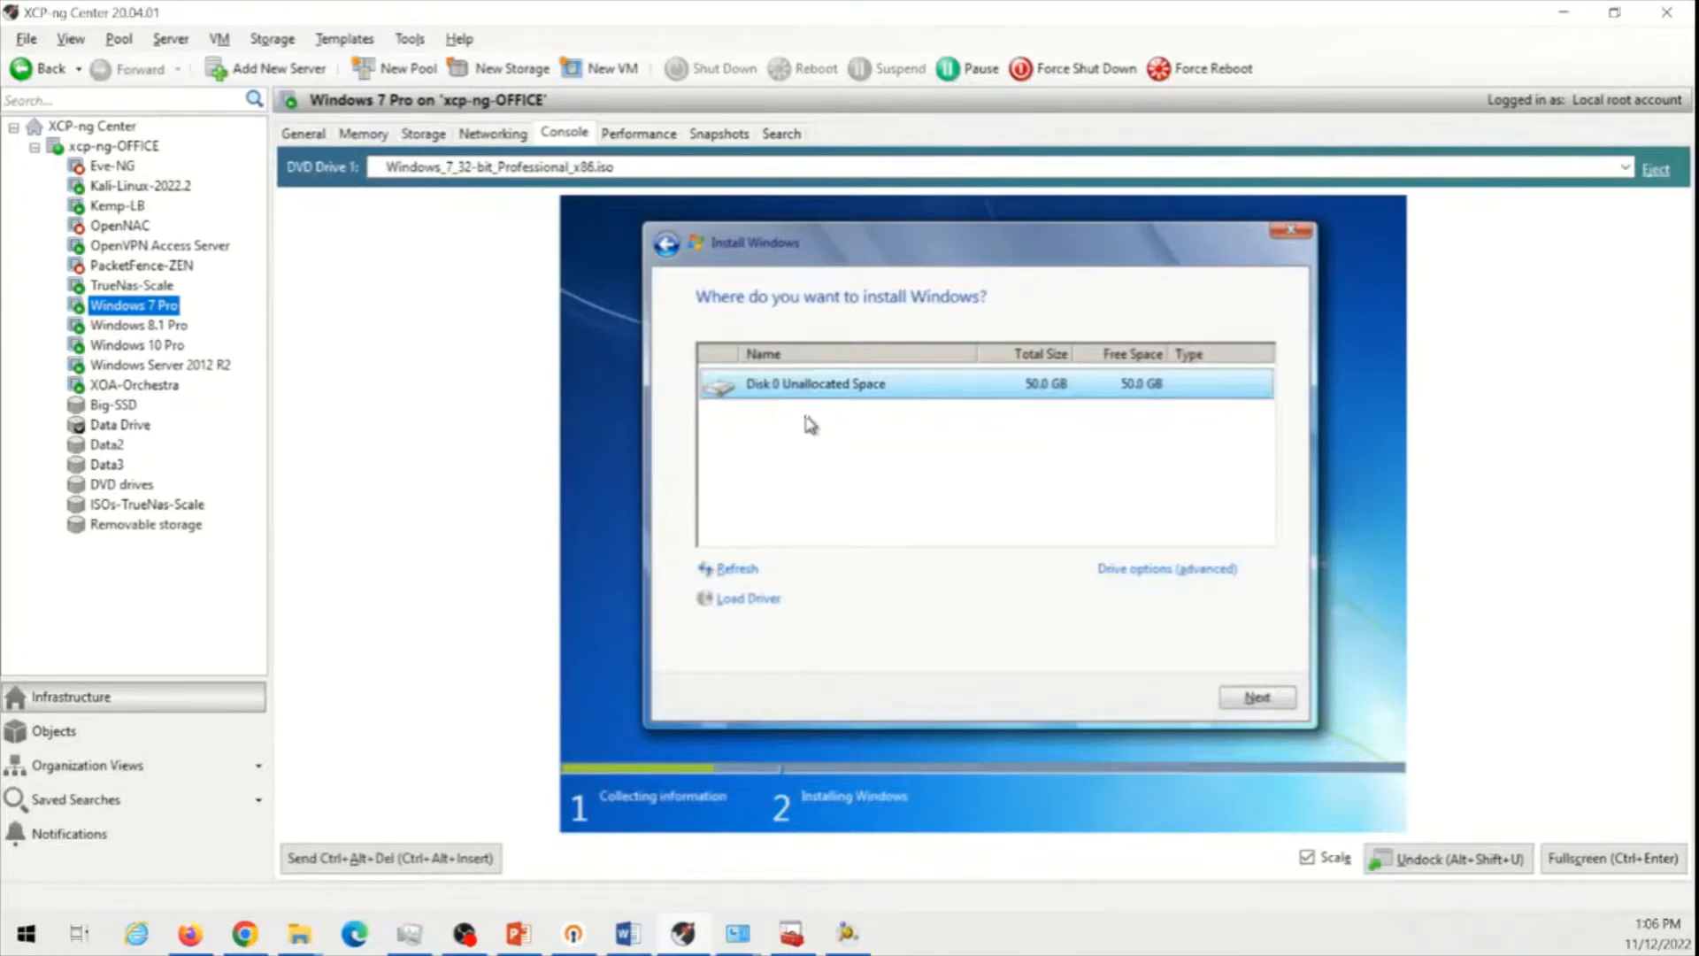
mouse_move(968, 409)
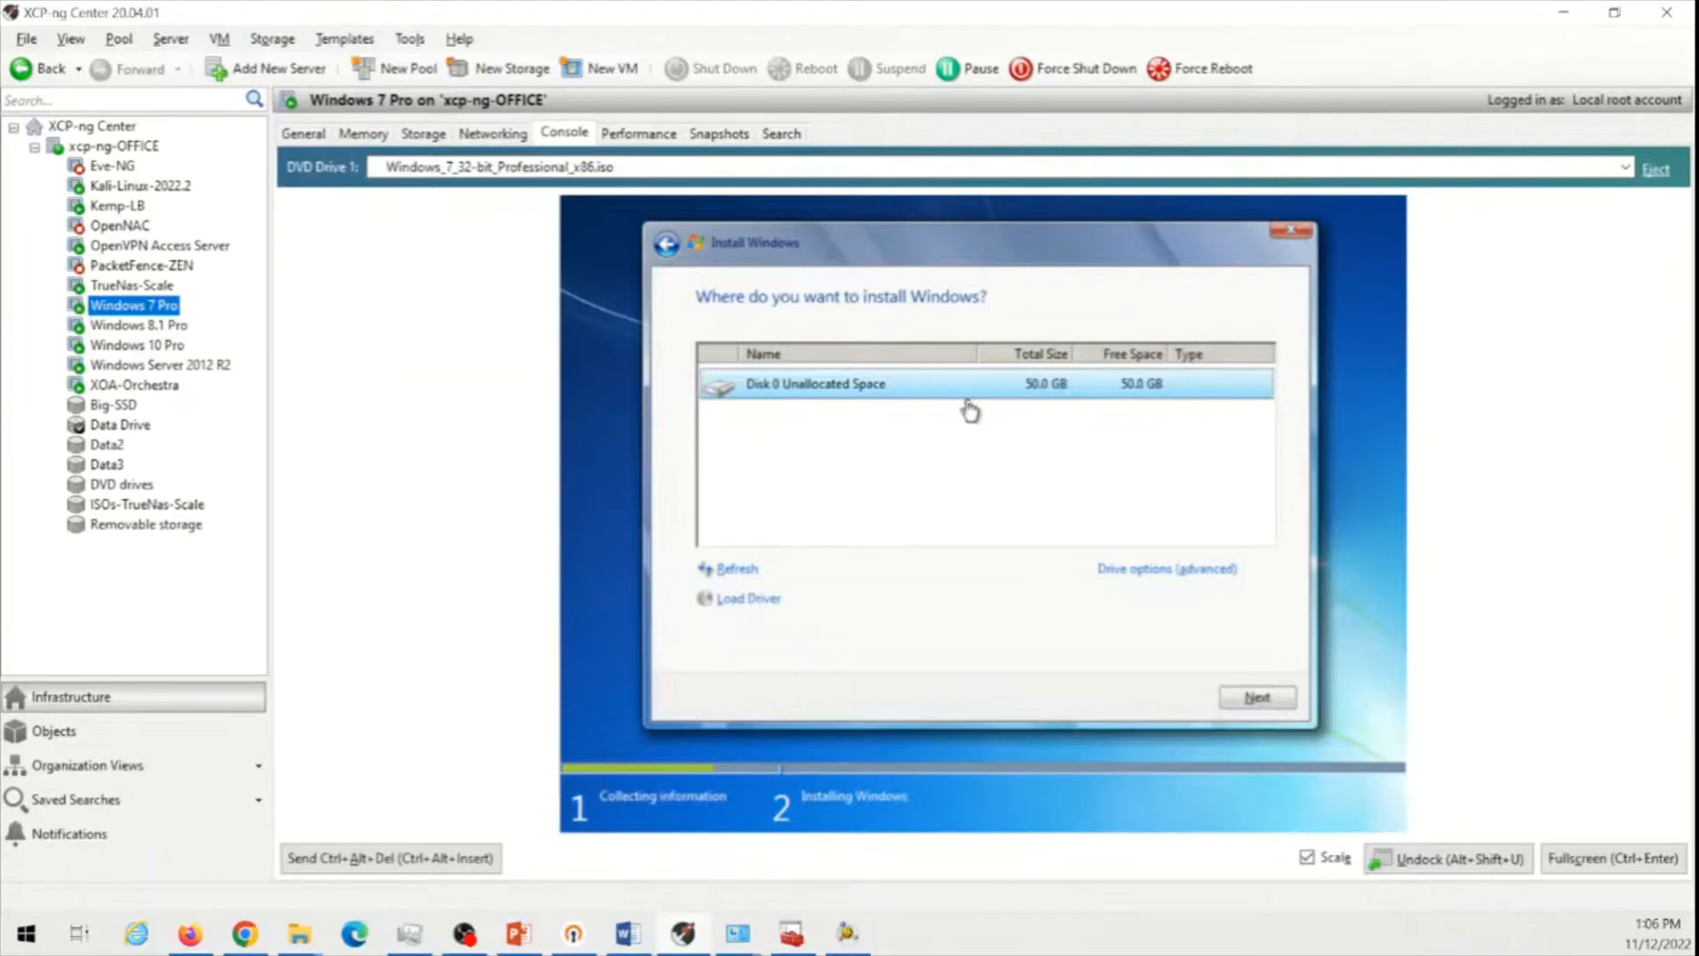
mouse_move(832, 384)
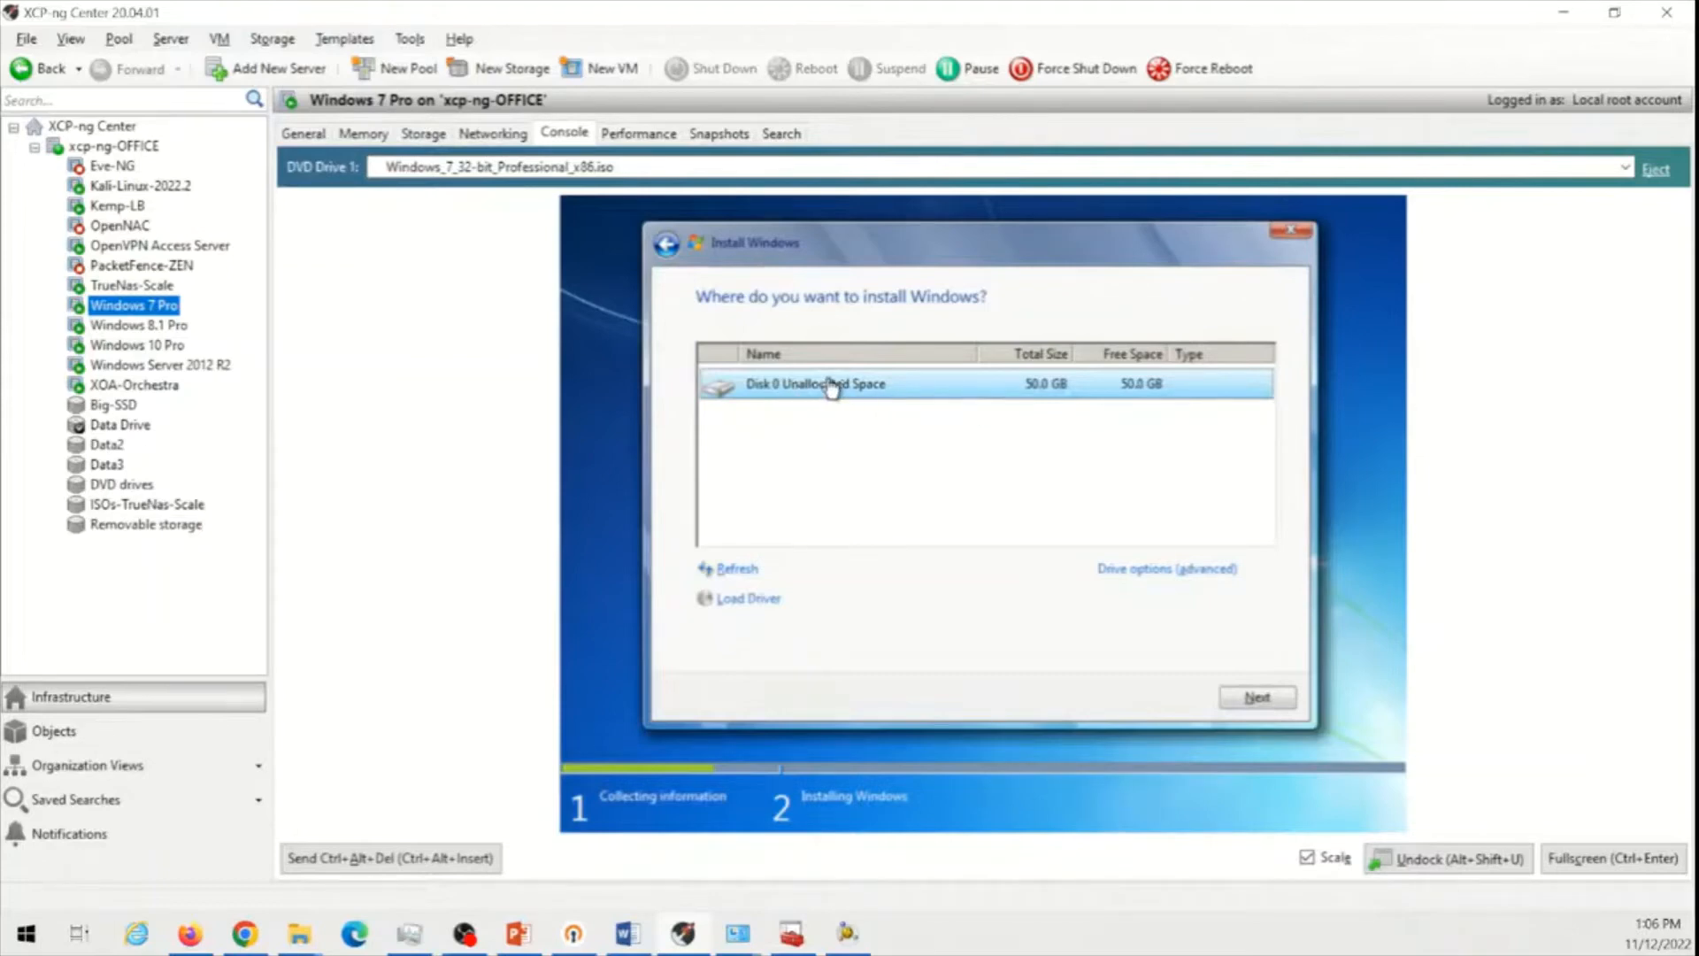
mouse_move(880, 403)
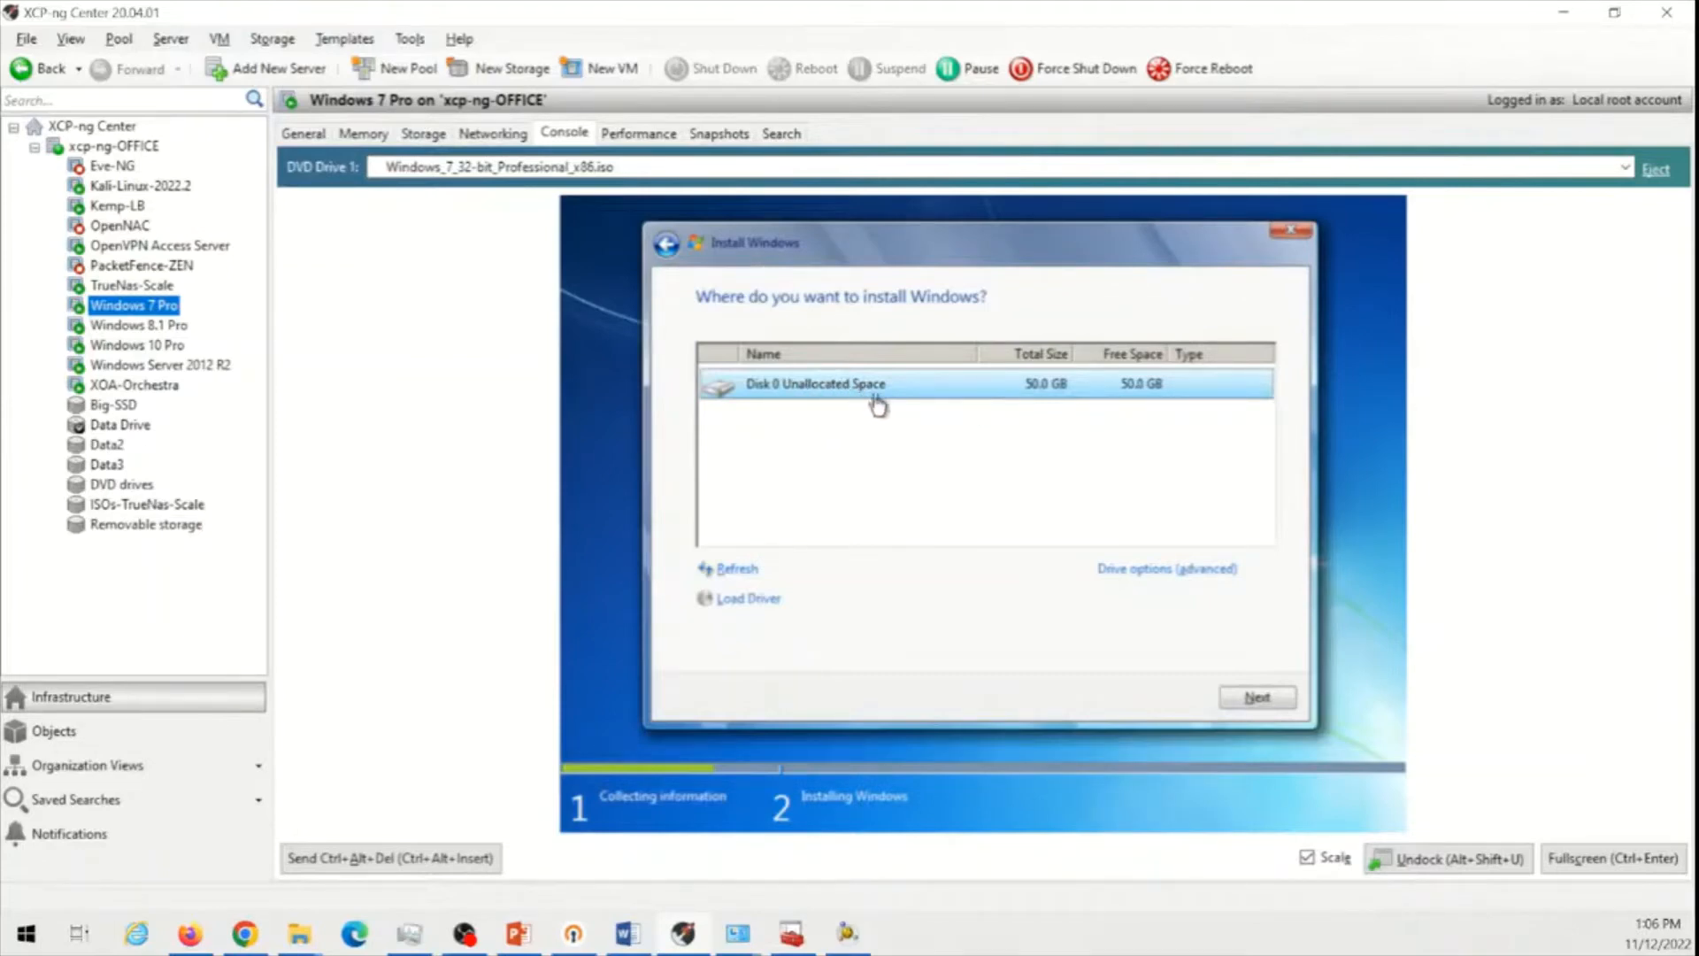
mouse_move(1066, 402)
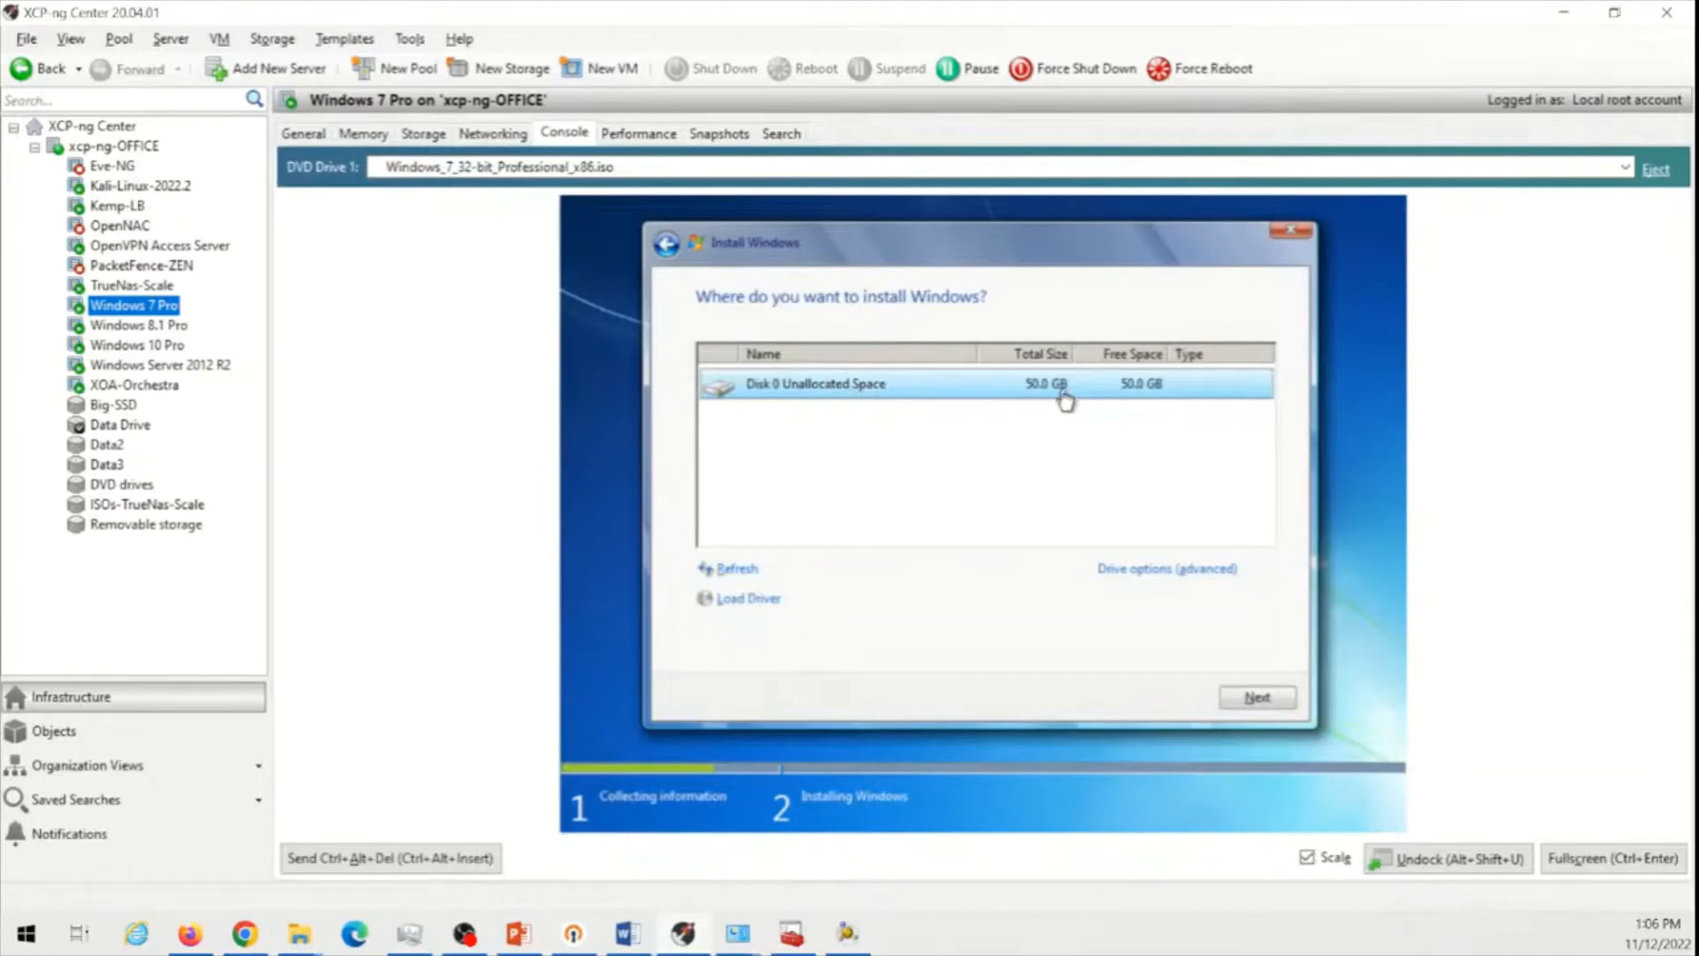
mouse_move(1172, 602)
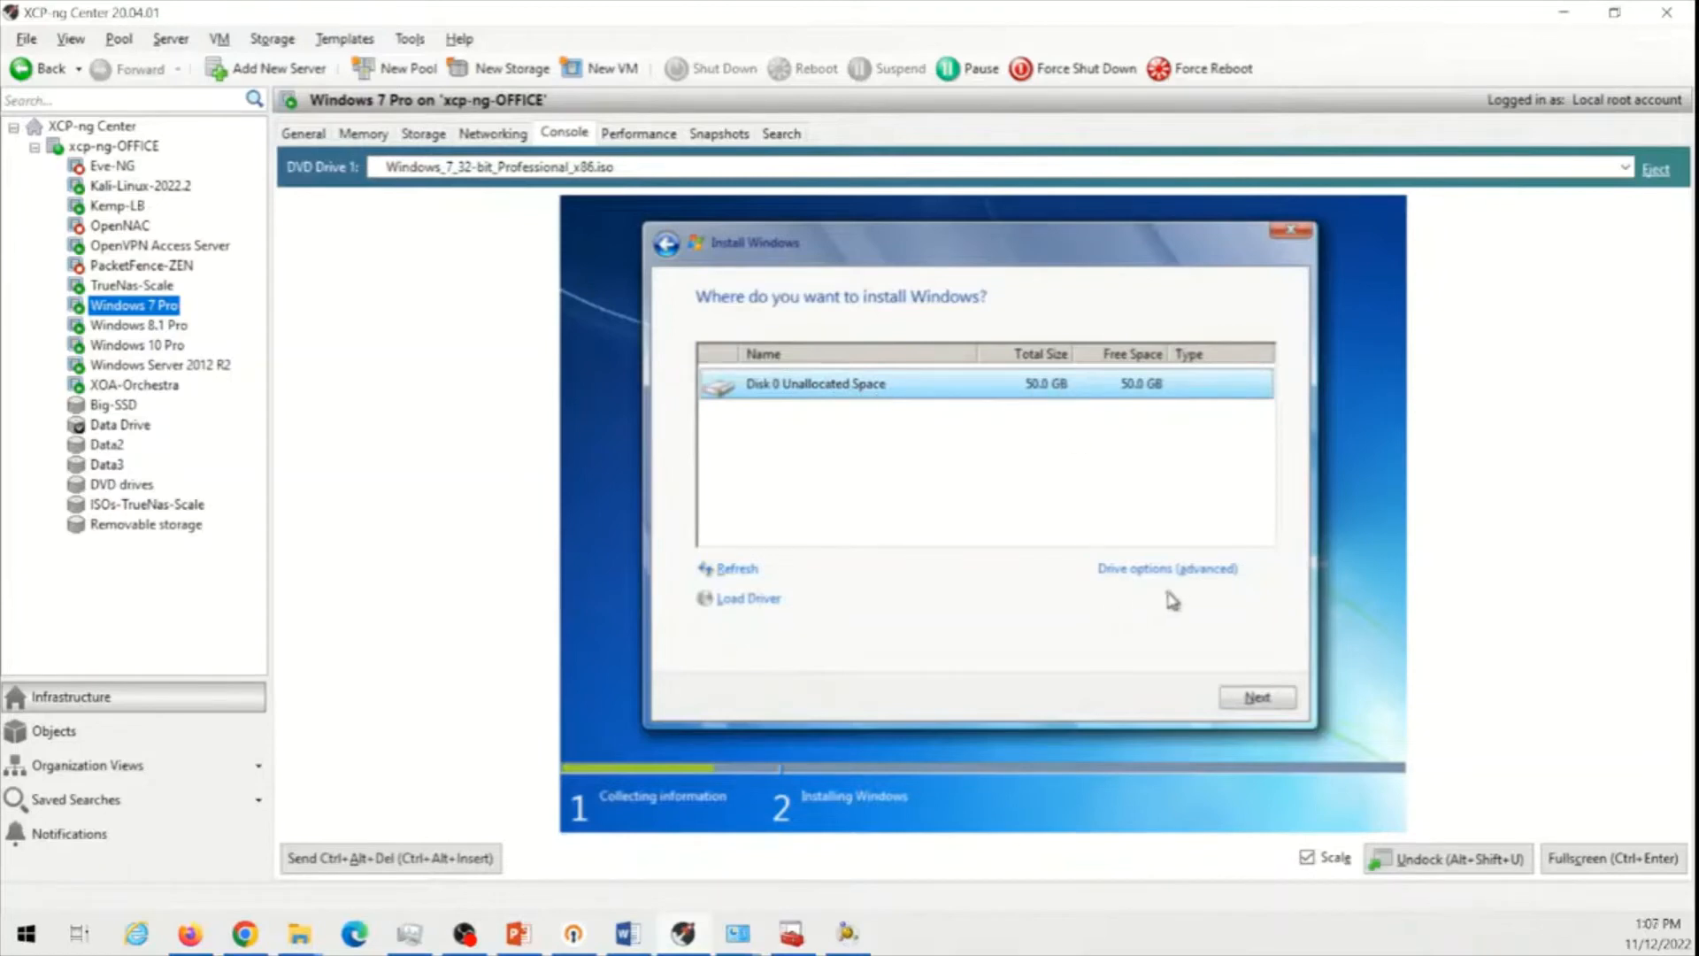
Reveal drive options and create a new partition at the entered size, accepting the extra system partition
click(1166, 568)
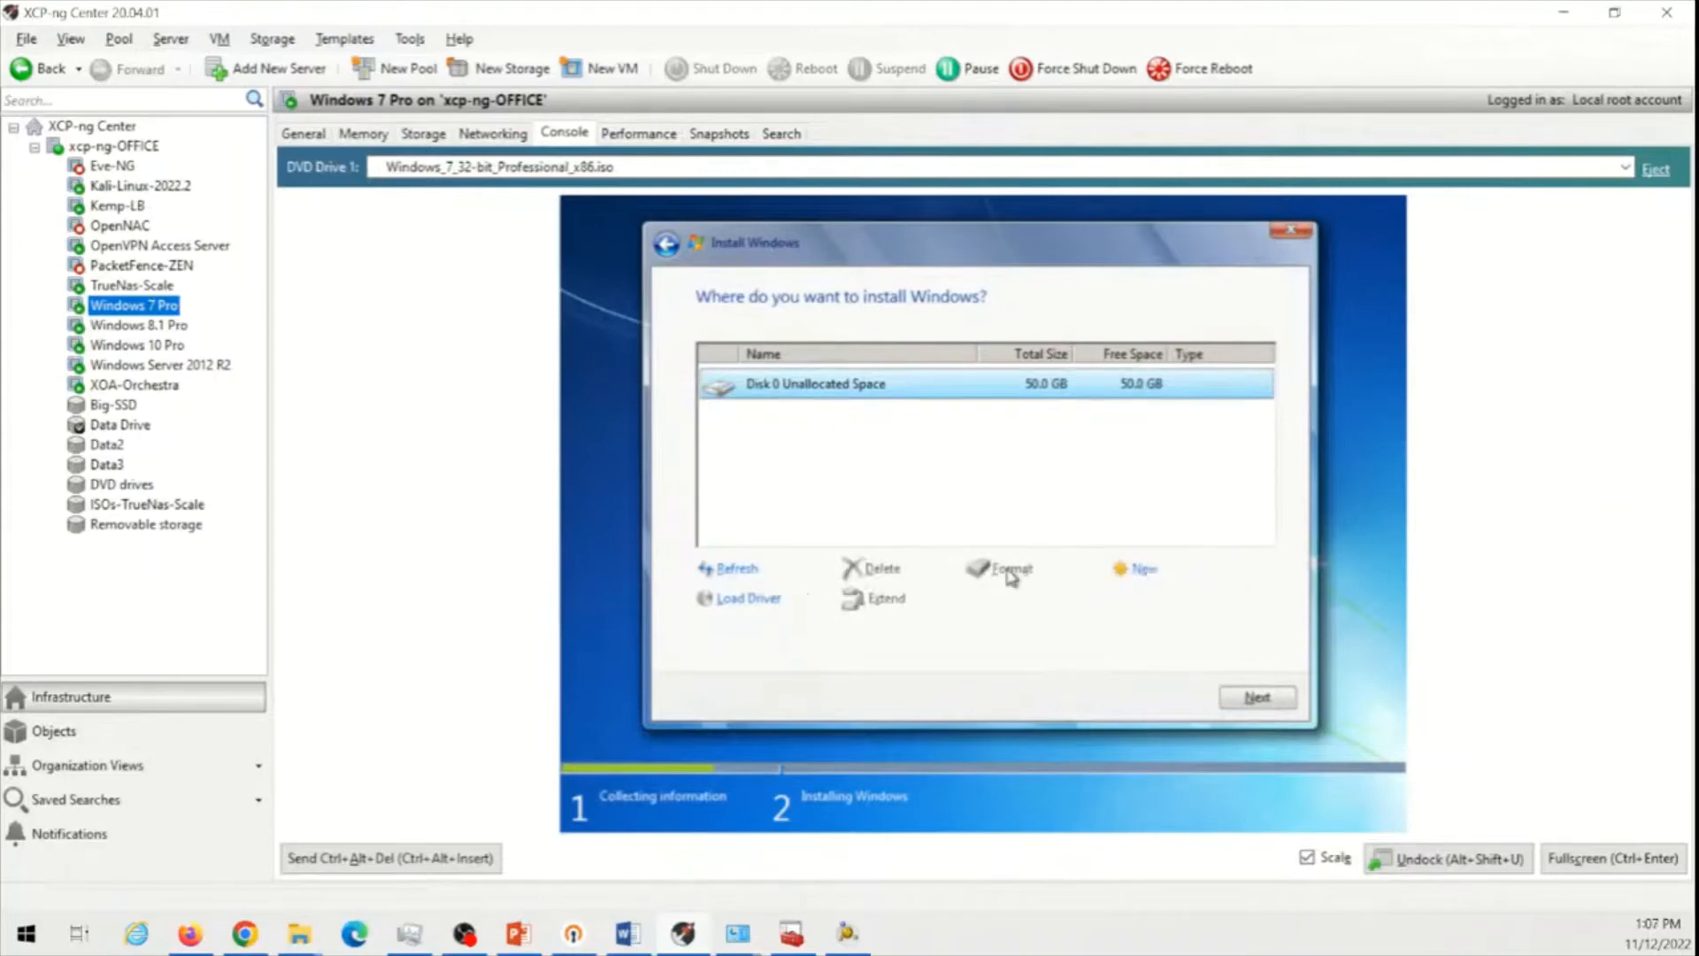
mouse_move(1042, 464)
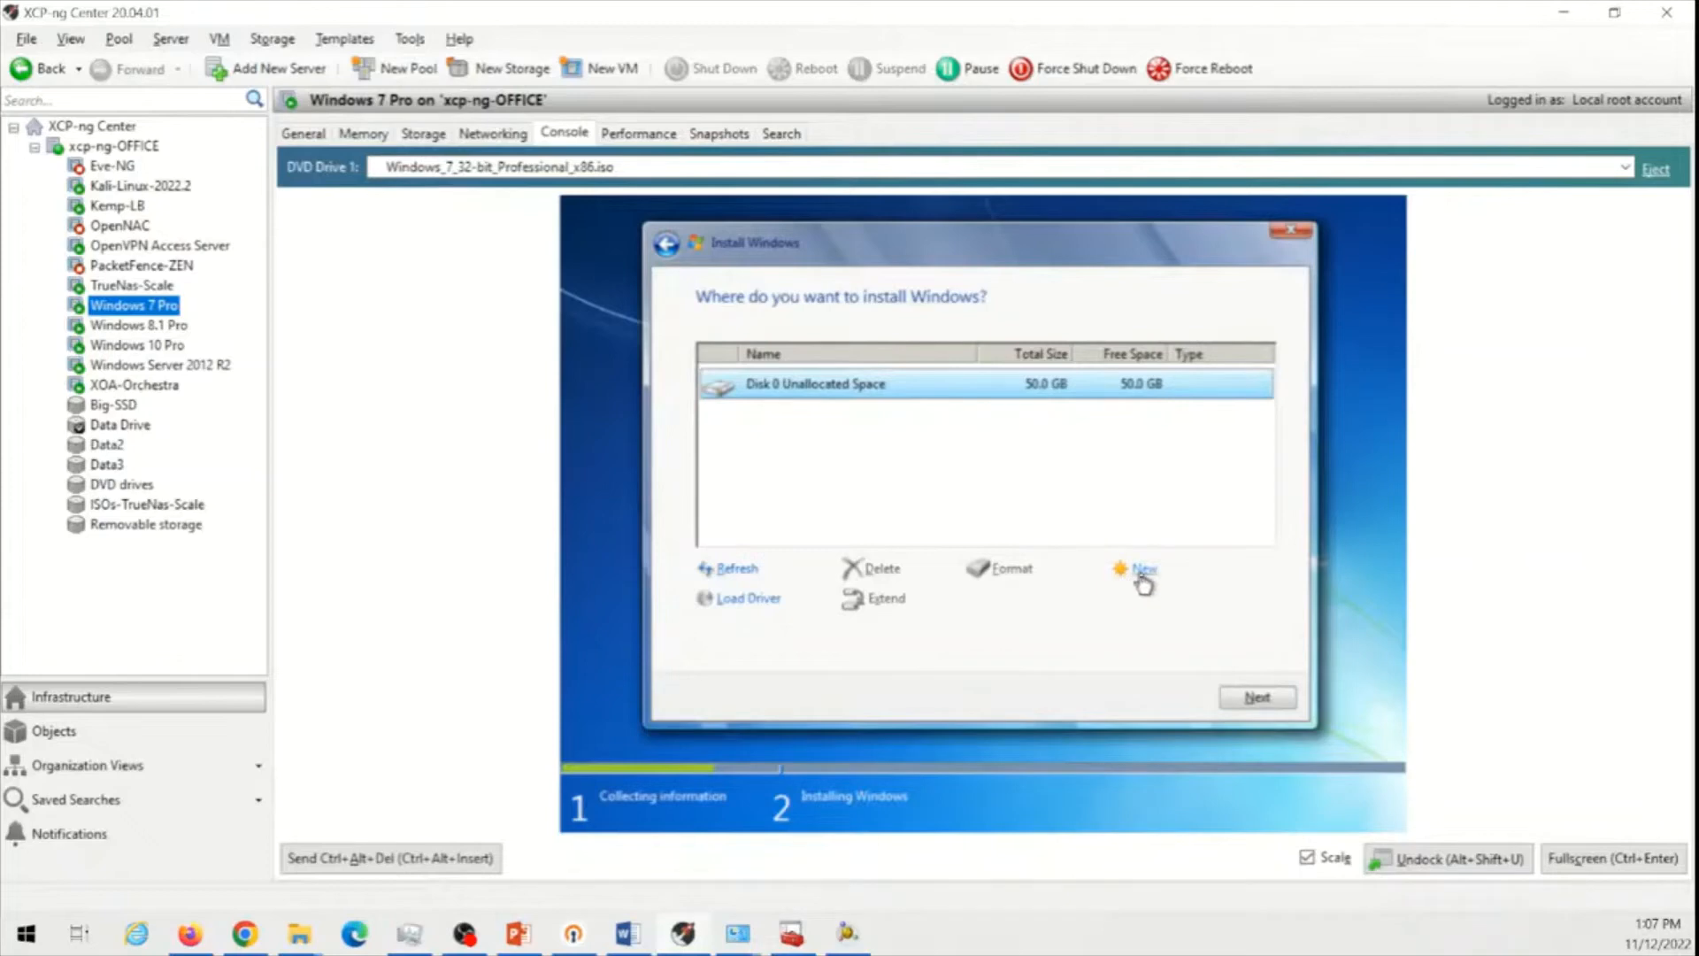
click(1141, 568)
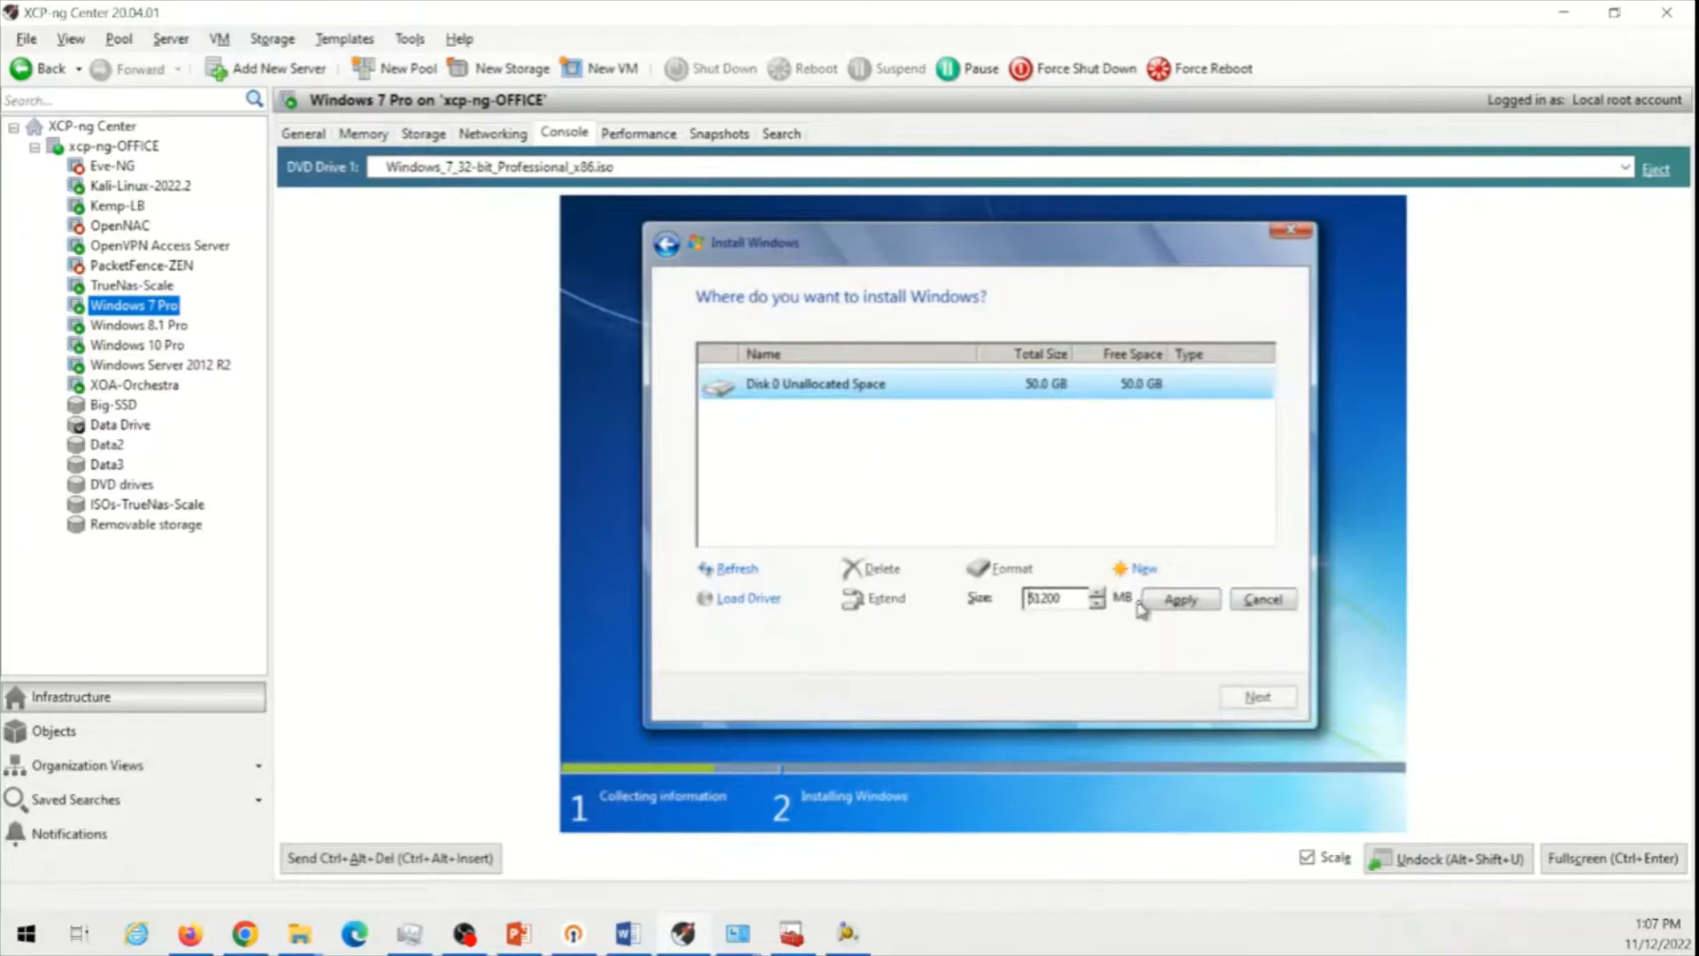
mouse_move(1030, 612)
text(25200)
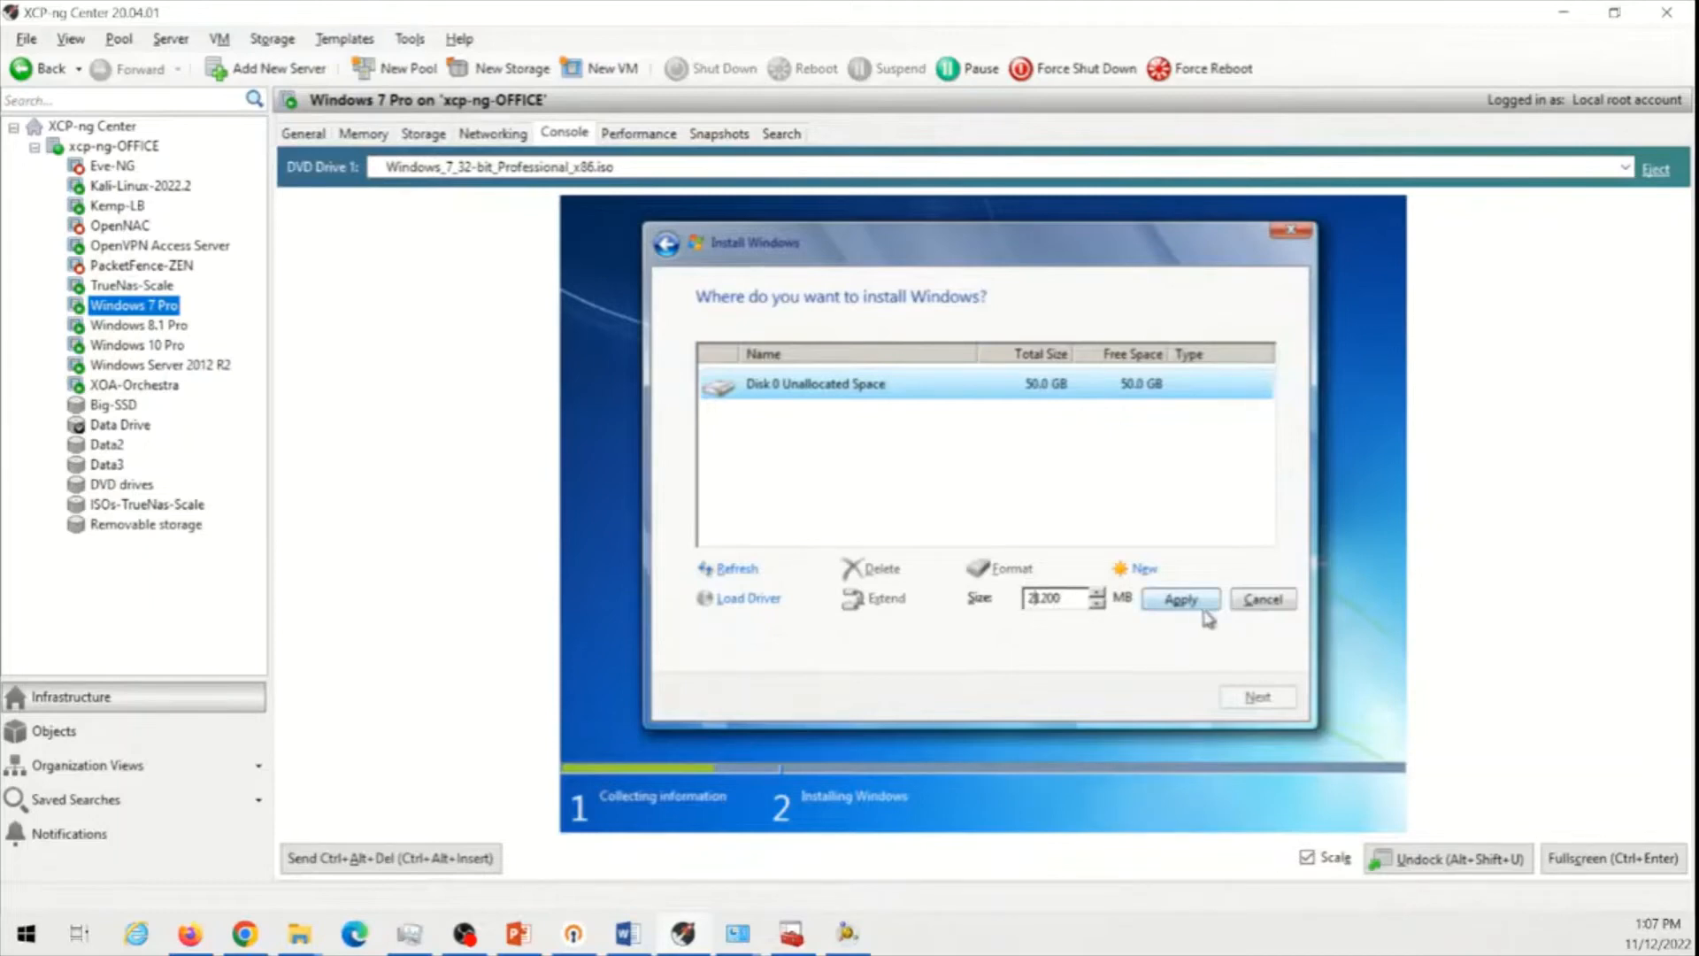
click(1179, 600)
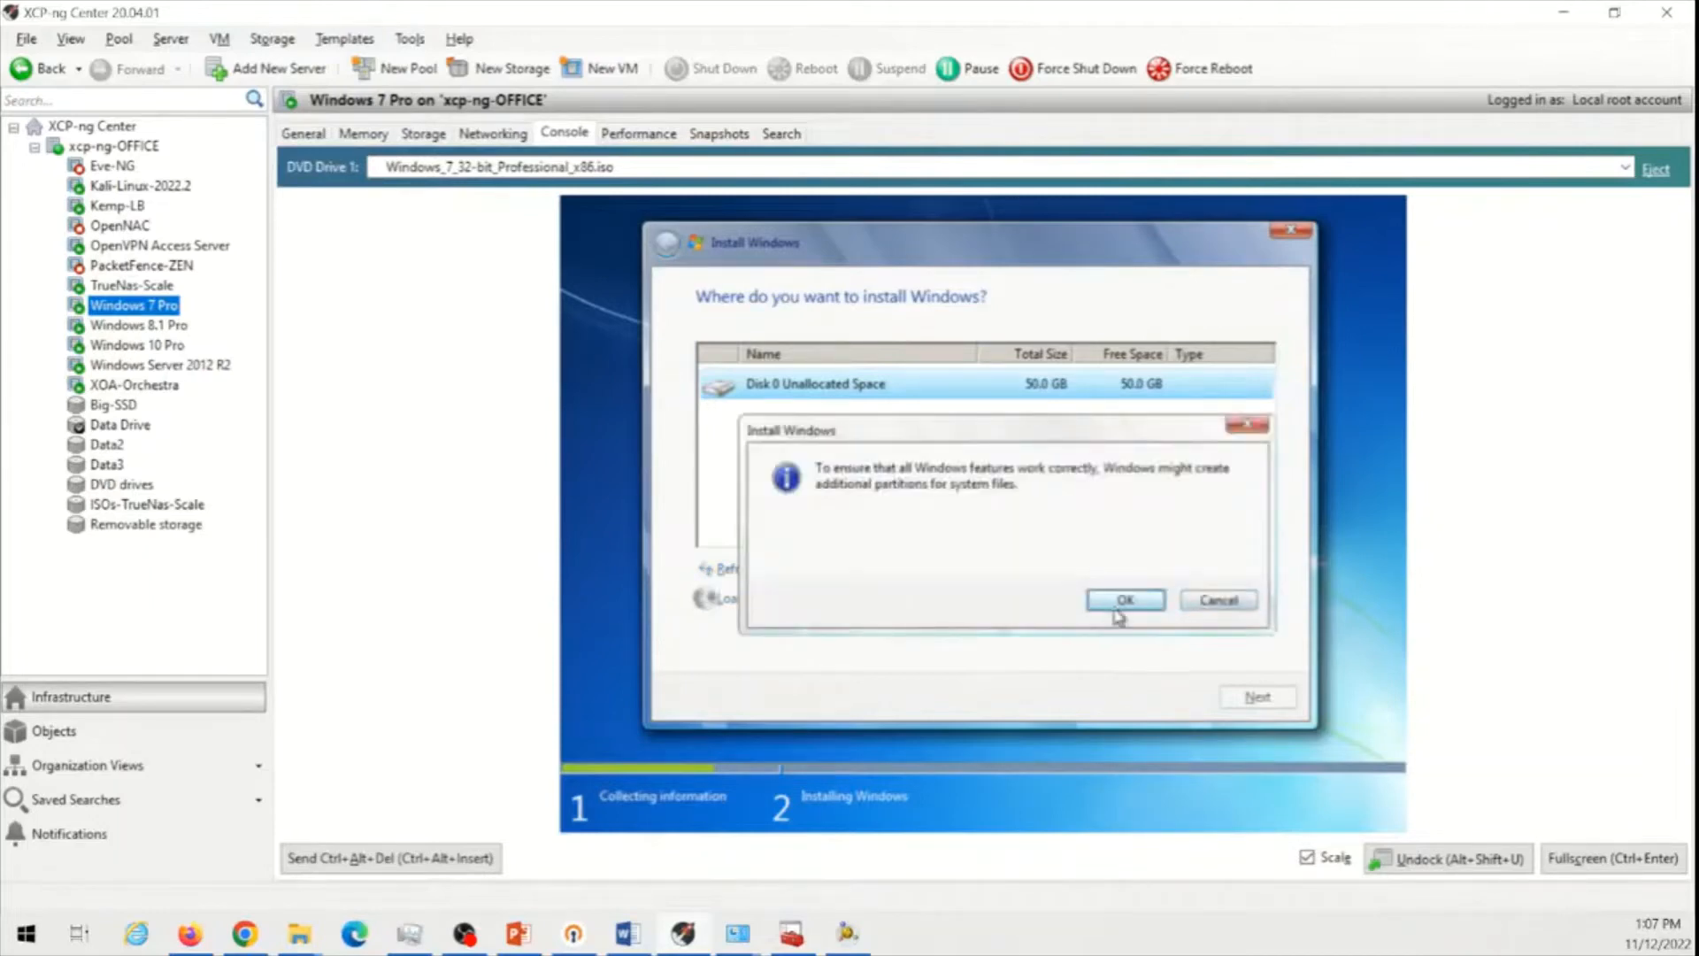
click(1124, 600)
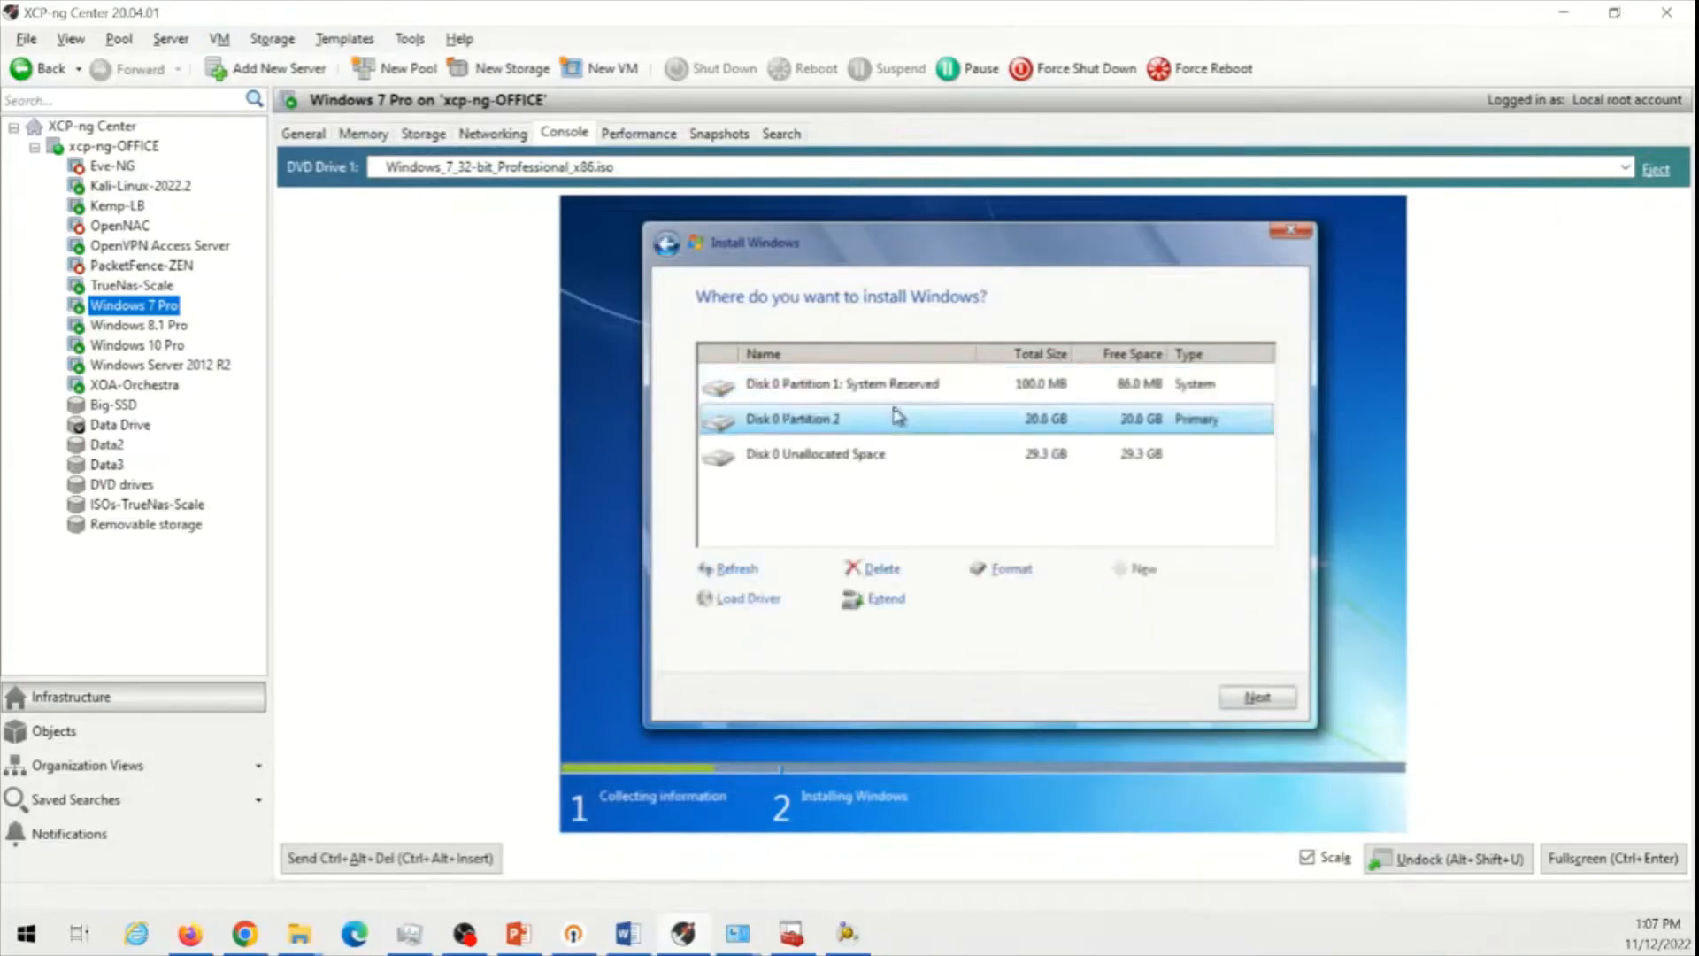
mouse_move(802, 430)
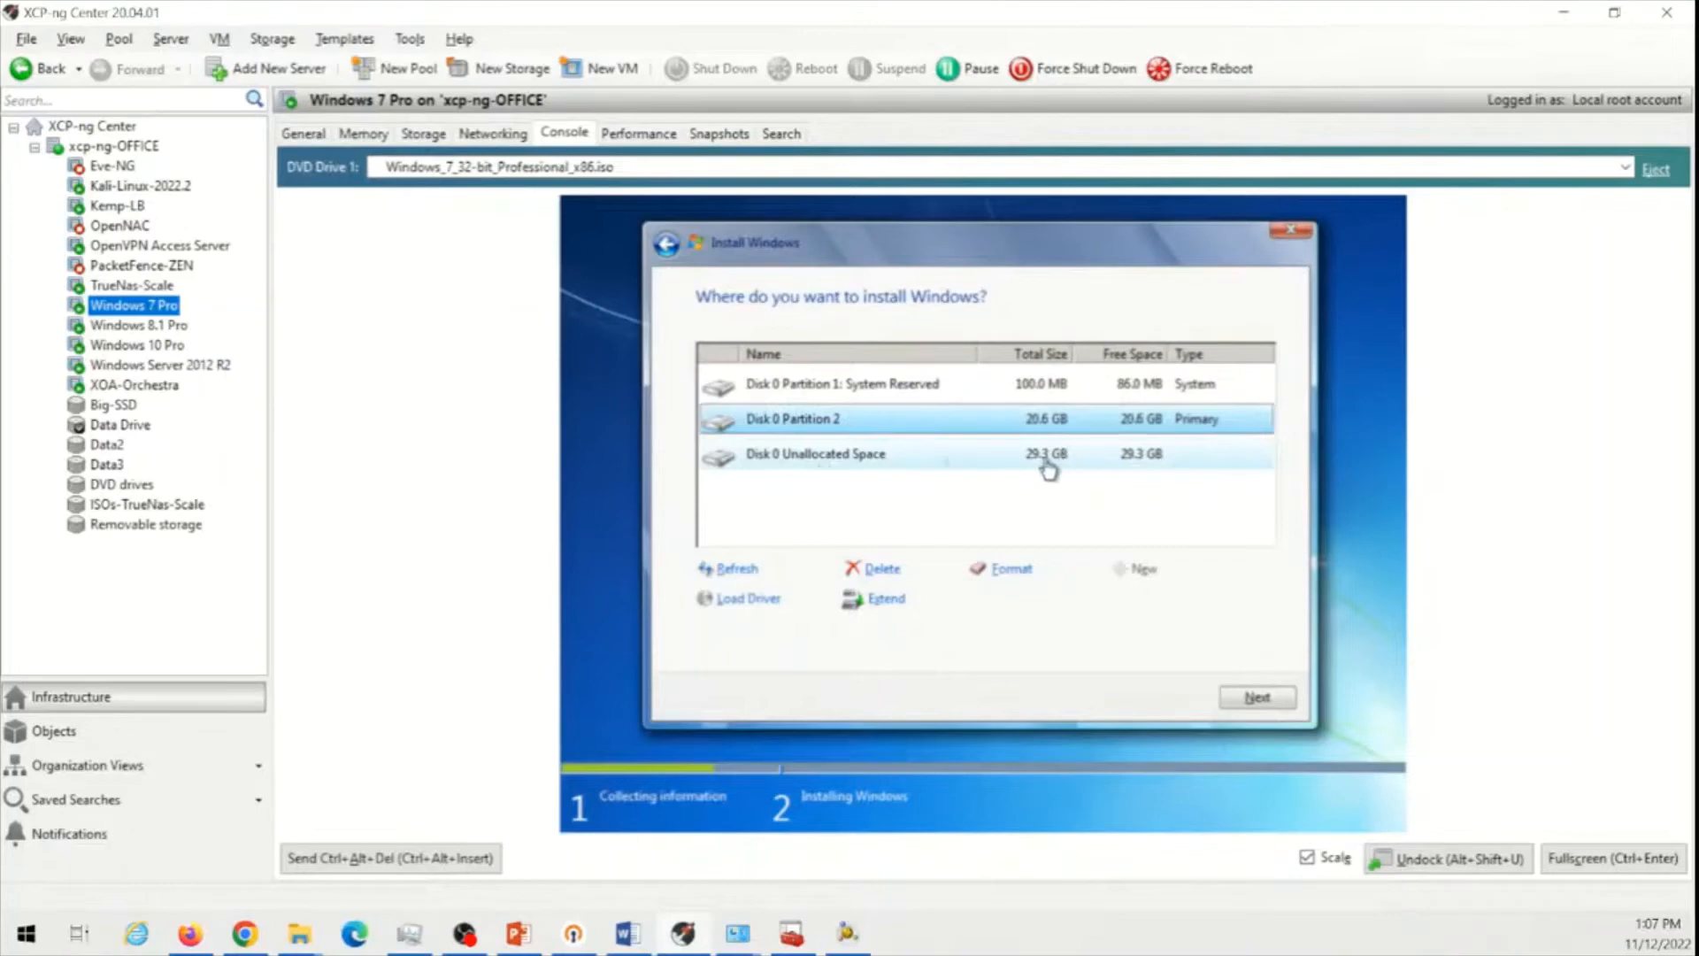
Make the remaining 29.3 GB unallocated space a new partition, then select the System Reserved partition
click(814, 453)
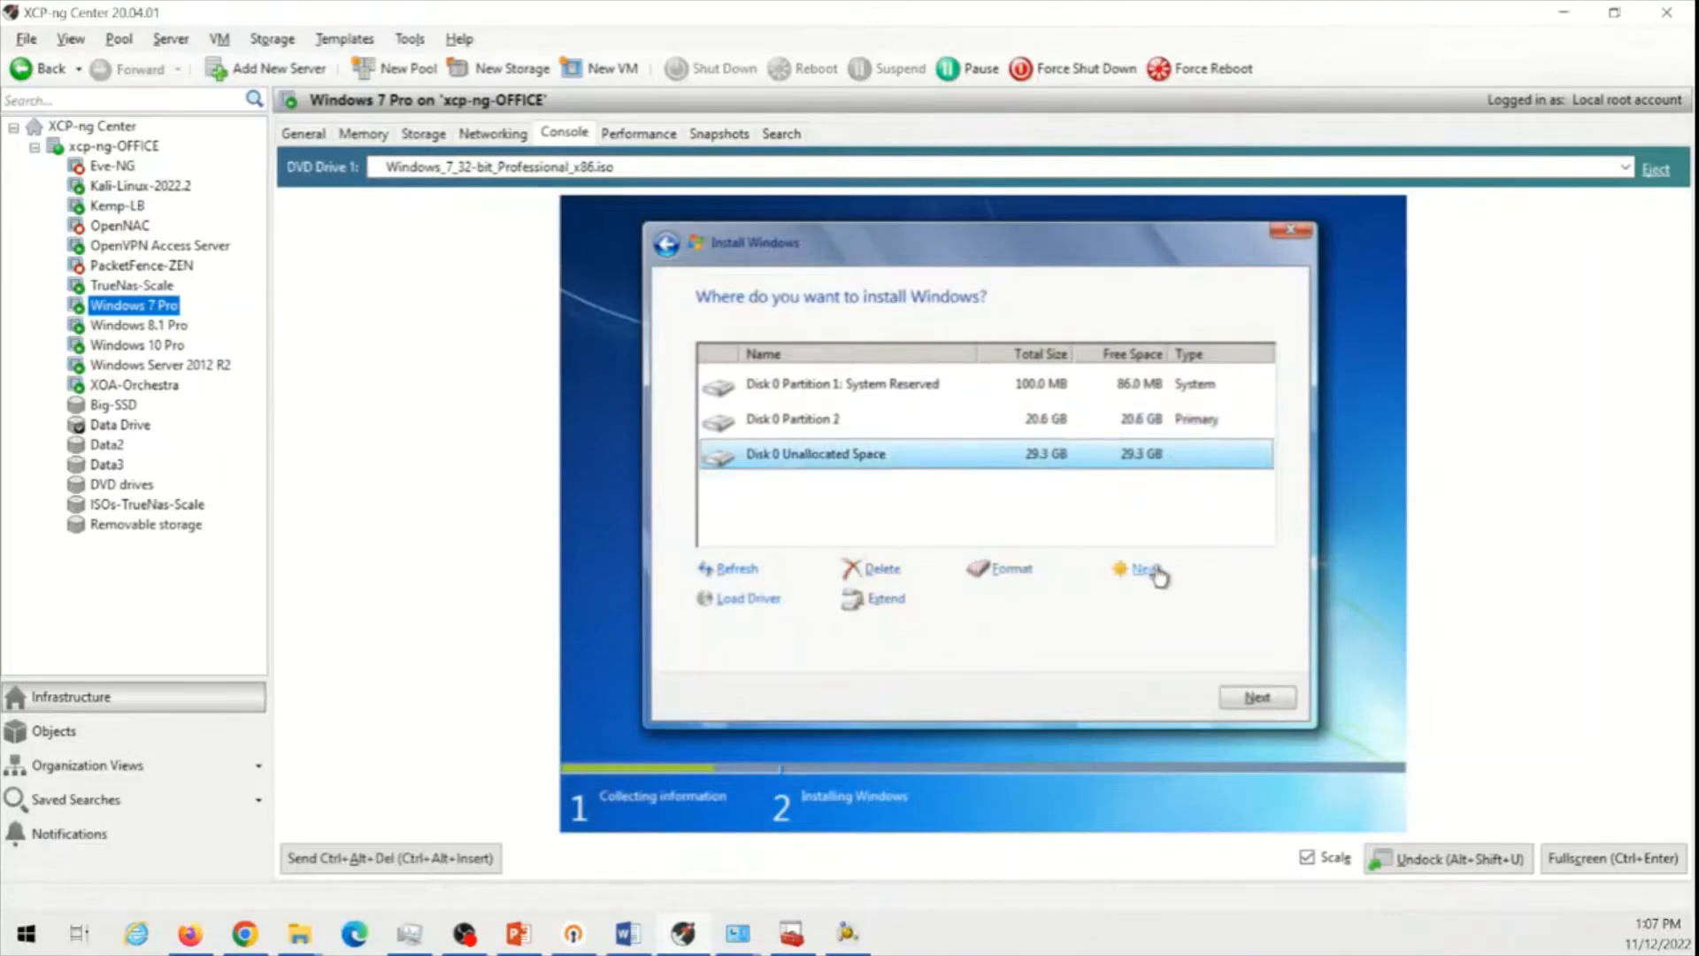
click(1143, 566)
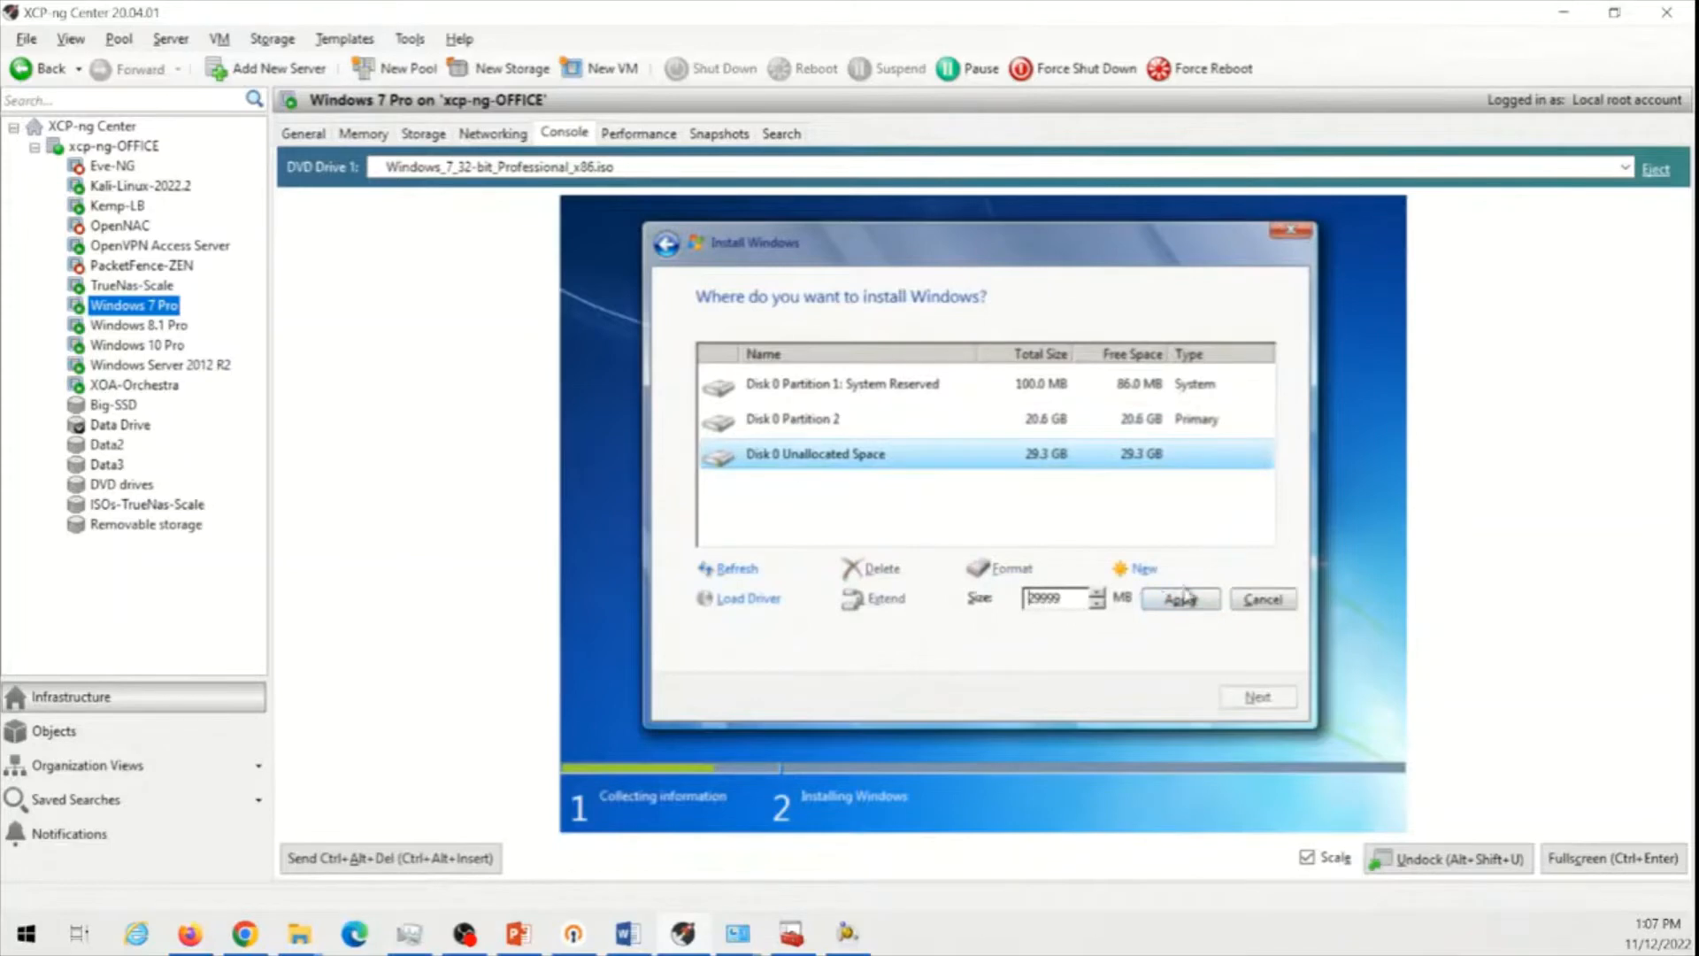
click(1179, 598)
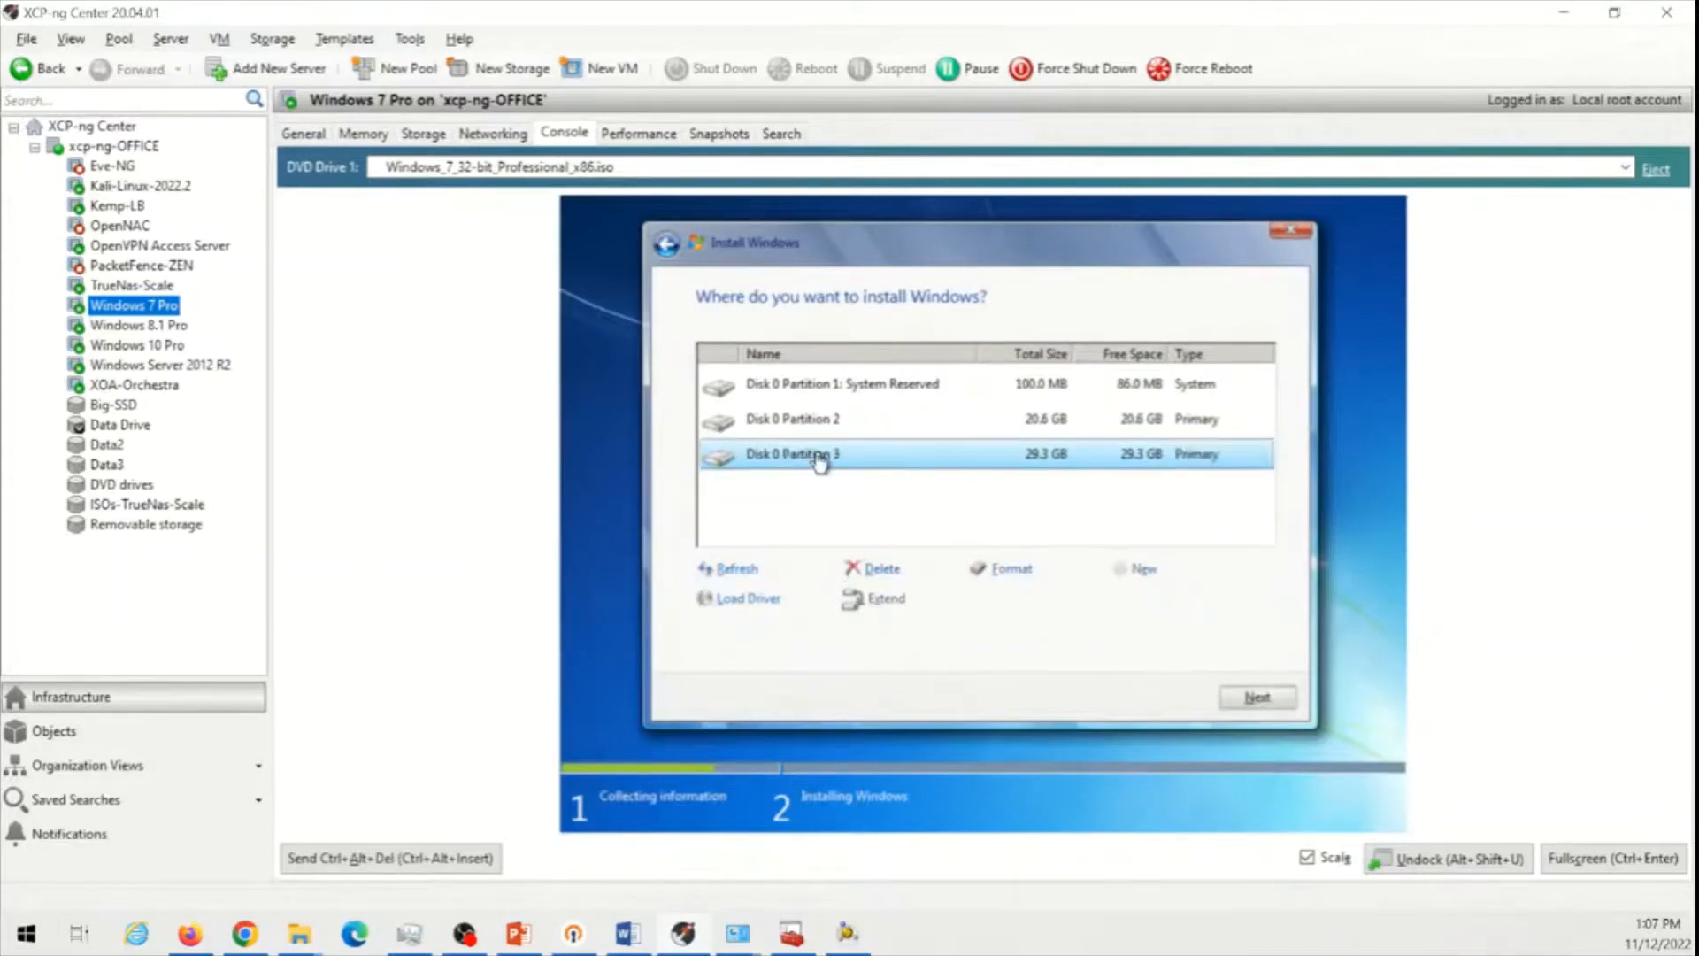
click(818, 418)
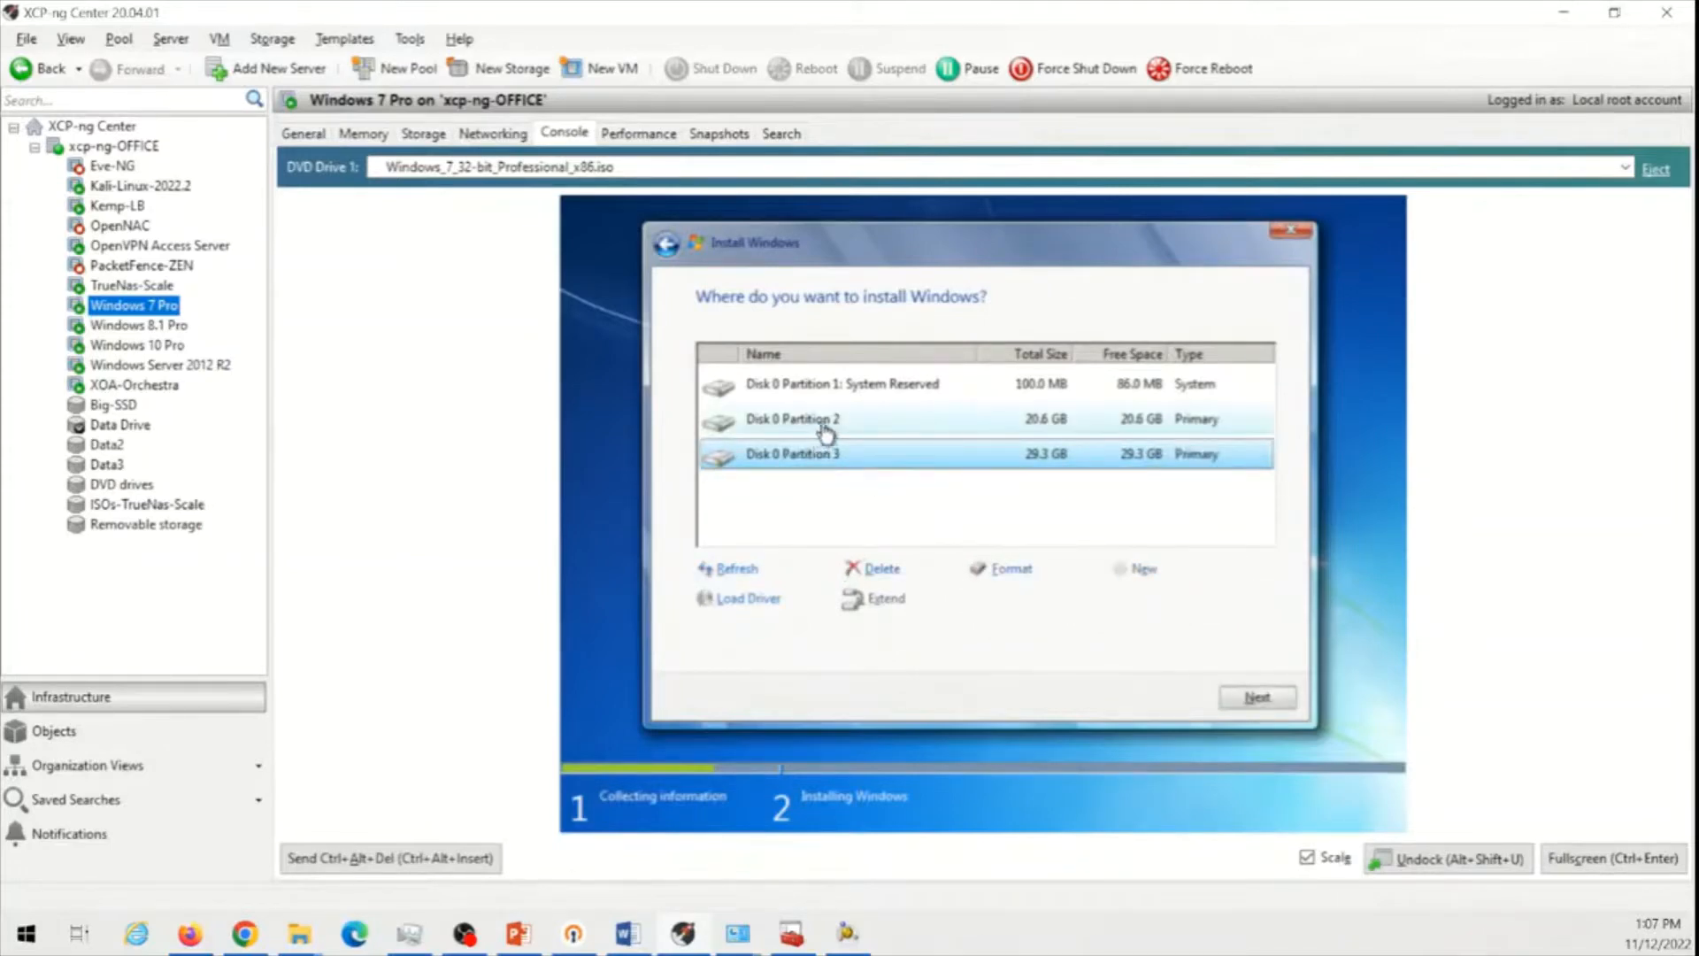
click(823, 420)
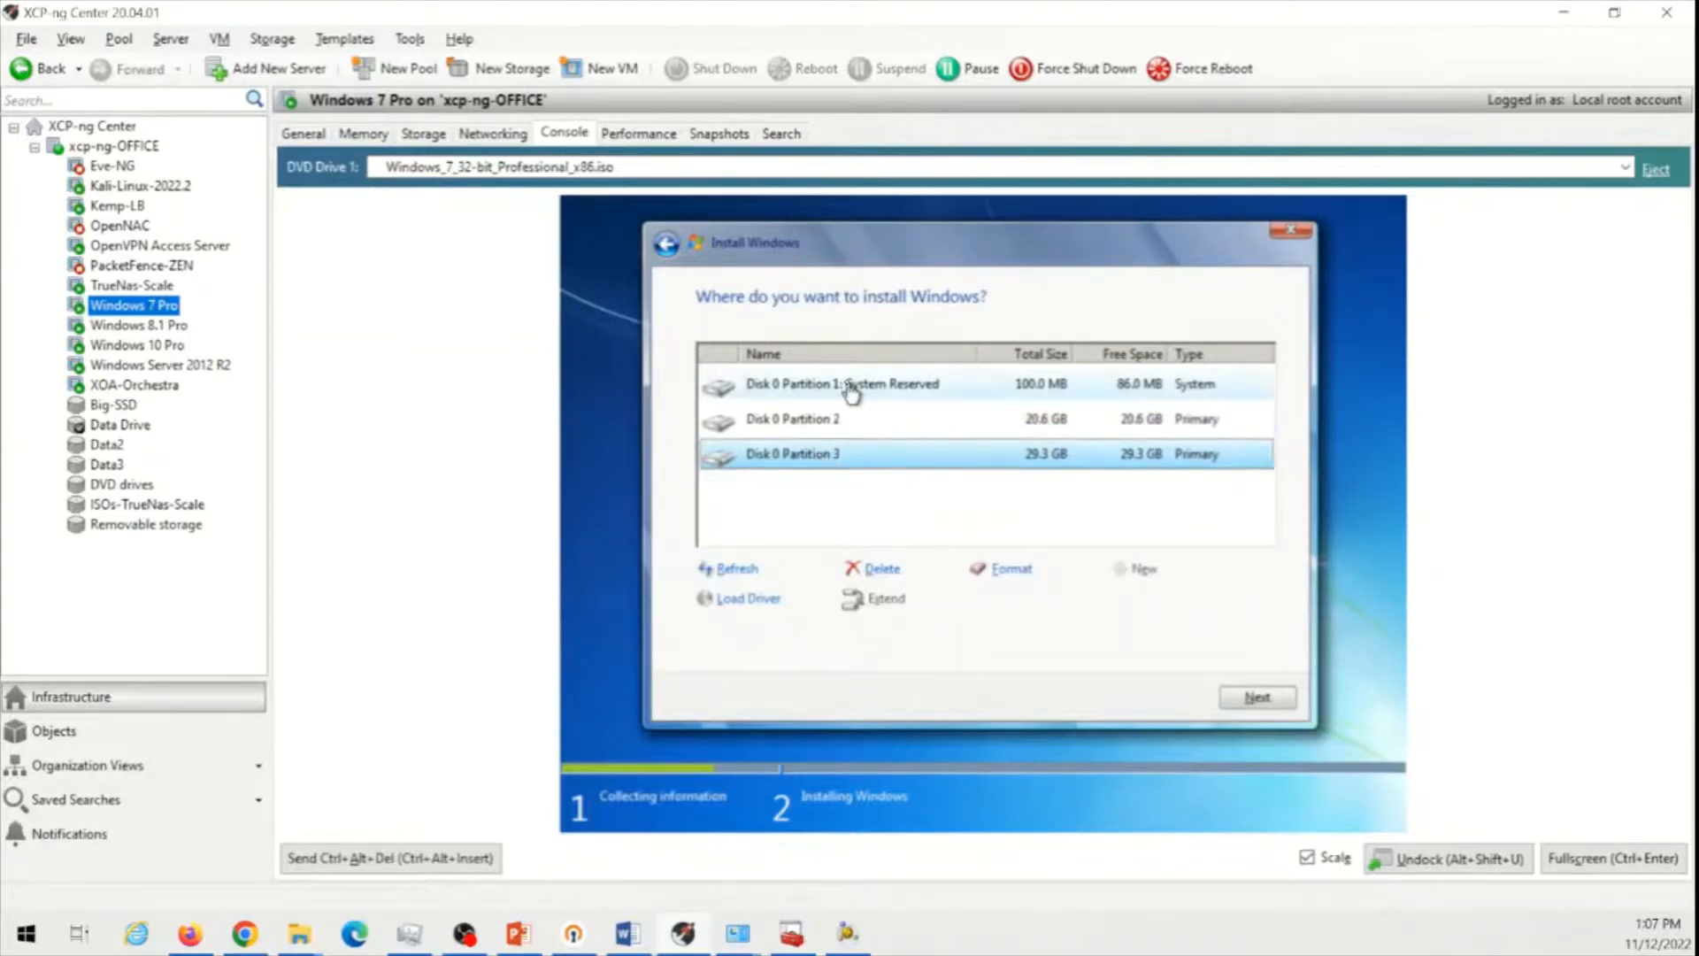
click(846, 384)
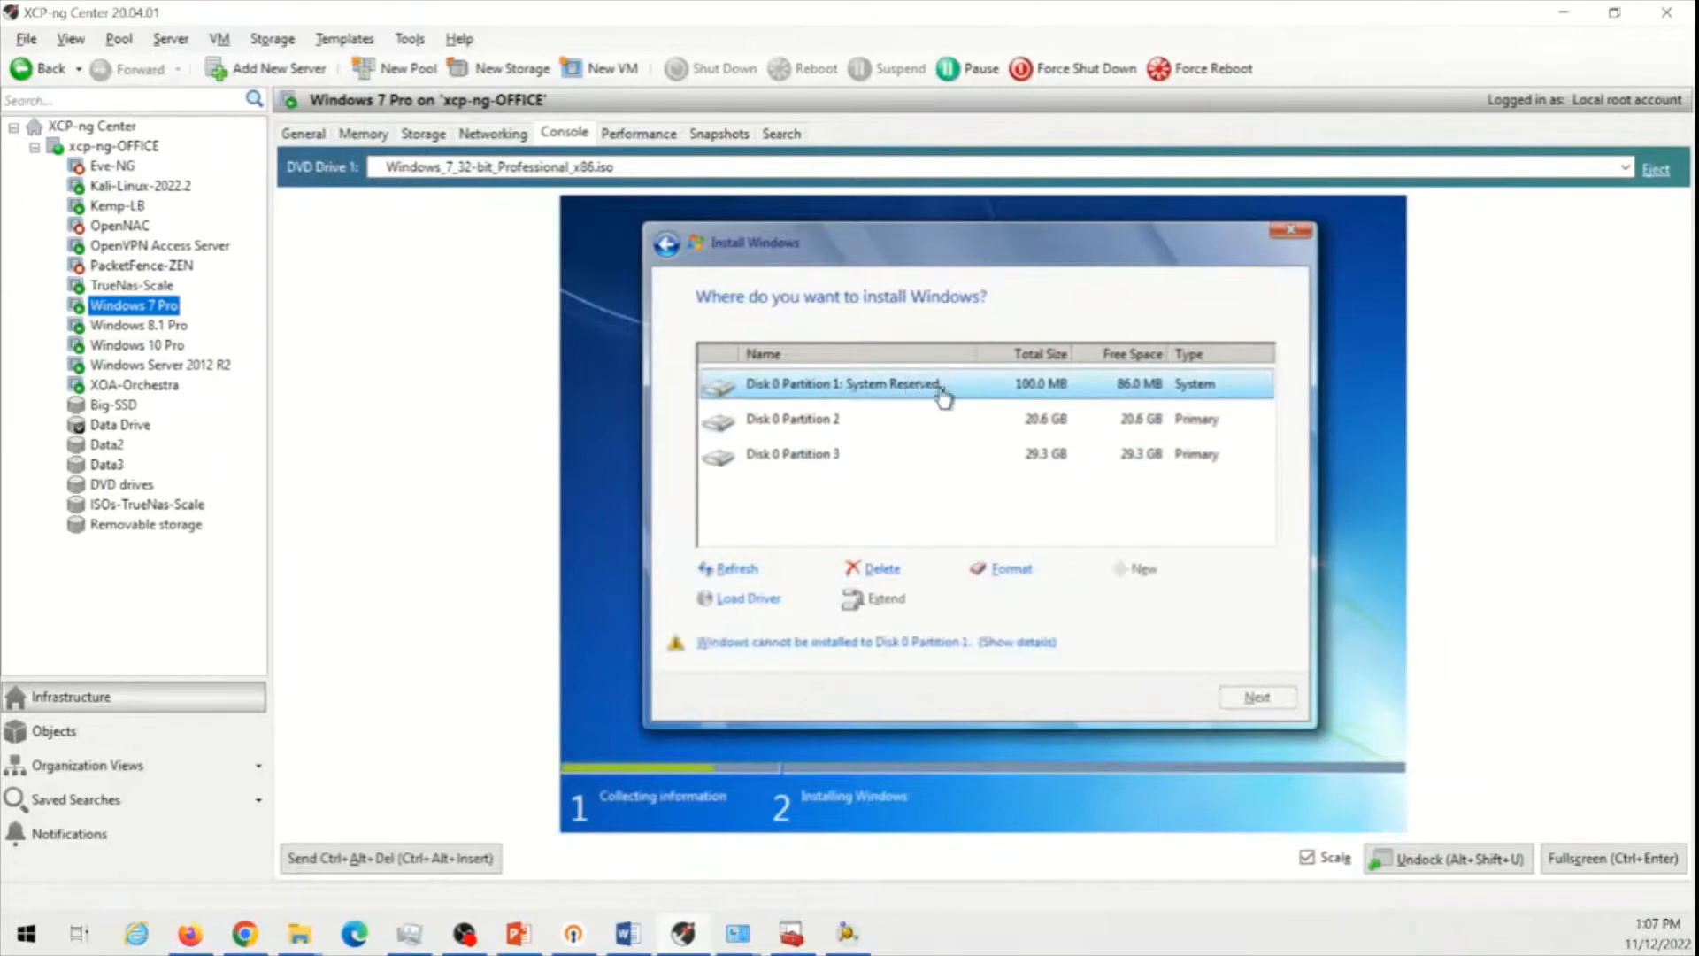
mouse_move(913, 389)
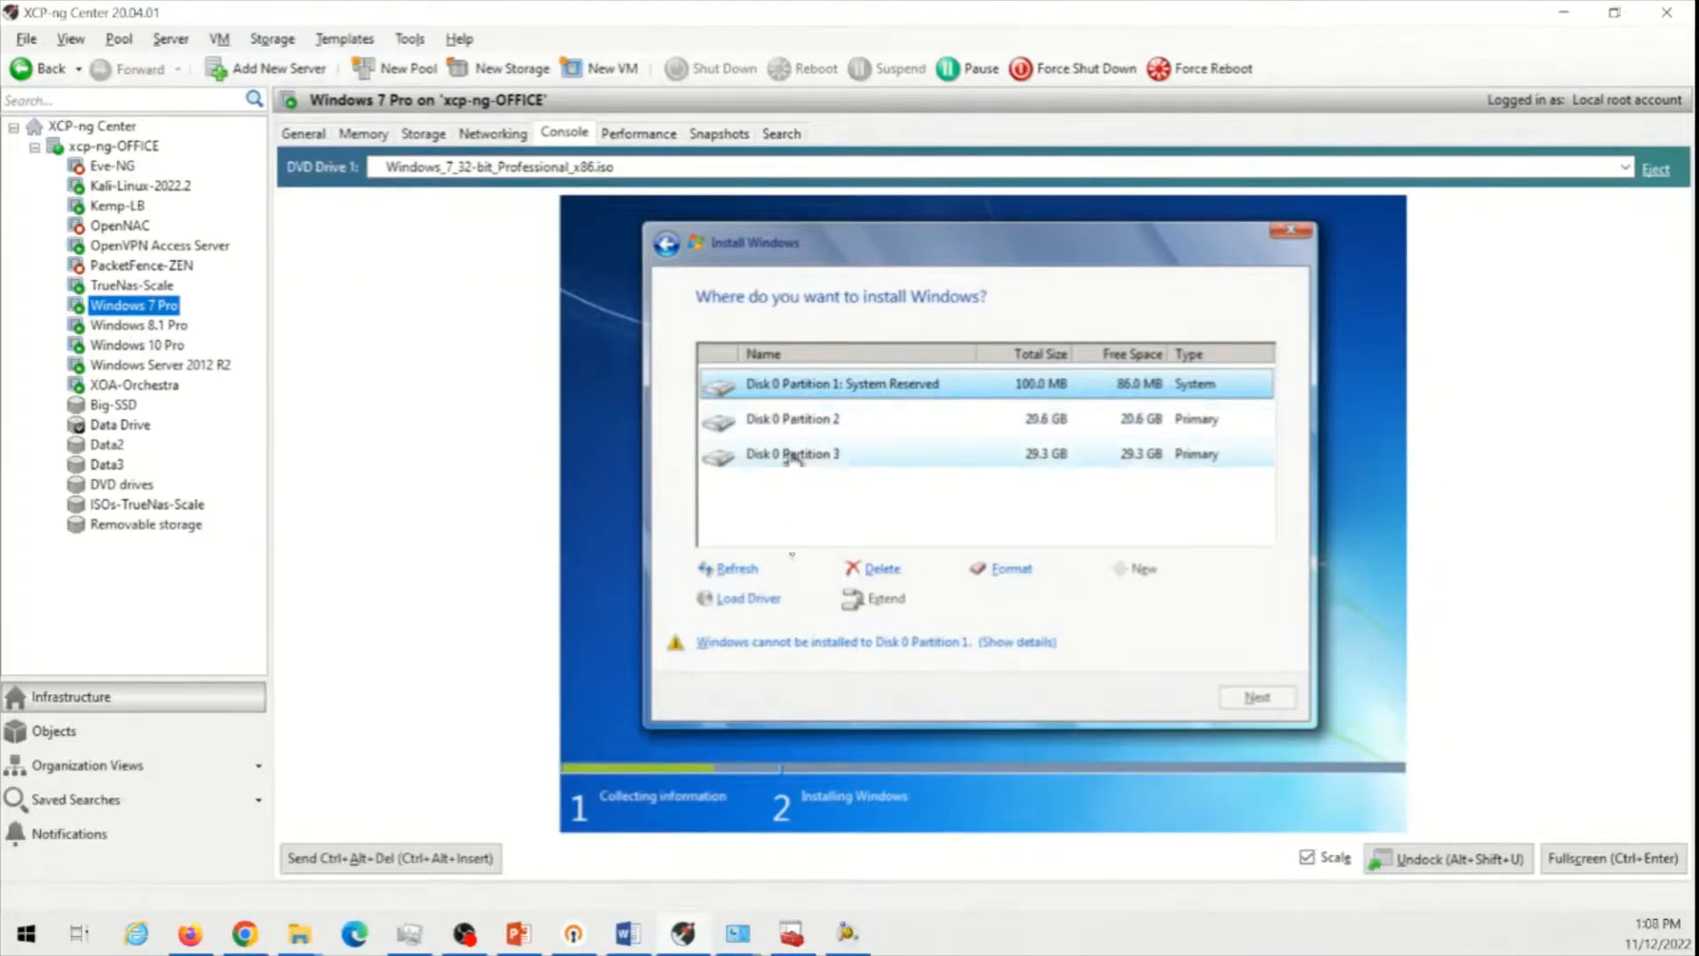
Delete System Reserved, Partition 1 and the 29.3 GB partition until all 50 GB is unallocated
click(880, 568)
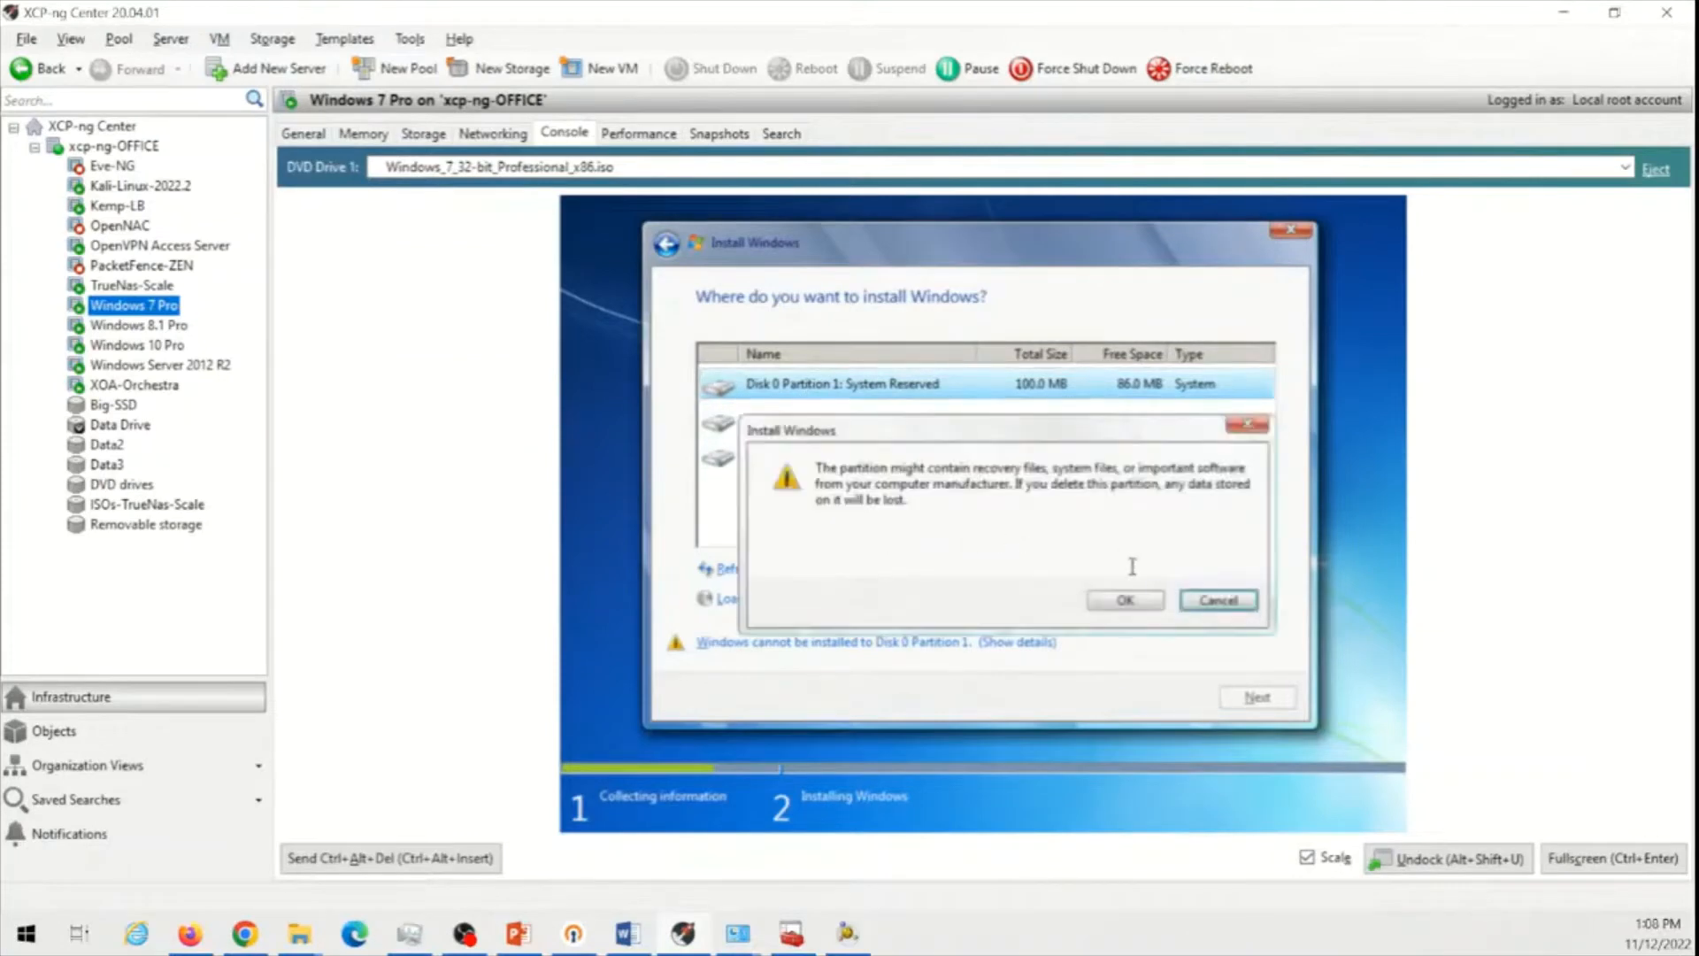
click(1124, 600)
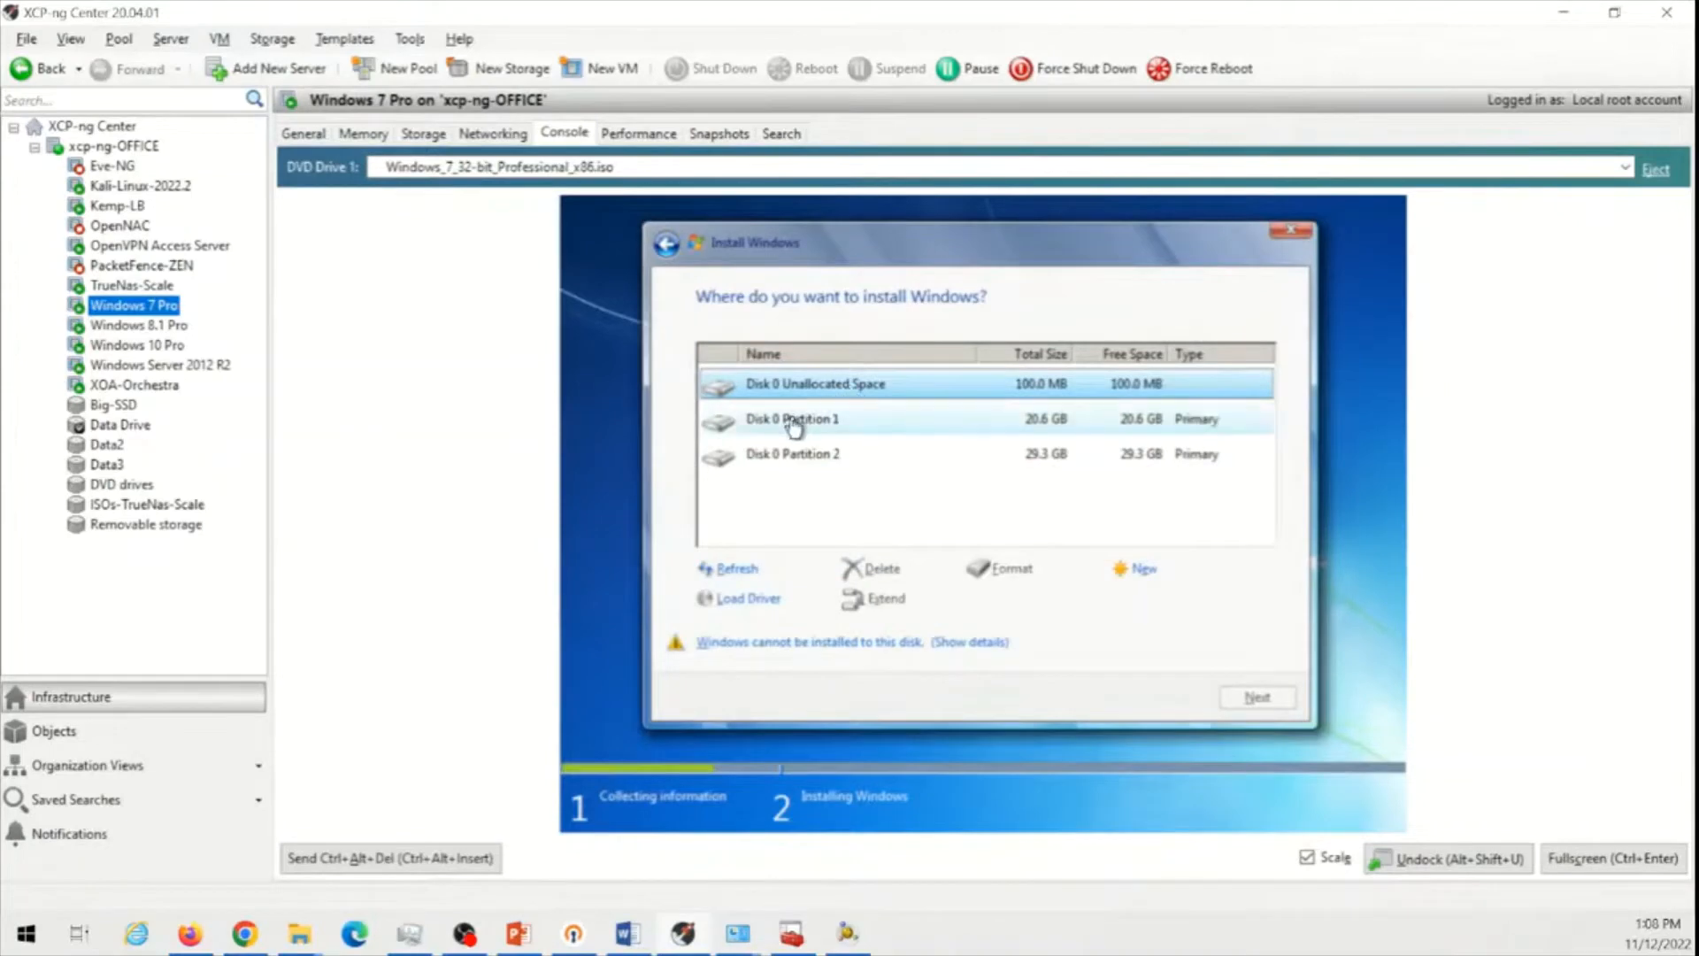
click(879, 568)
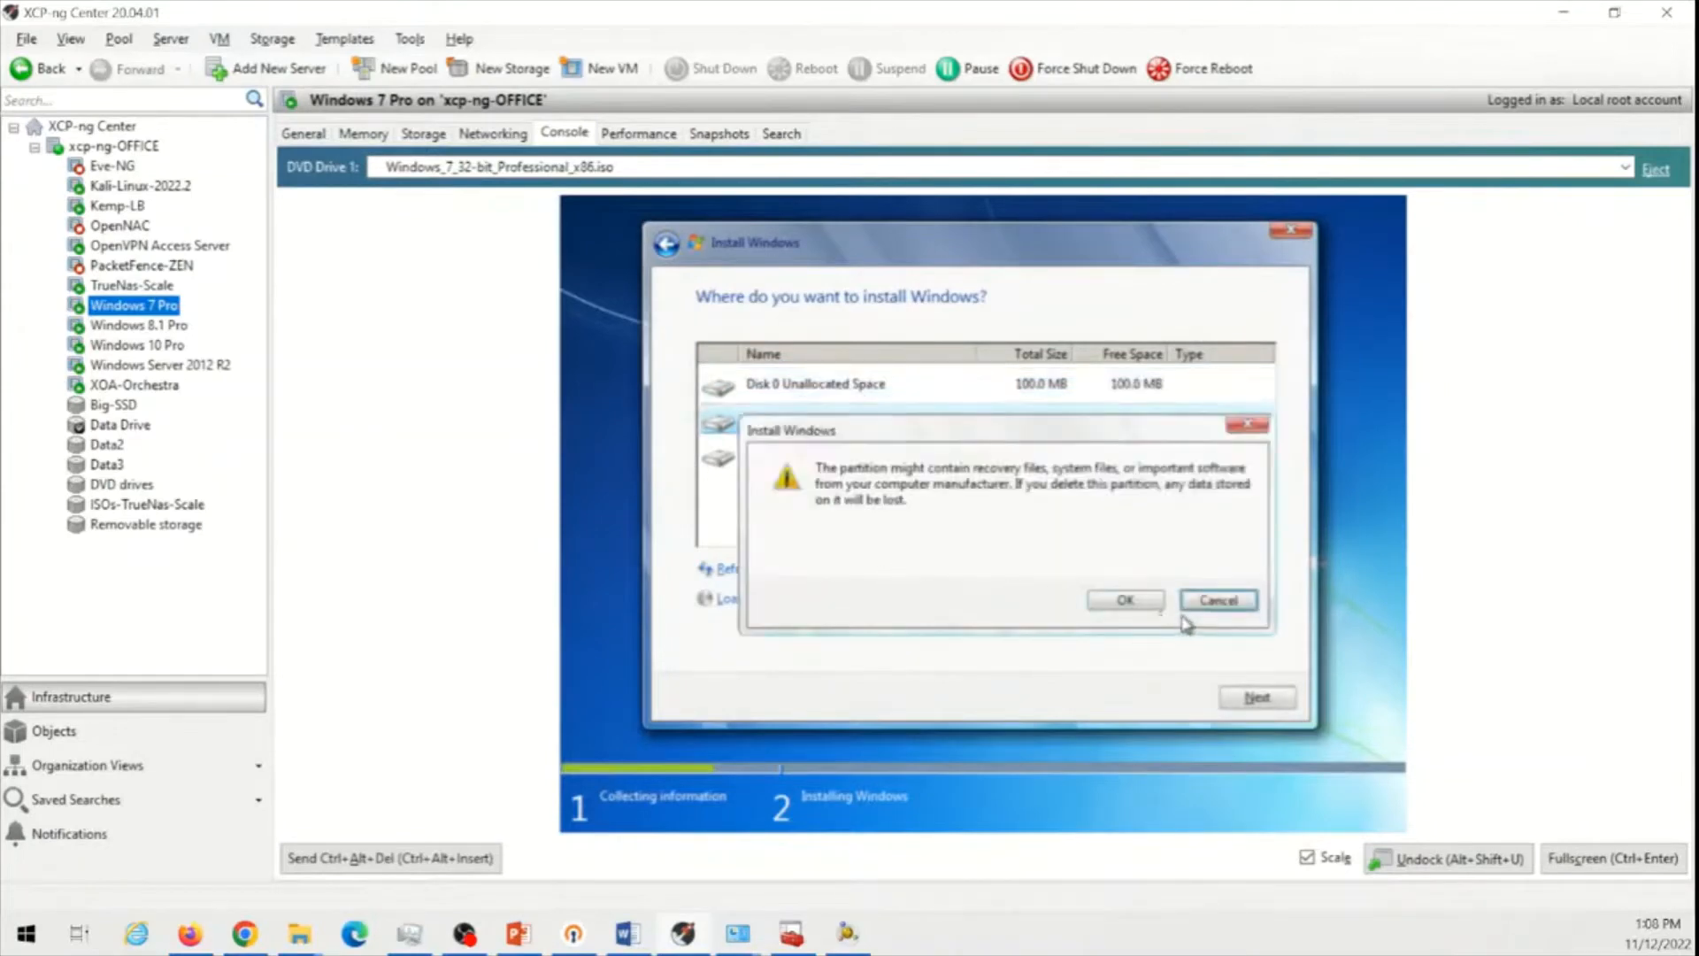
click(1123, 600)
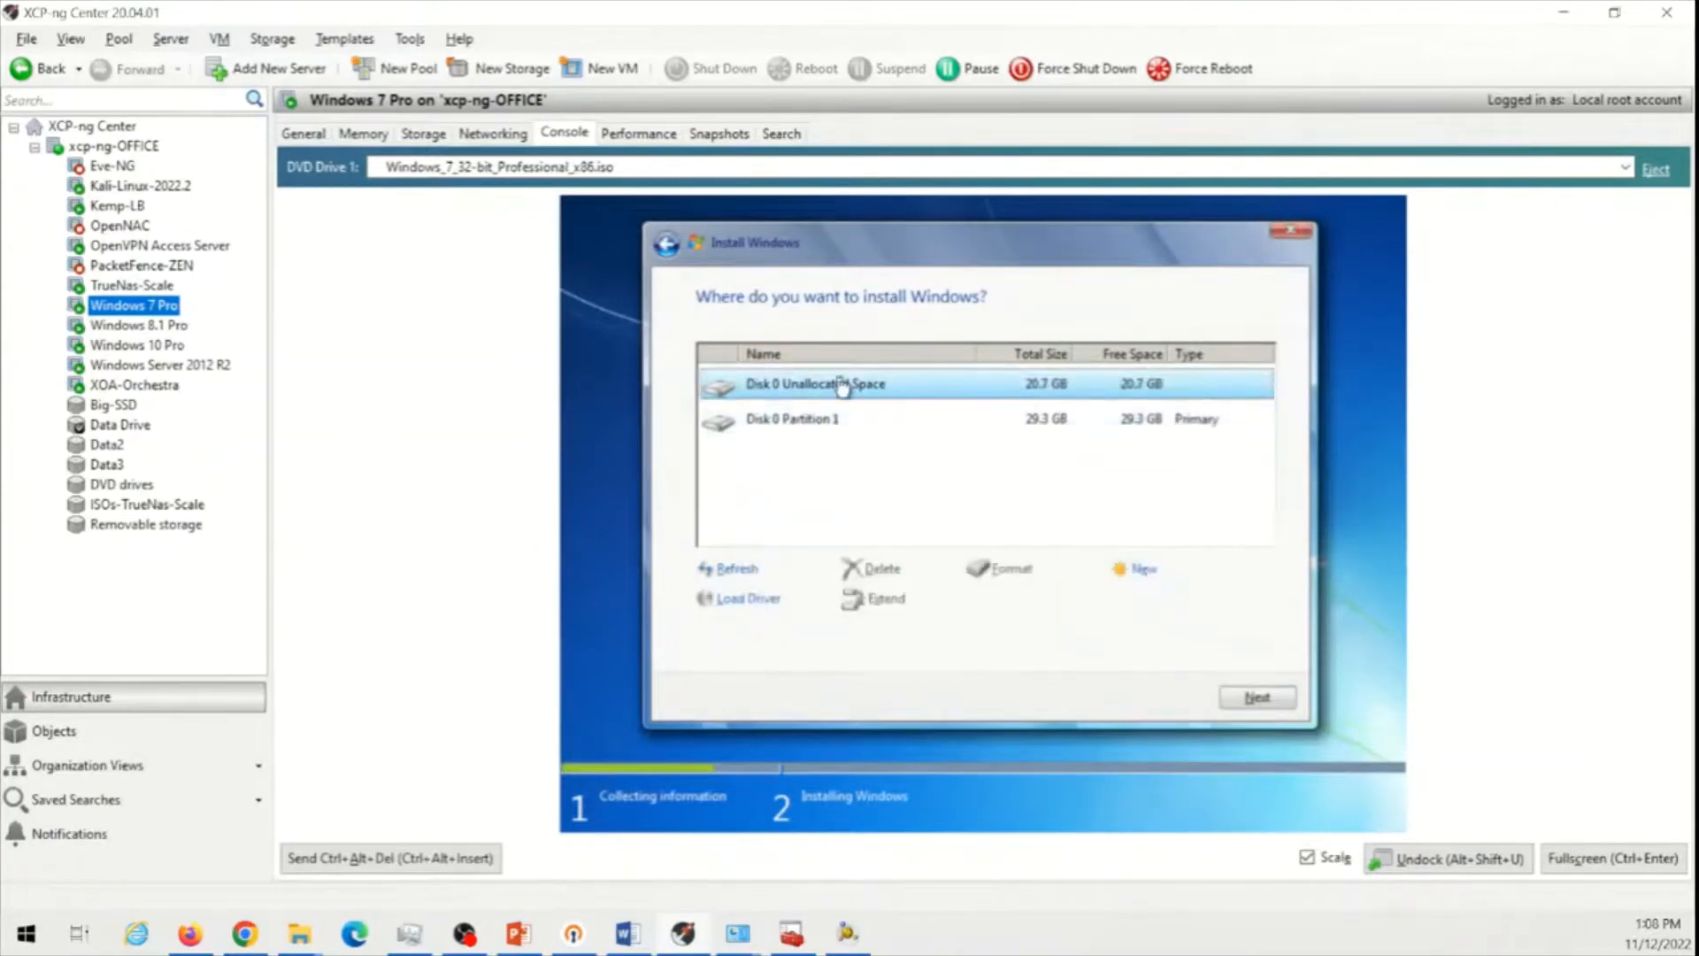
click(793, 419)
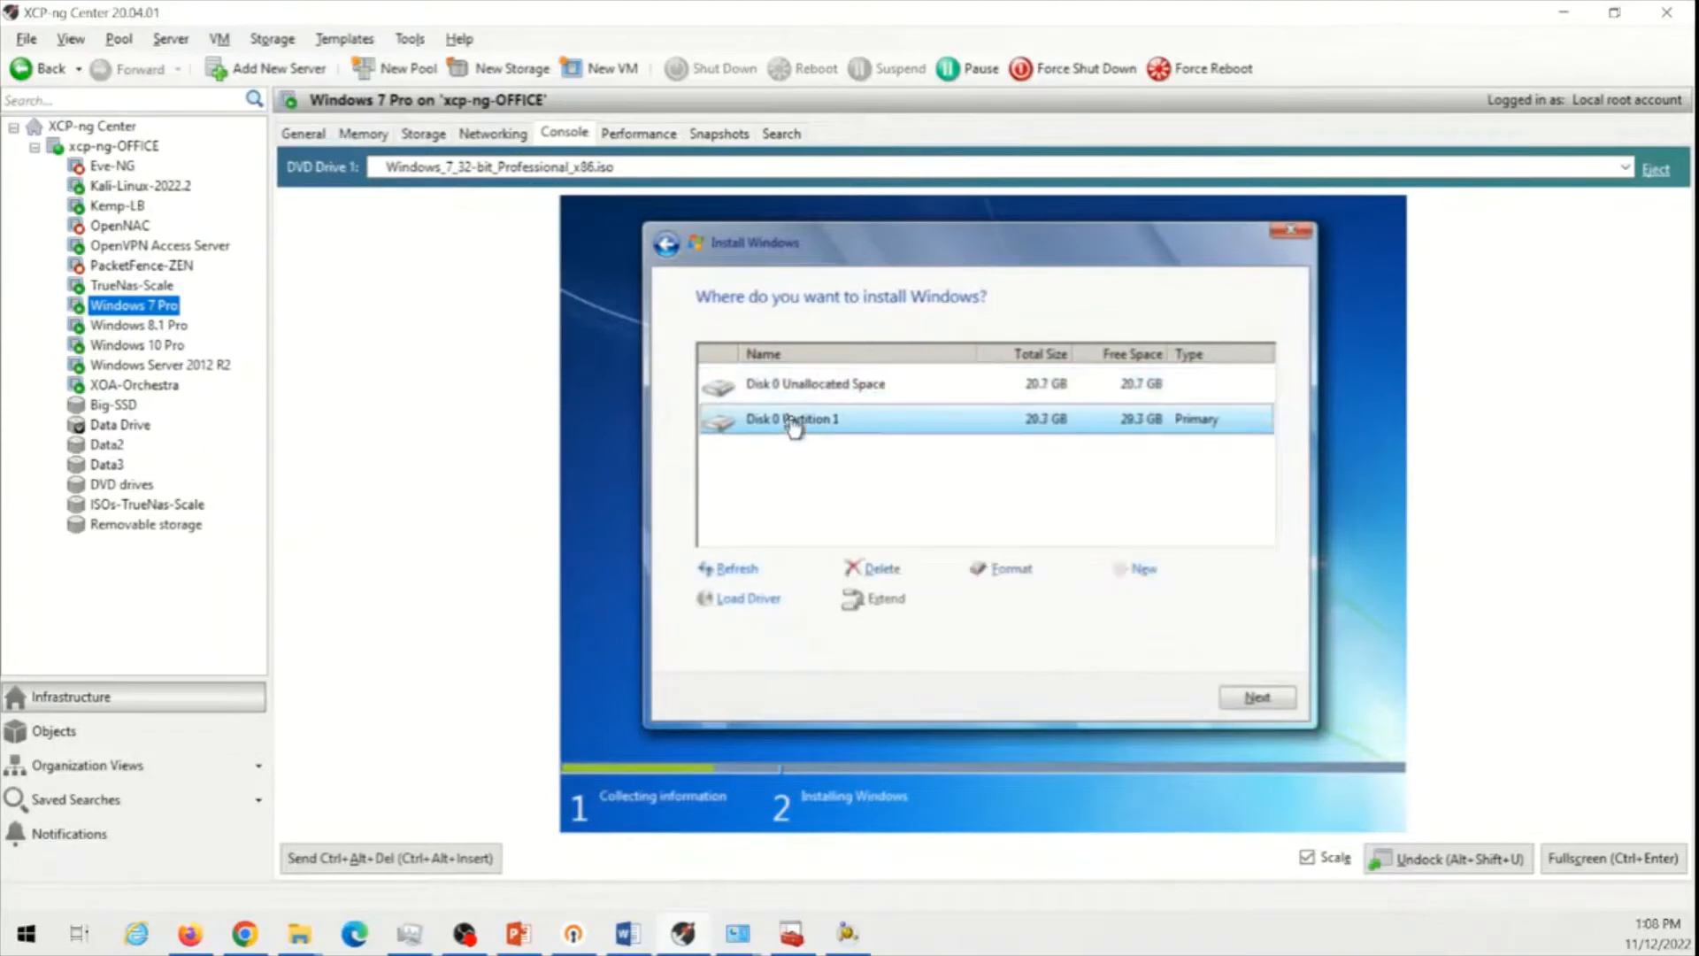
click(880, 568)
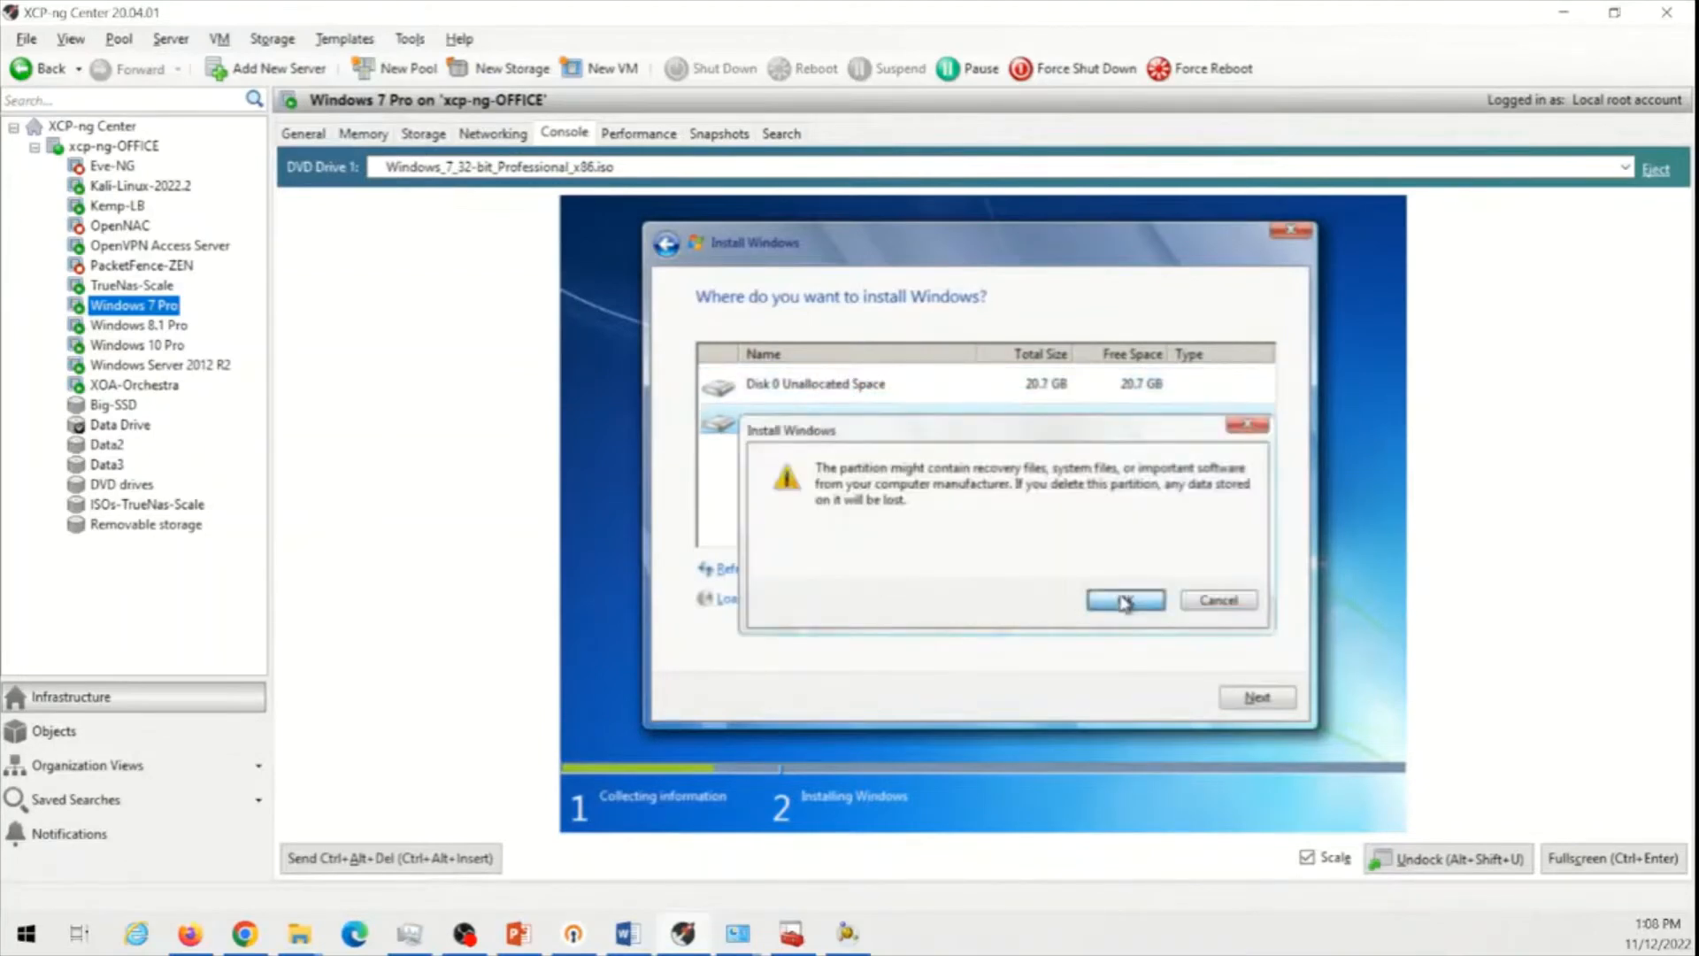
click(1124, 600)
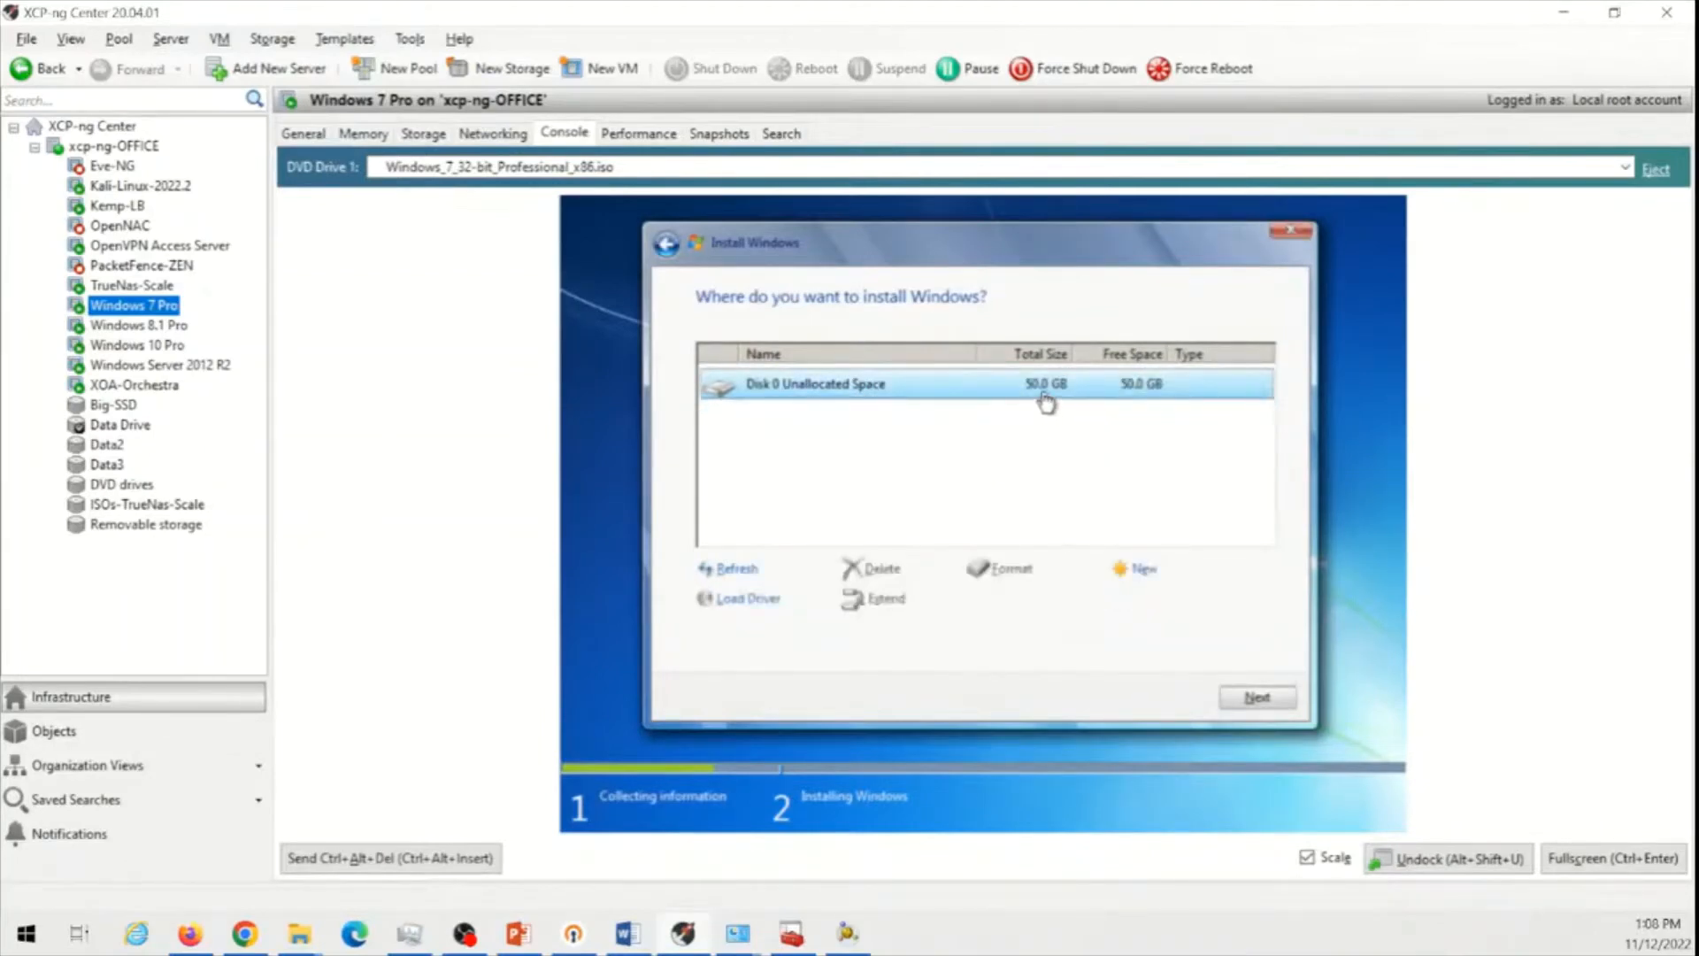
Create one partition from the whole 50 GB disk and select the 49.9 GB Partition 2 as install target
click(1145, 568)
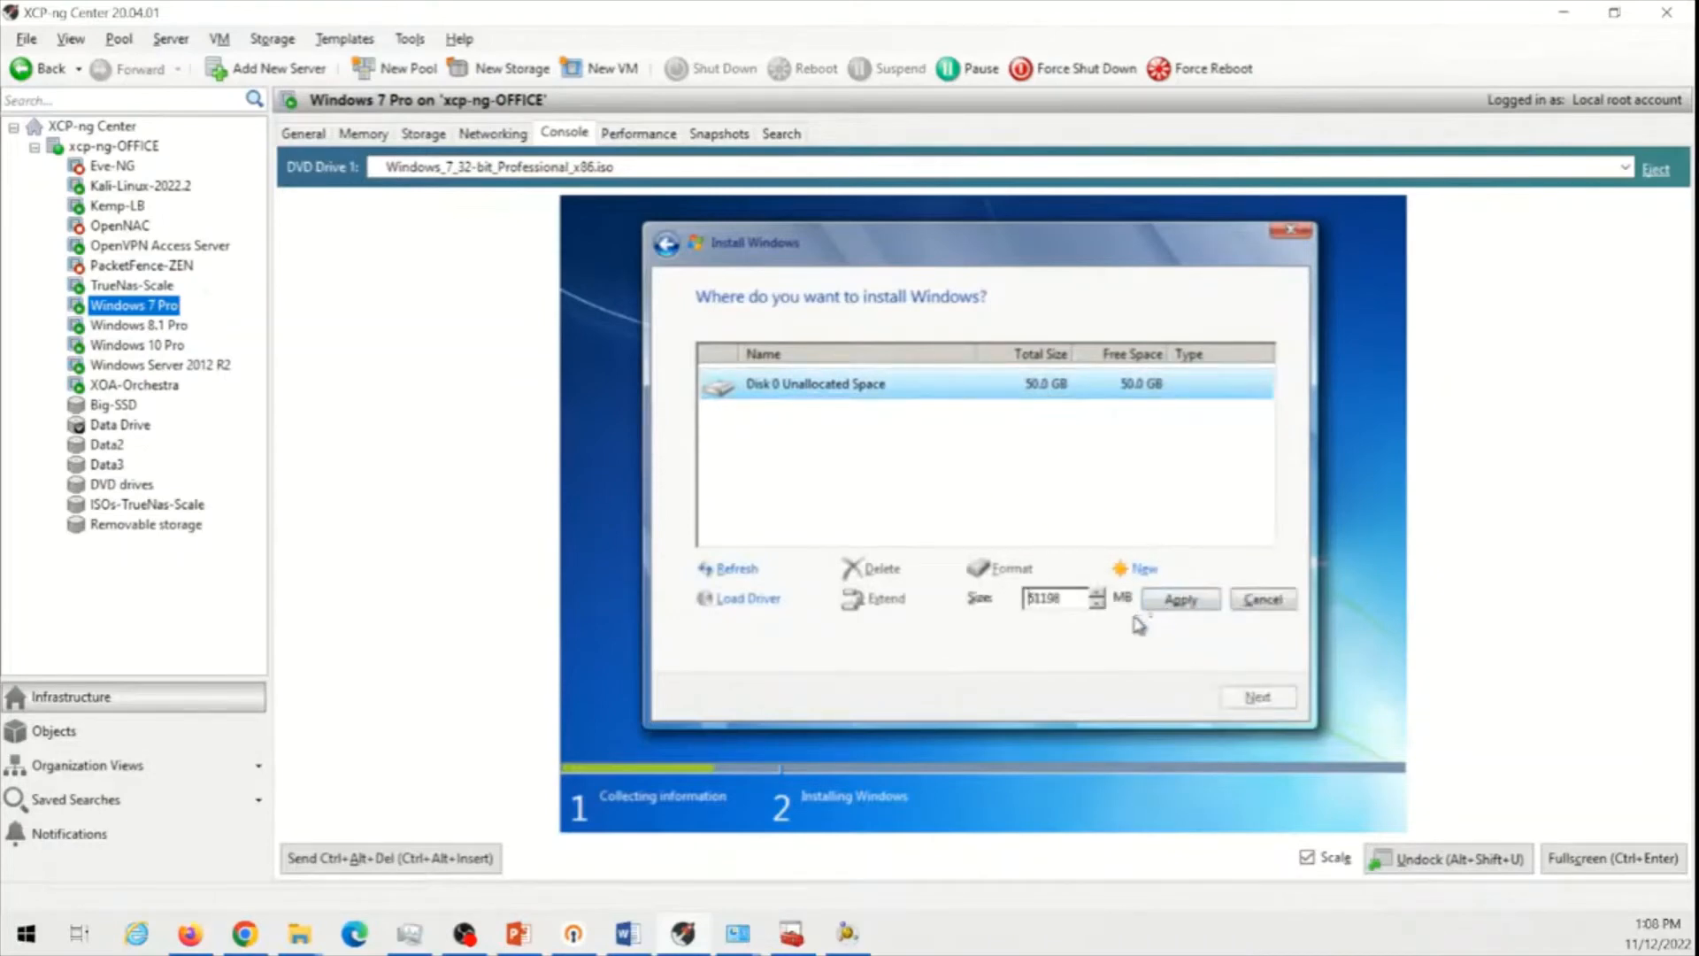
click(1178, 600)
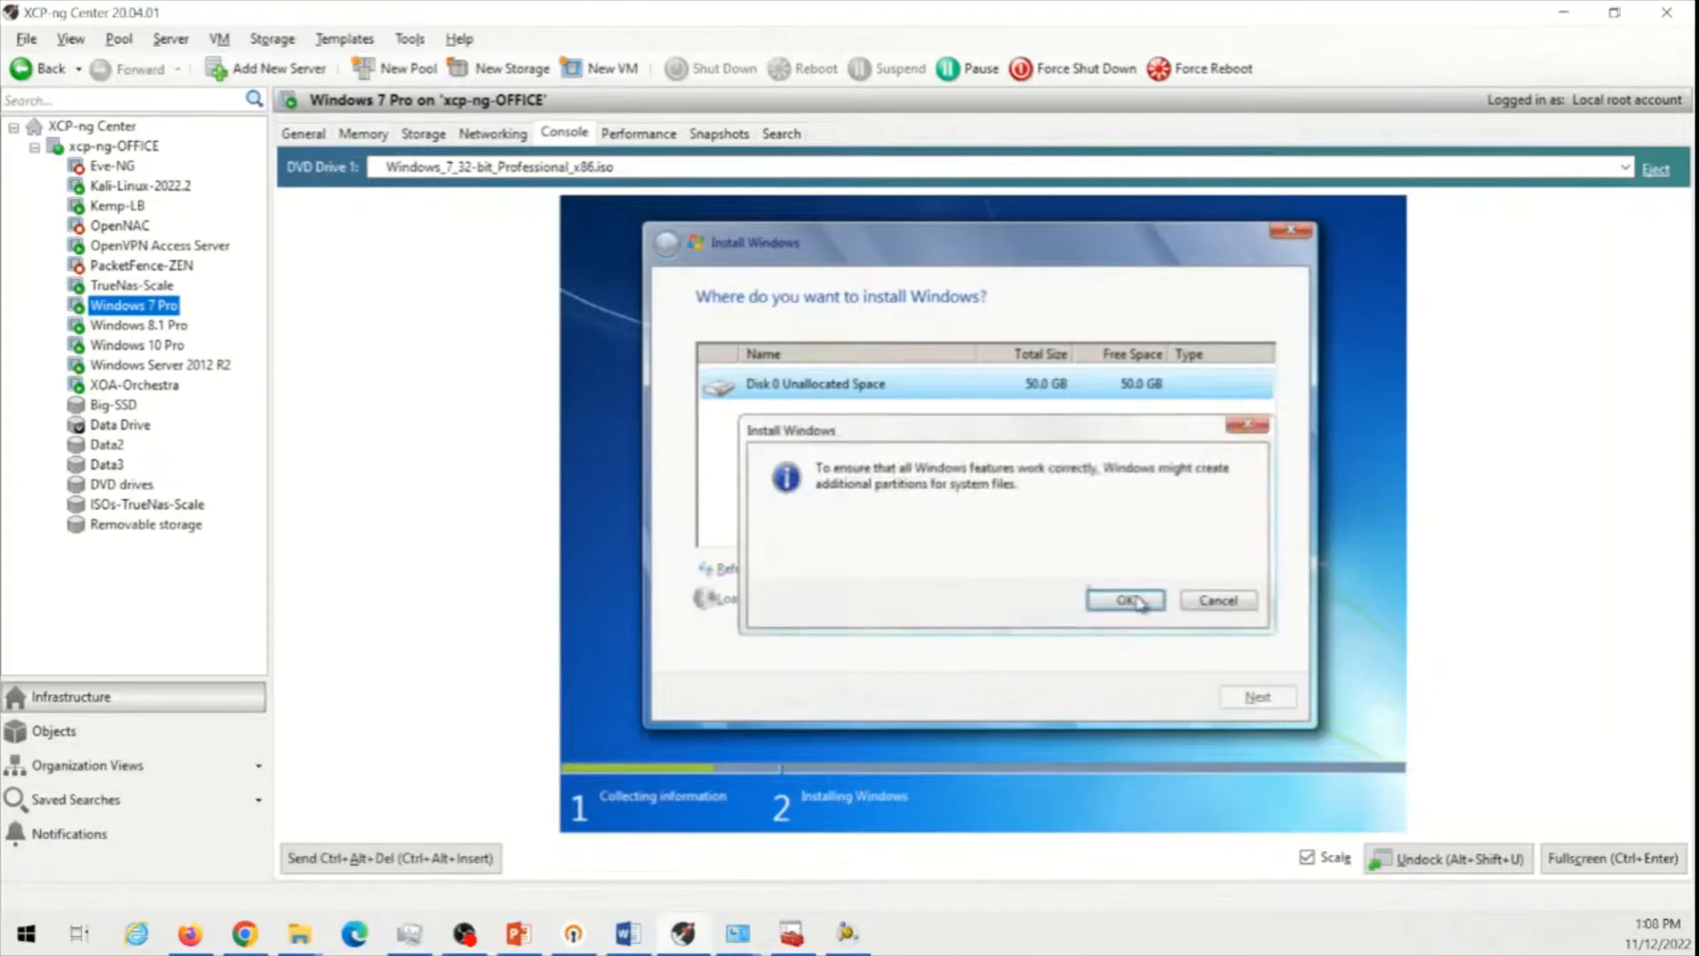
click(1124, 600)
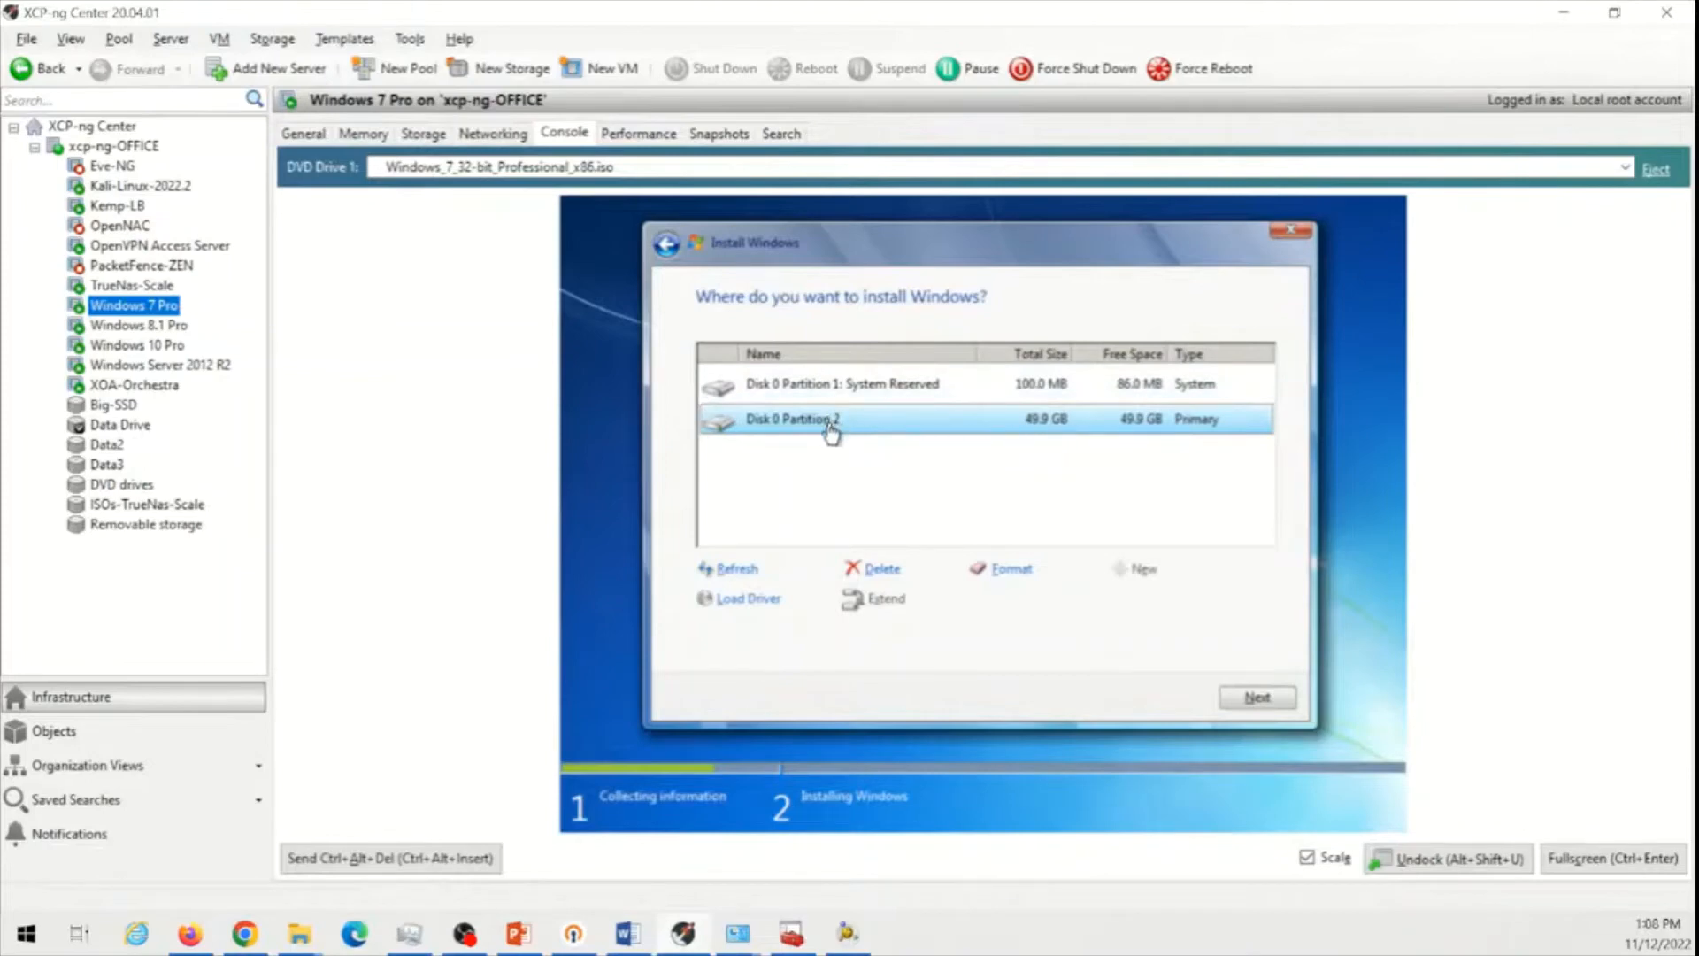
mouse_move(837, 435)
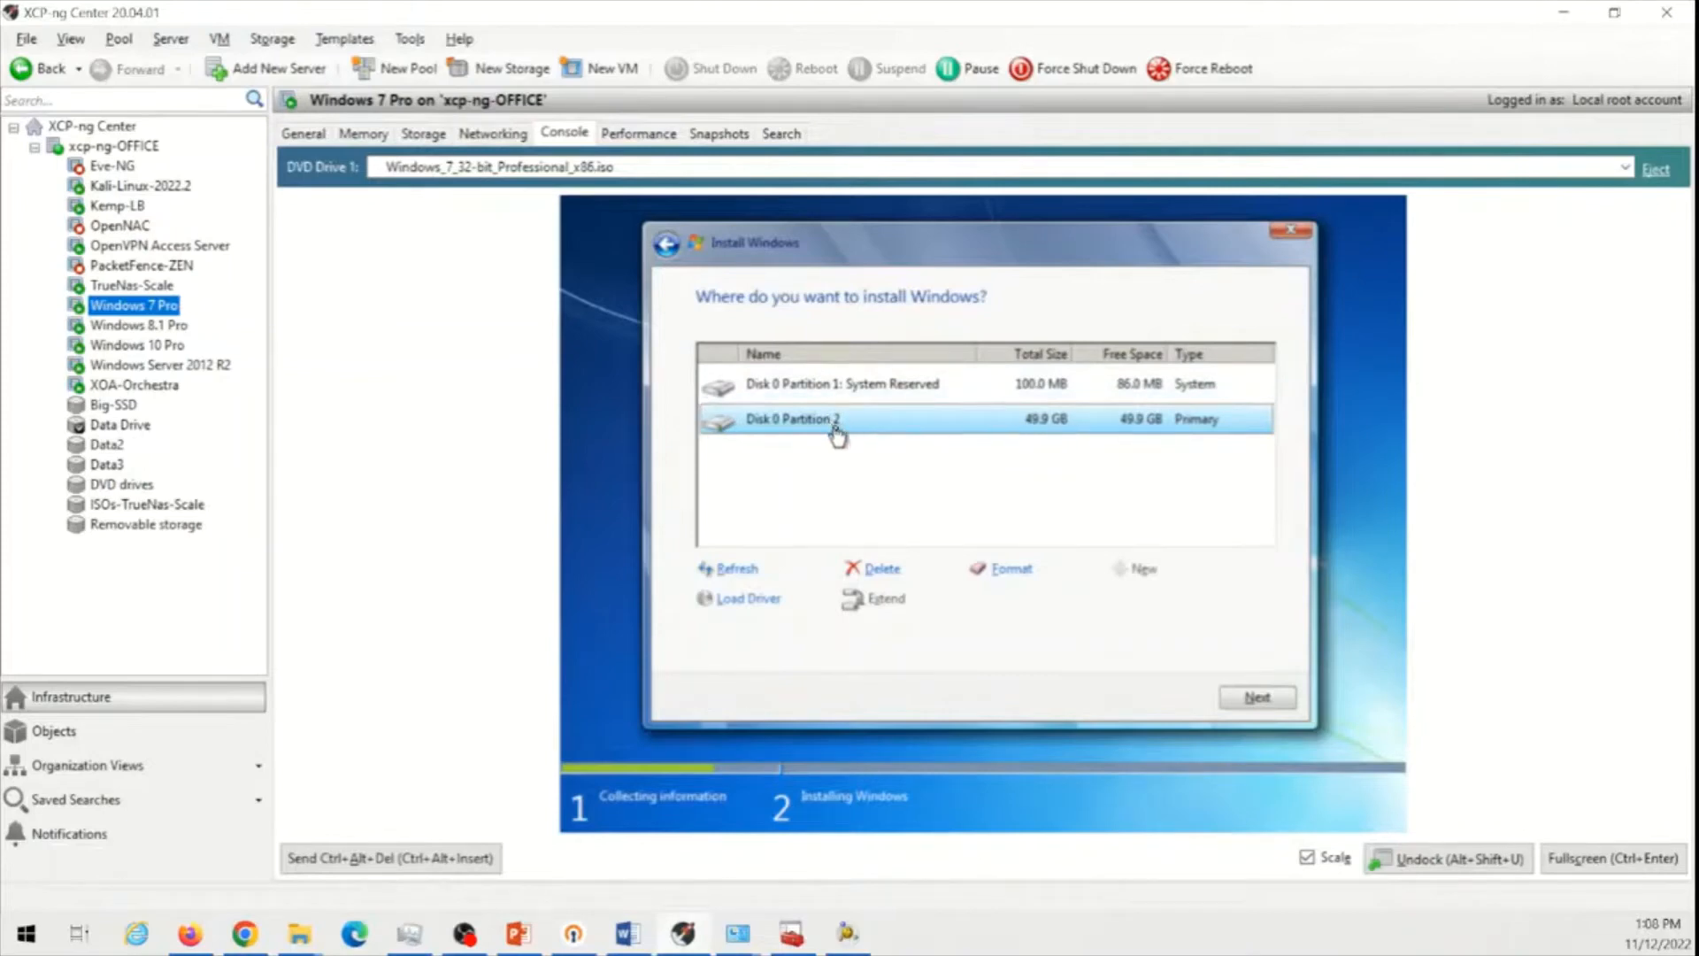
click(843, 384)
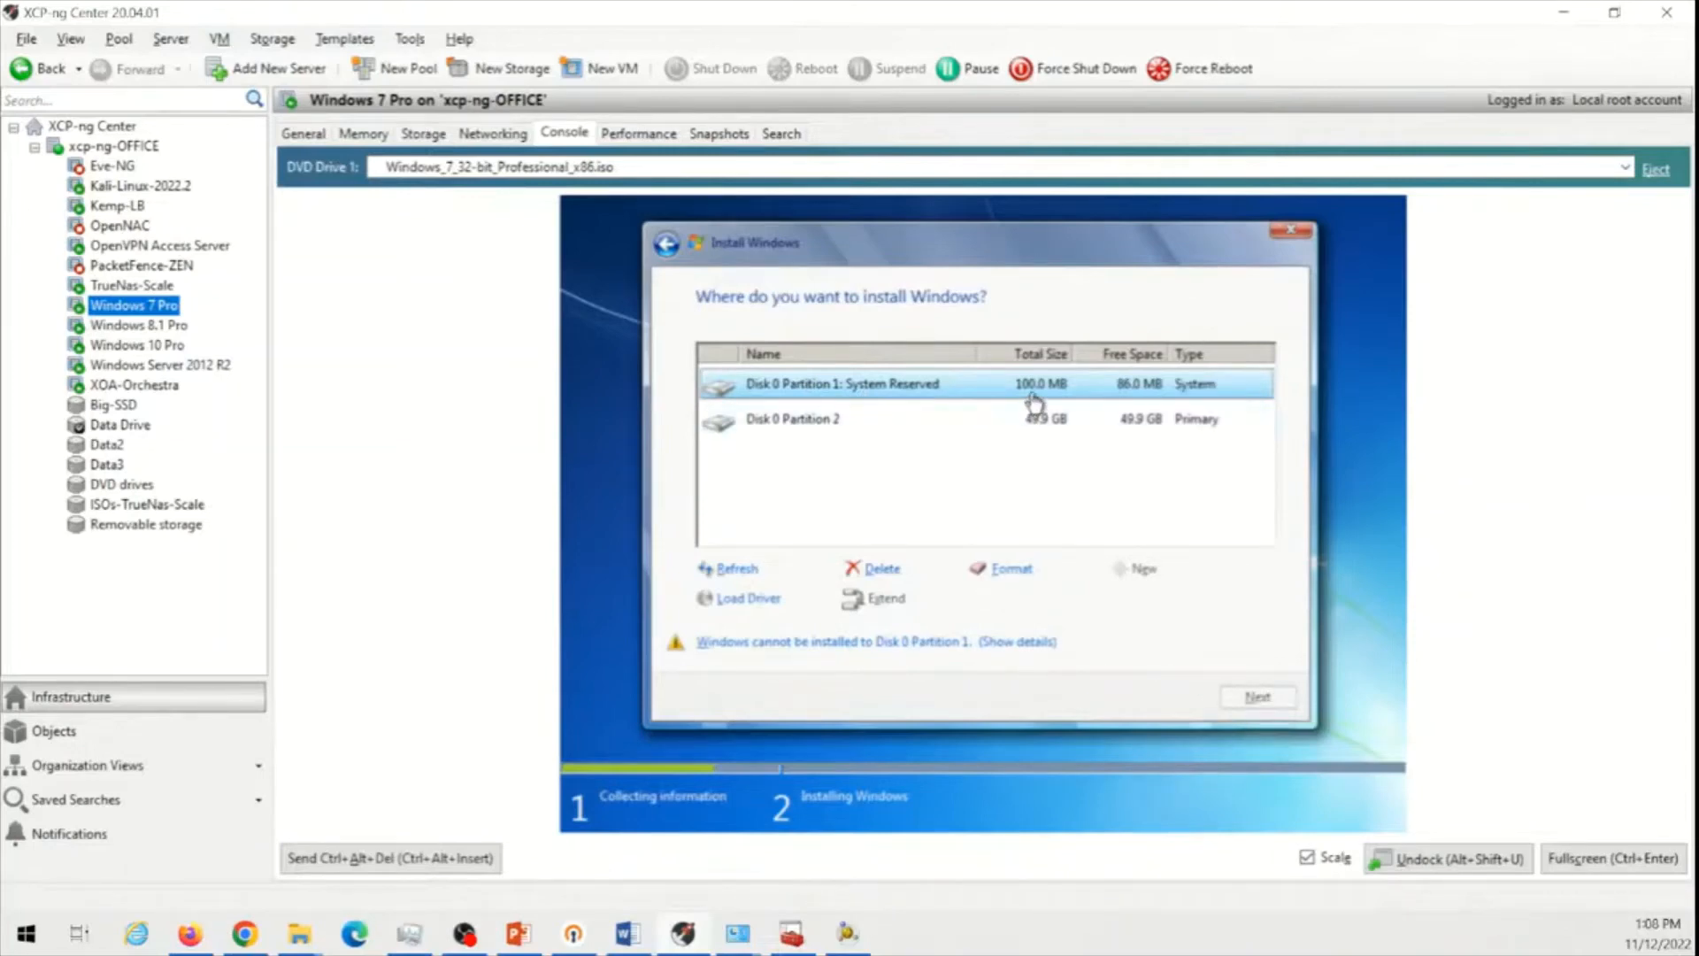
click(797, 419)
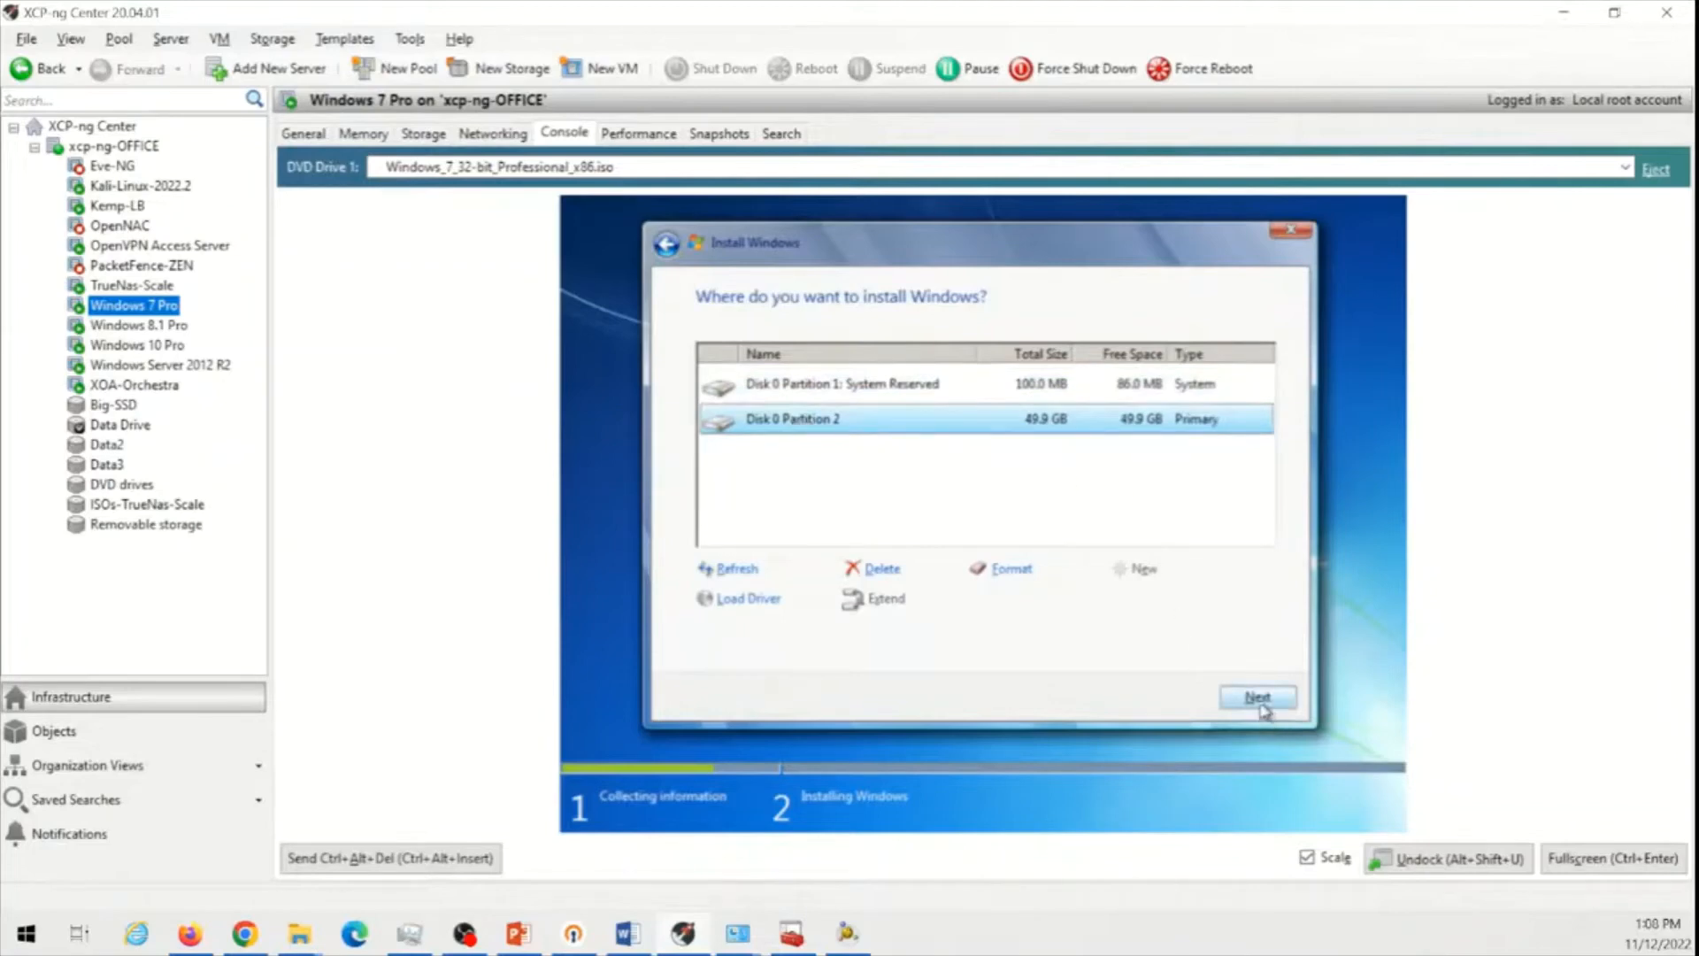
click(1257, 695)
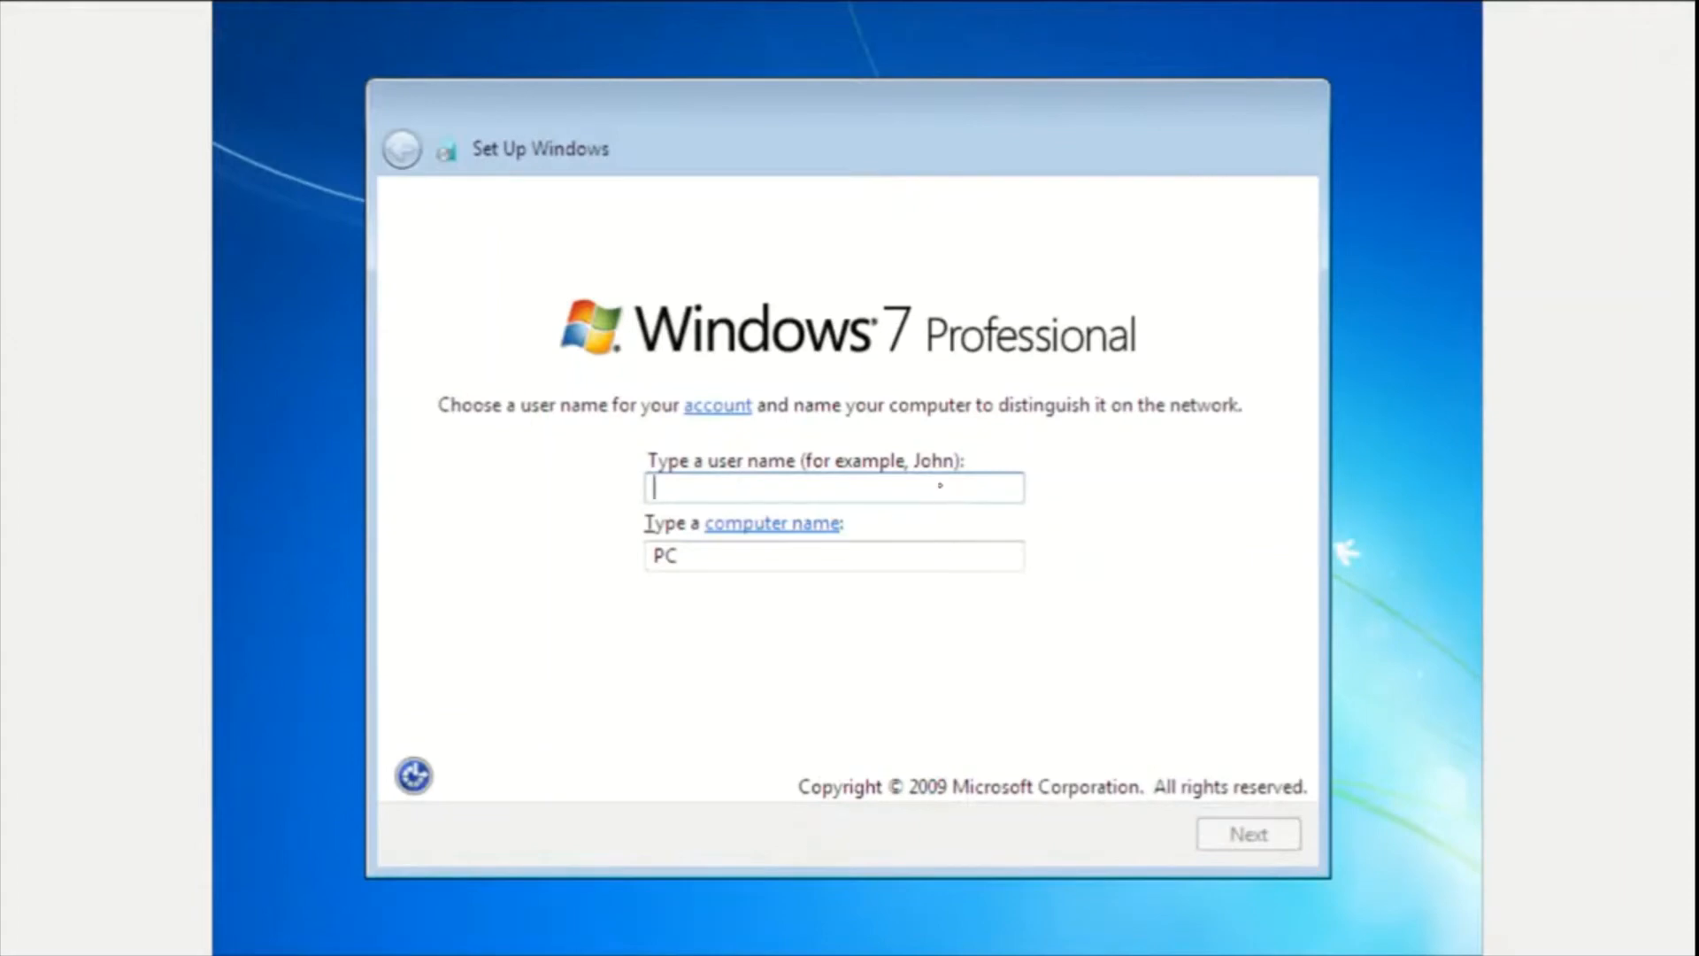
mouse_move(940, 483)
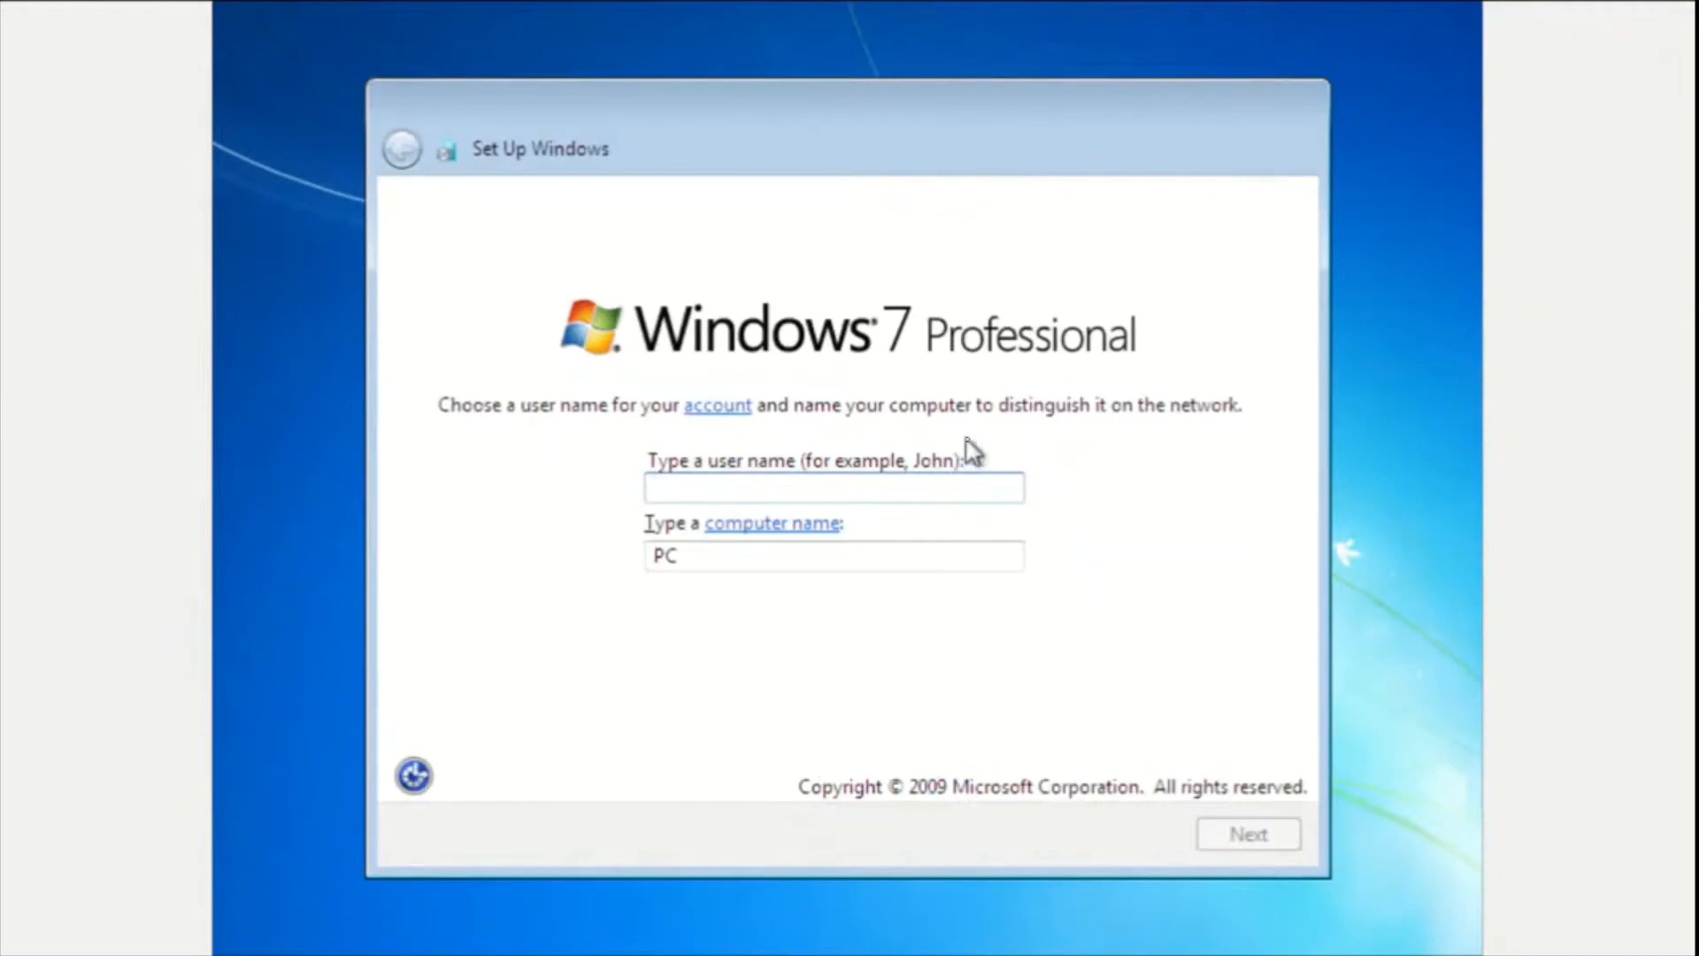
Enter user name test, set a password with hint none, and continue to the product key step
click(834, 487)
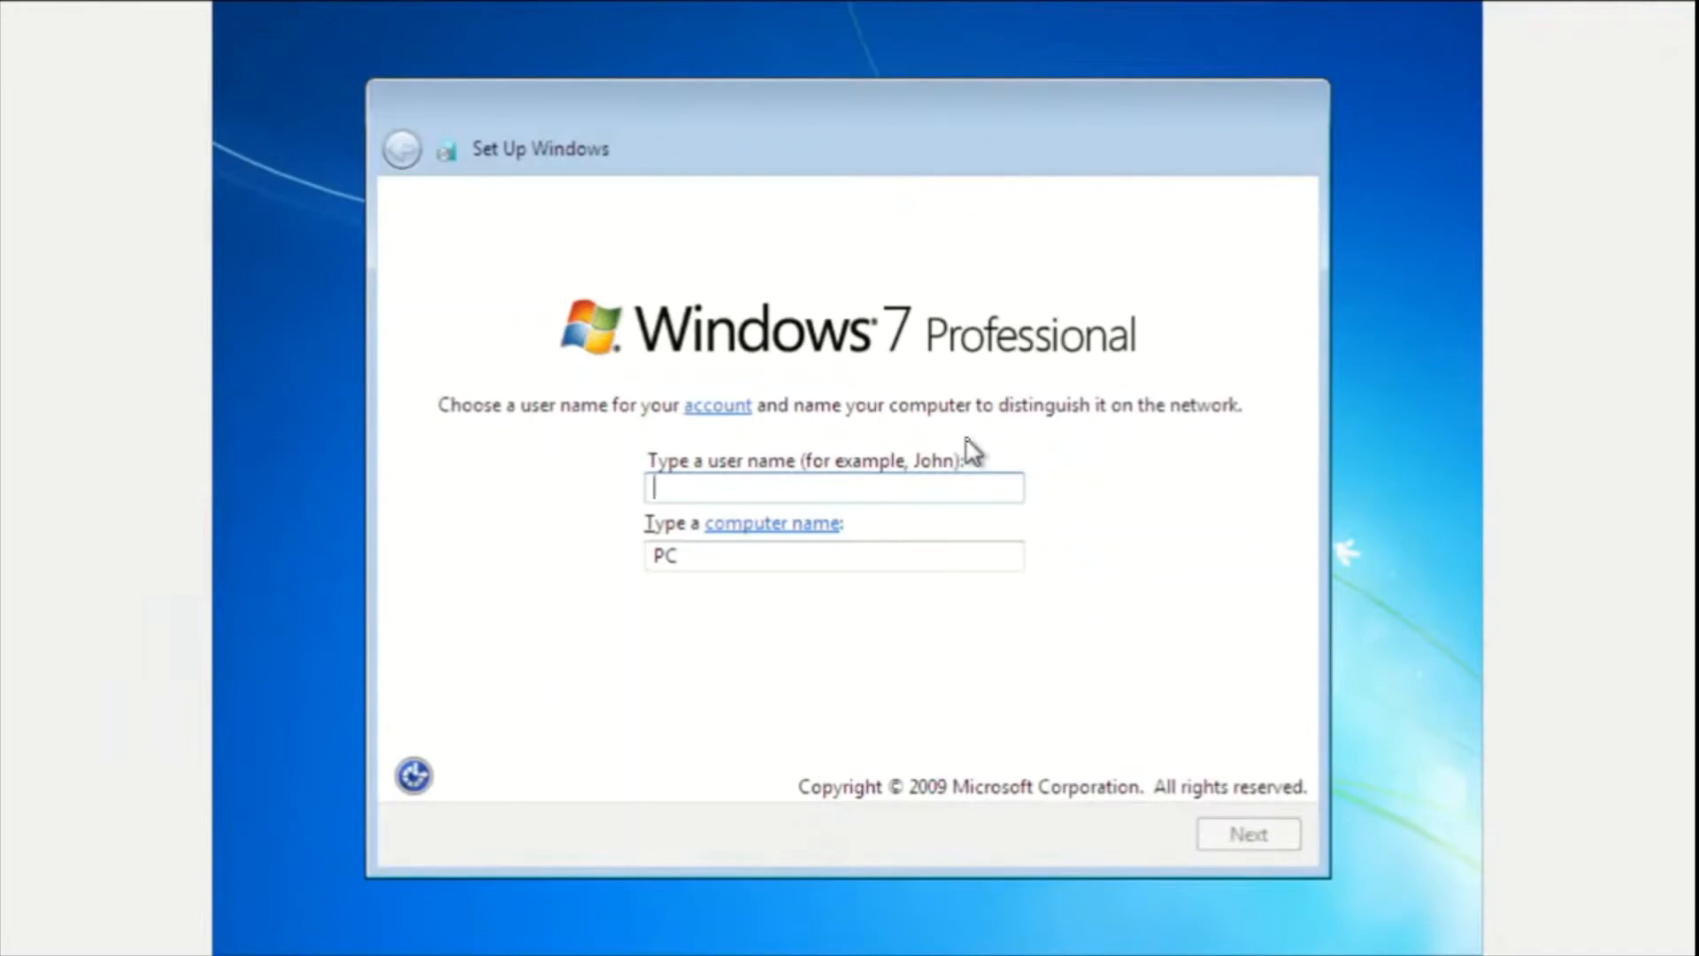
text(test)
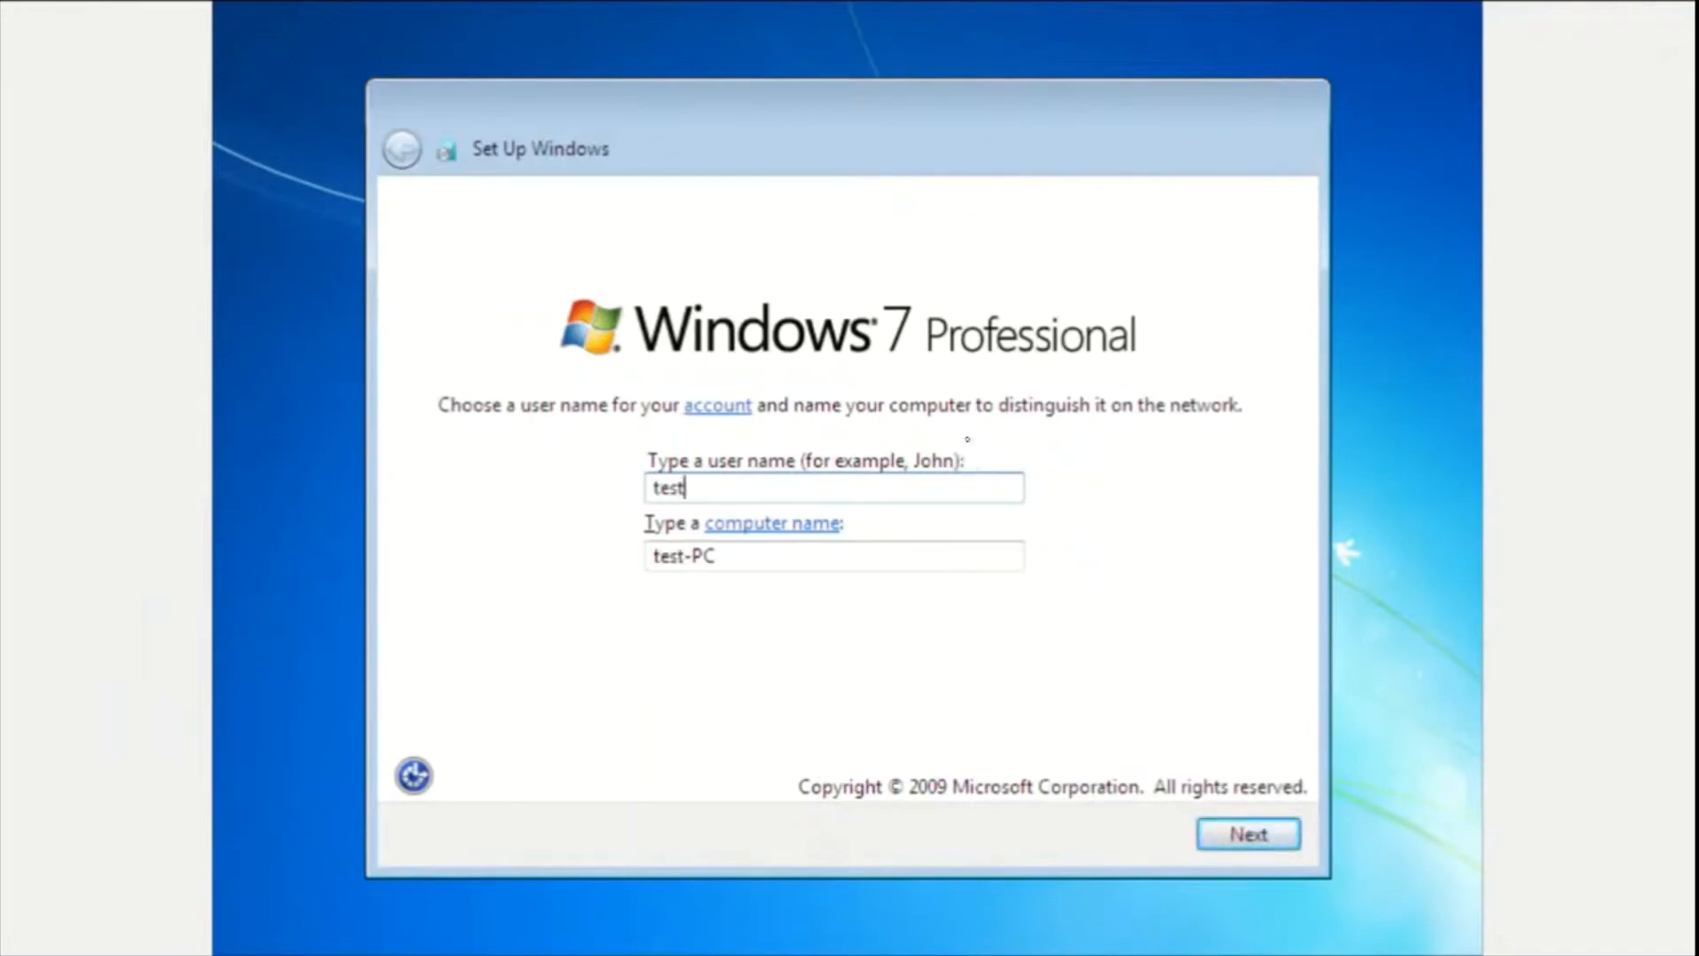
mouse_move(1248, 834)
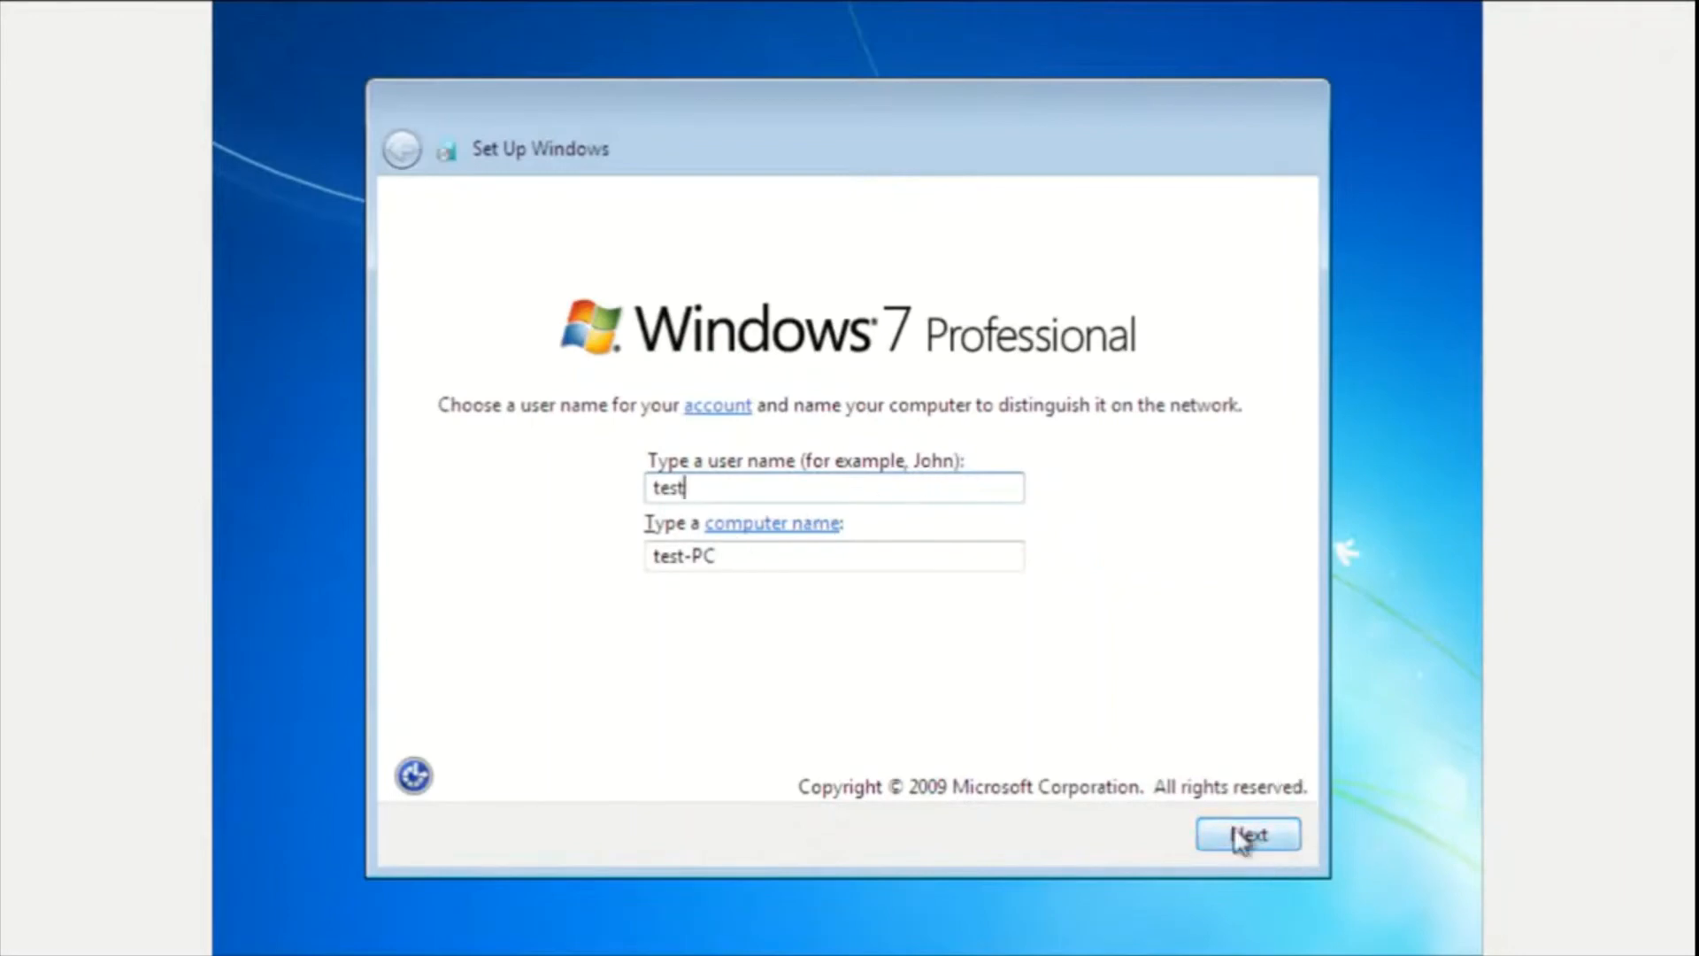
click(1247, 834)
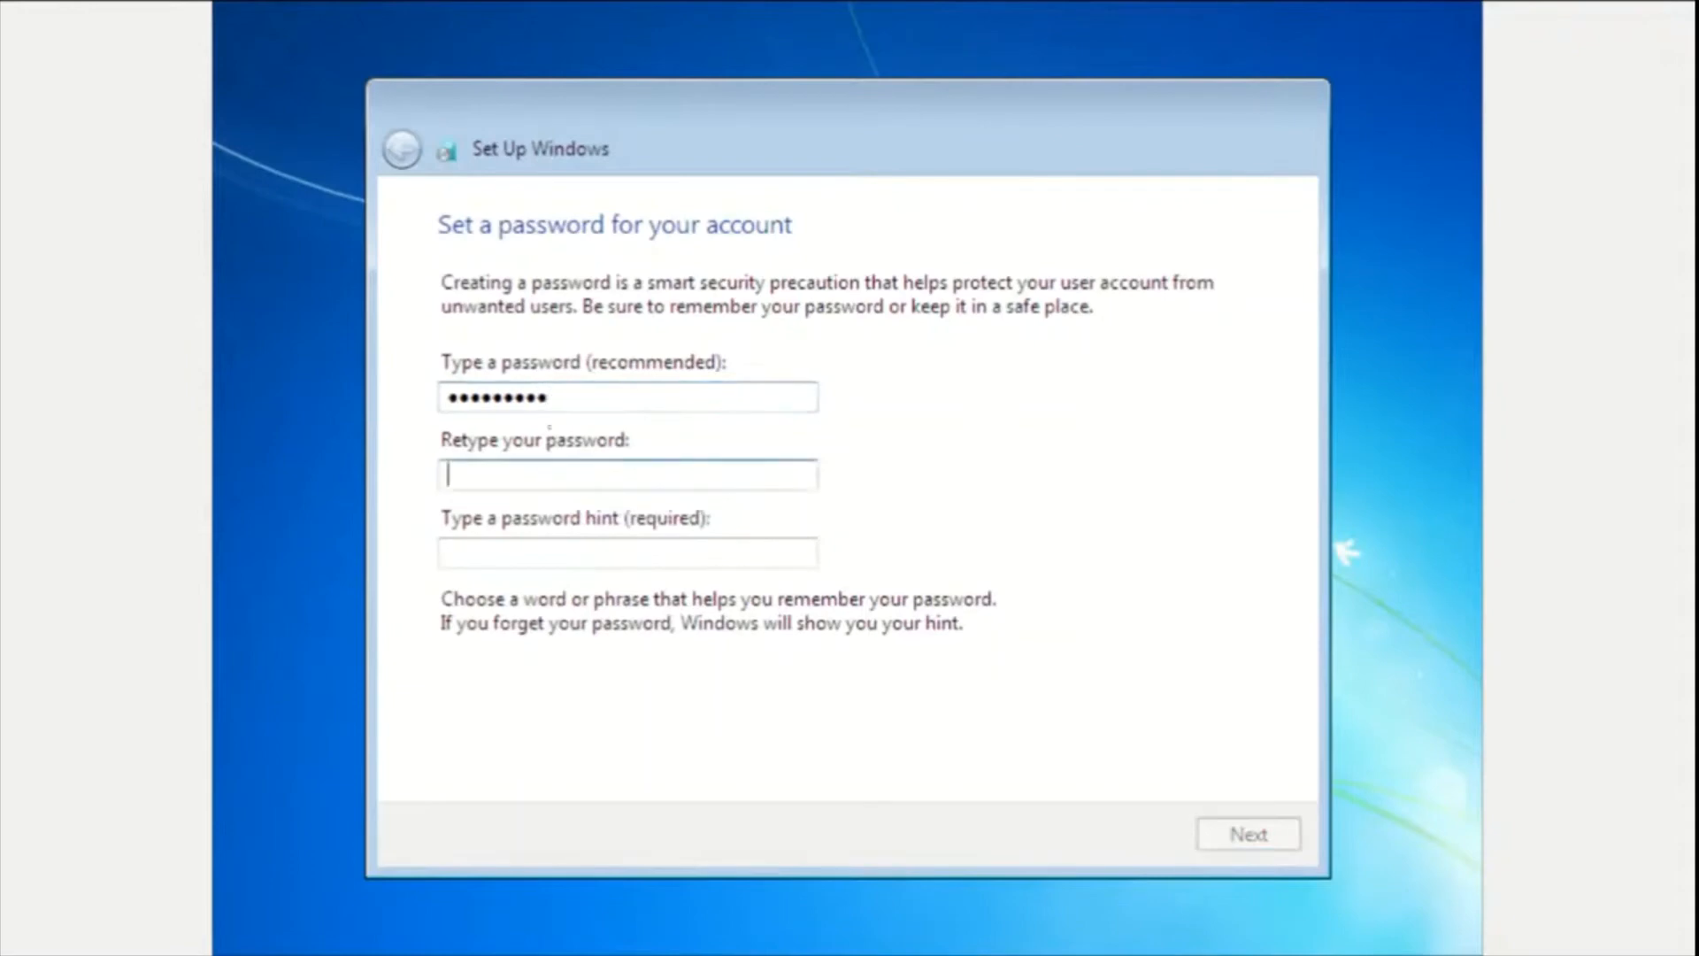
text(n)
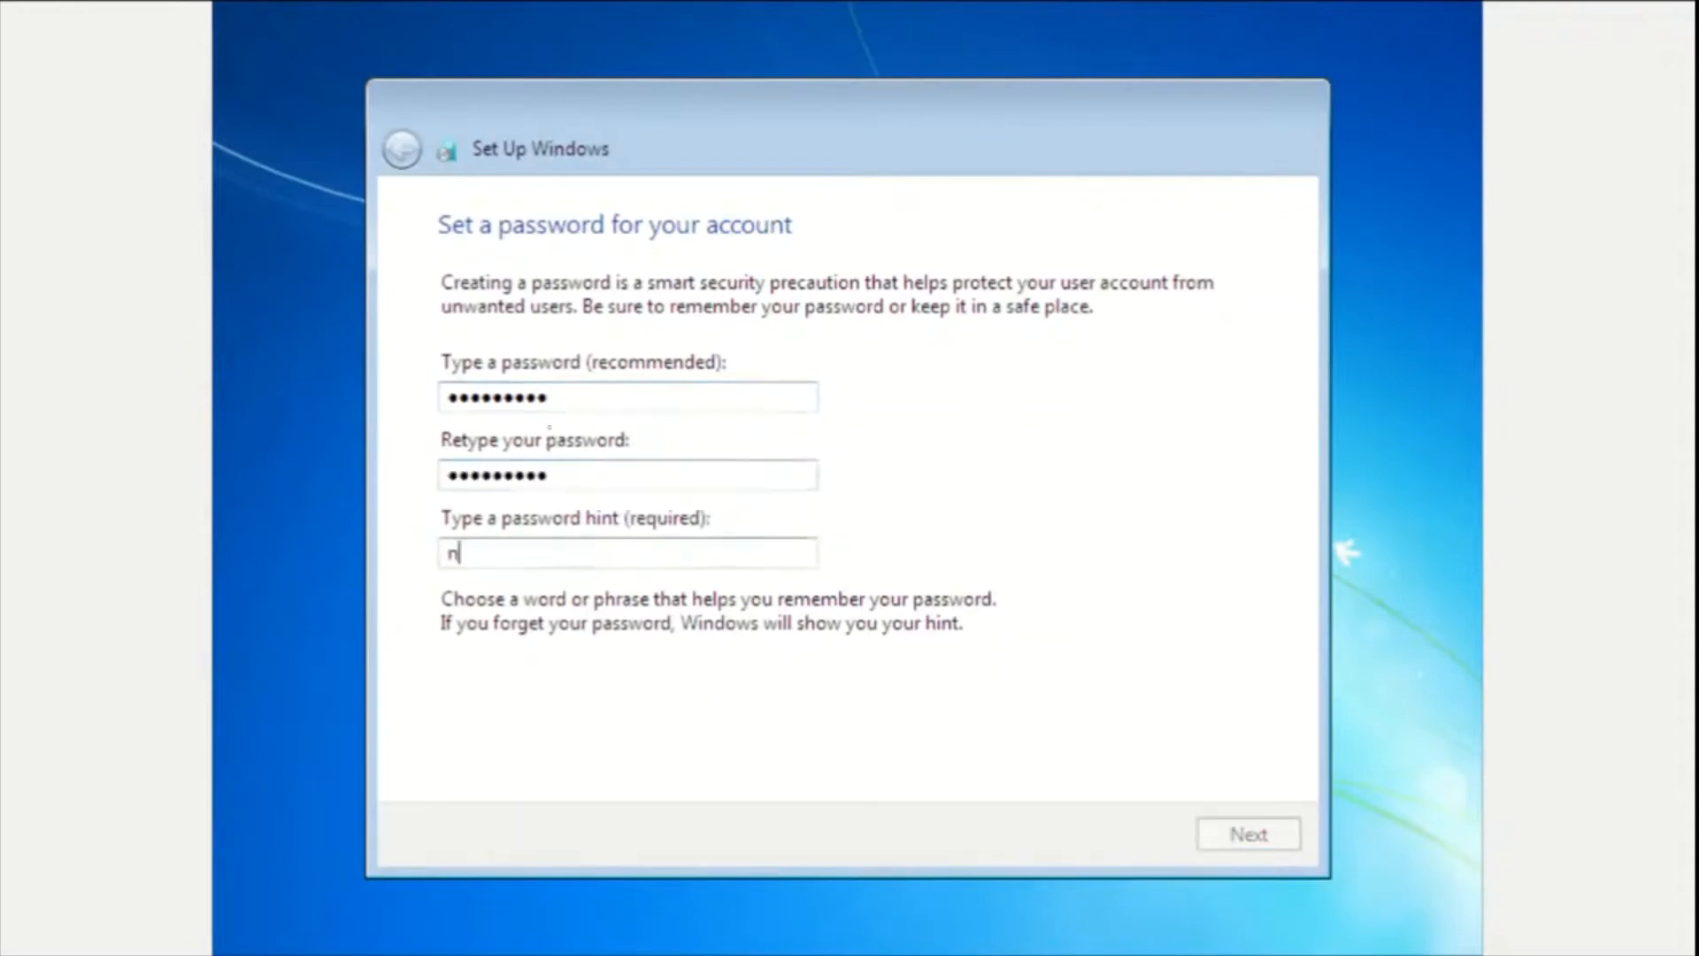
text(one)
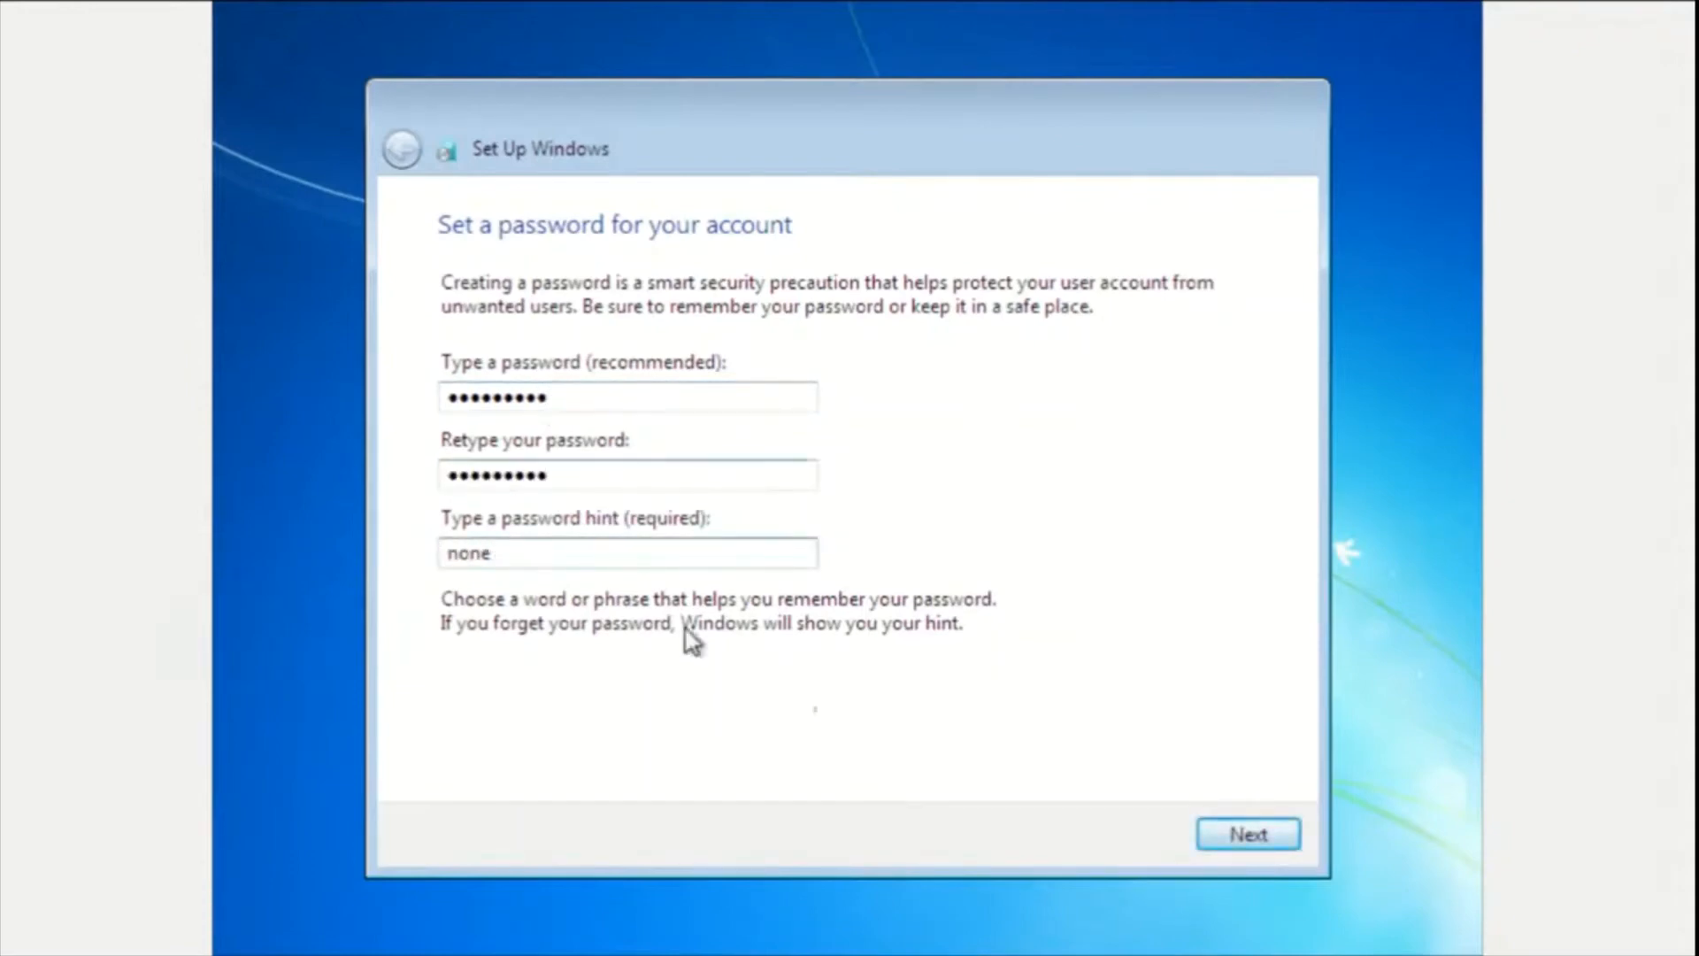
click(1246, 833)
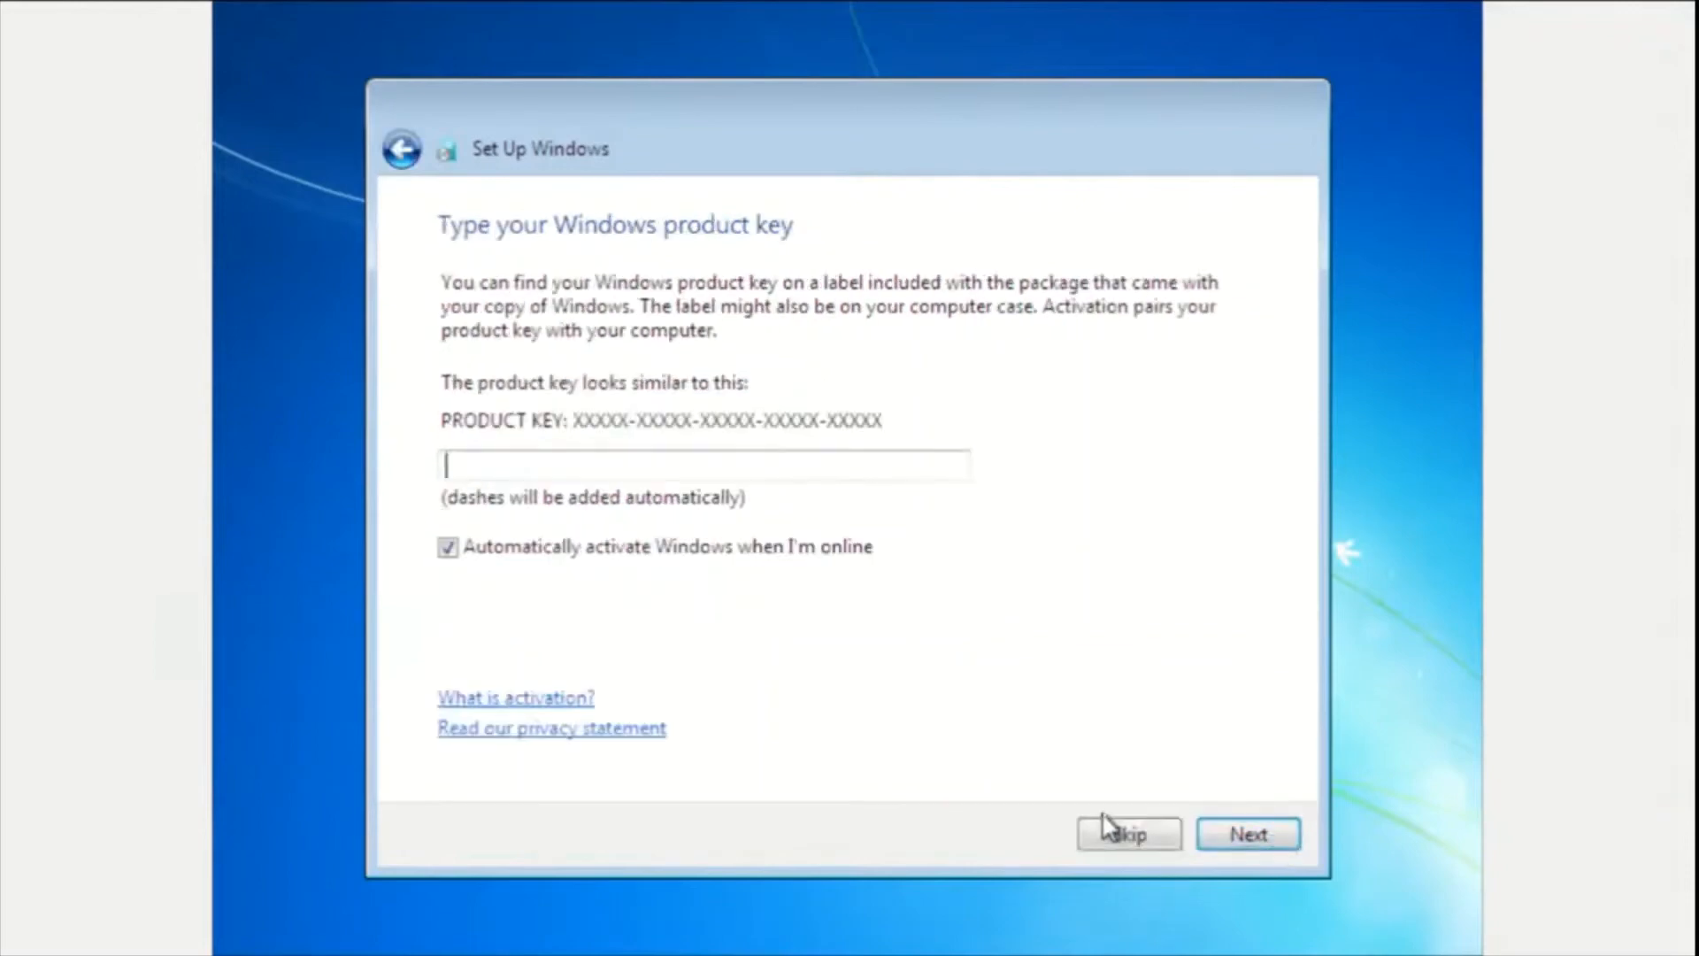
mouse_move(856, 524)
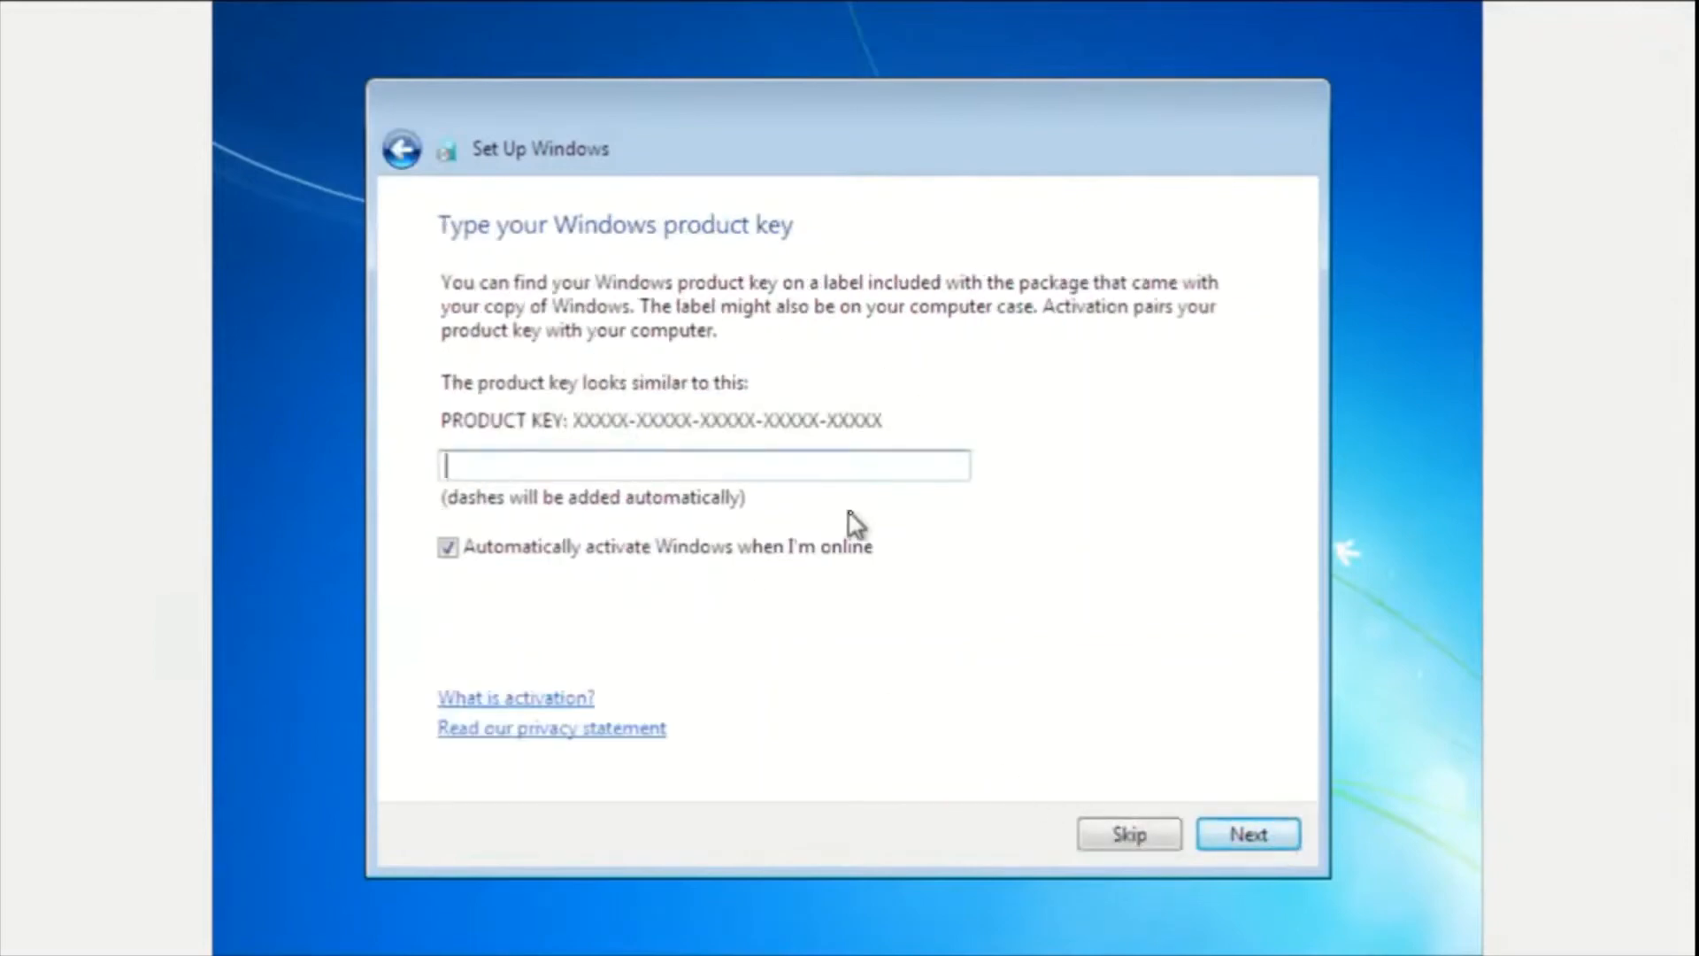
mouse_move(552, 453)
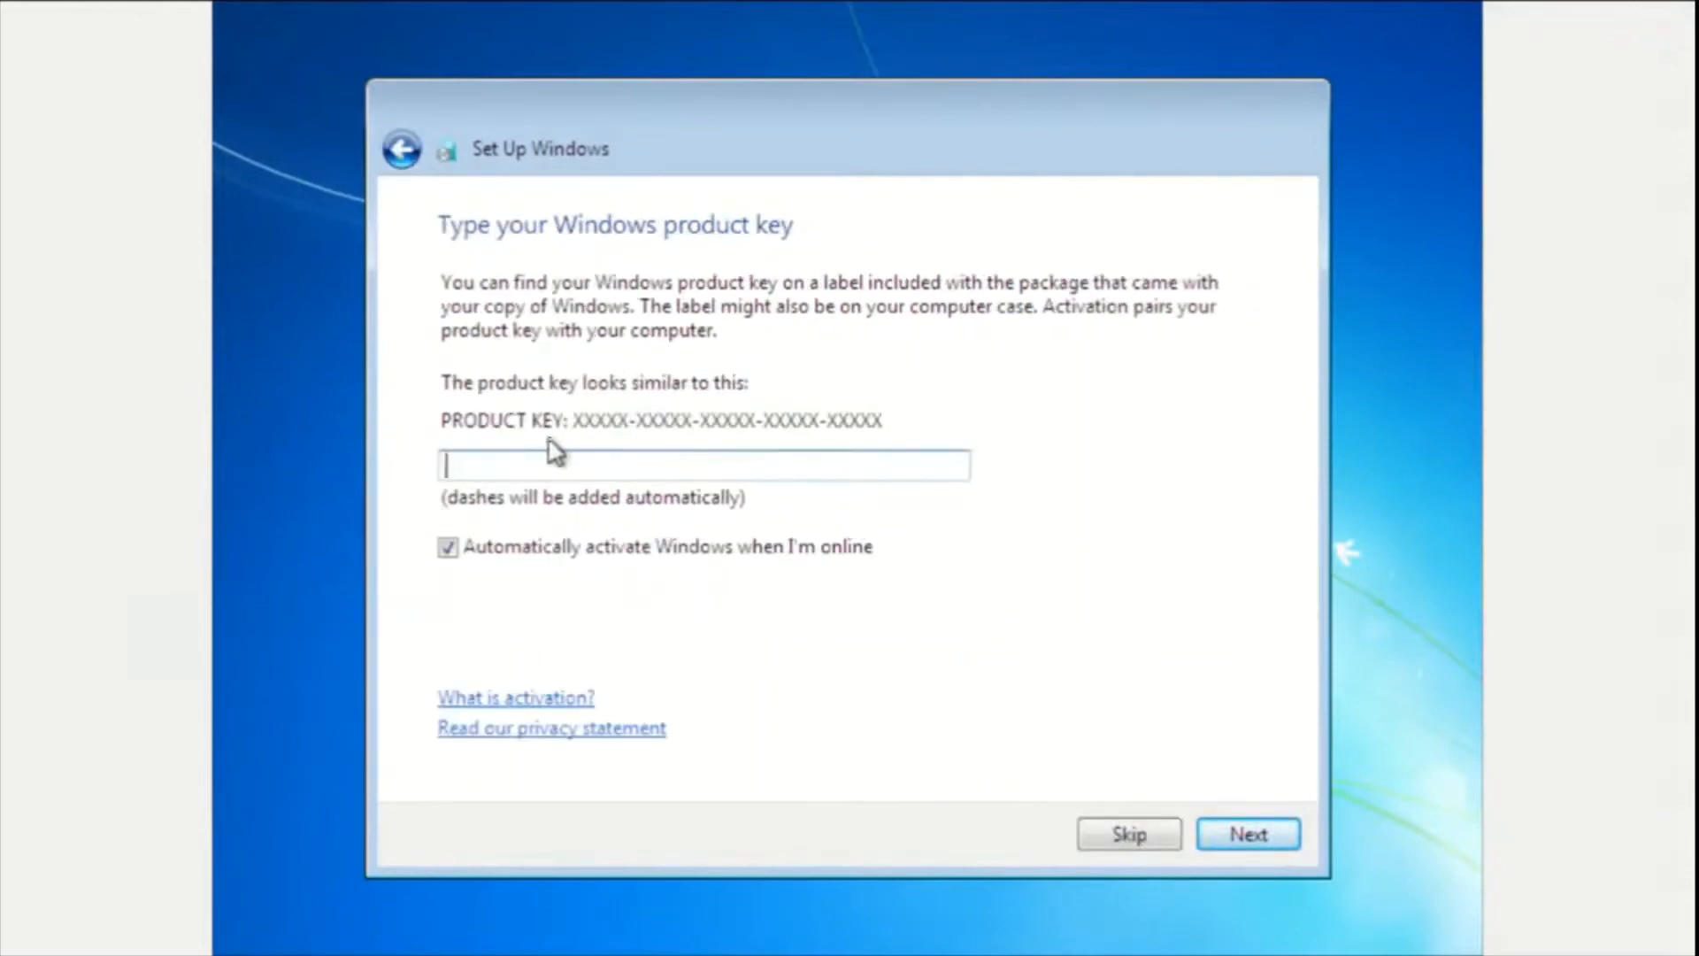
mouse_move(569, 455)
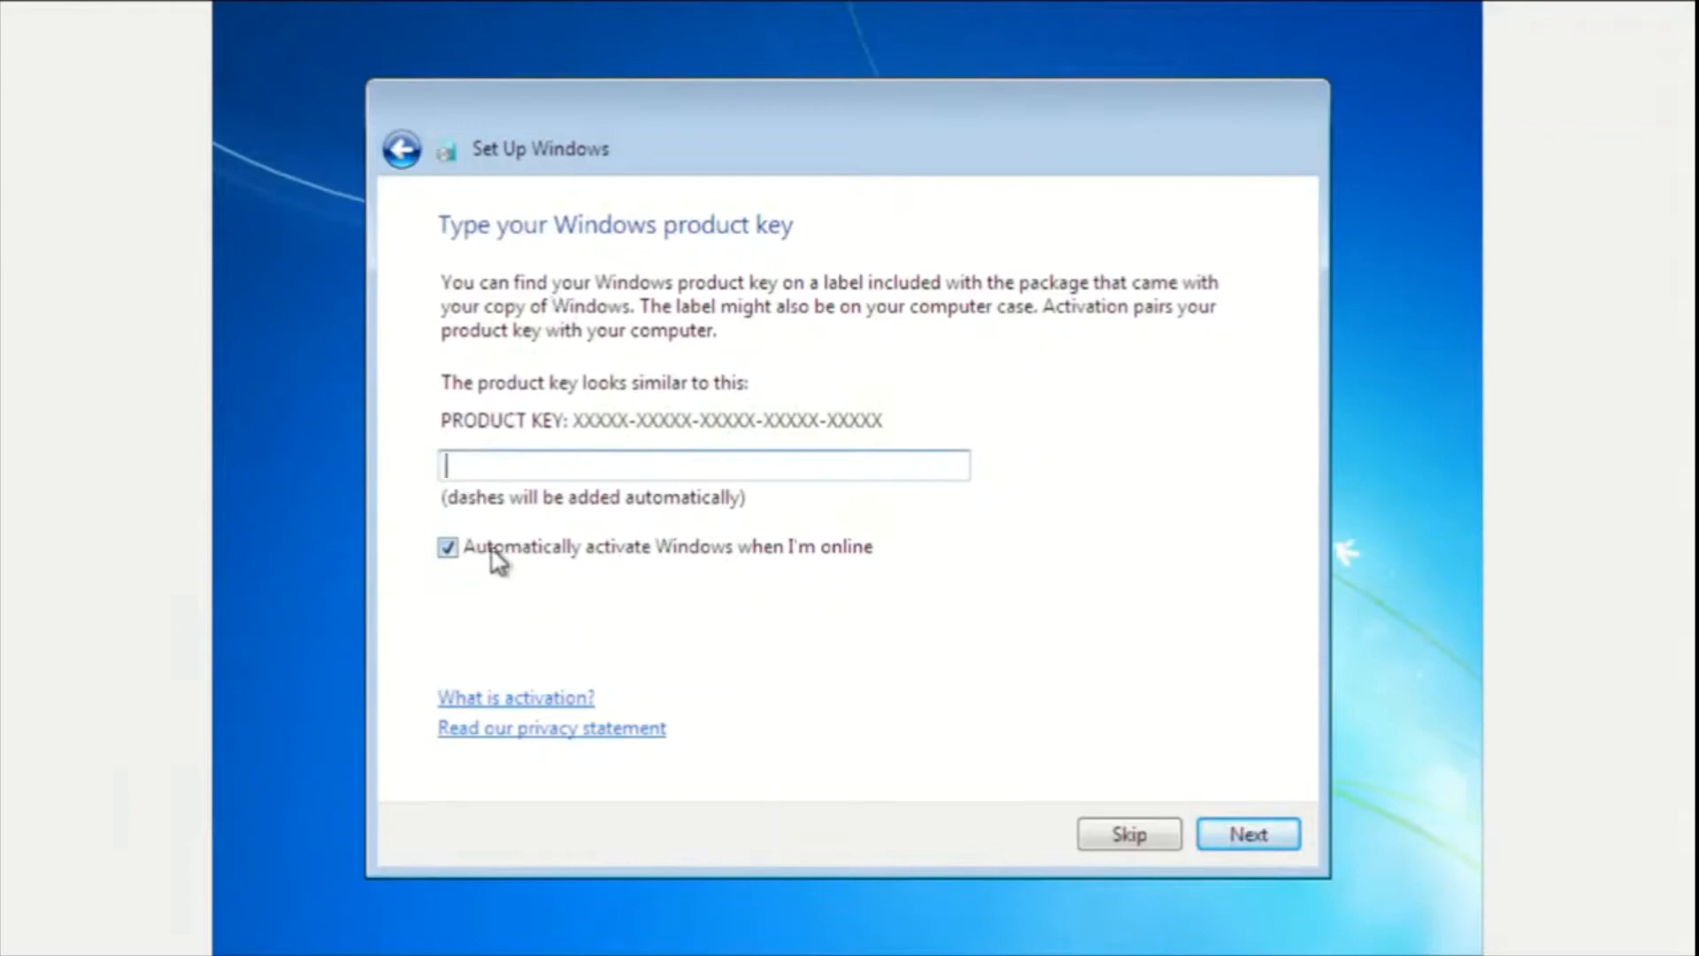
Turn off automatic activation when online and skip the product key
click(448, 547)
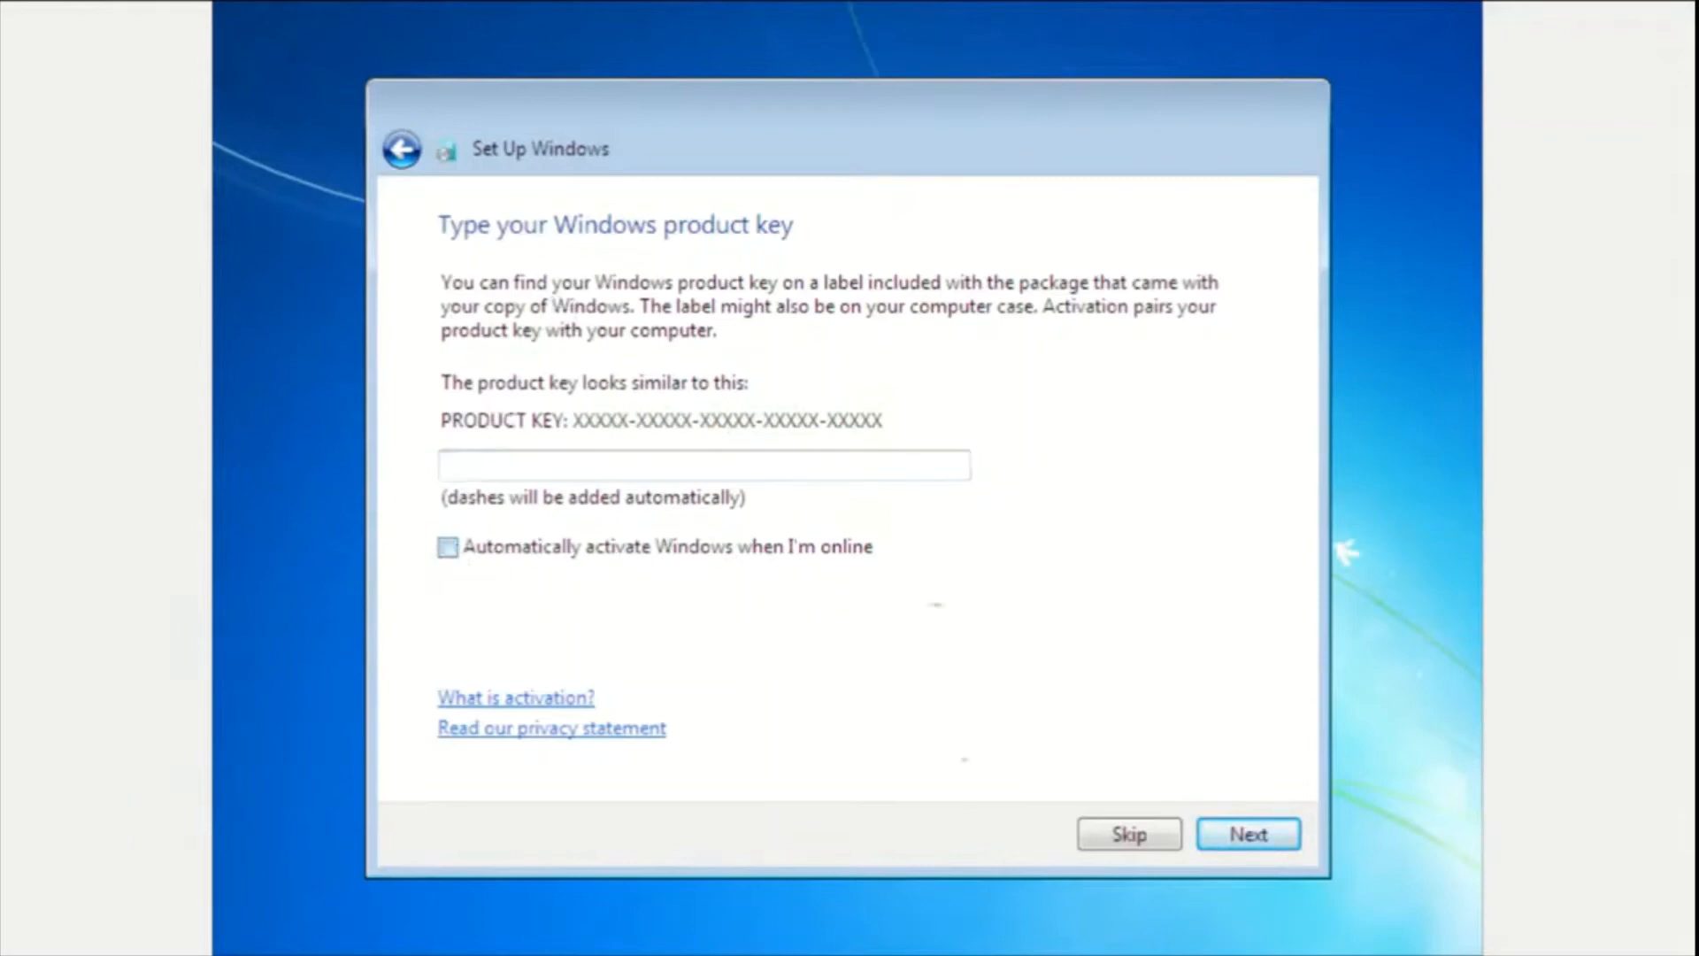
click(1128, 834)
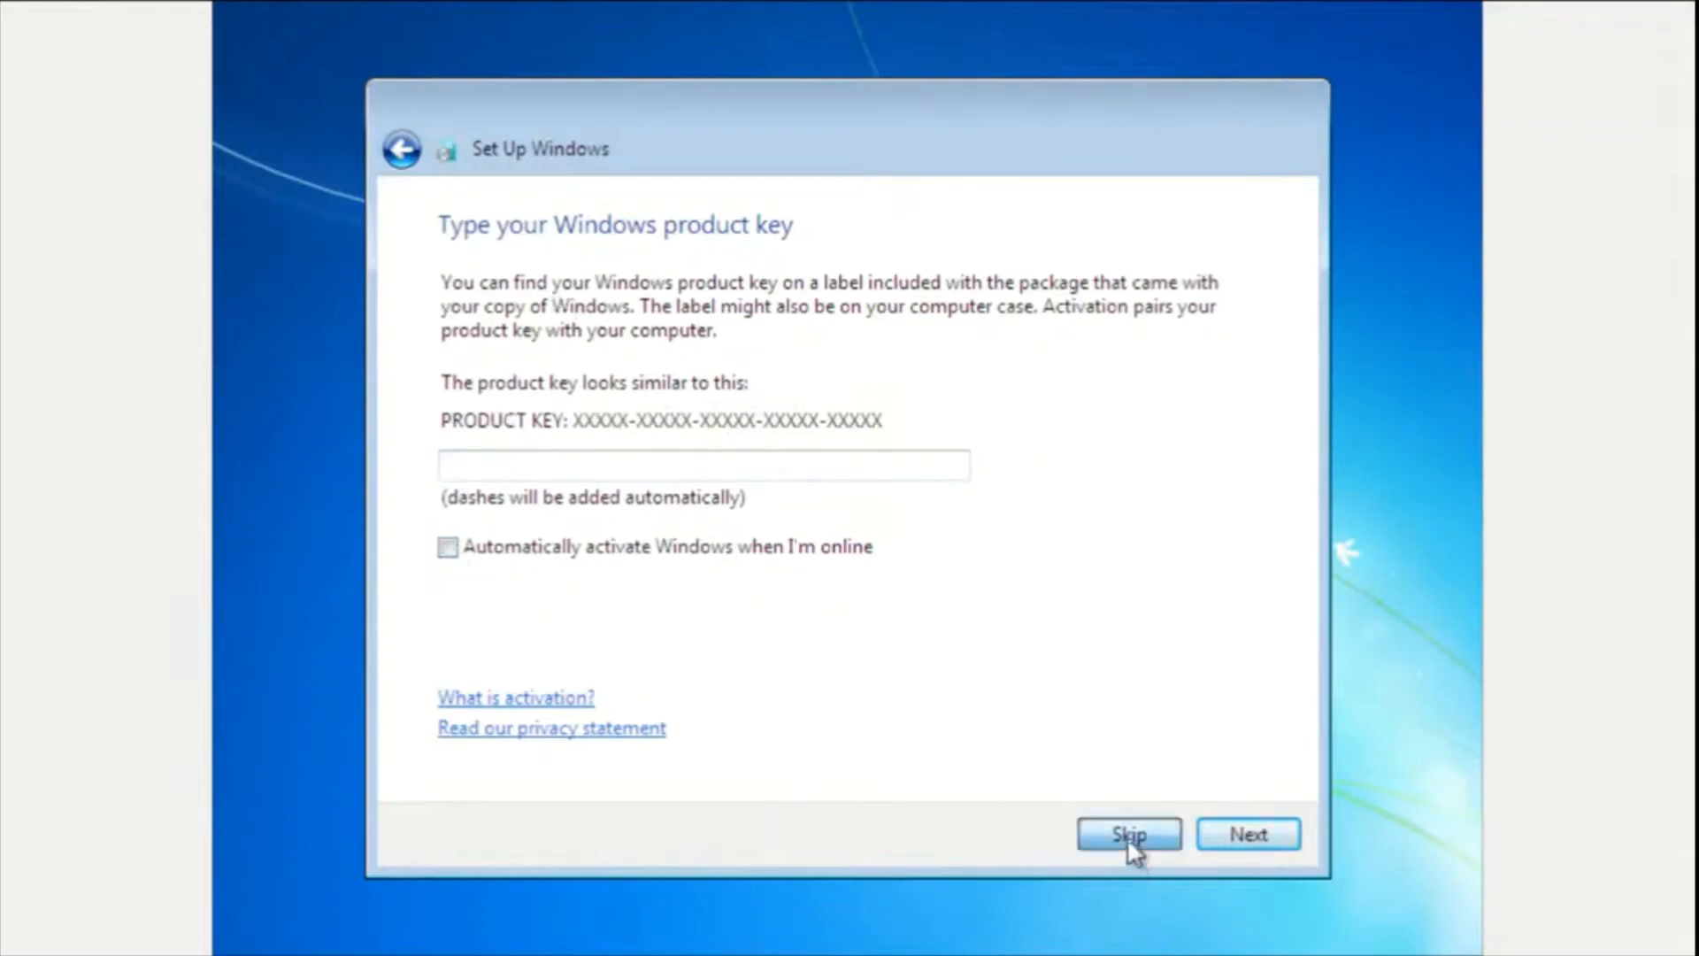
click(1127, 834)
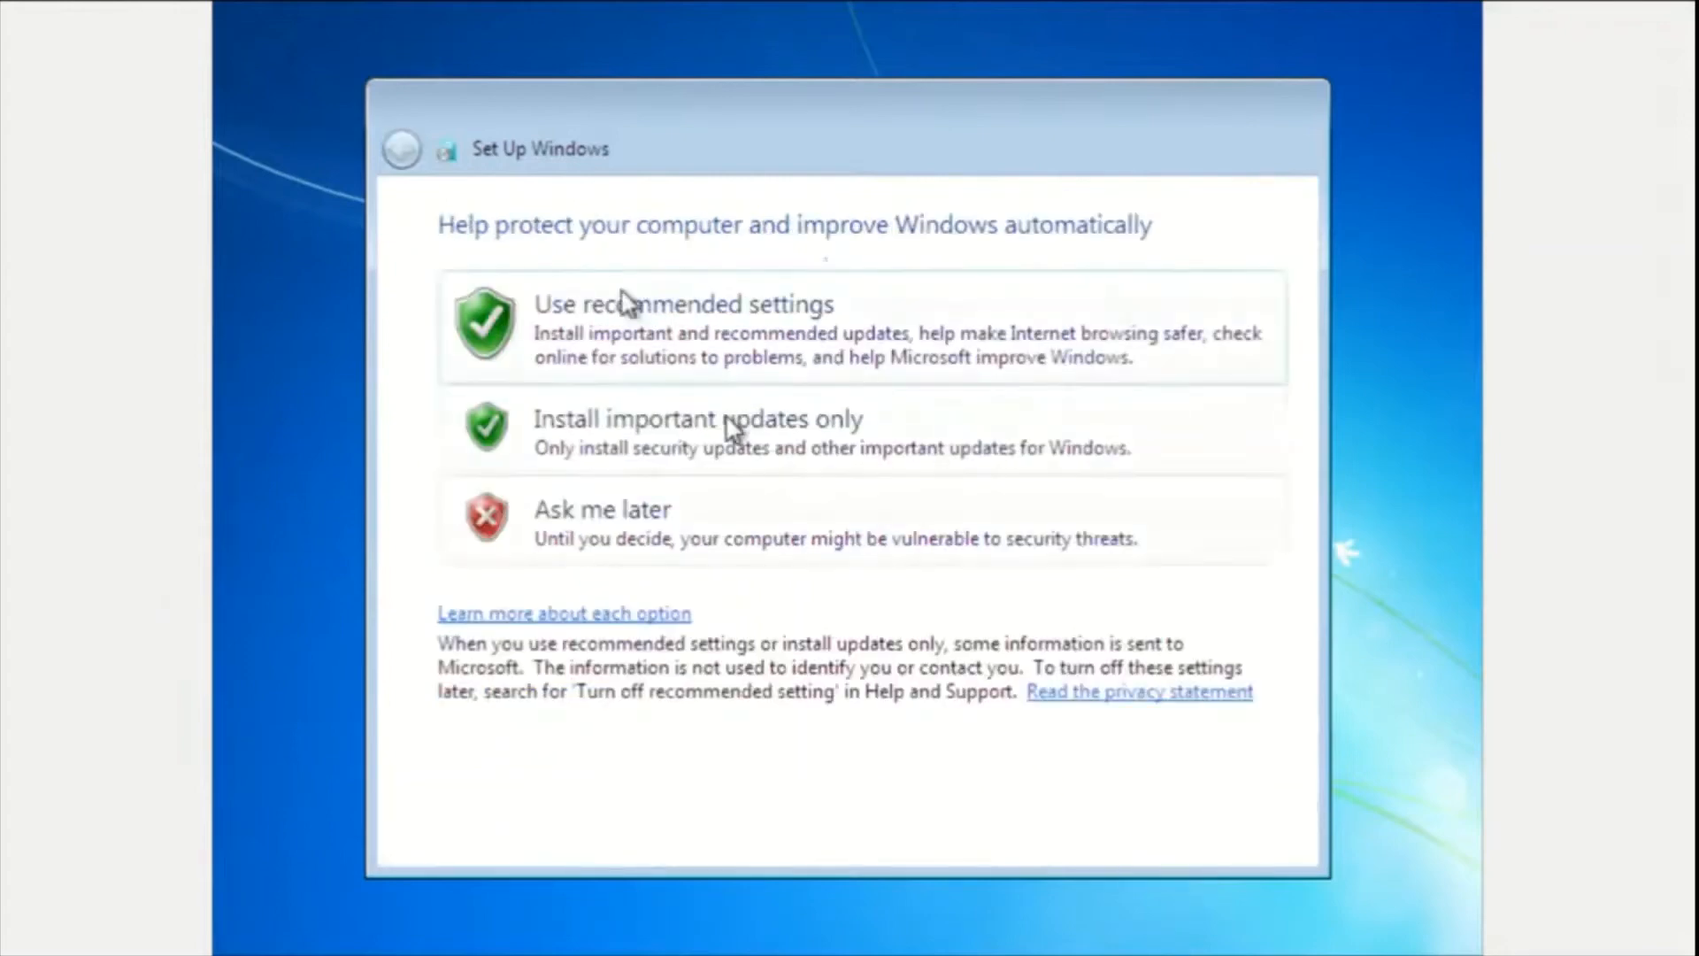
mouse_move(876, 306)
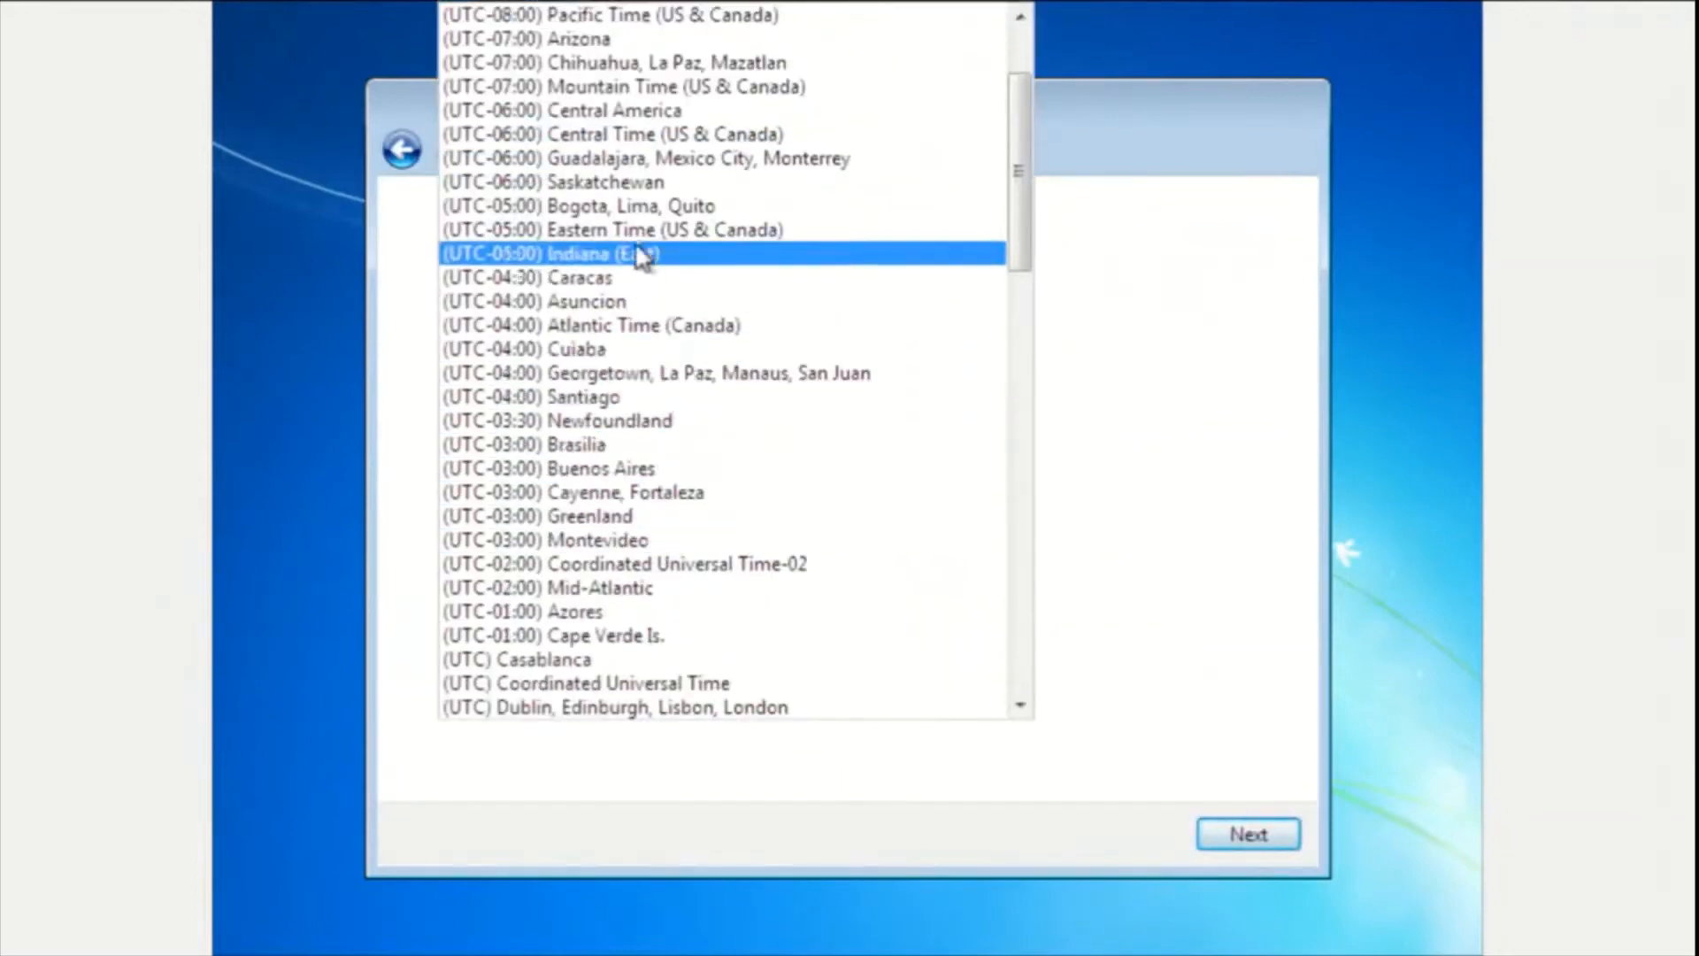
Set the time zone to Eastern Time (US & Canada), accept, and choose Work network
click(614, 228)
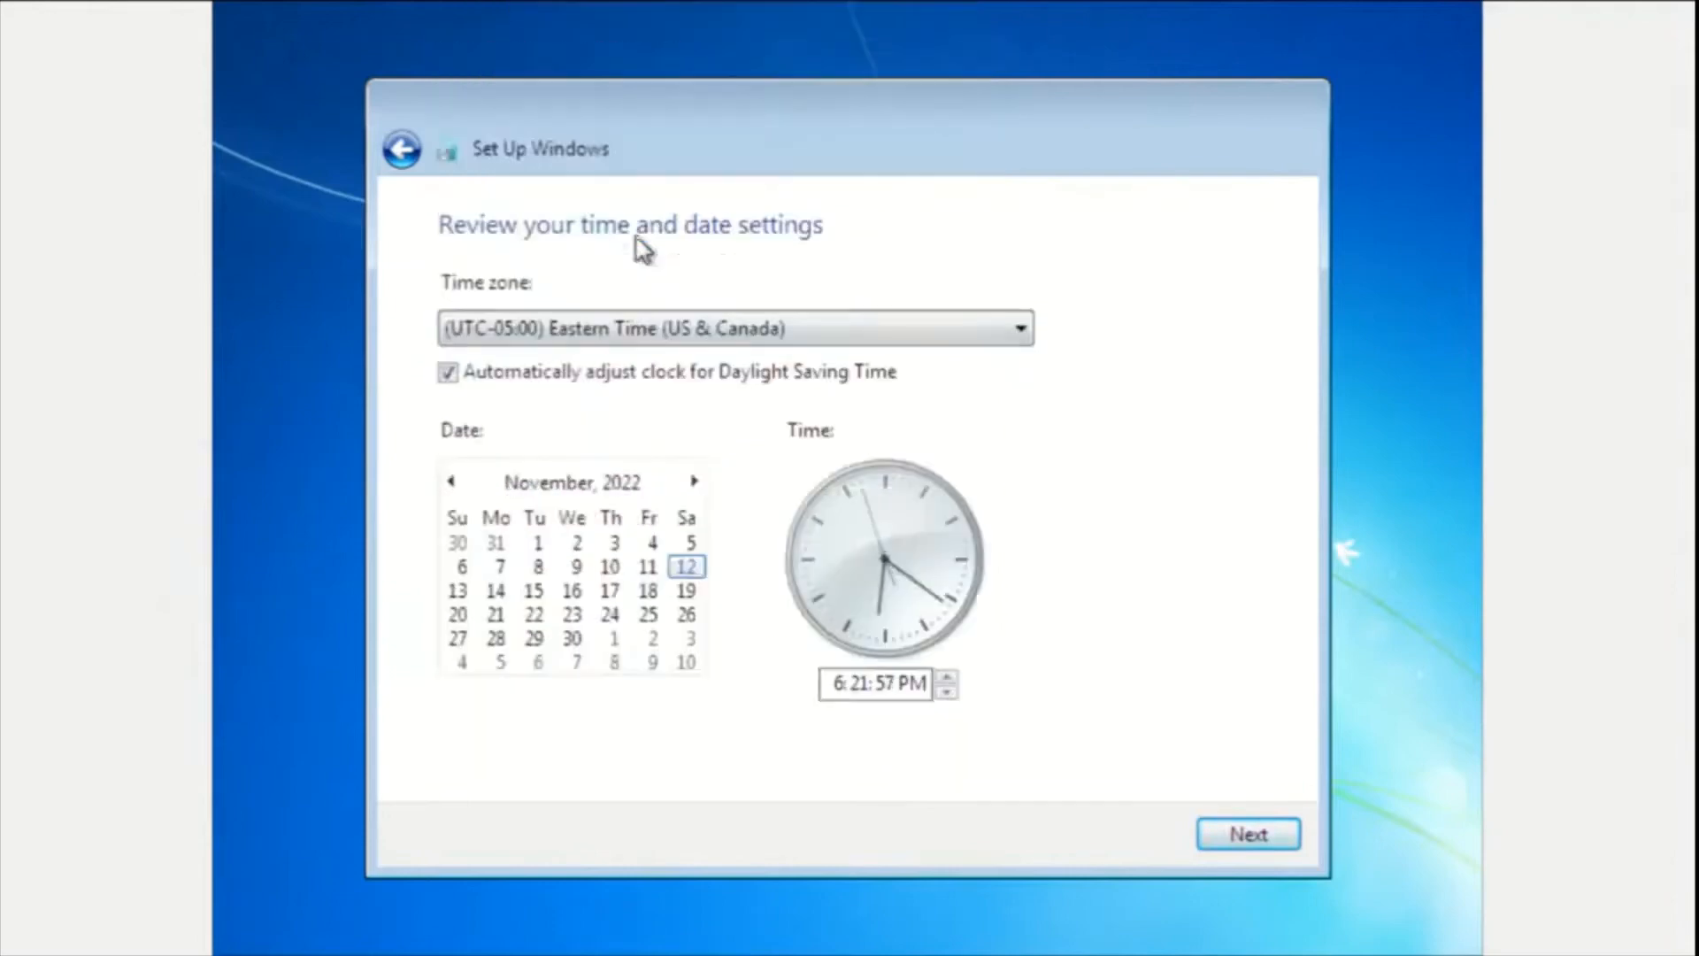
mouse_move(906, 731)
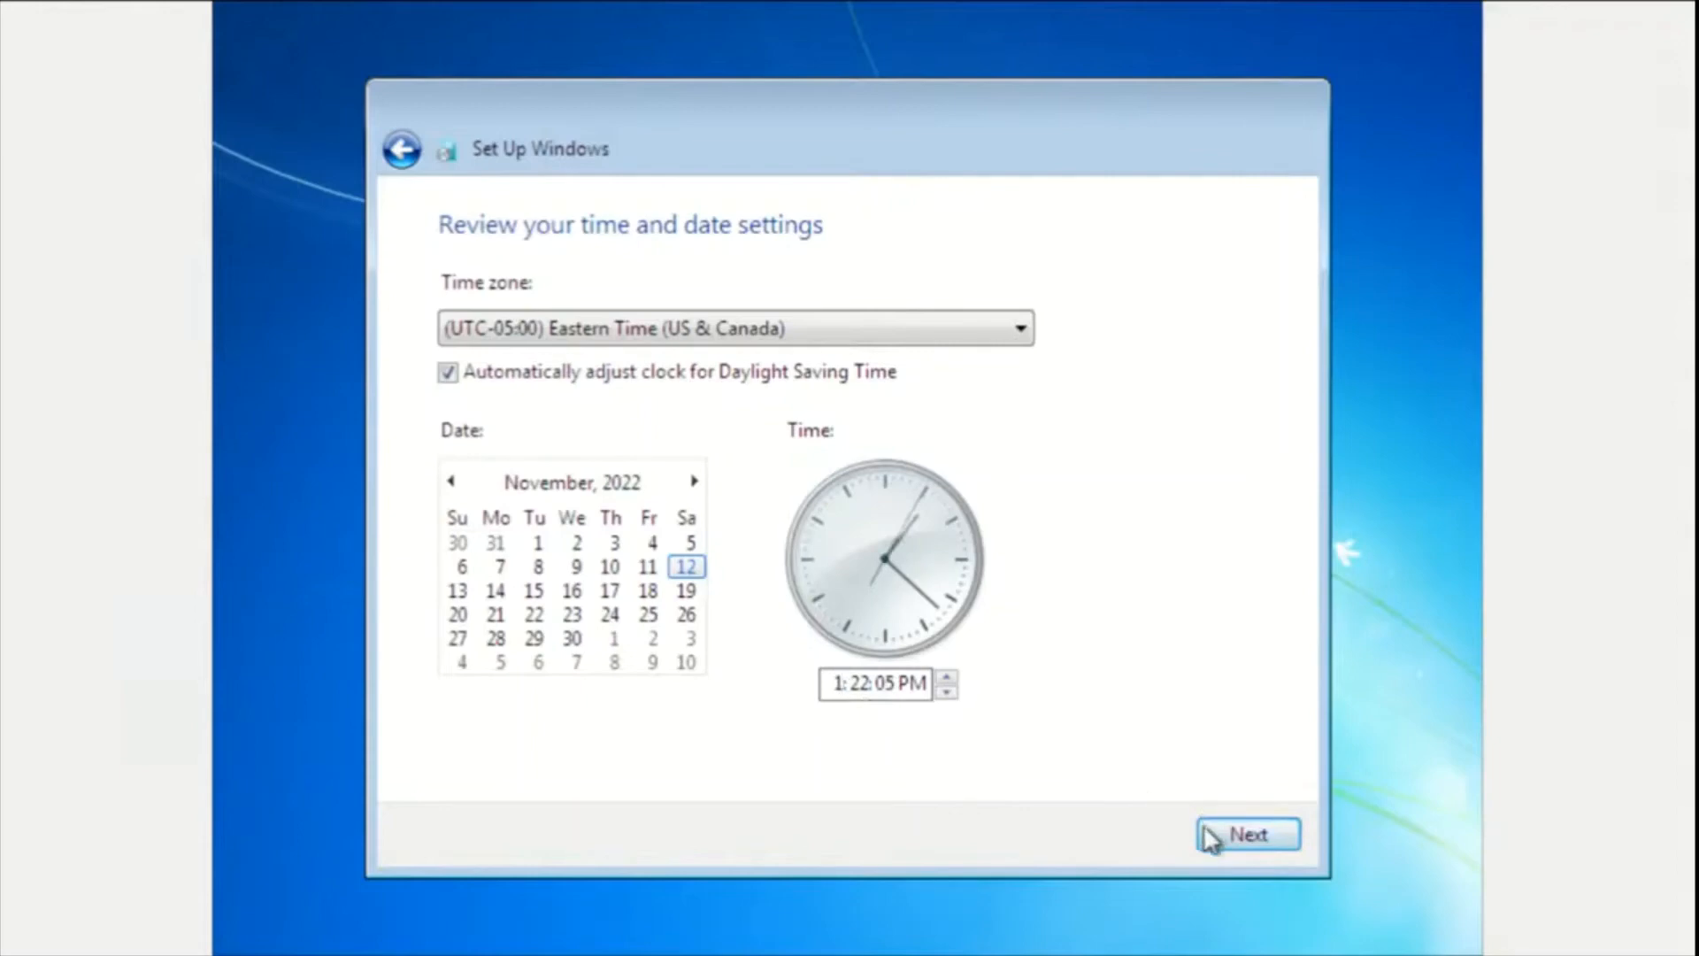
click(1246, 834)
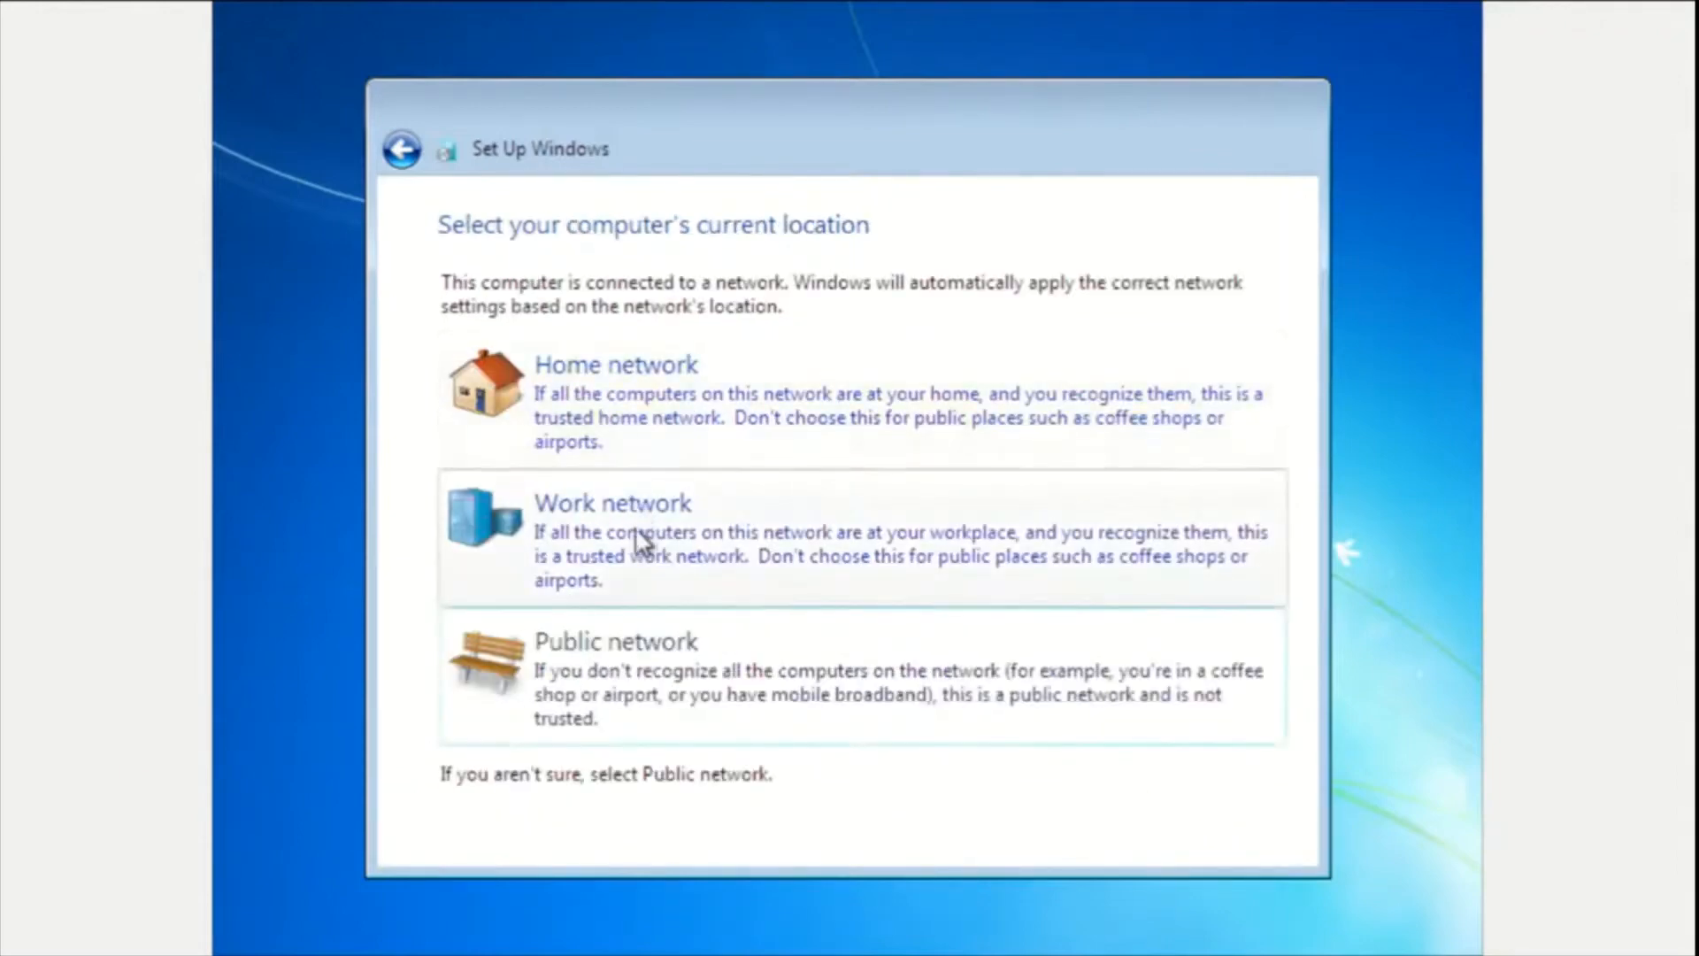
click(612, 501)
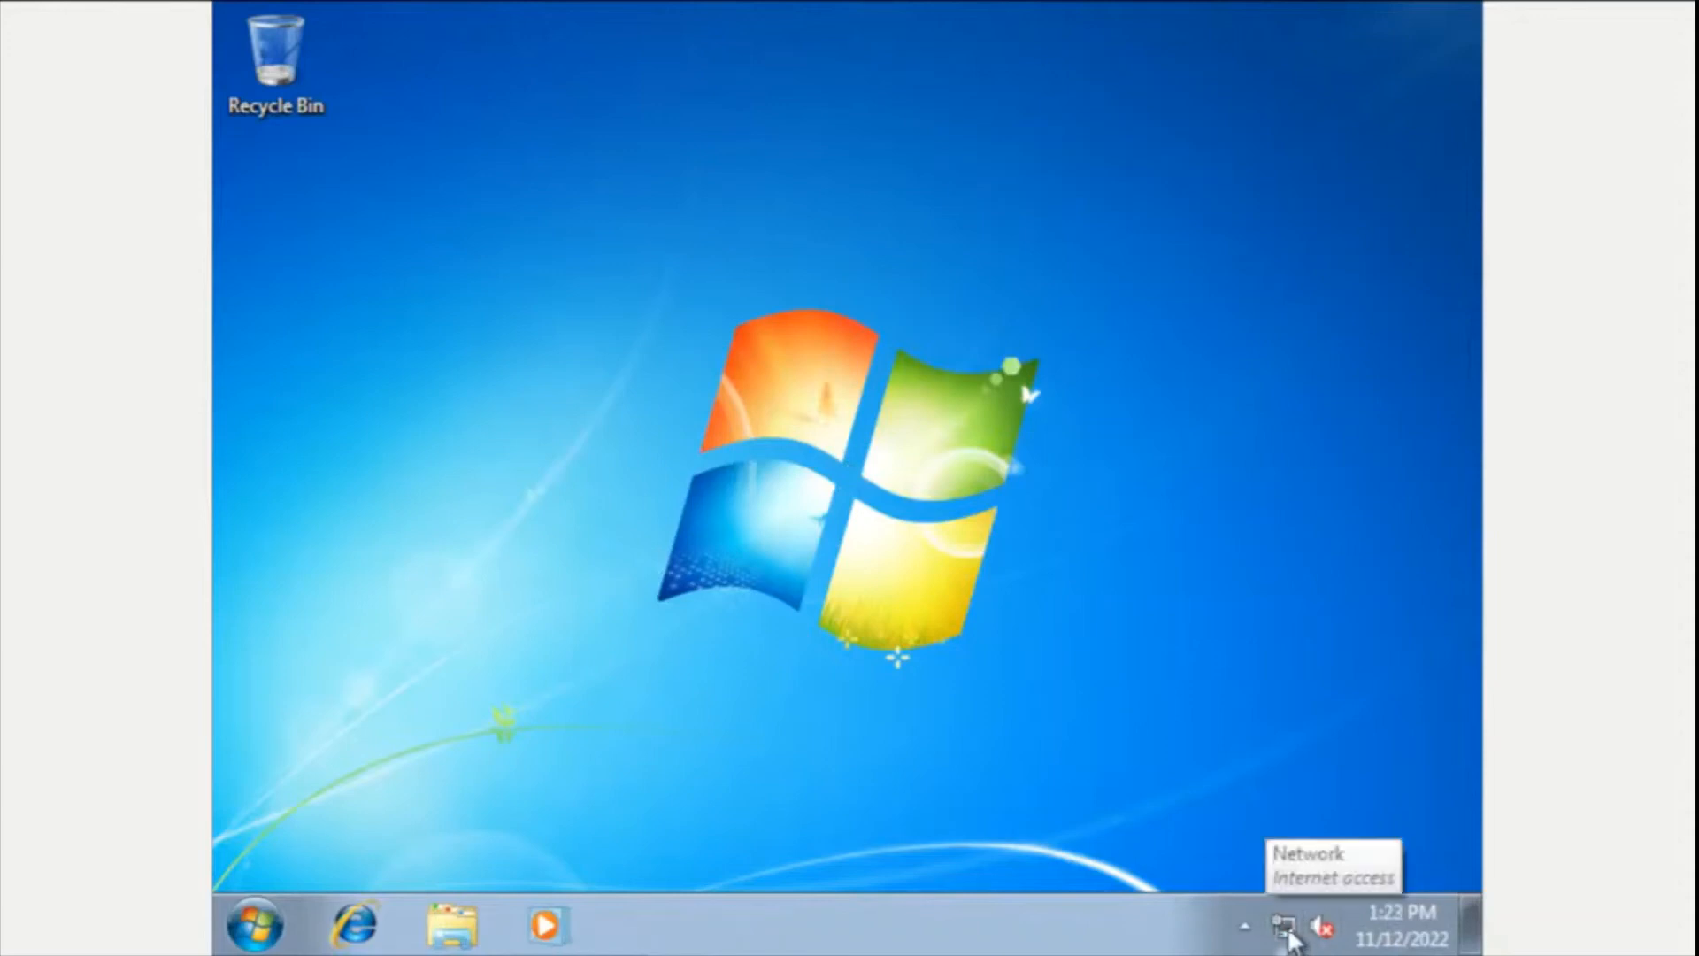
mouse_move(853, 789)
text(ipconfig)
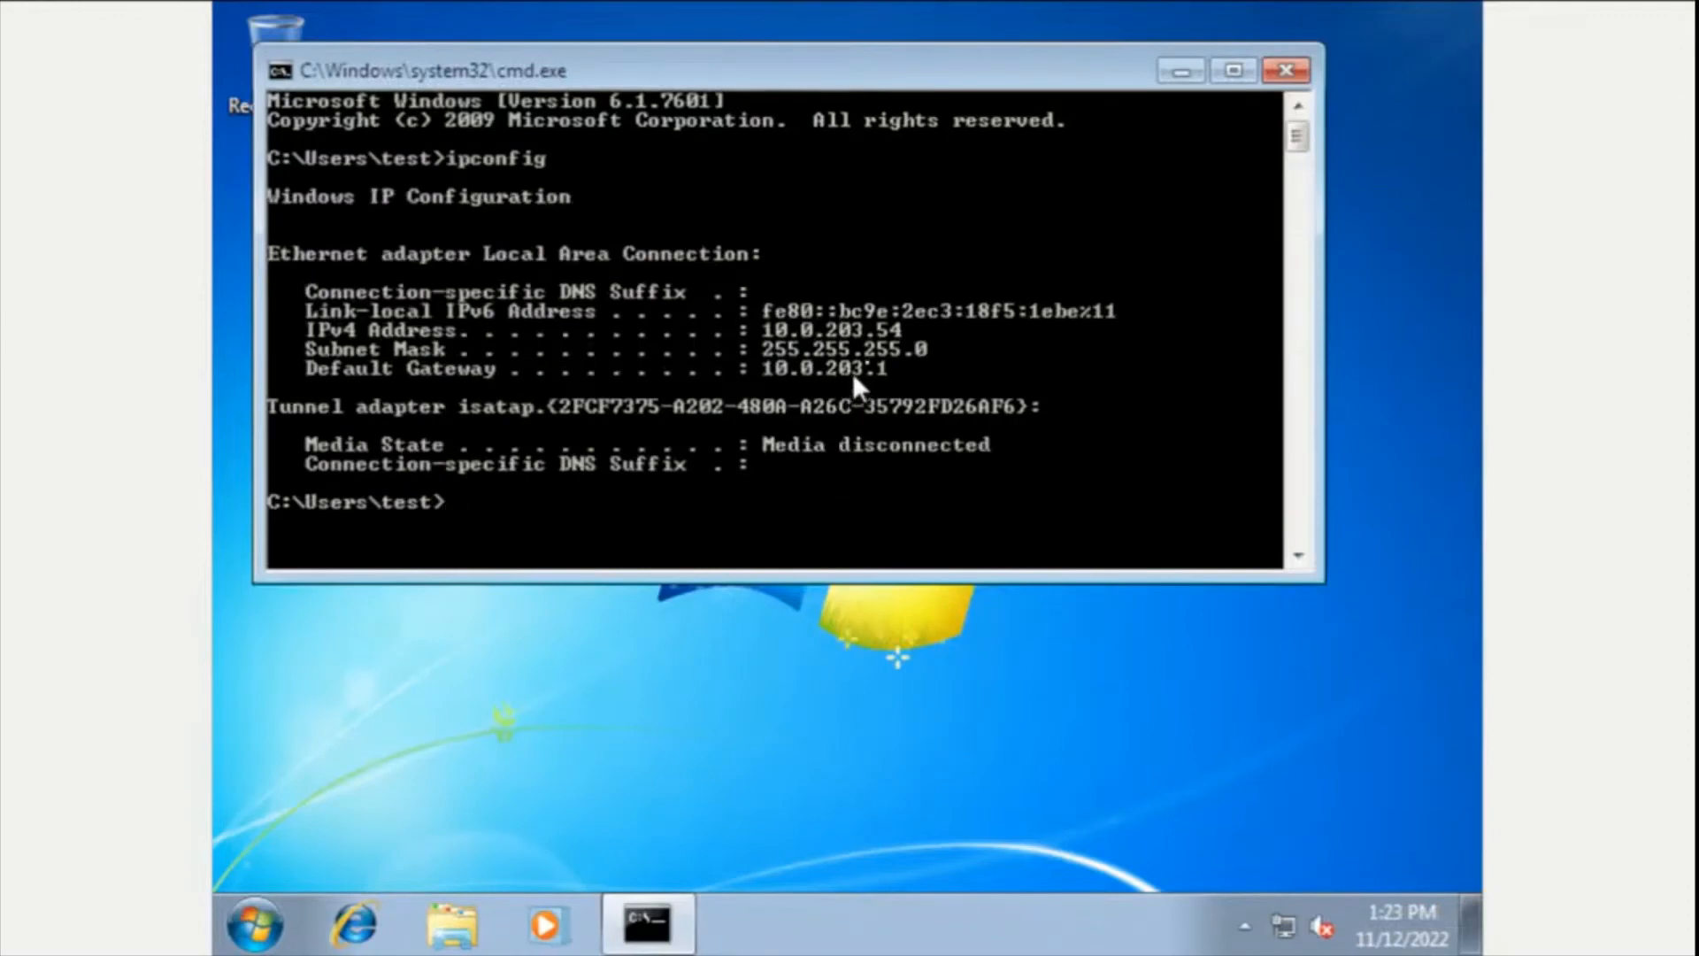
mouse_move(905, 450)
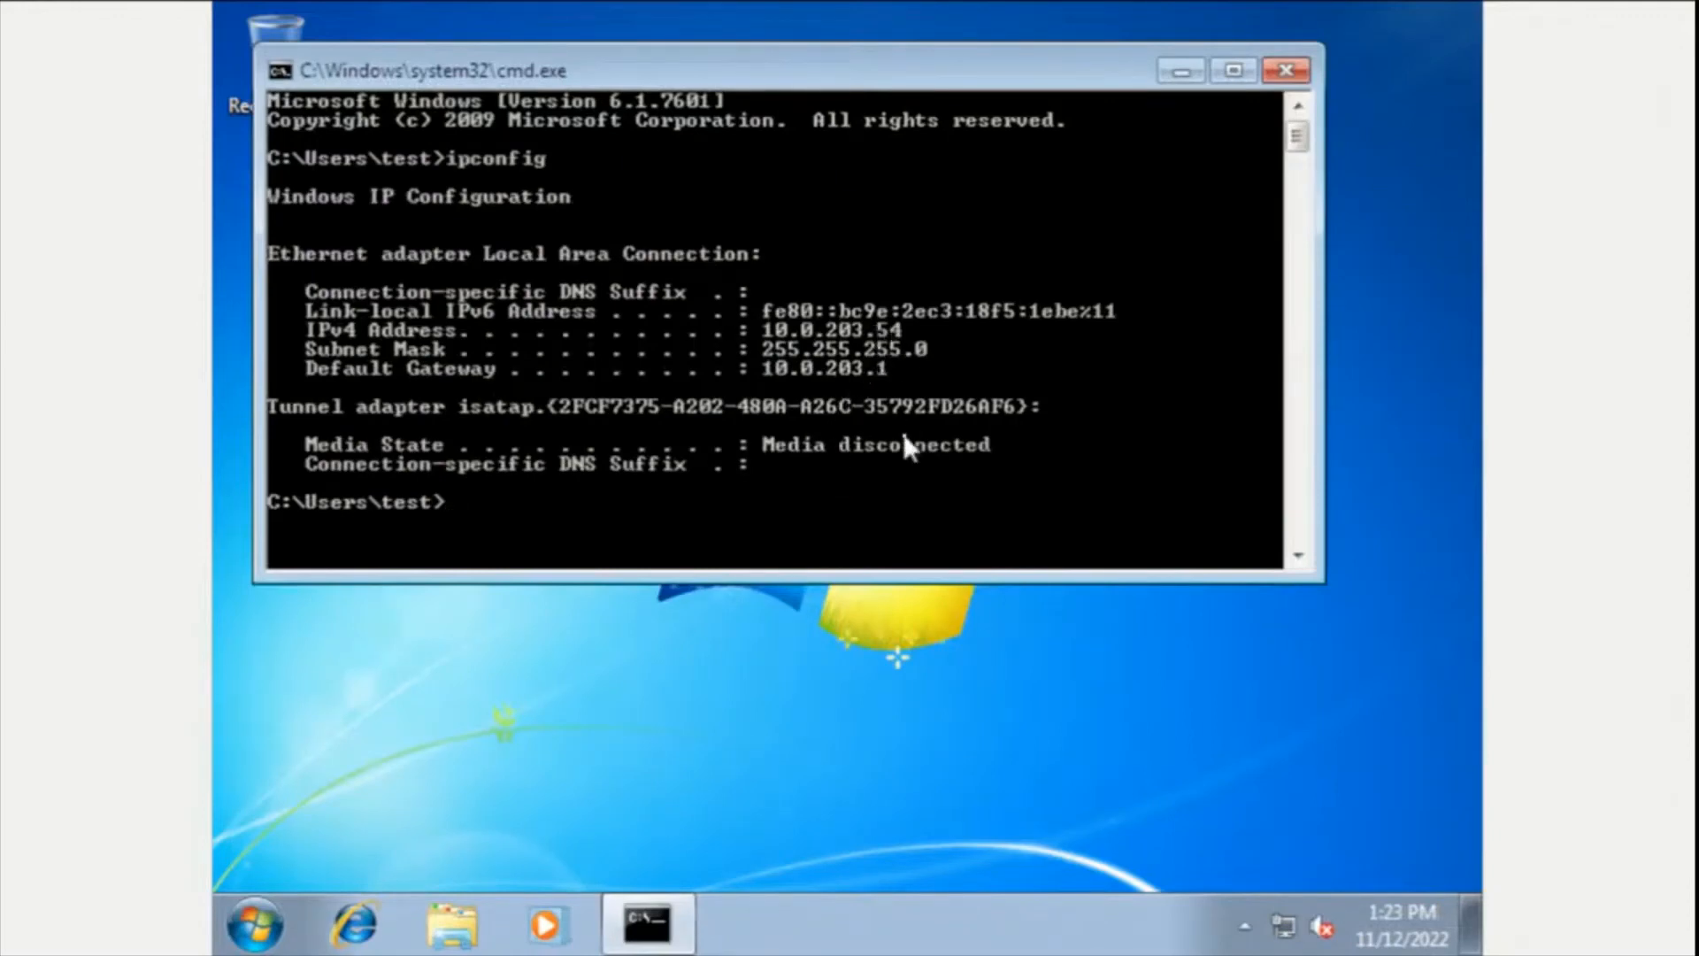
Ping google.com from cmd, confirm replies, then minimize the command window
text(ping google.com)
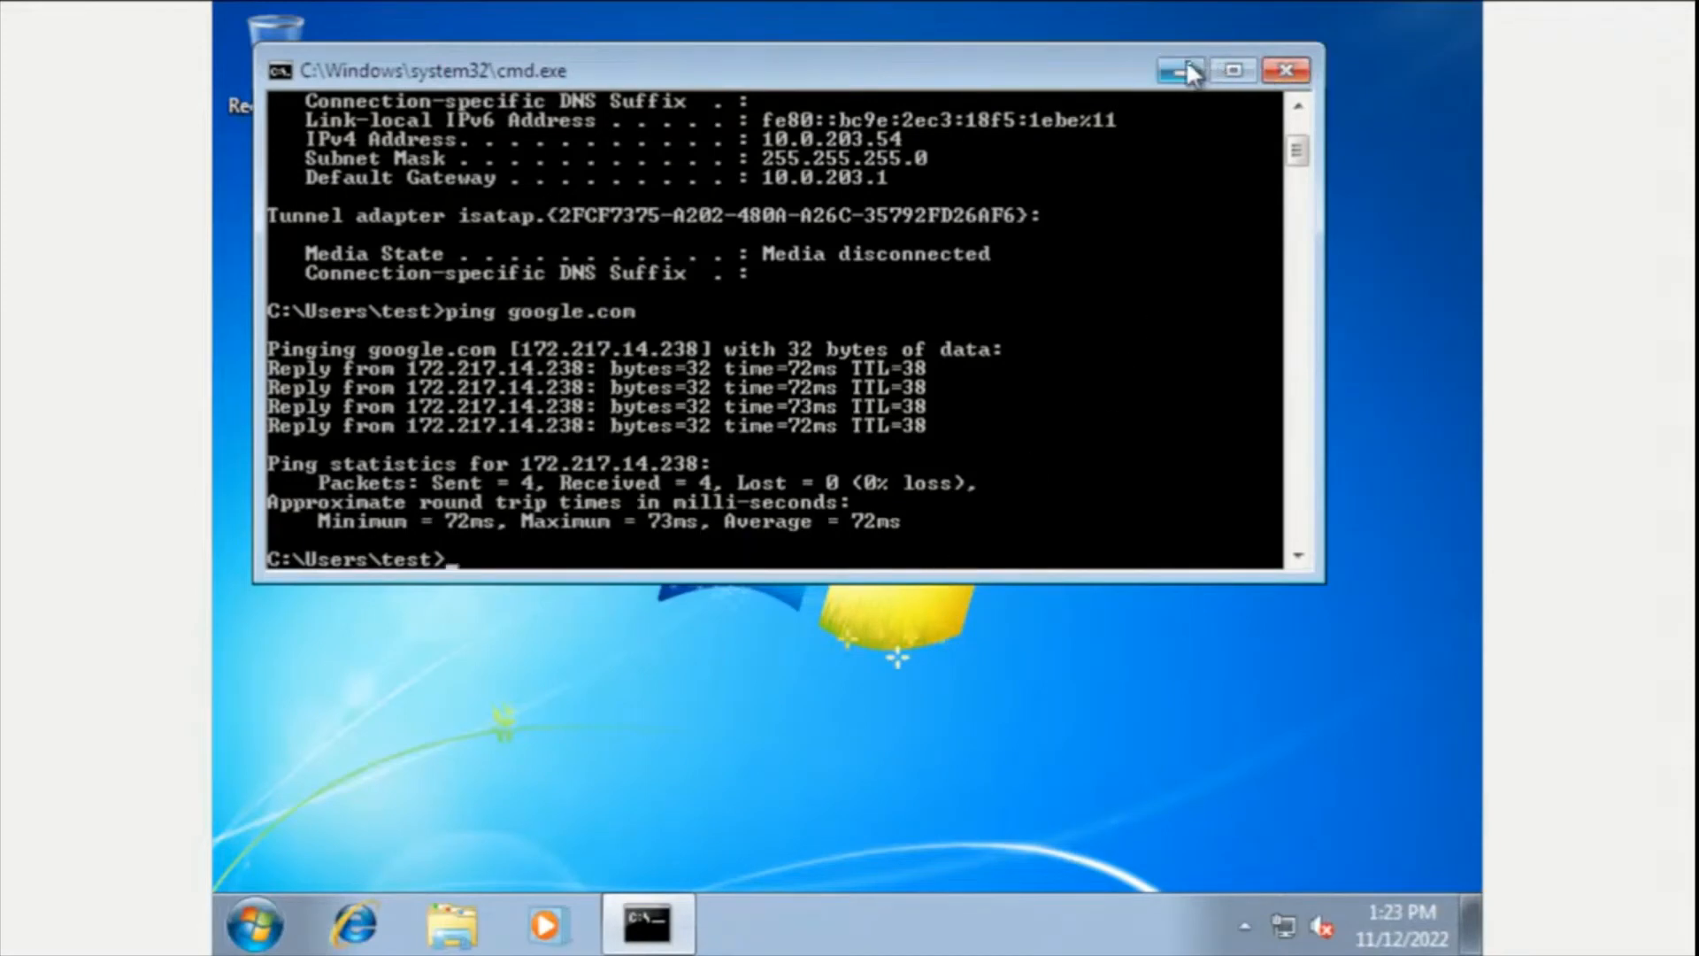
click(1179, 71)
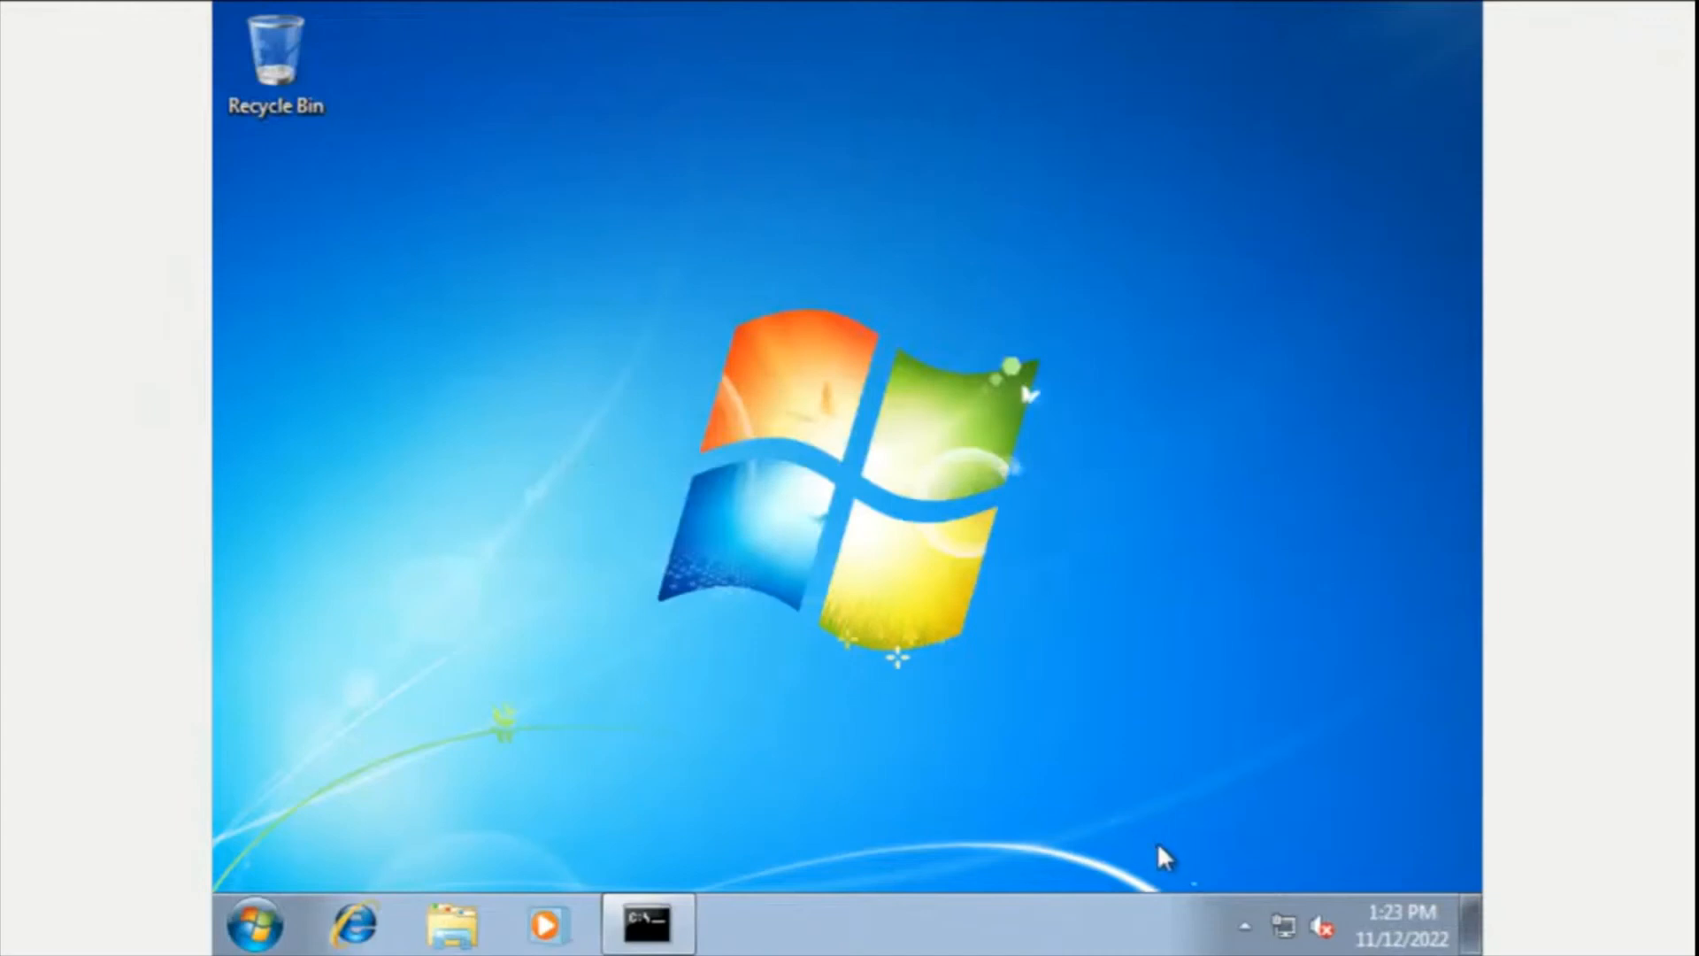
Reach Windows Update through the Start menu and Control Panel in large-icons view
click(1243, 926)
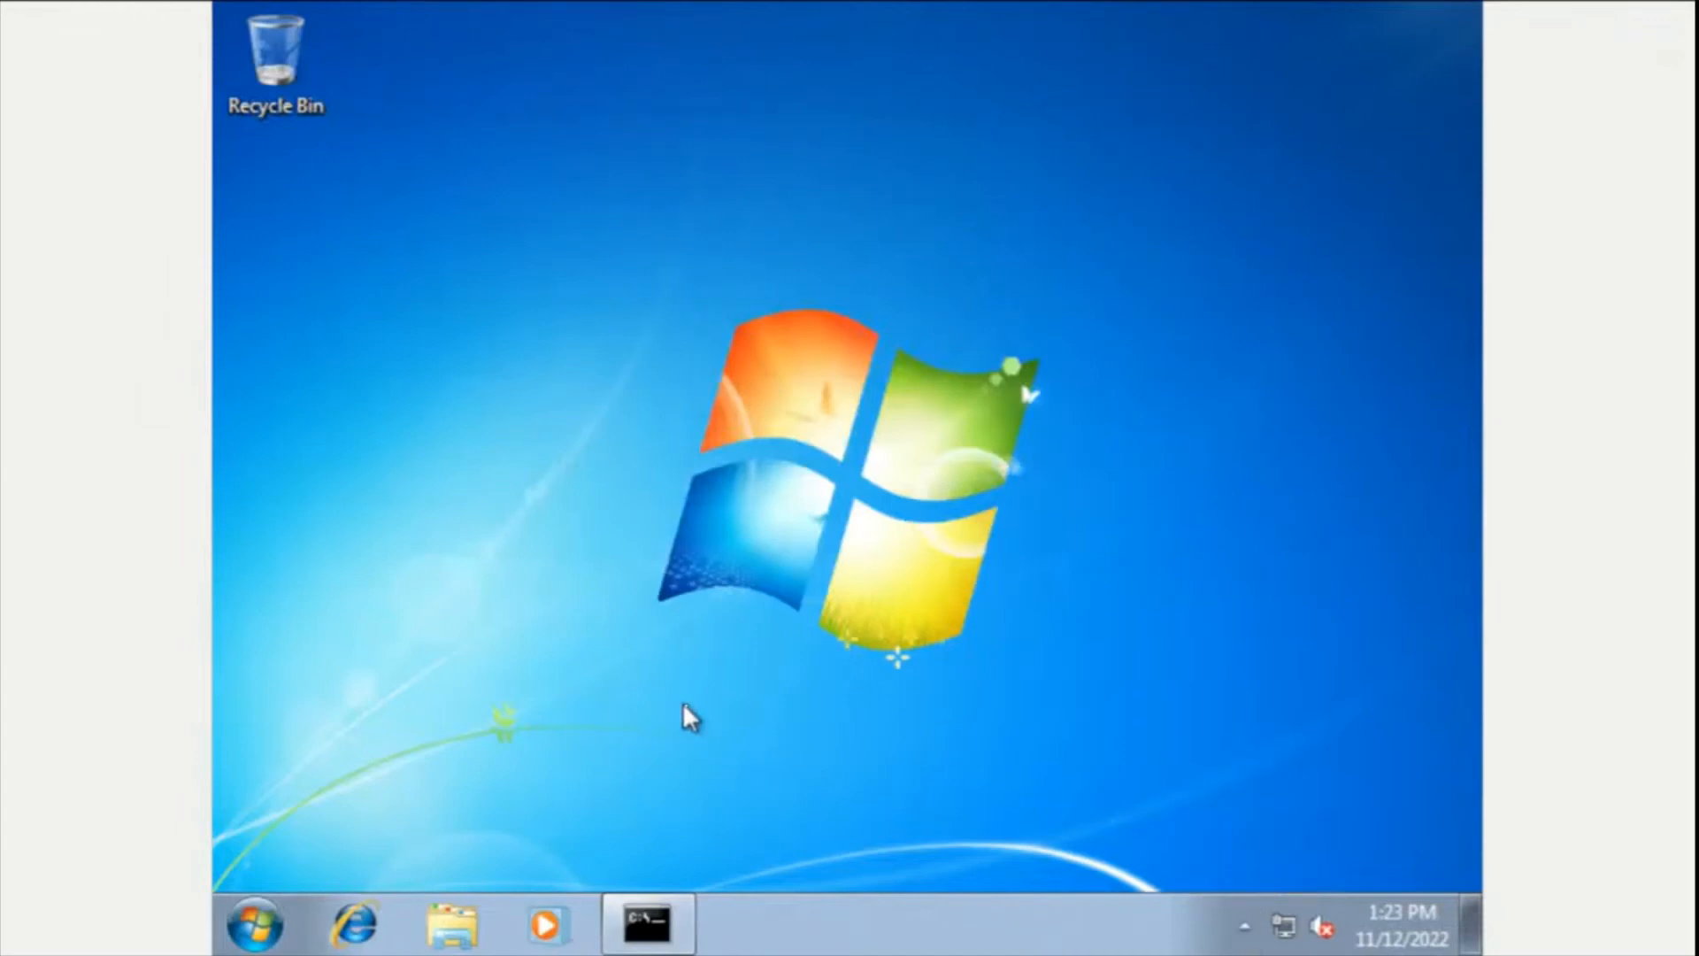
click(251, 924)
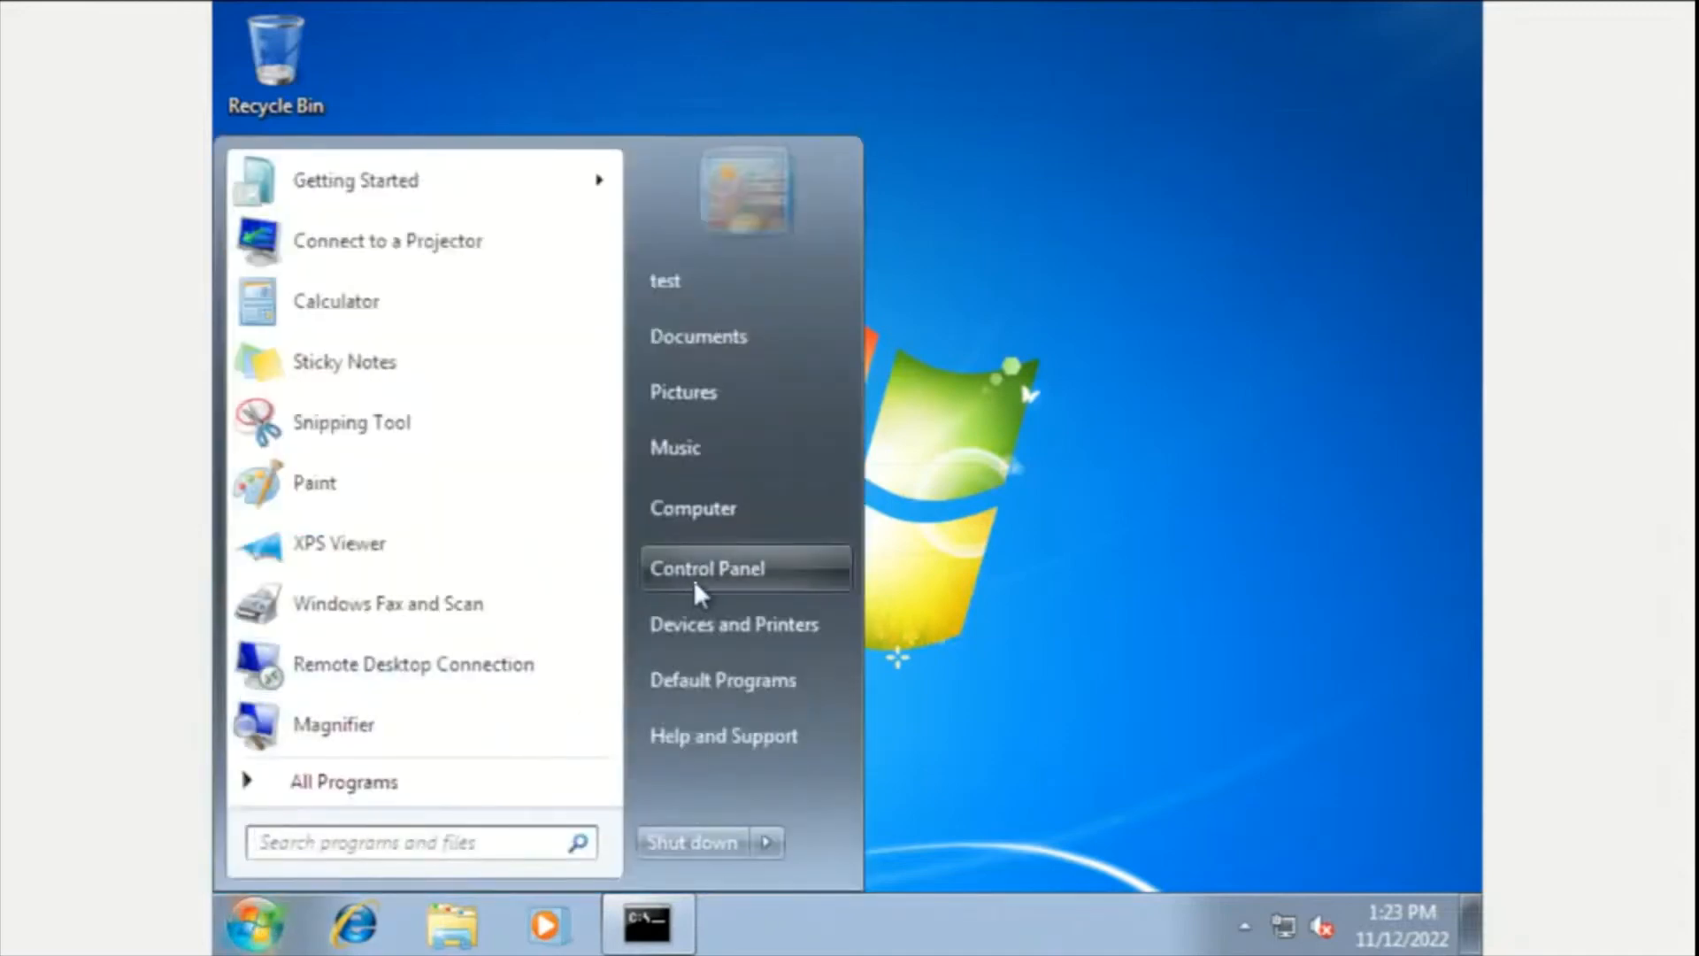
click(708, 568)
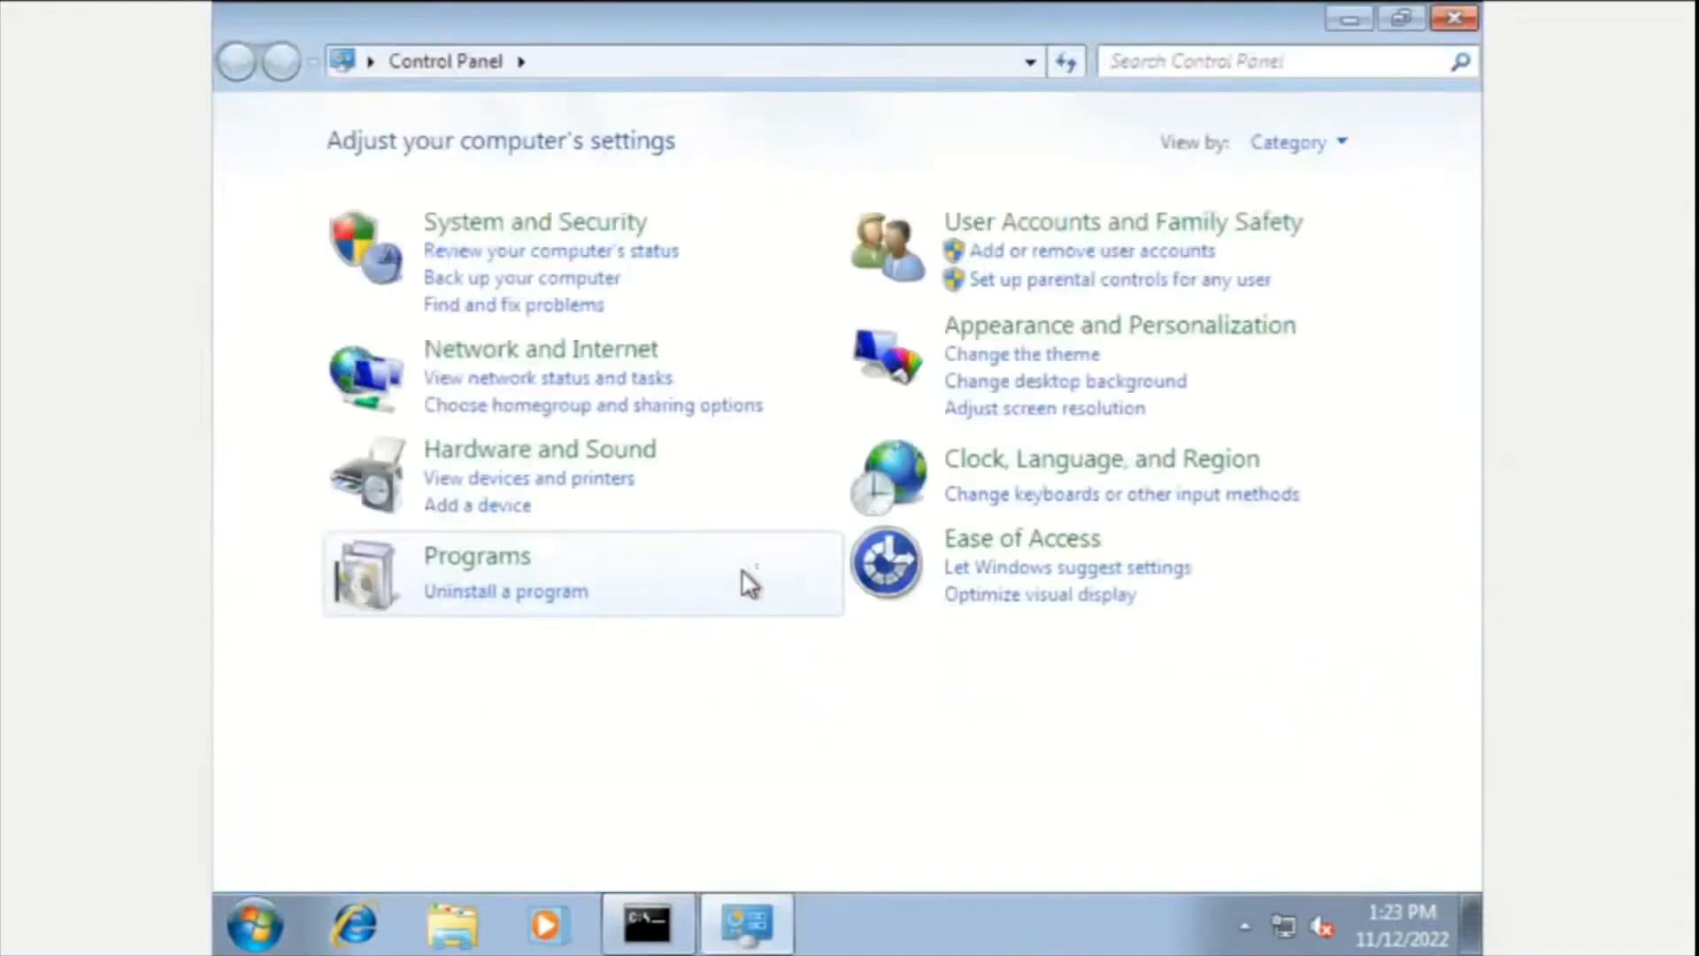
click(1297, 142)
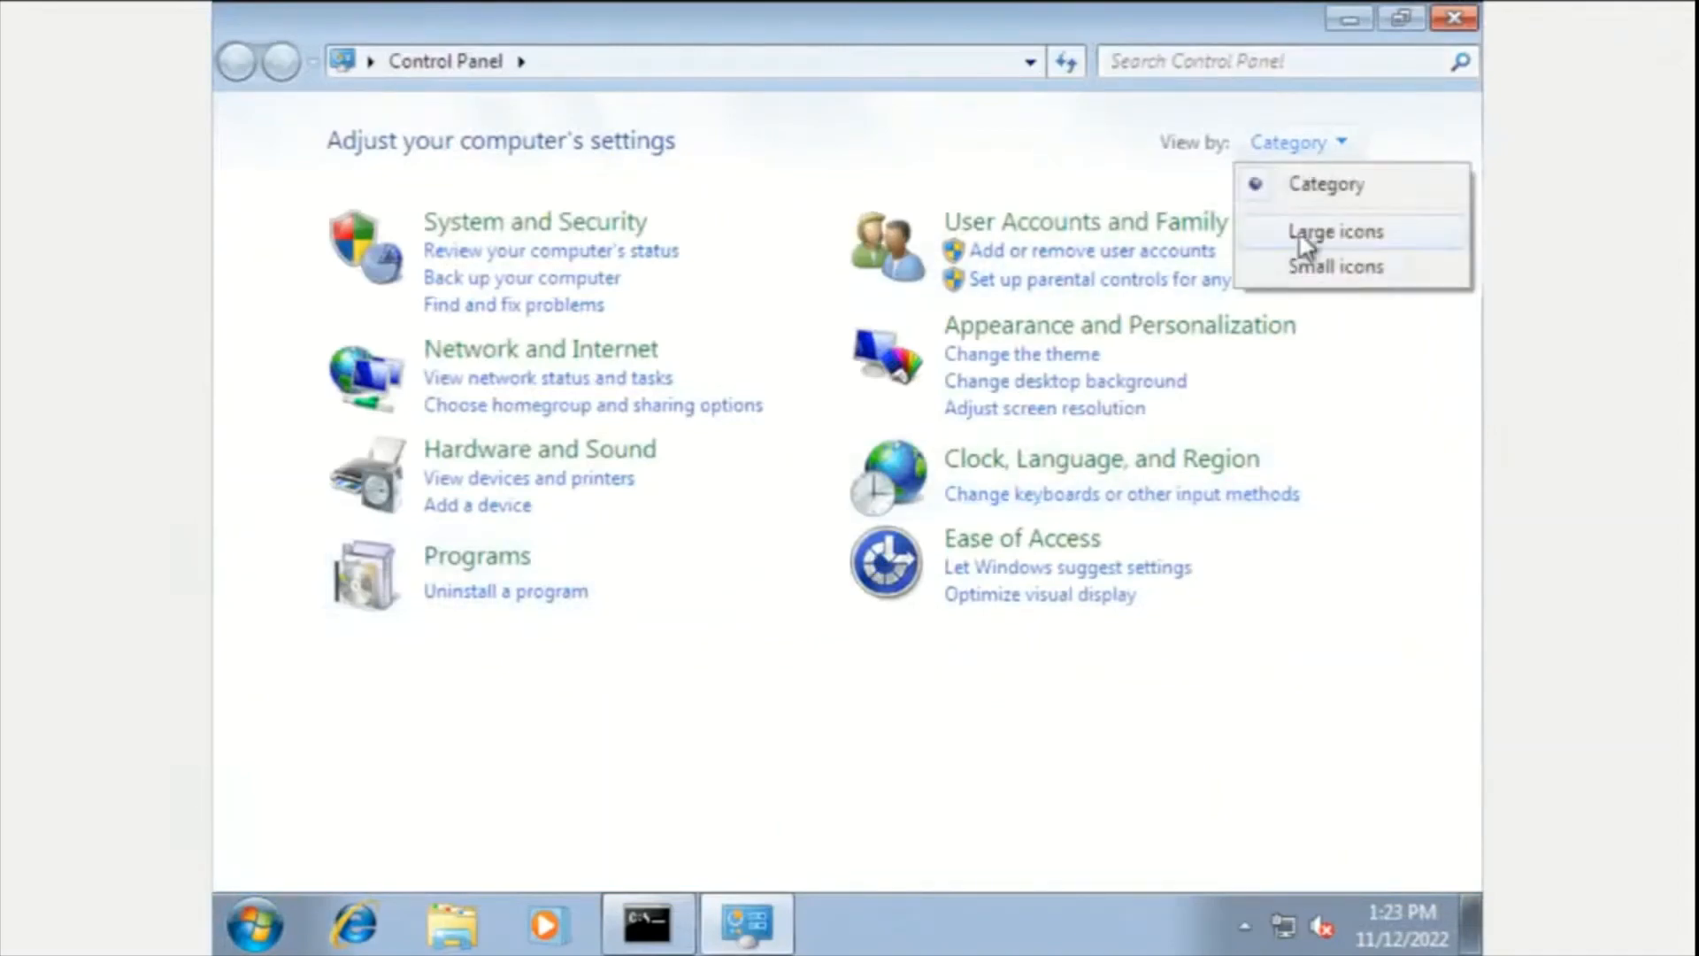
click(1335, 230)
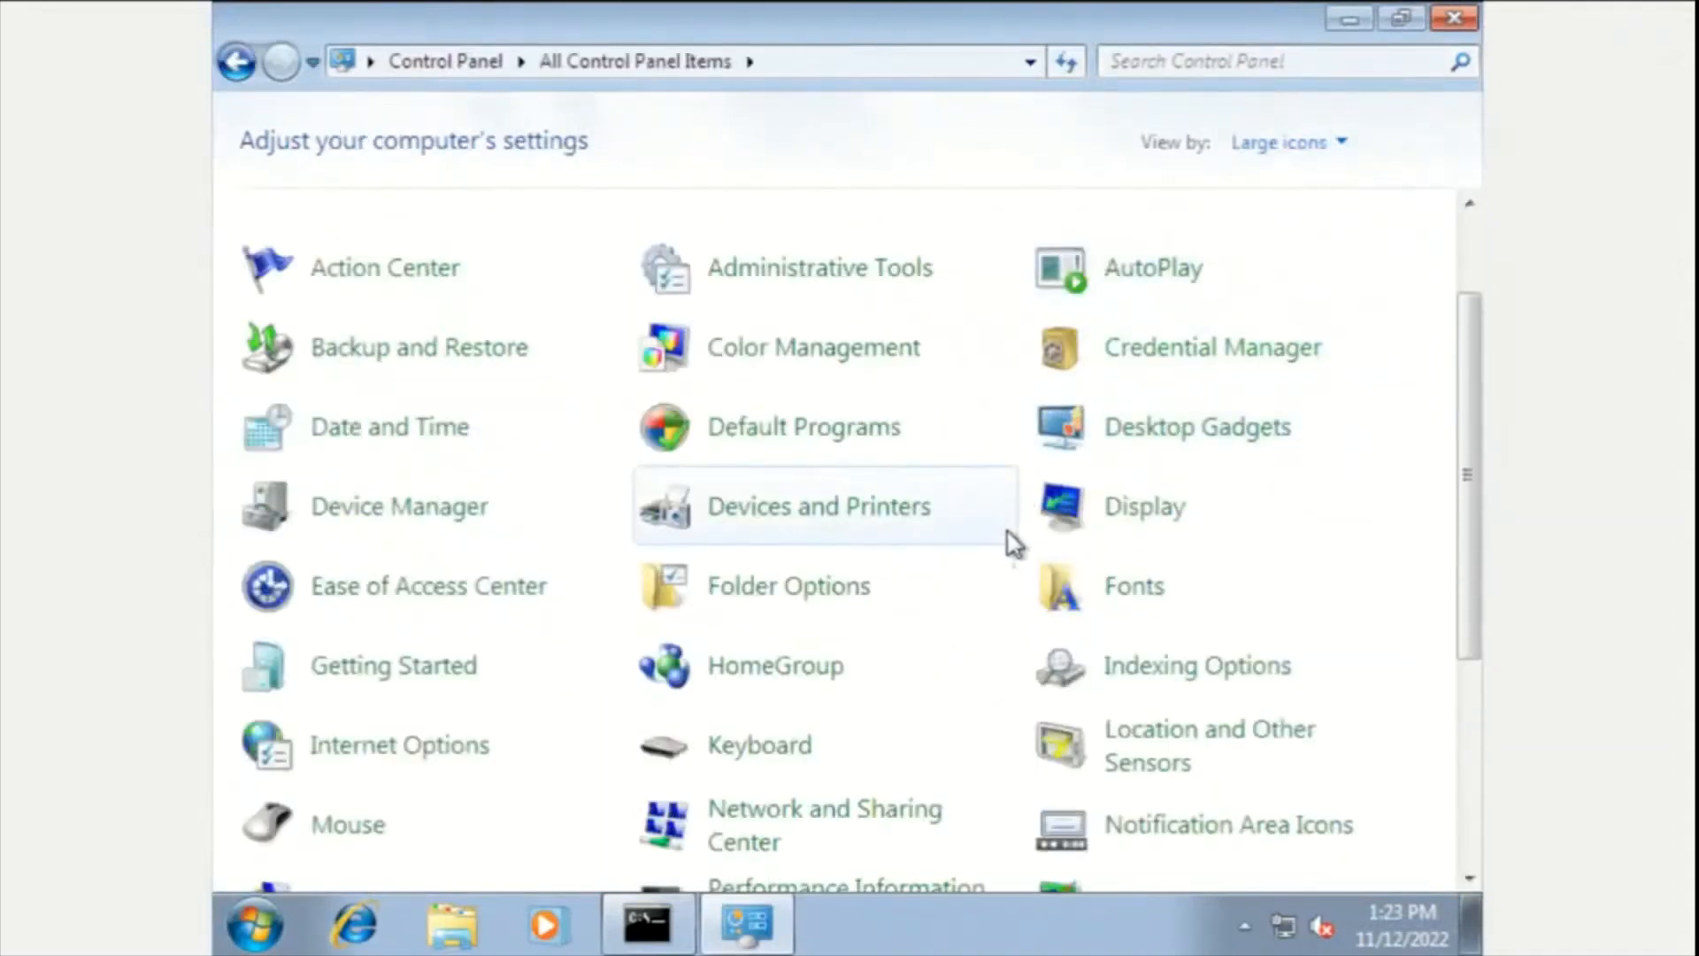
scroll(down, 3)
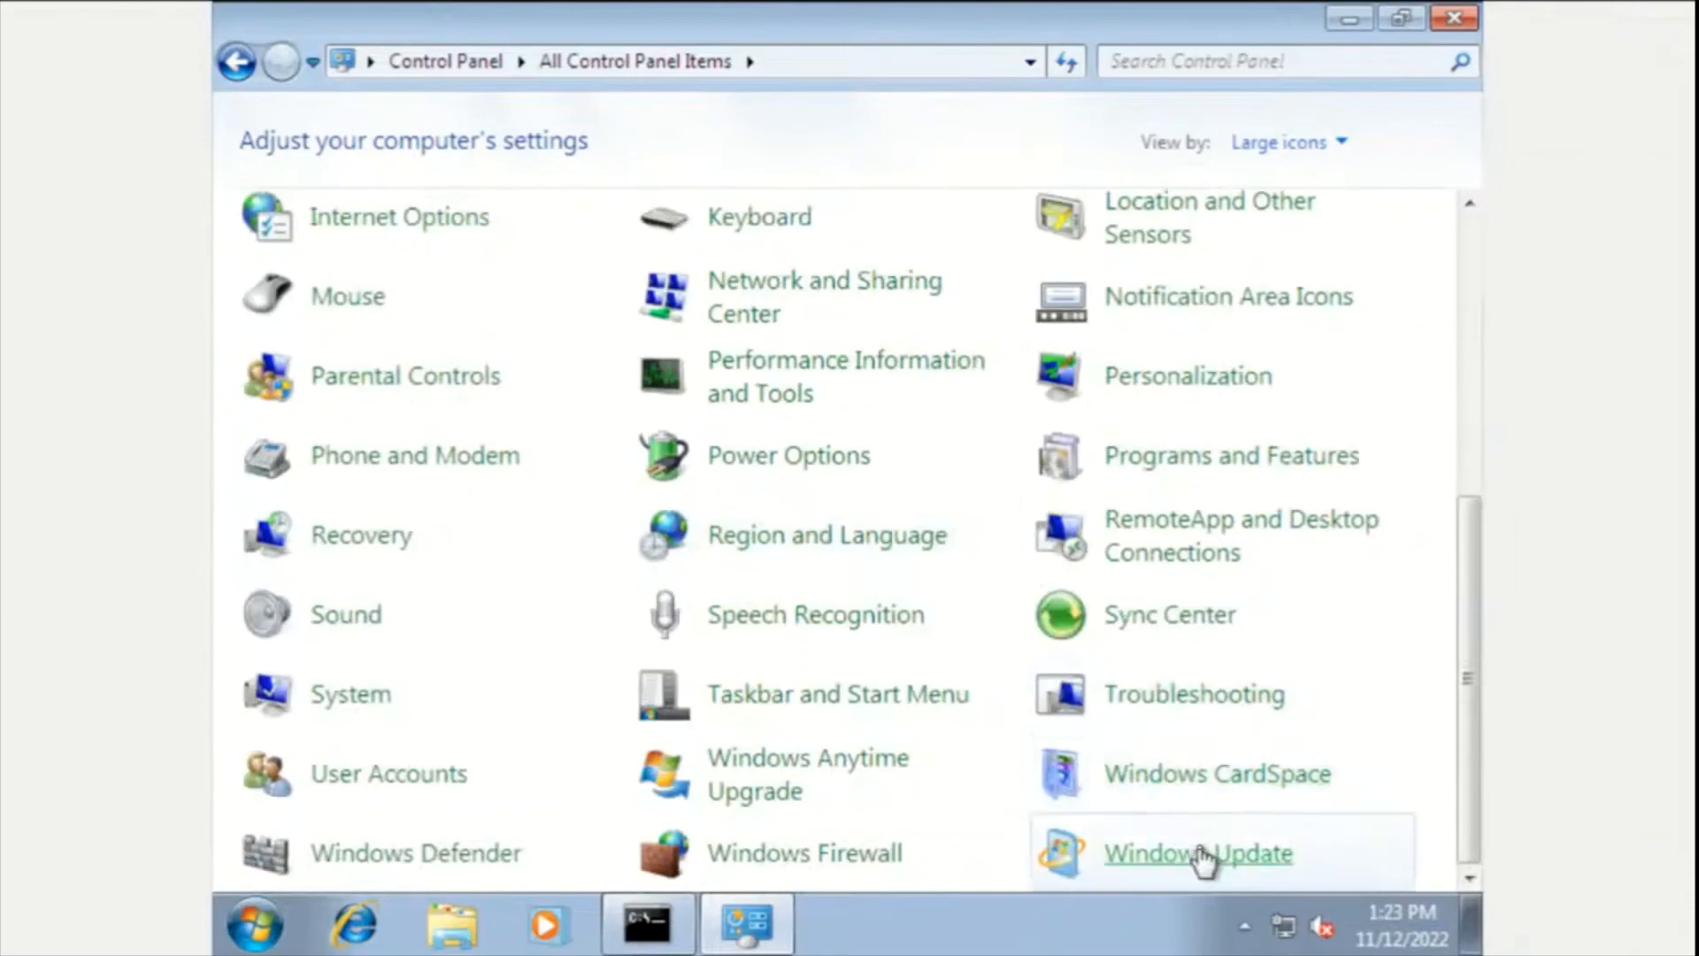
click(1198, 853)
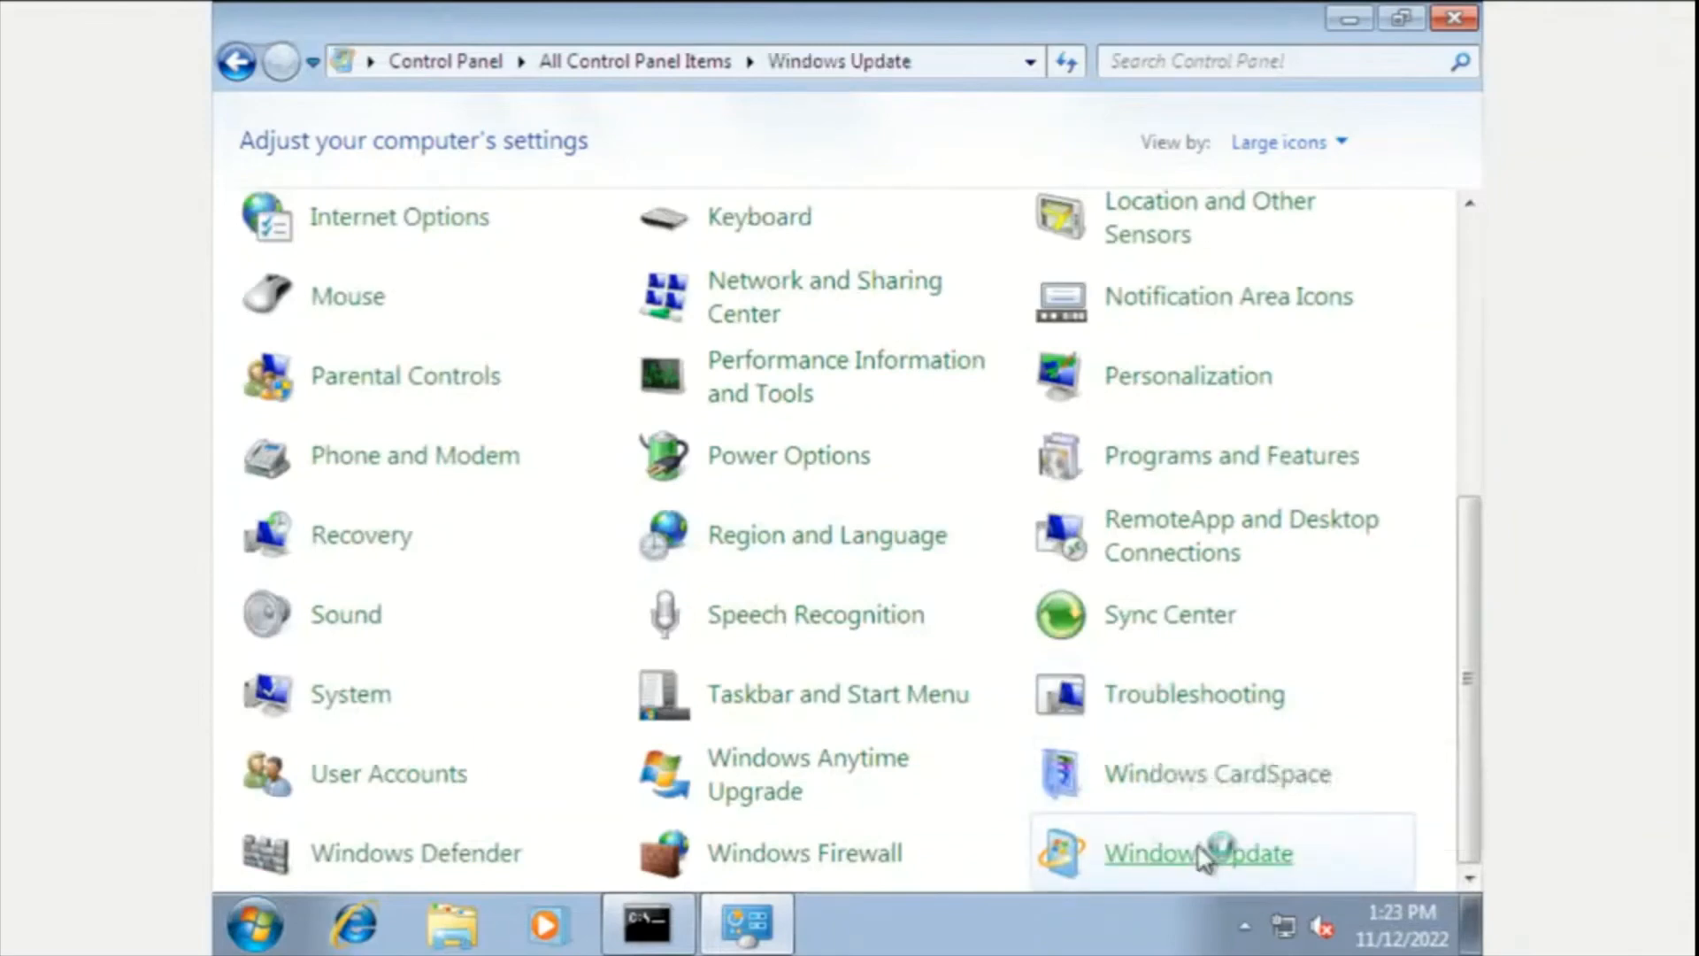
click(1196, 853)
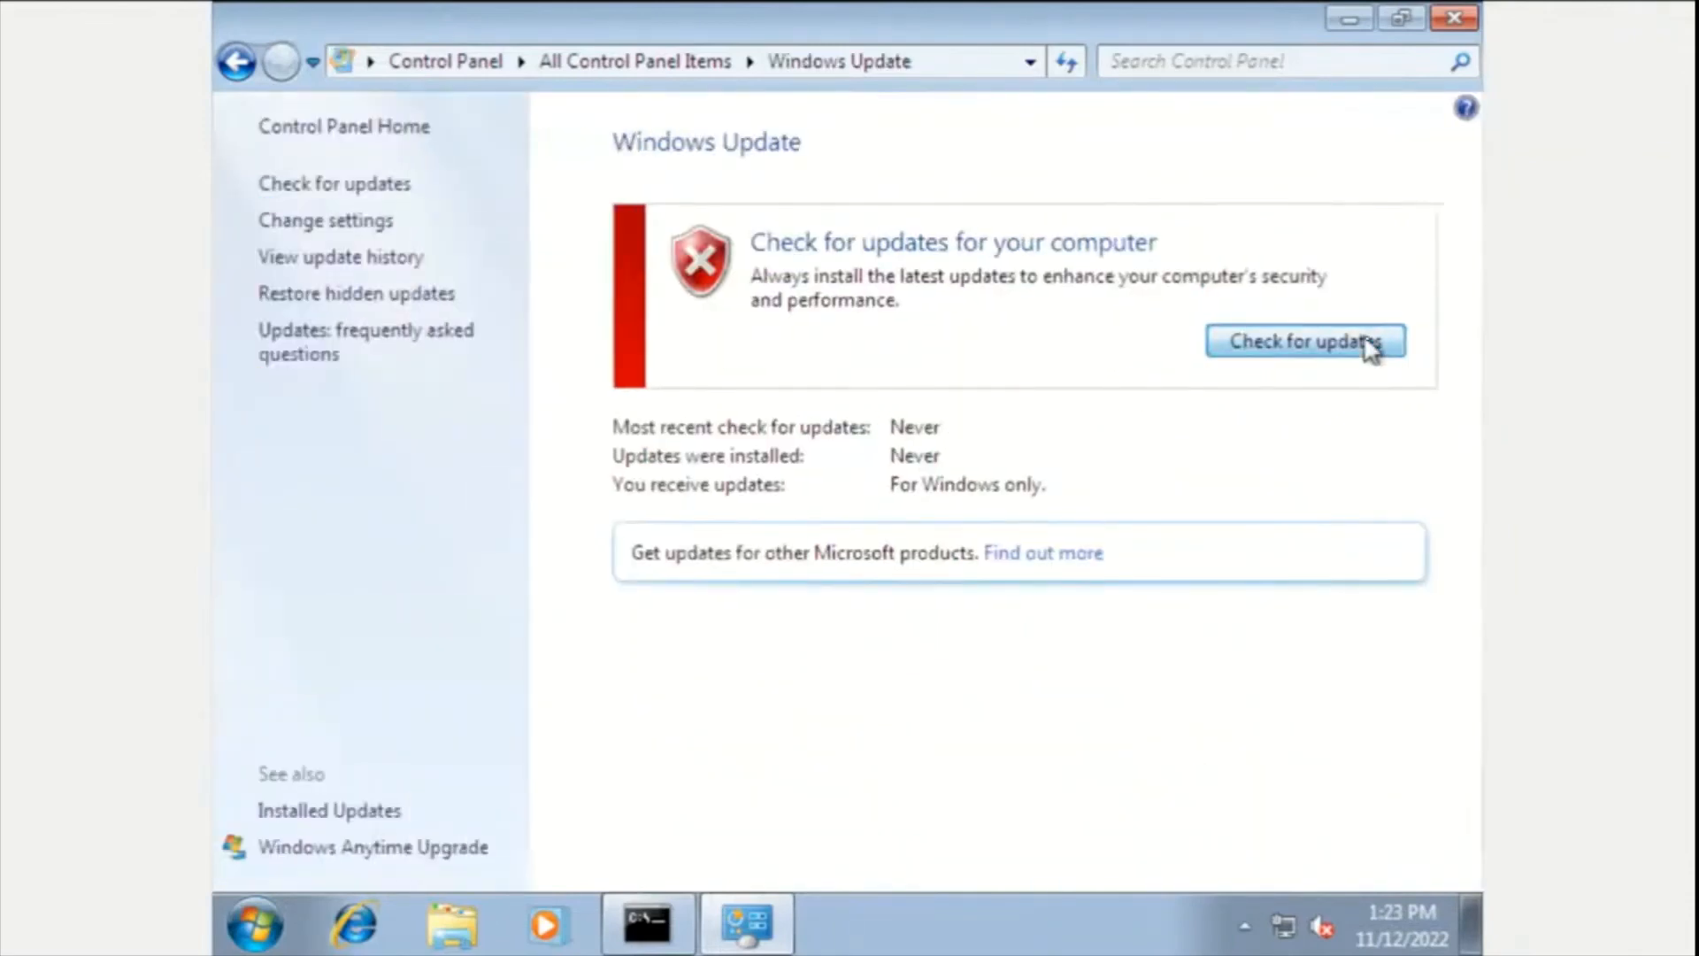
Set updates to download but choose when to install, check for updates, and close after error 80072EFE
click(1304, 341)
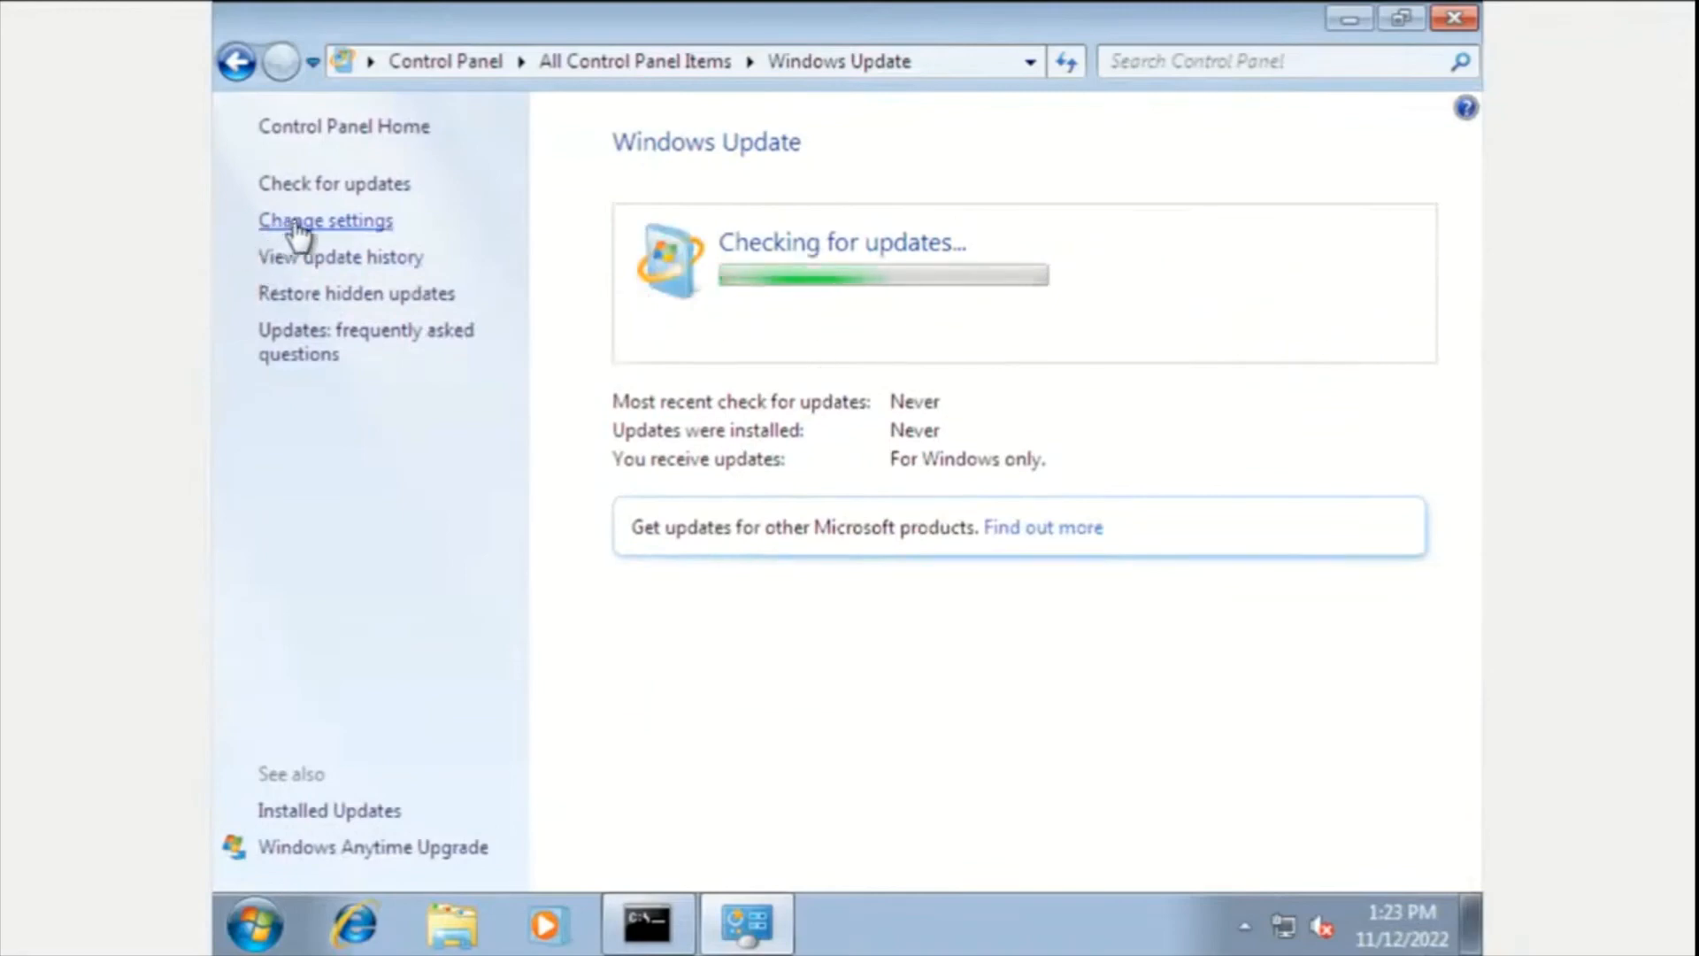
click(326, 219)
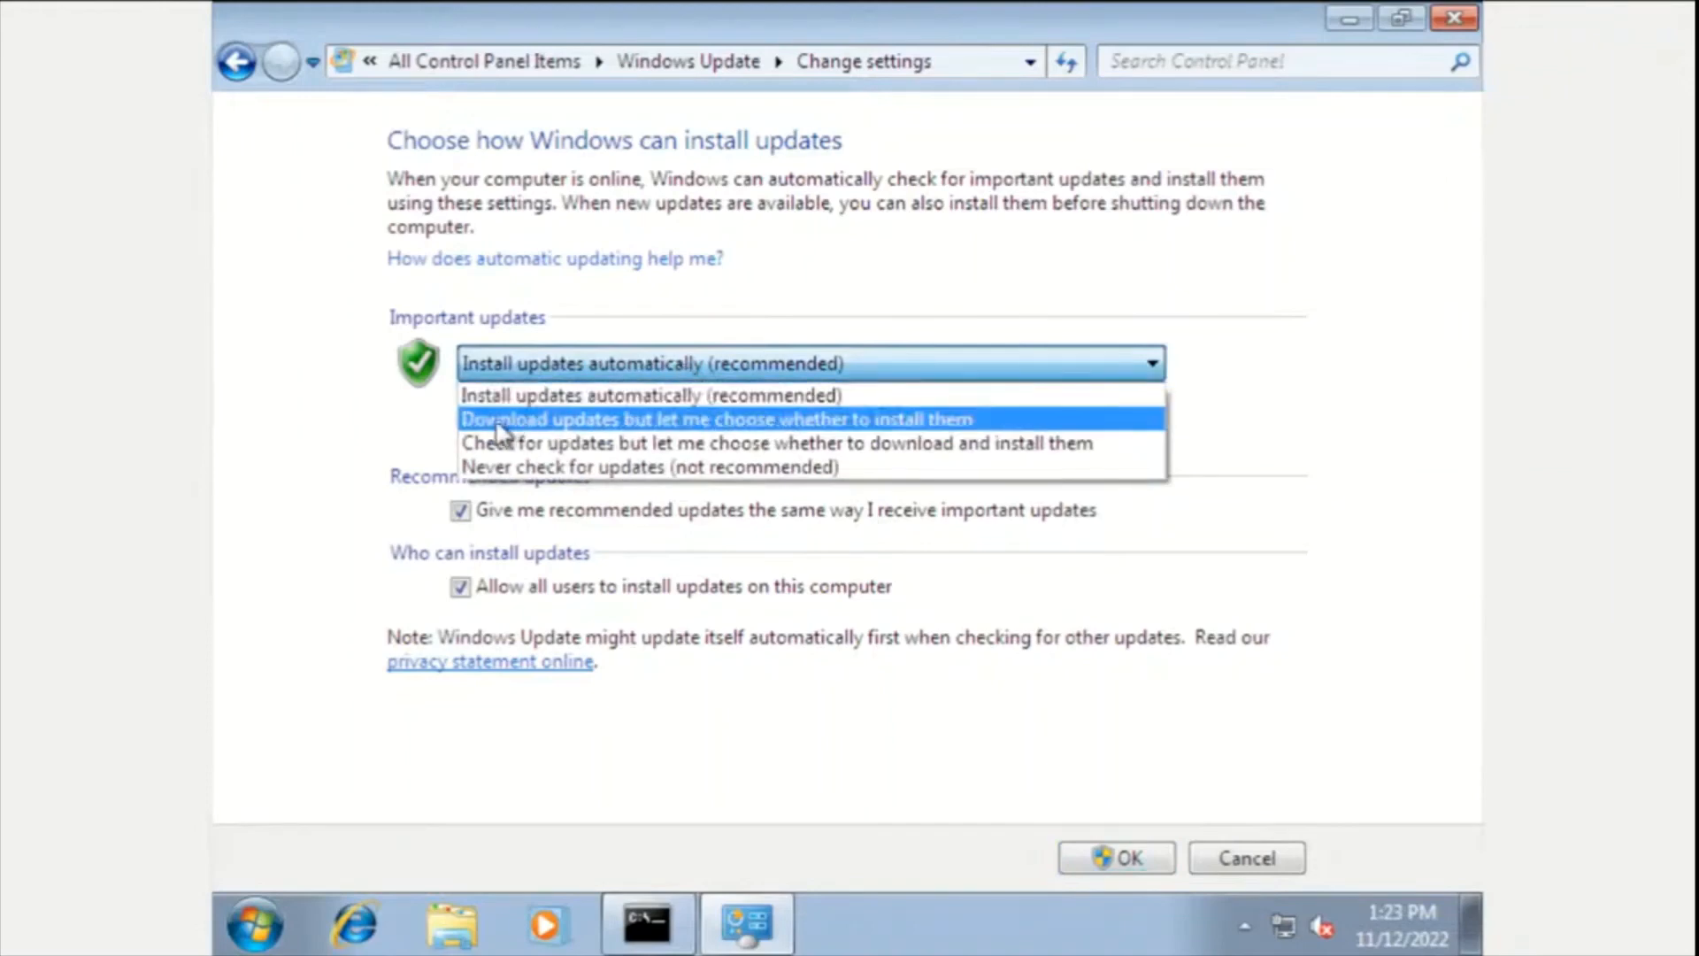
click(715, 420)
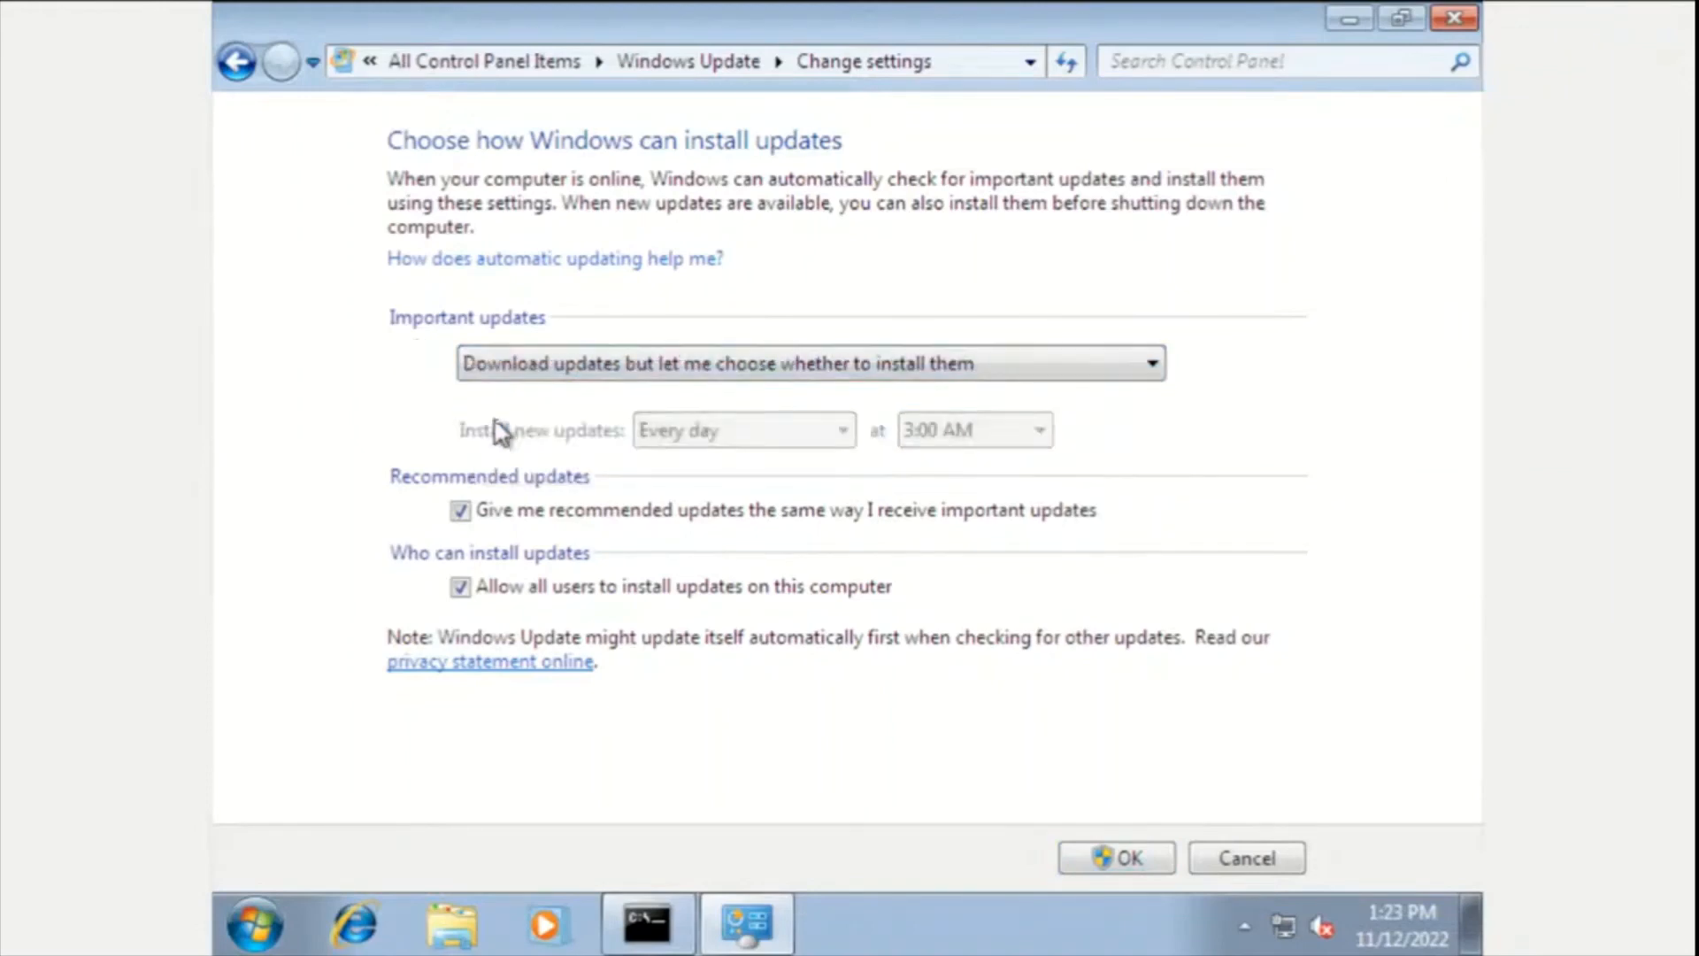
mouse_move(839, 779)
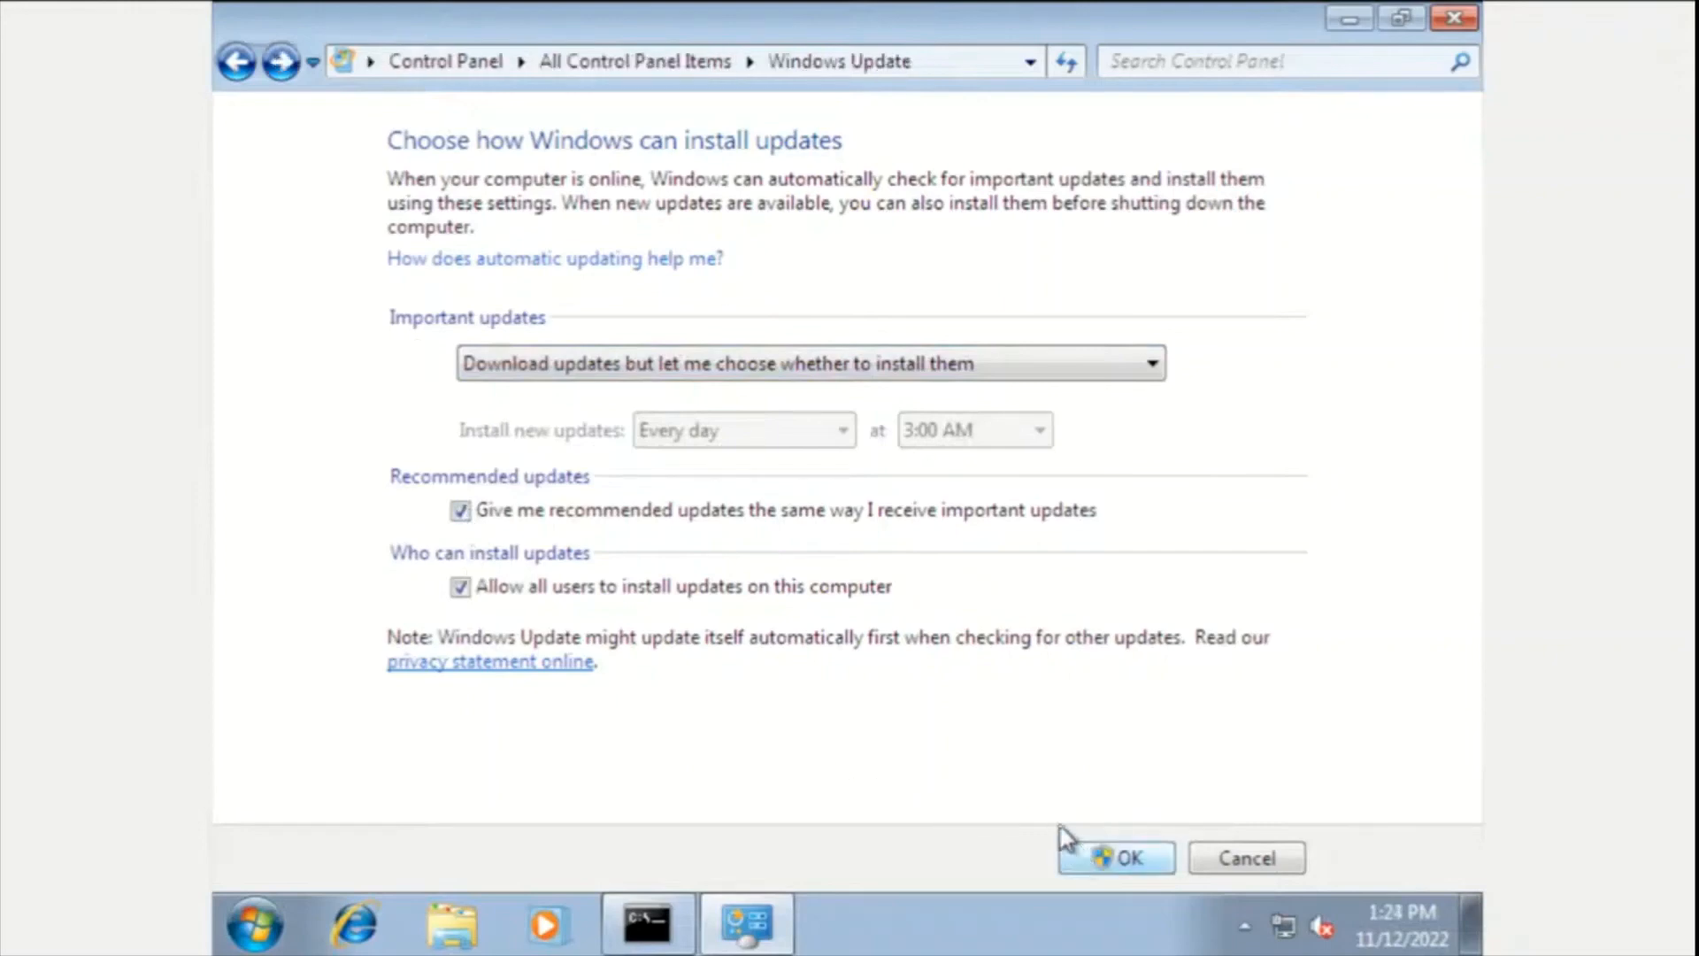
click(1113, 857)
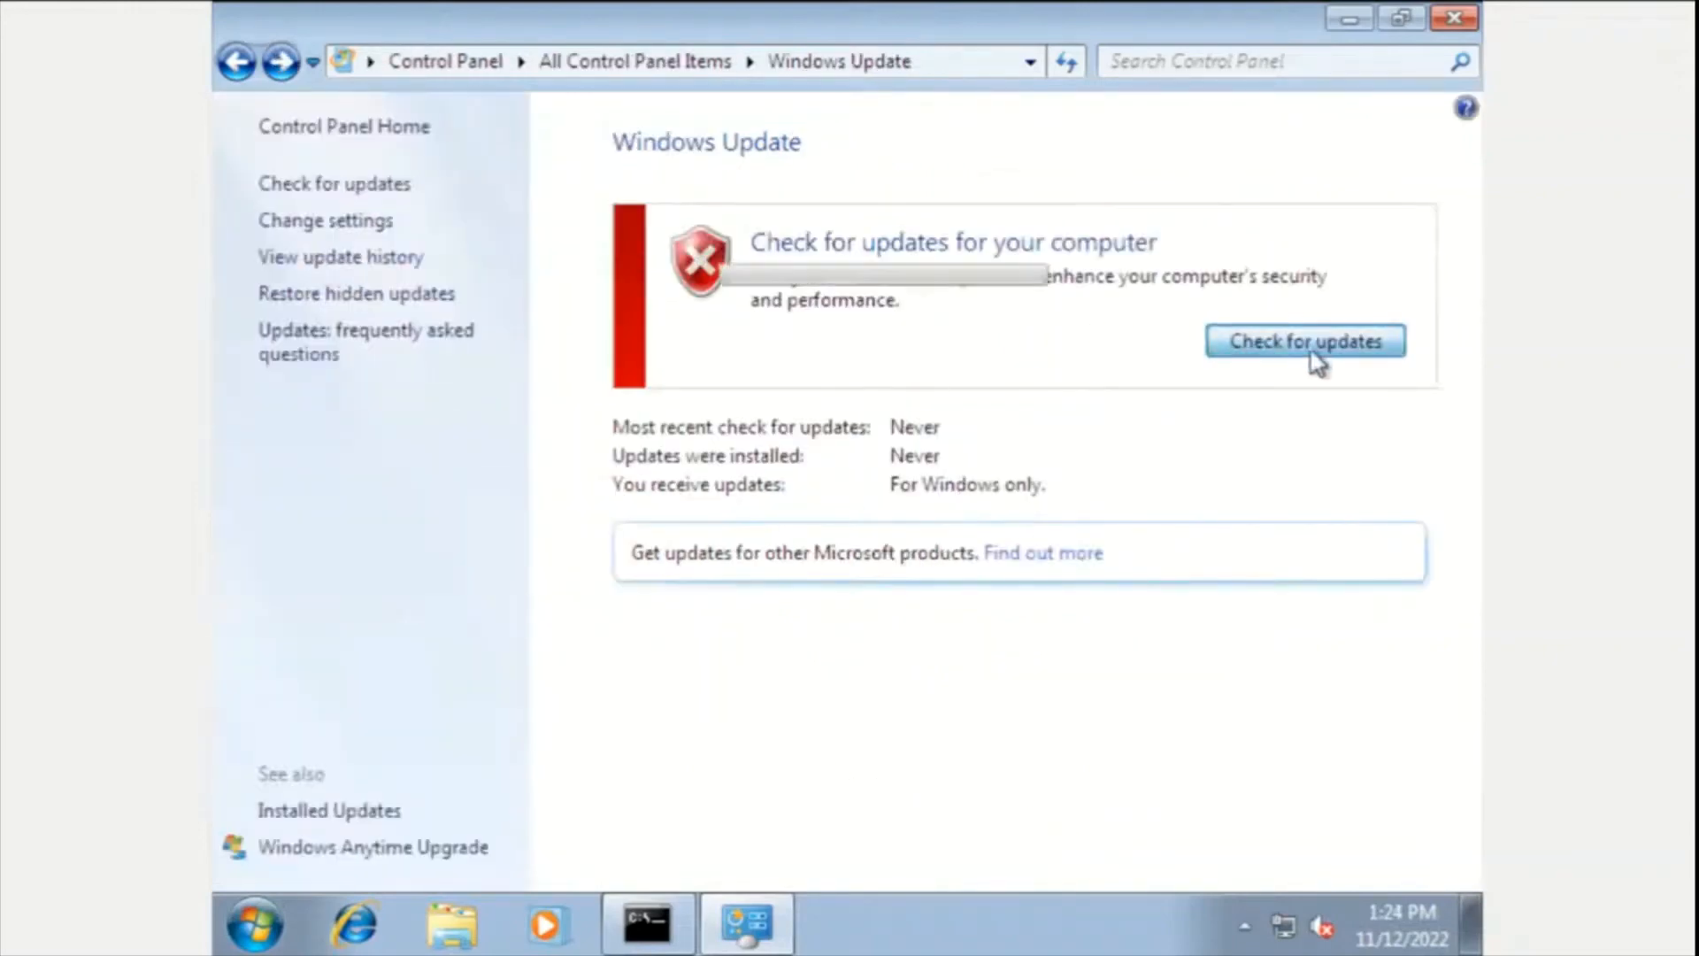
click(1304, 340)
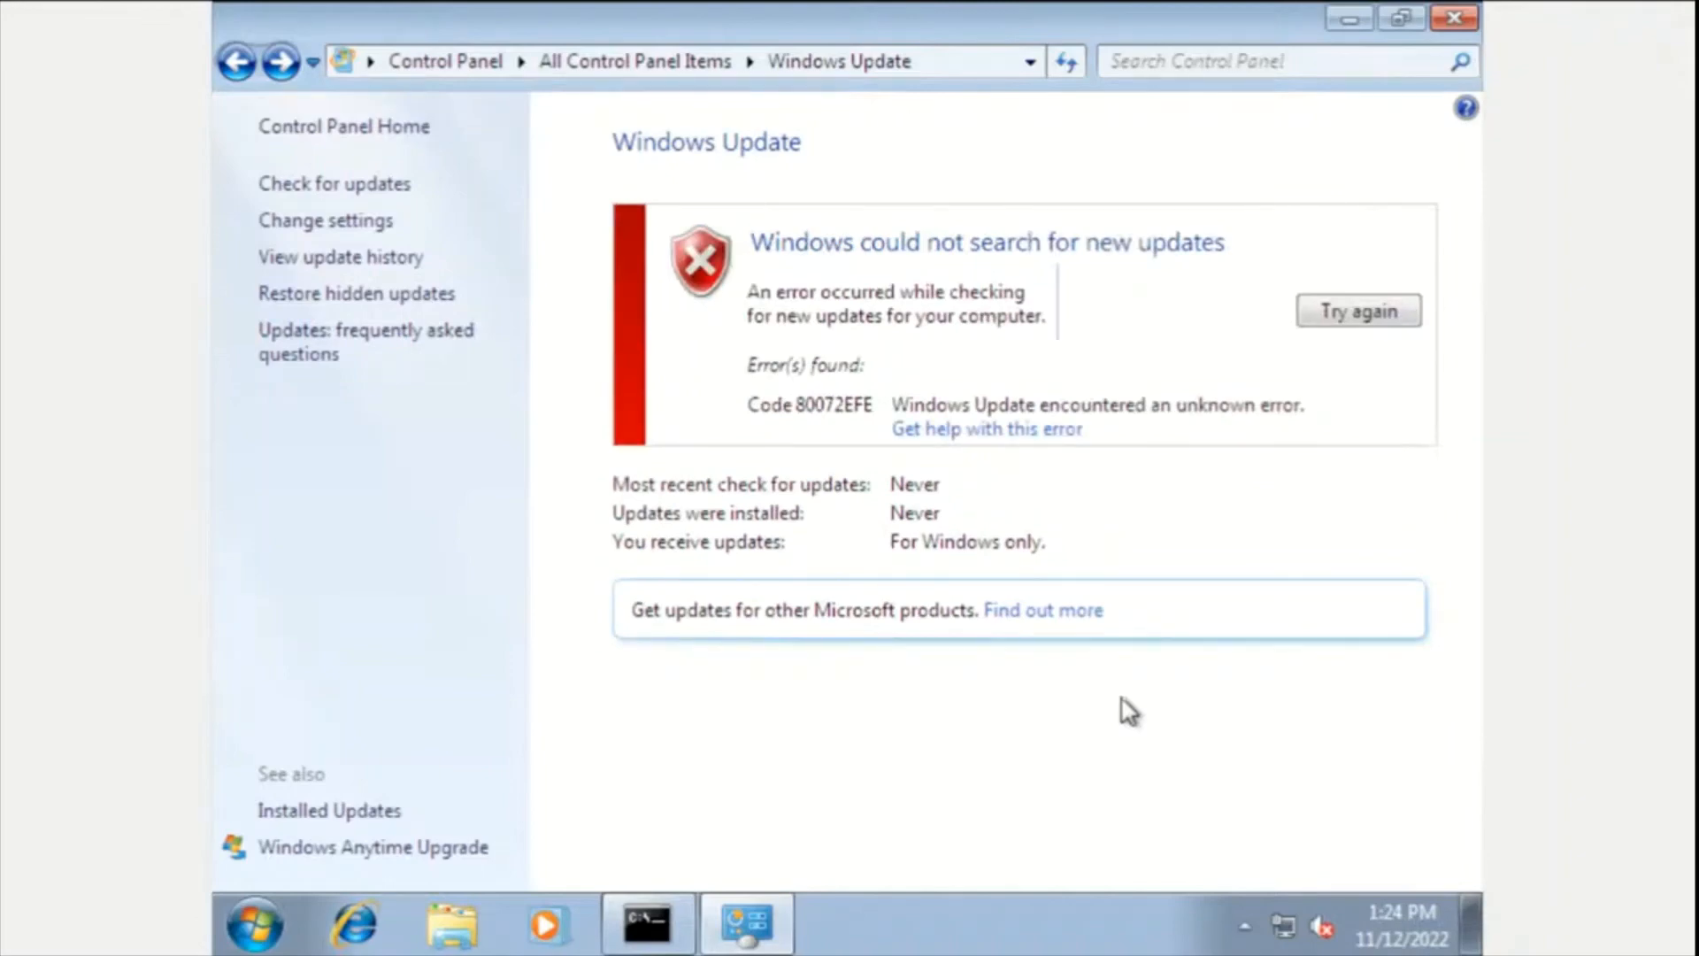
click(1358, 312)
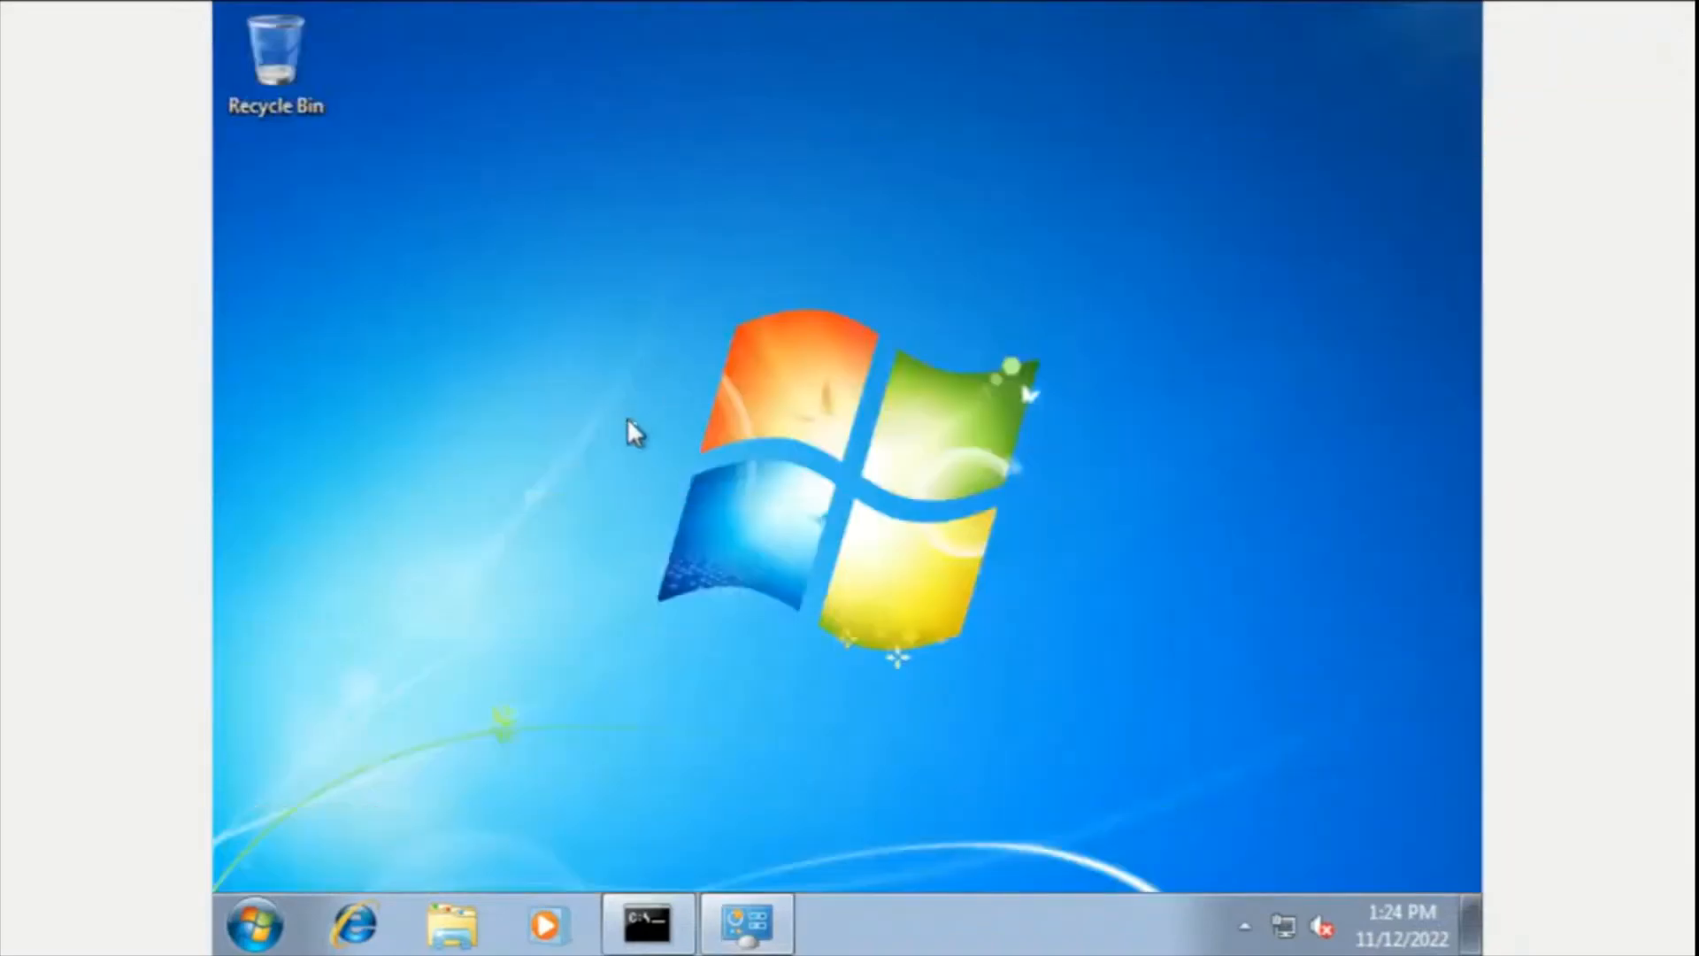
mouse_move(1199, 952)
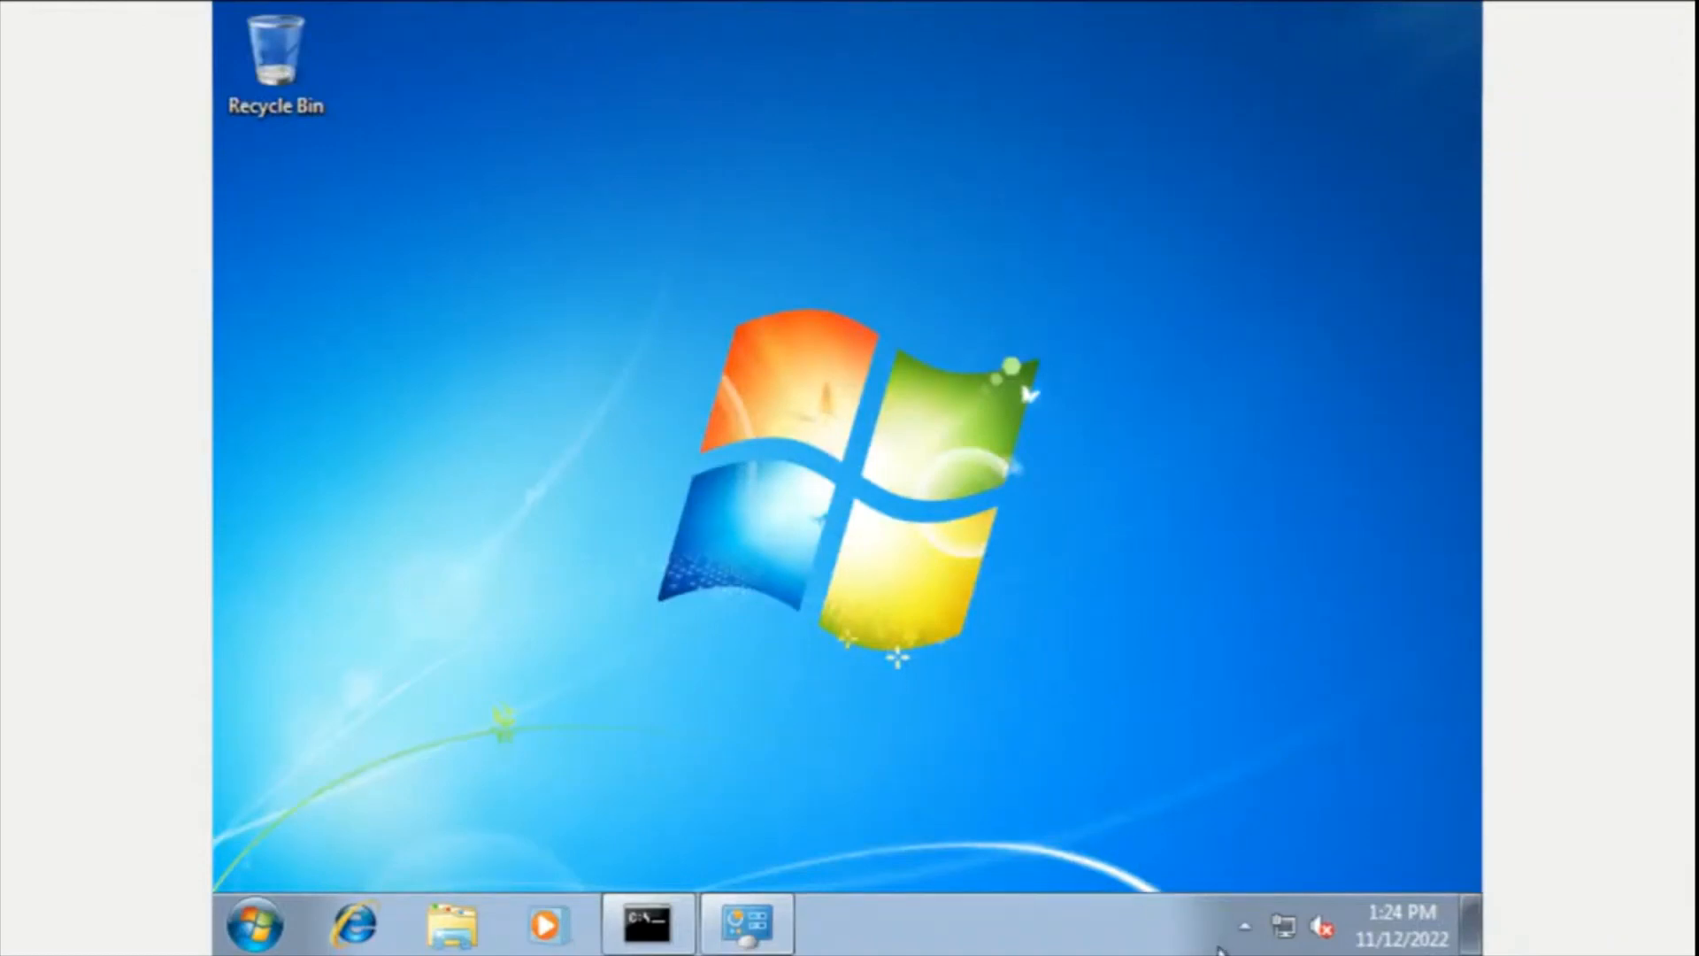
mouse_move(904, 709)
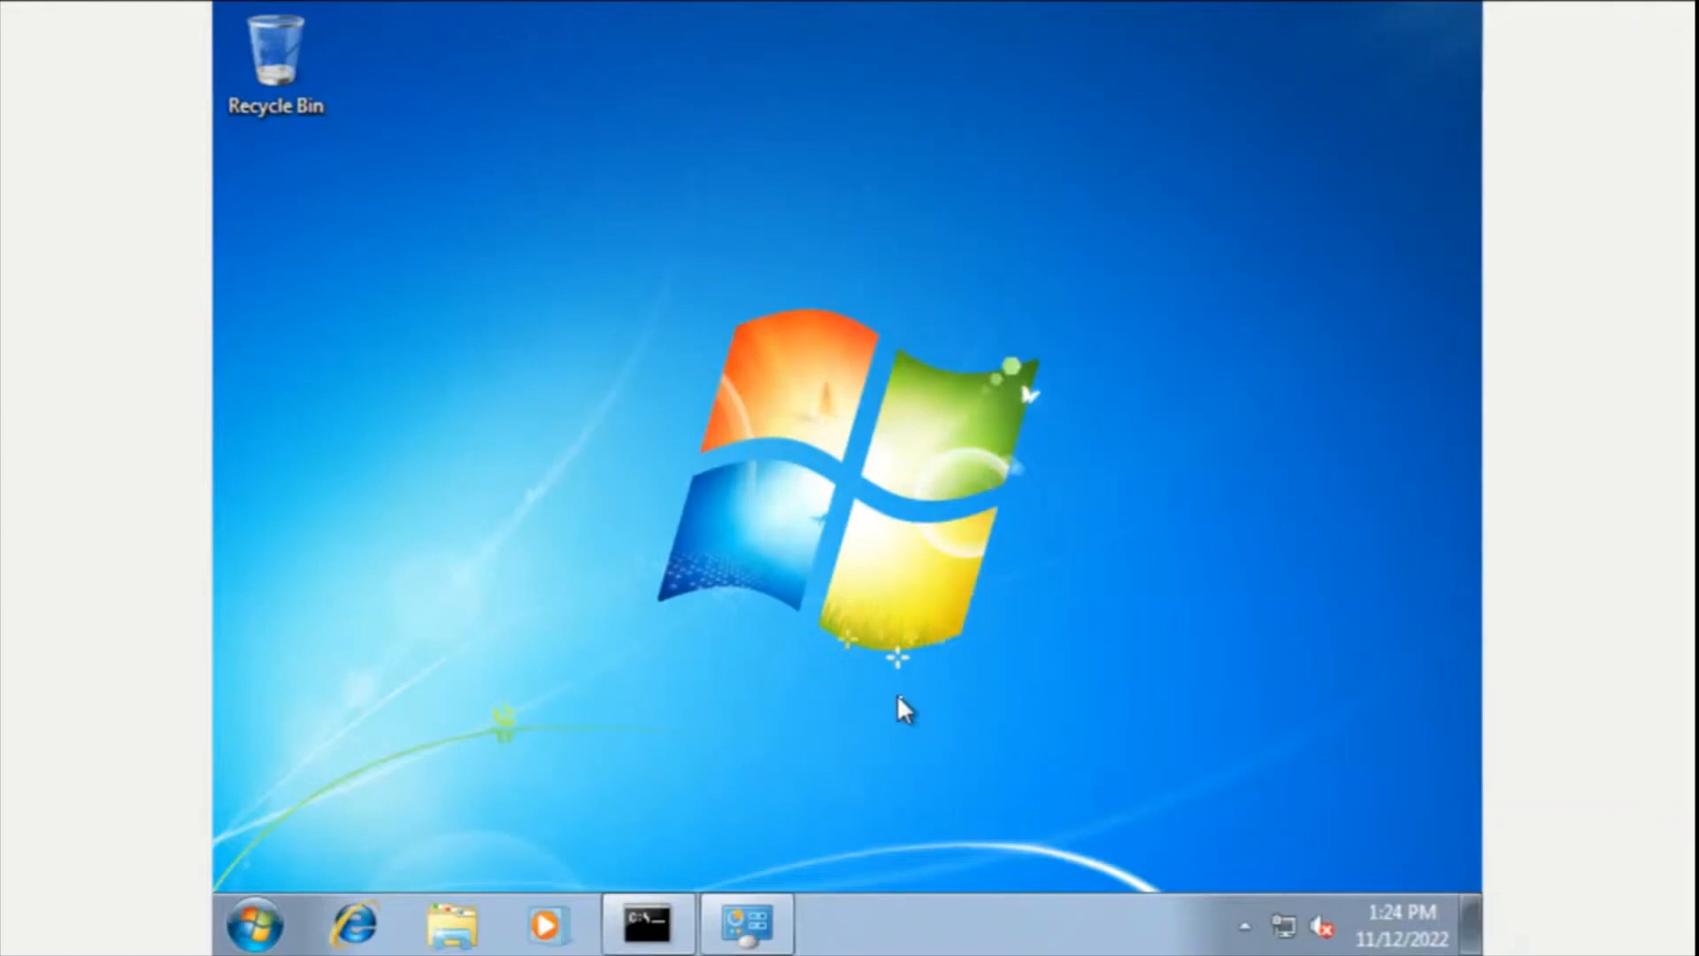
mouse_move(520, 568)
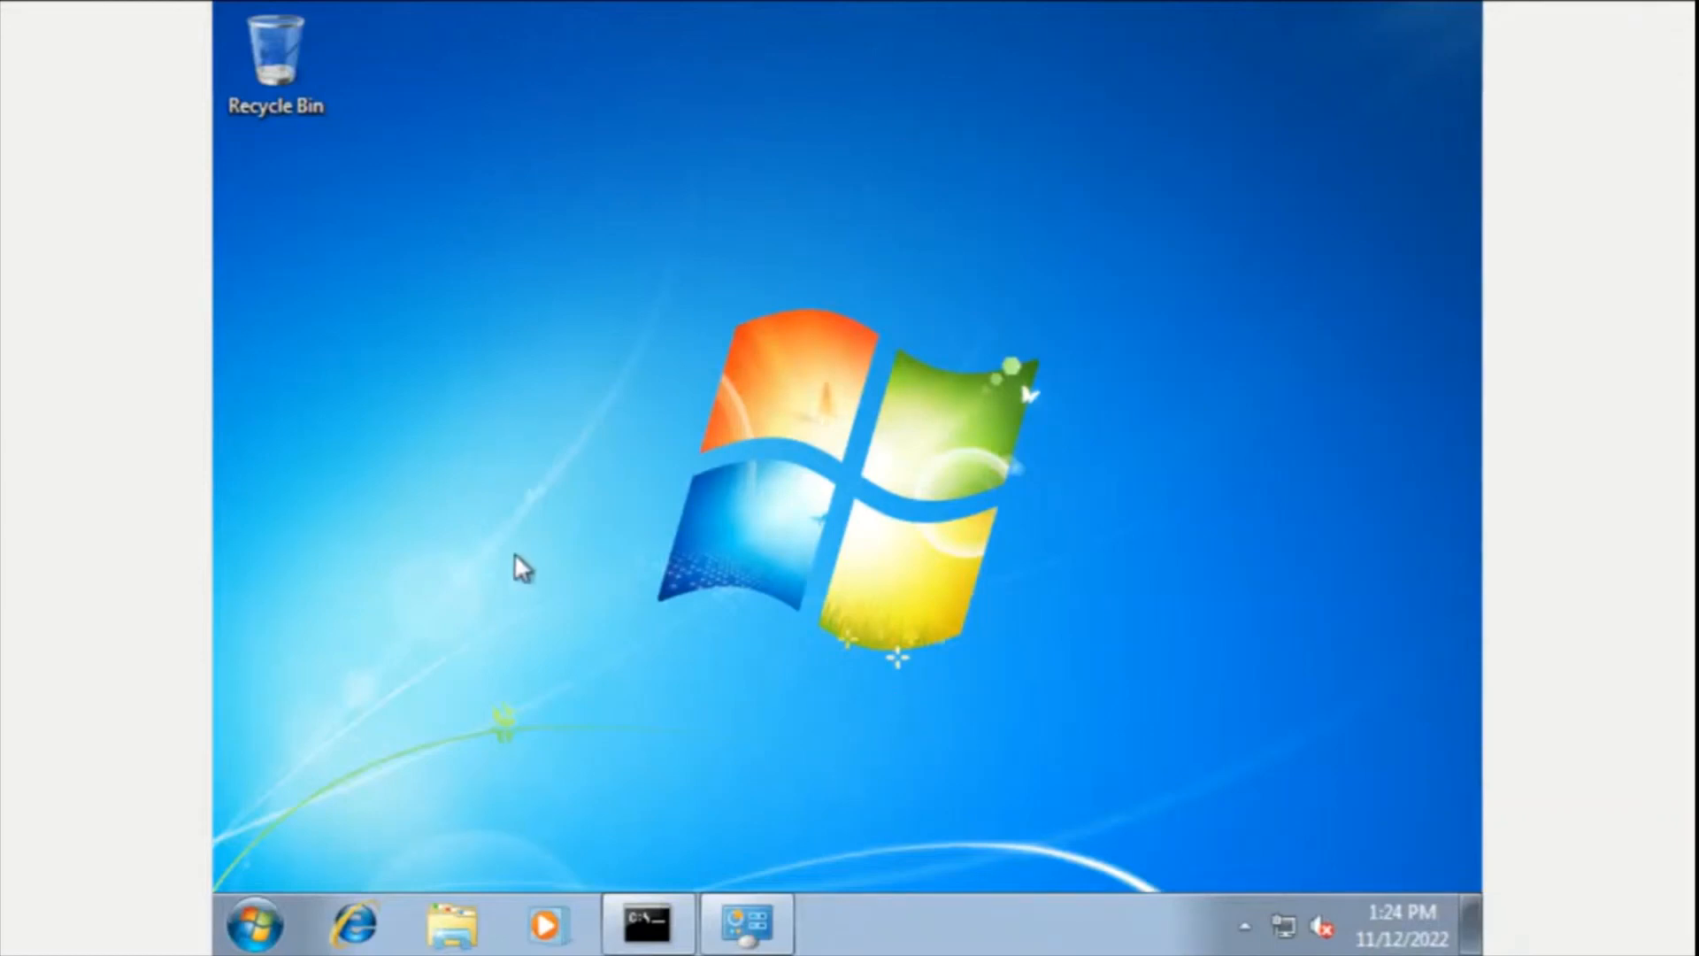
mouse_move(418, 547)
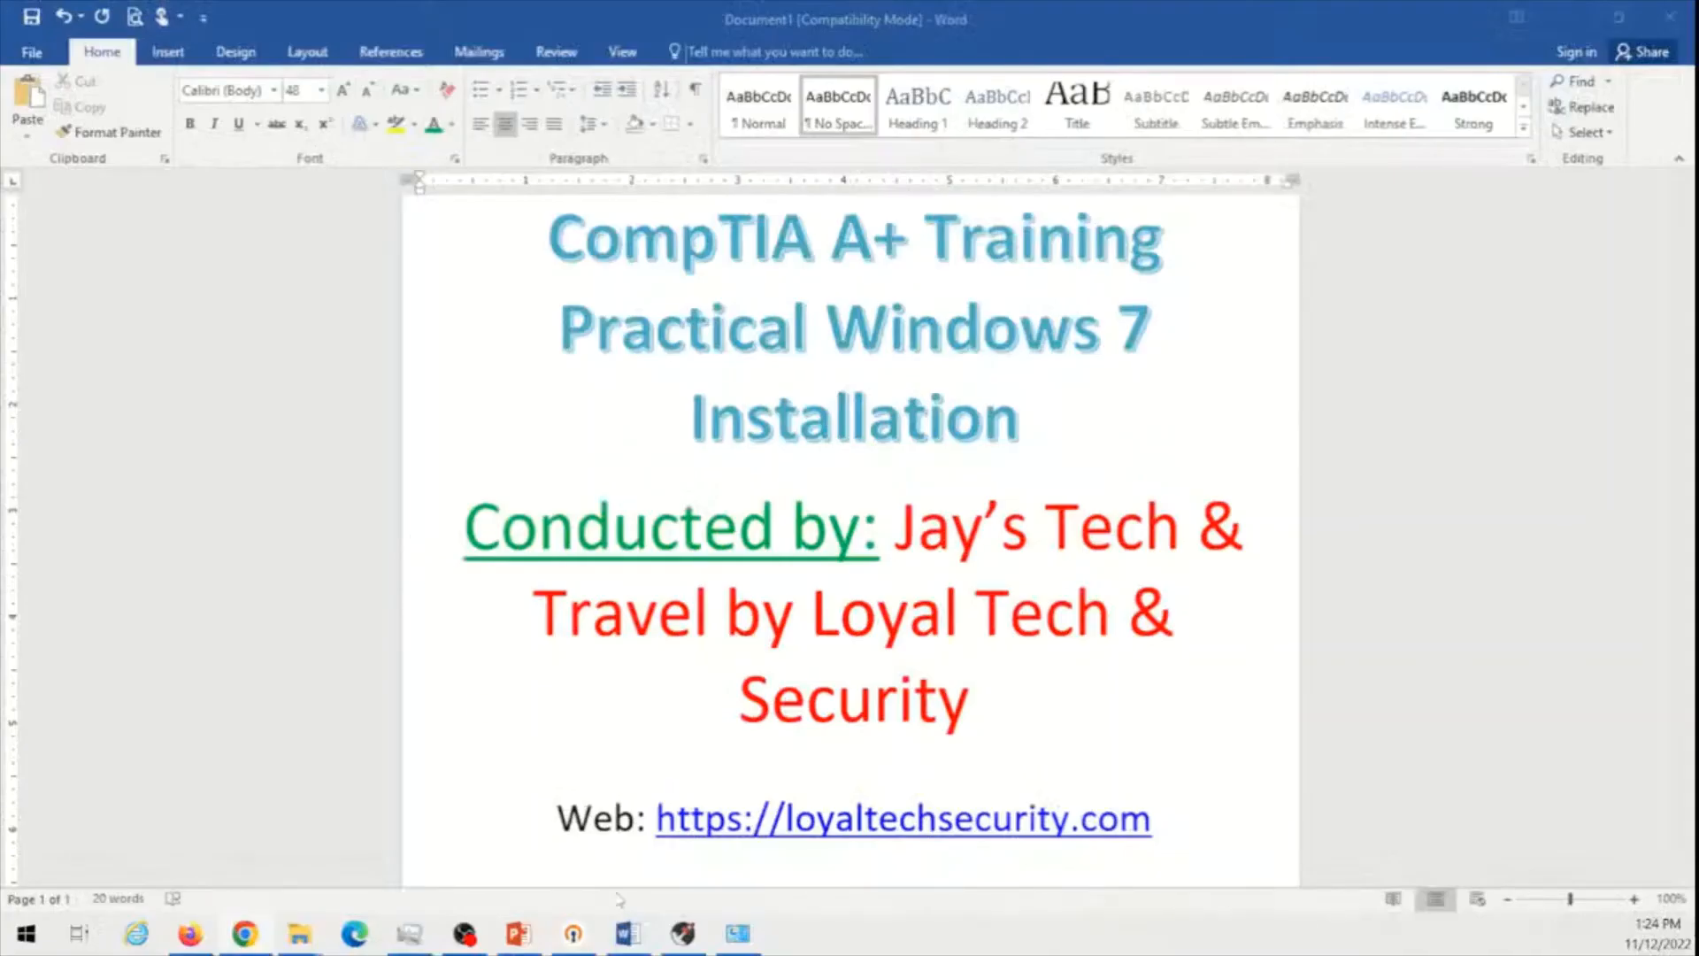
click(680, 933)
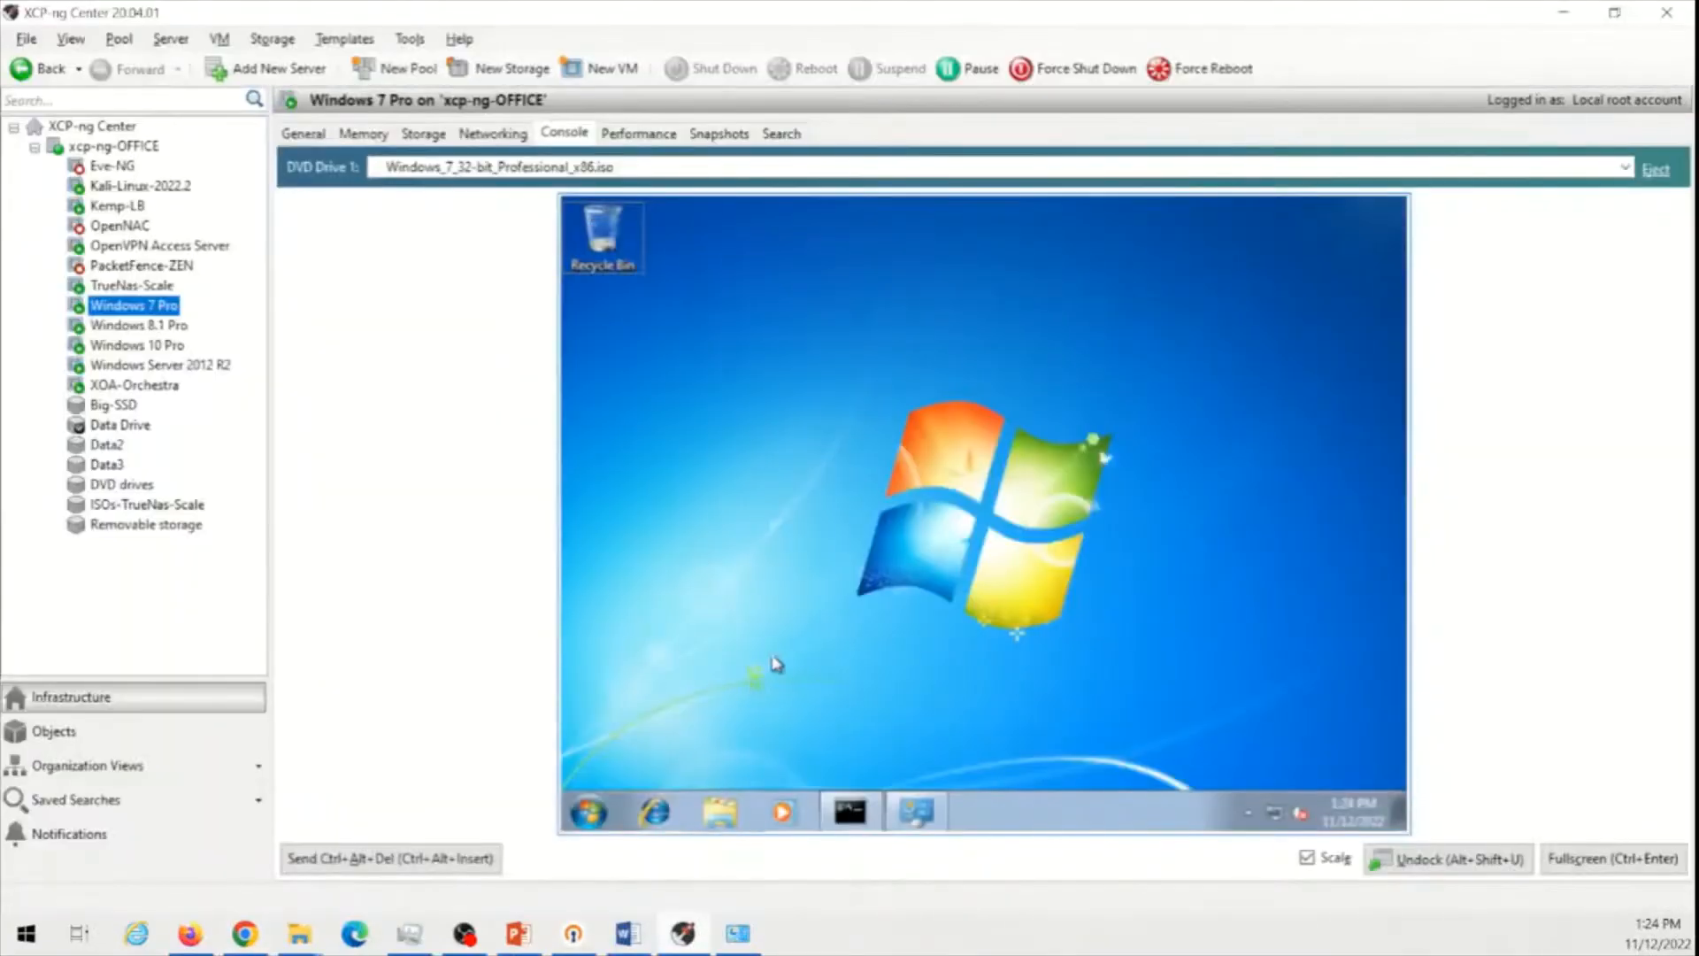
mouse_move(1005, 434)
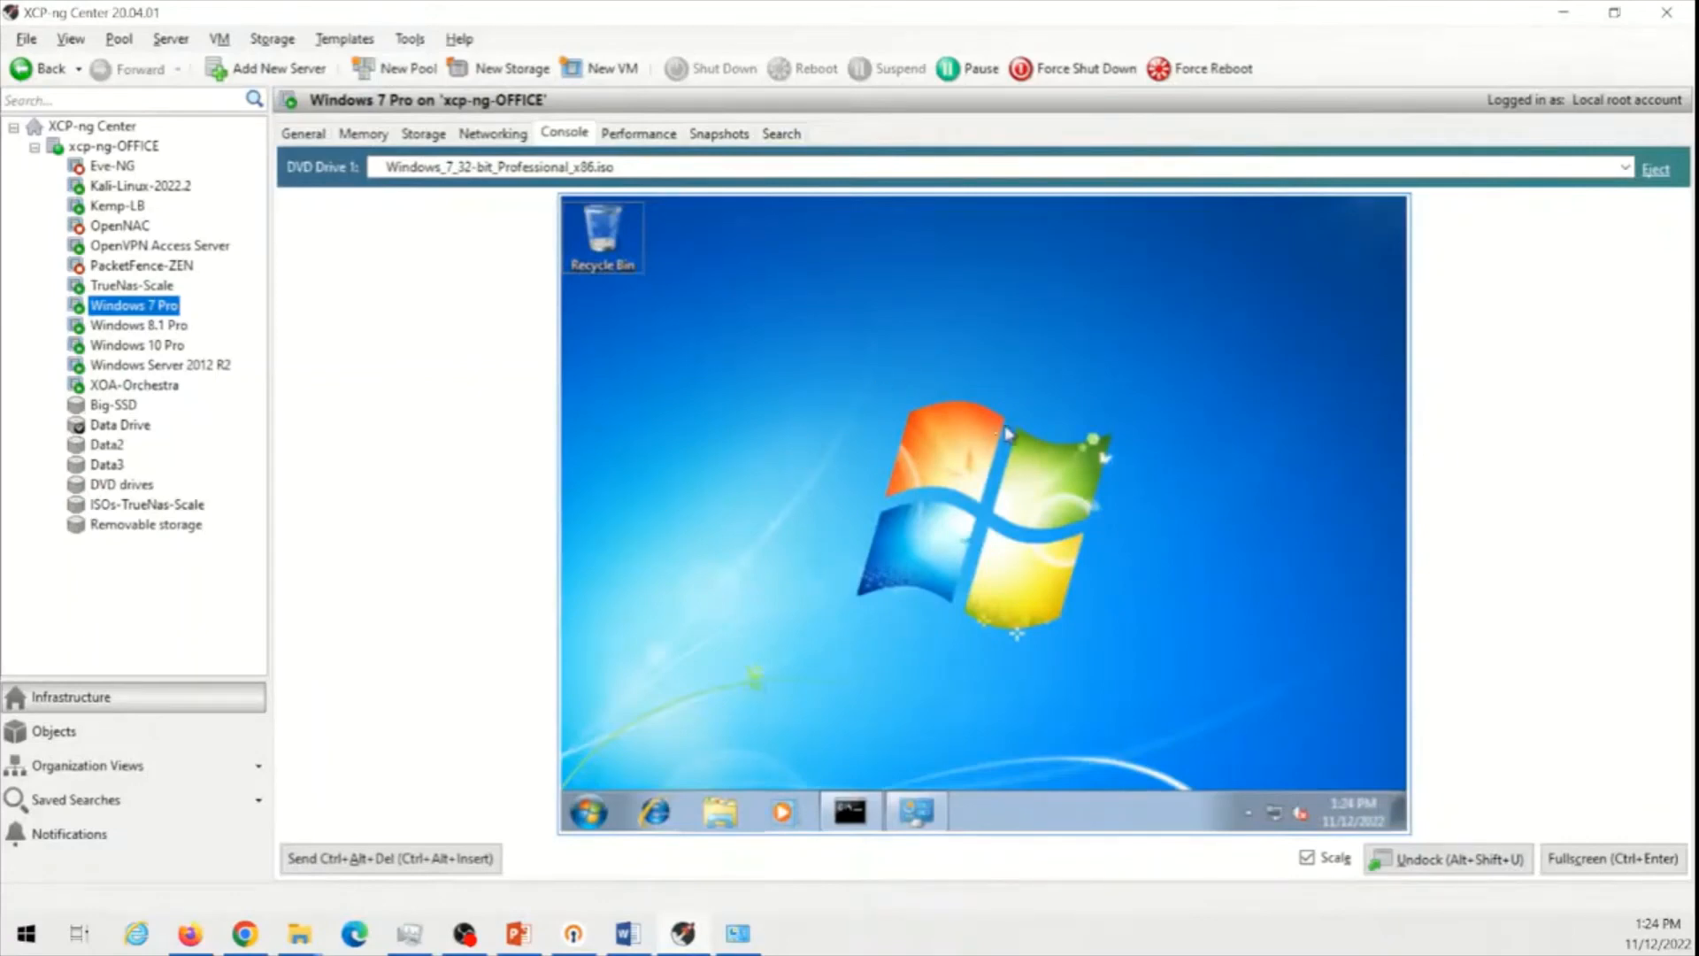
mouse_move(605, 434)
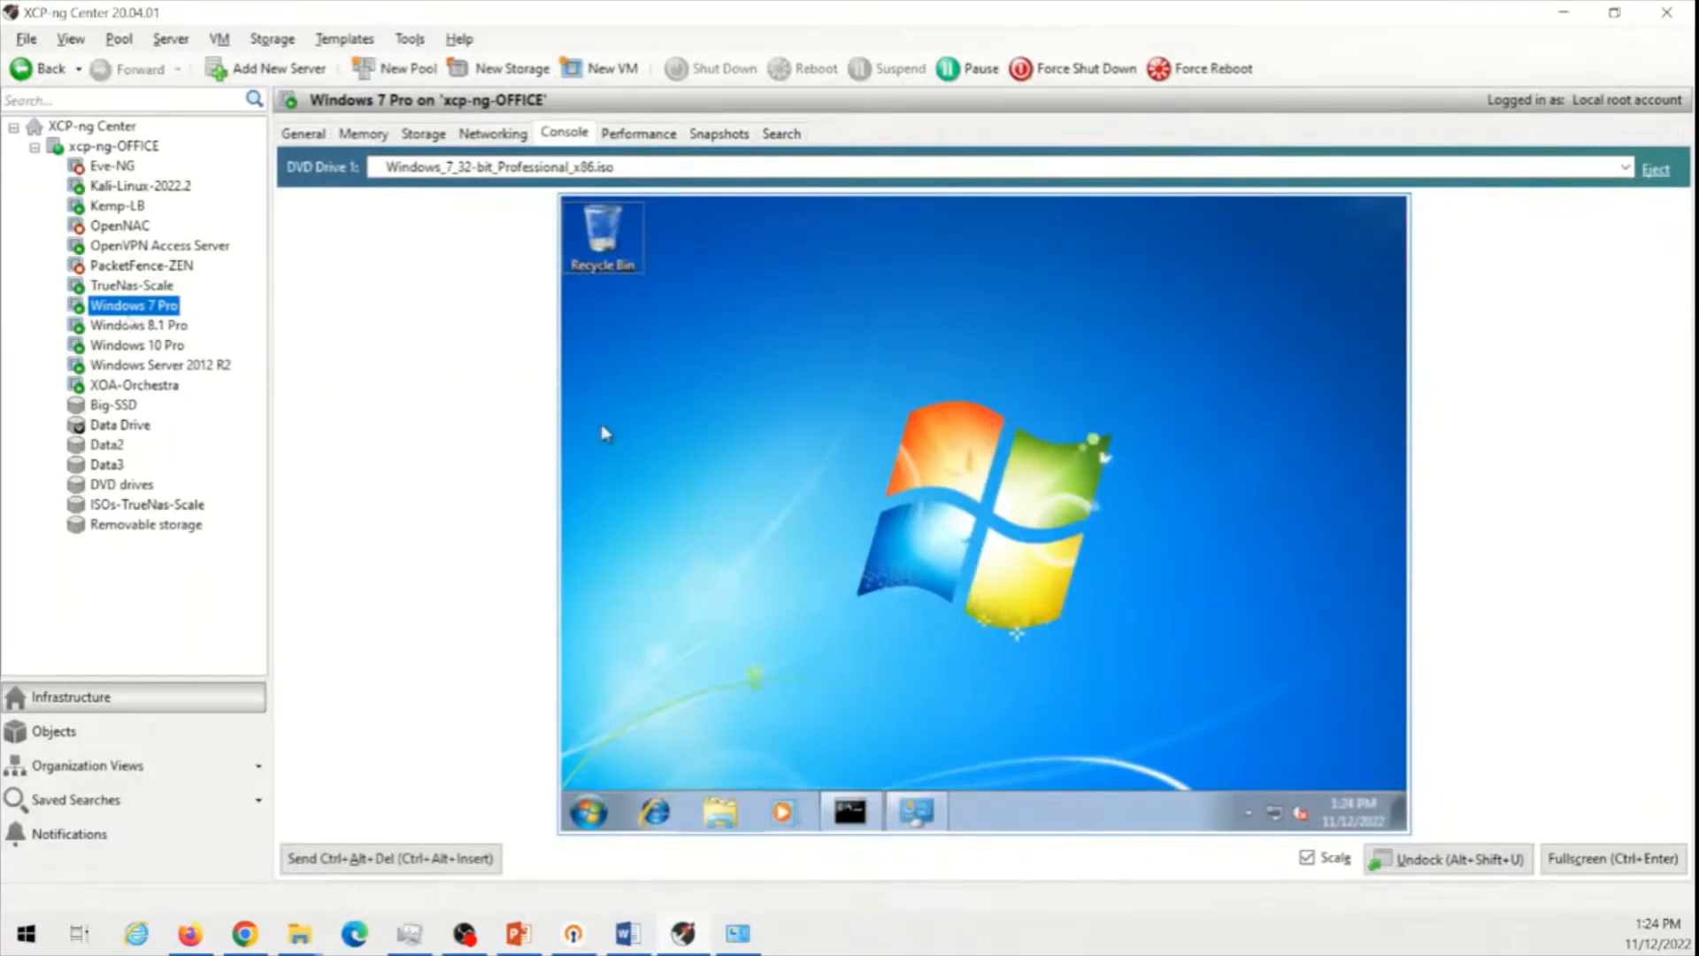
mouse_move(1046, 557)
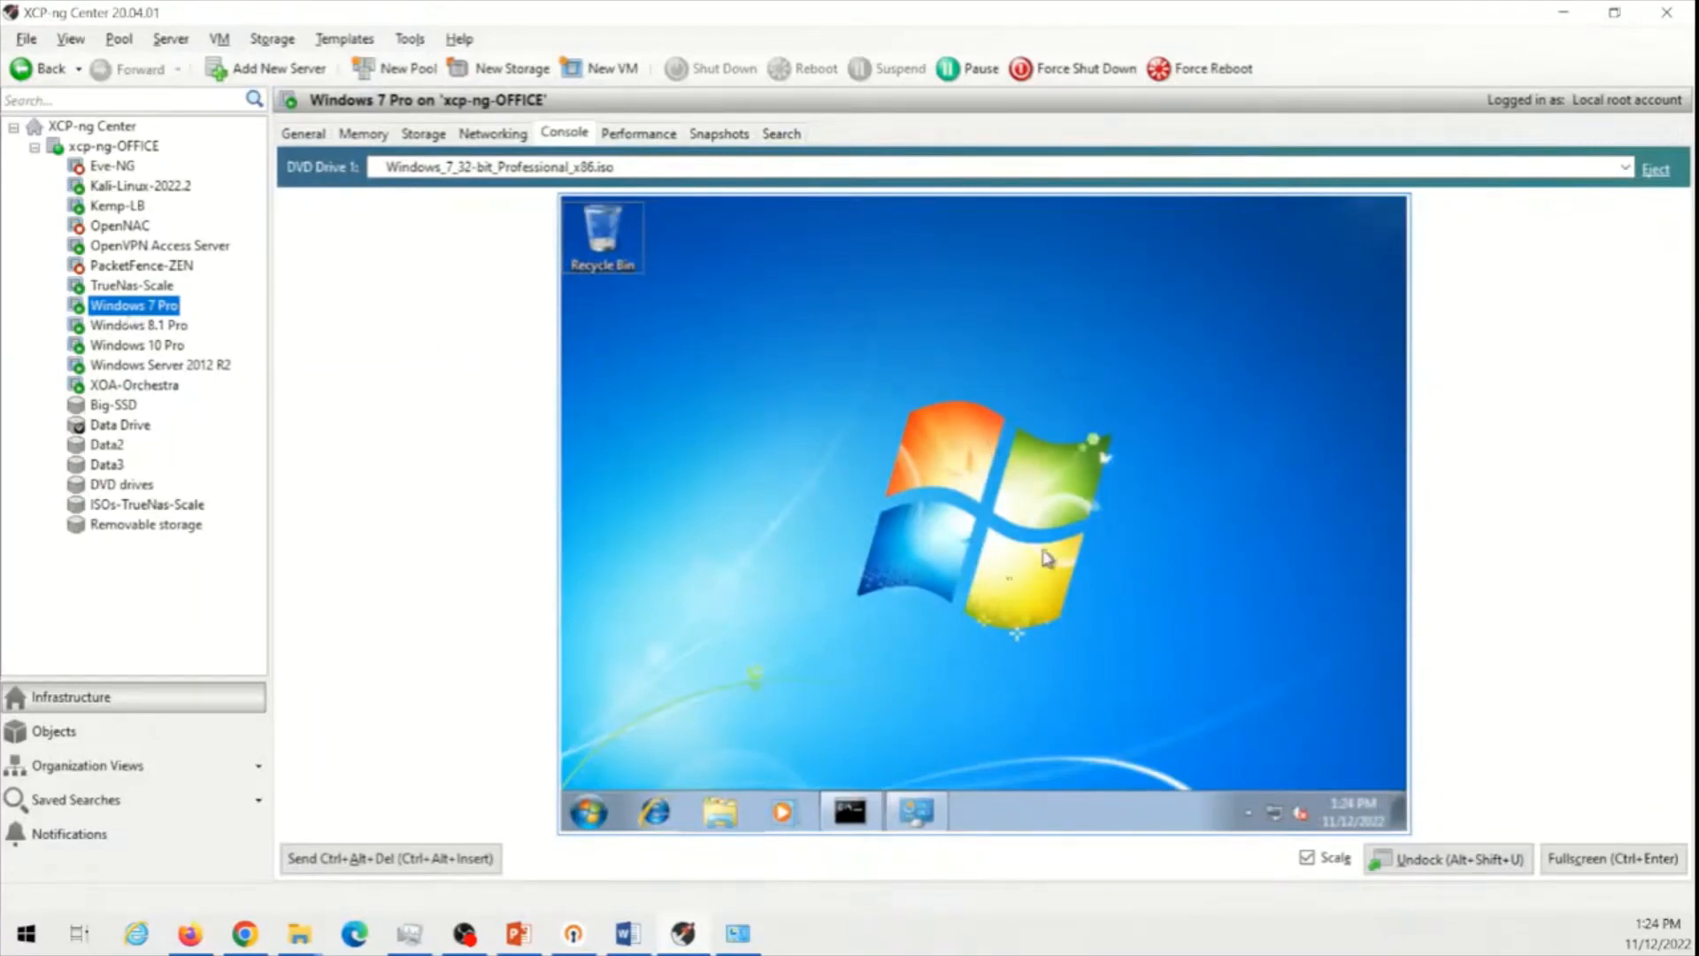
Shut down Windows 7 Pro from its Start menu and show the VM's General properties
click(588, 811)
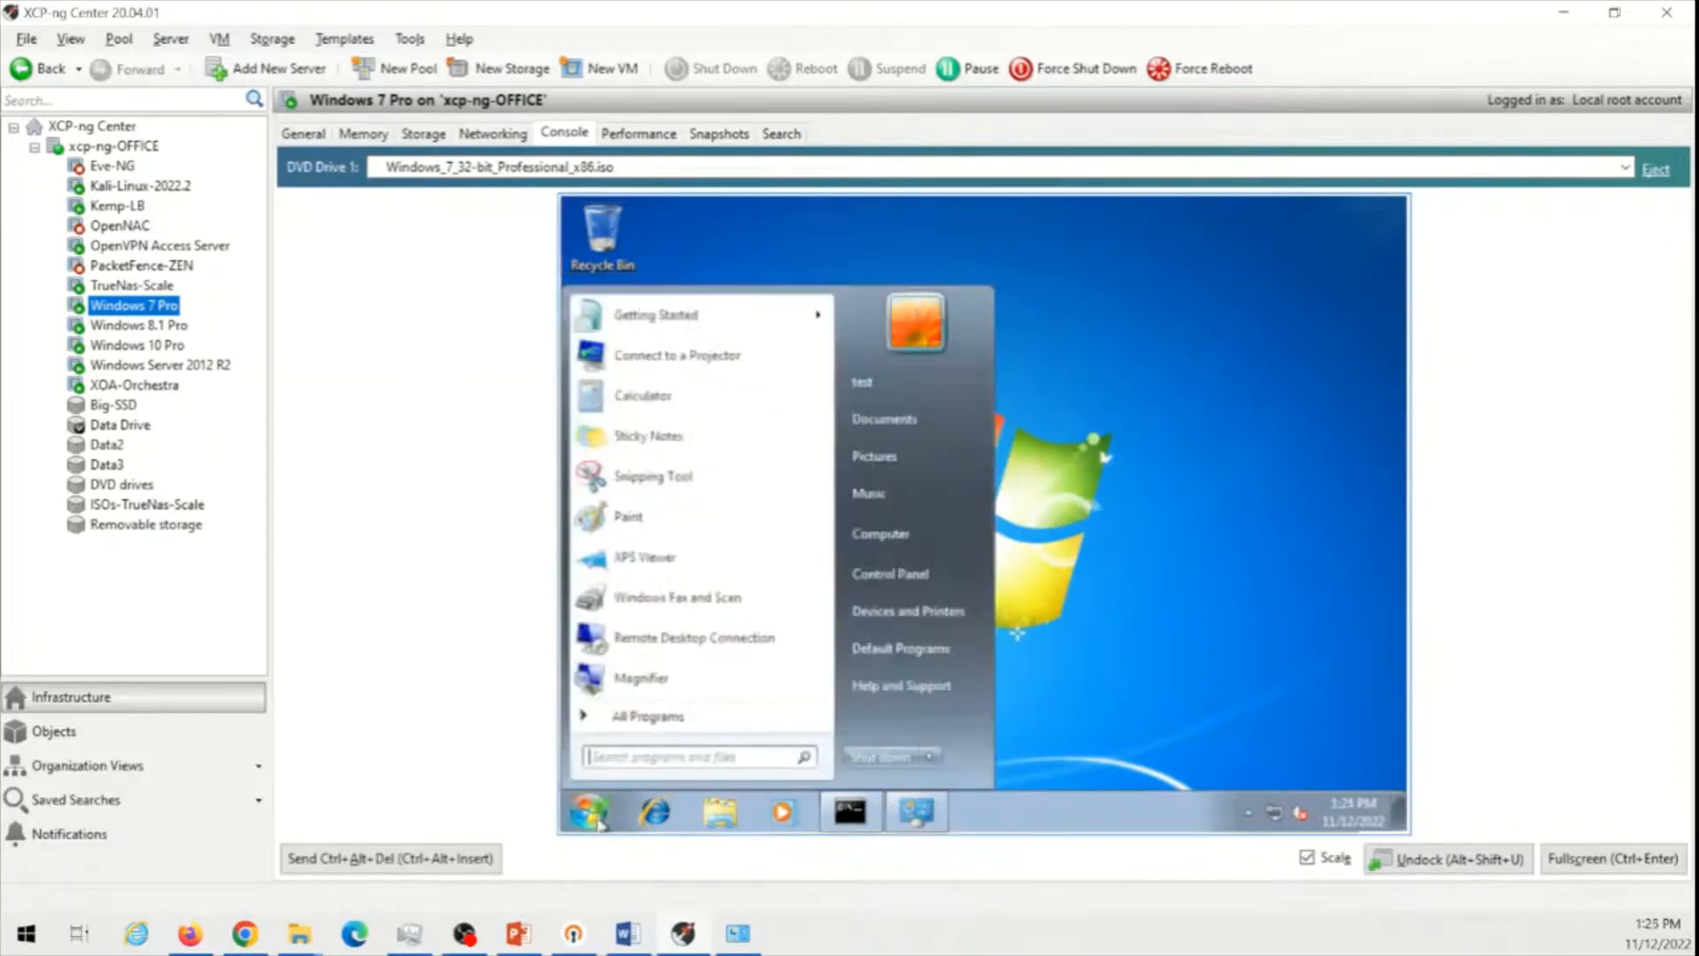
mouse_move(878, 770)
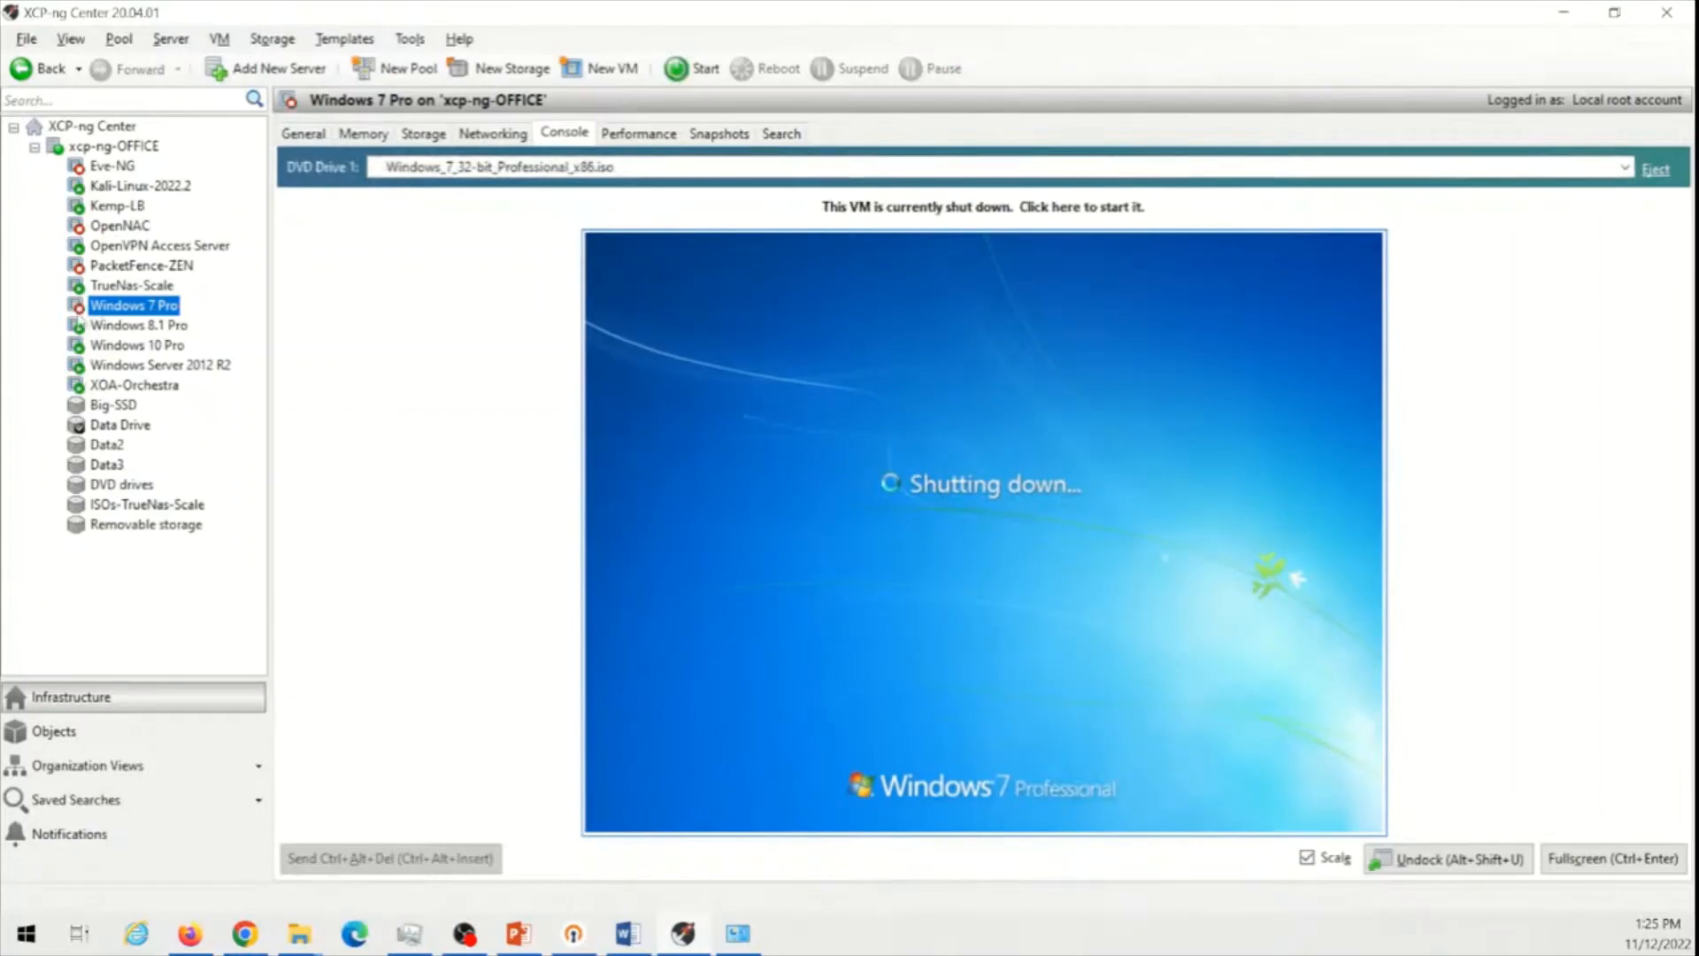
click(303, 133)
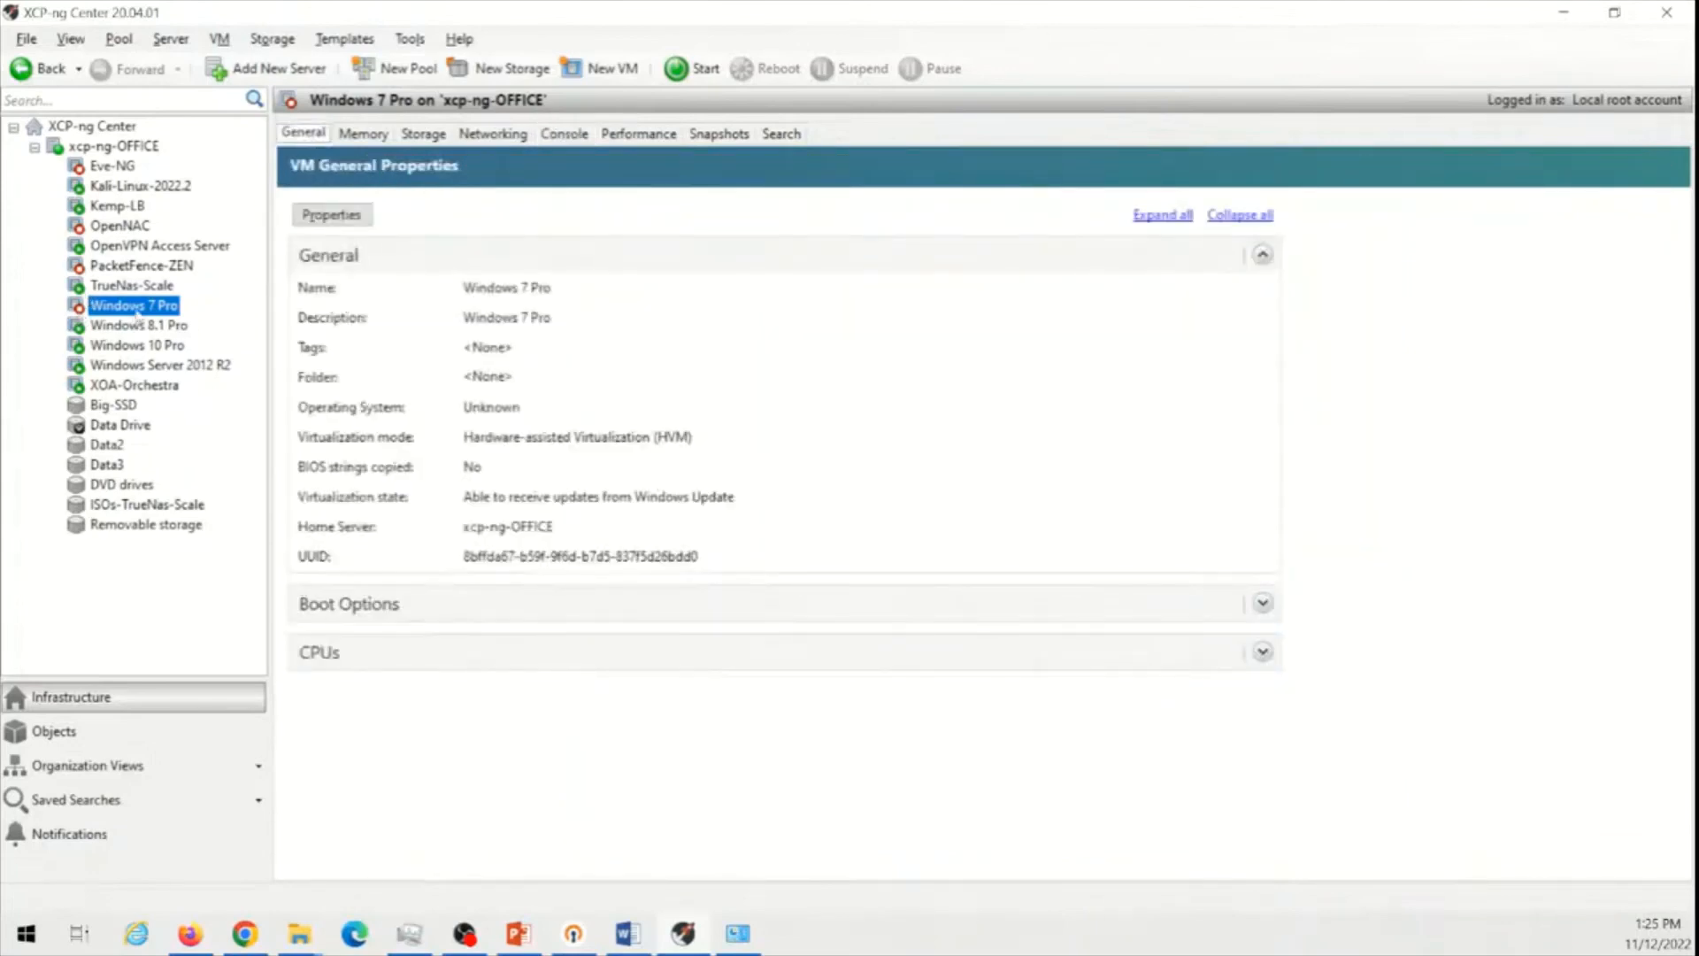
Delete the Windows 7 Pro VM with its attached virtual disk from xcp-ng-OFFICE
right_click(133, 306)
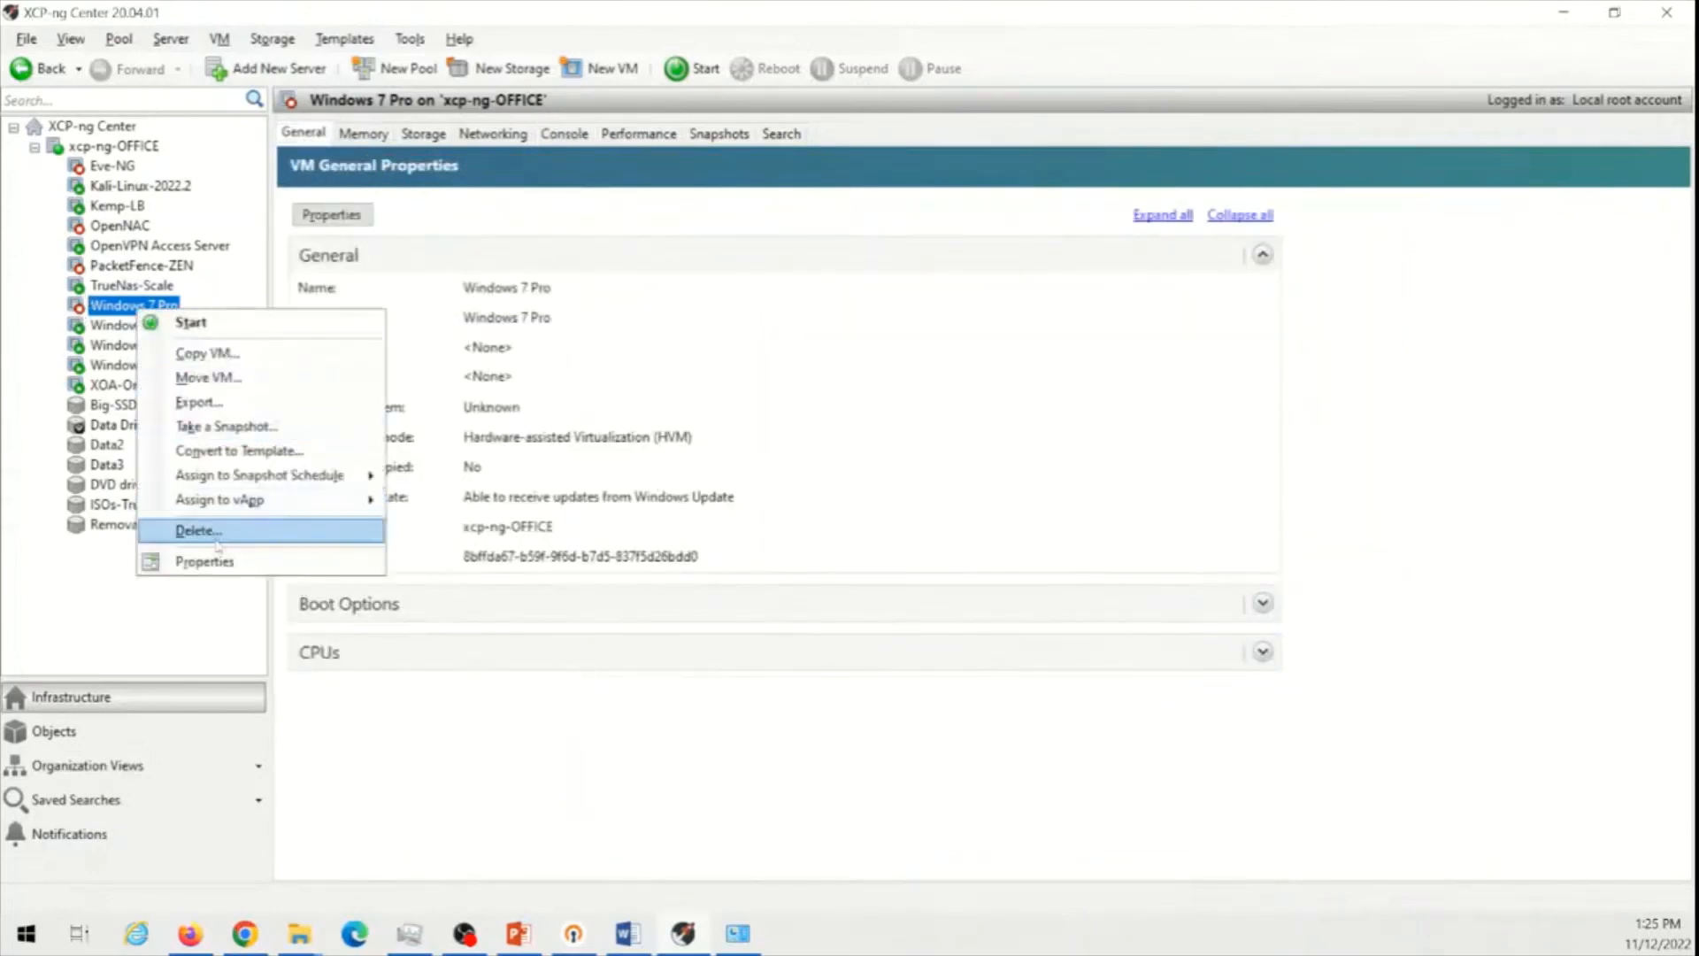
click(196, 529)
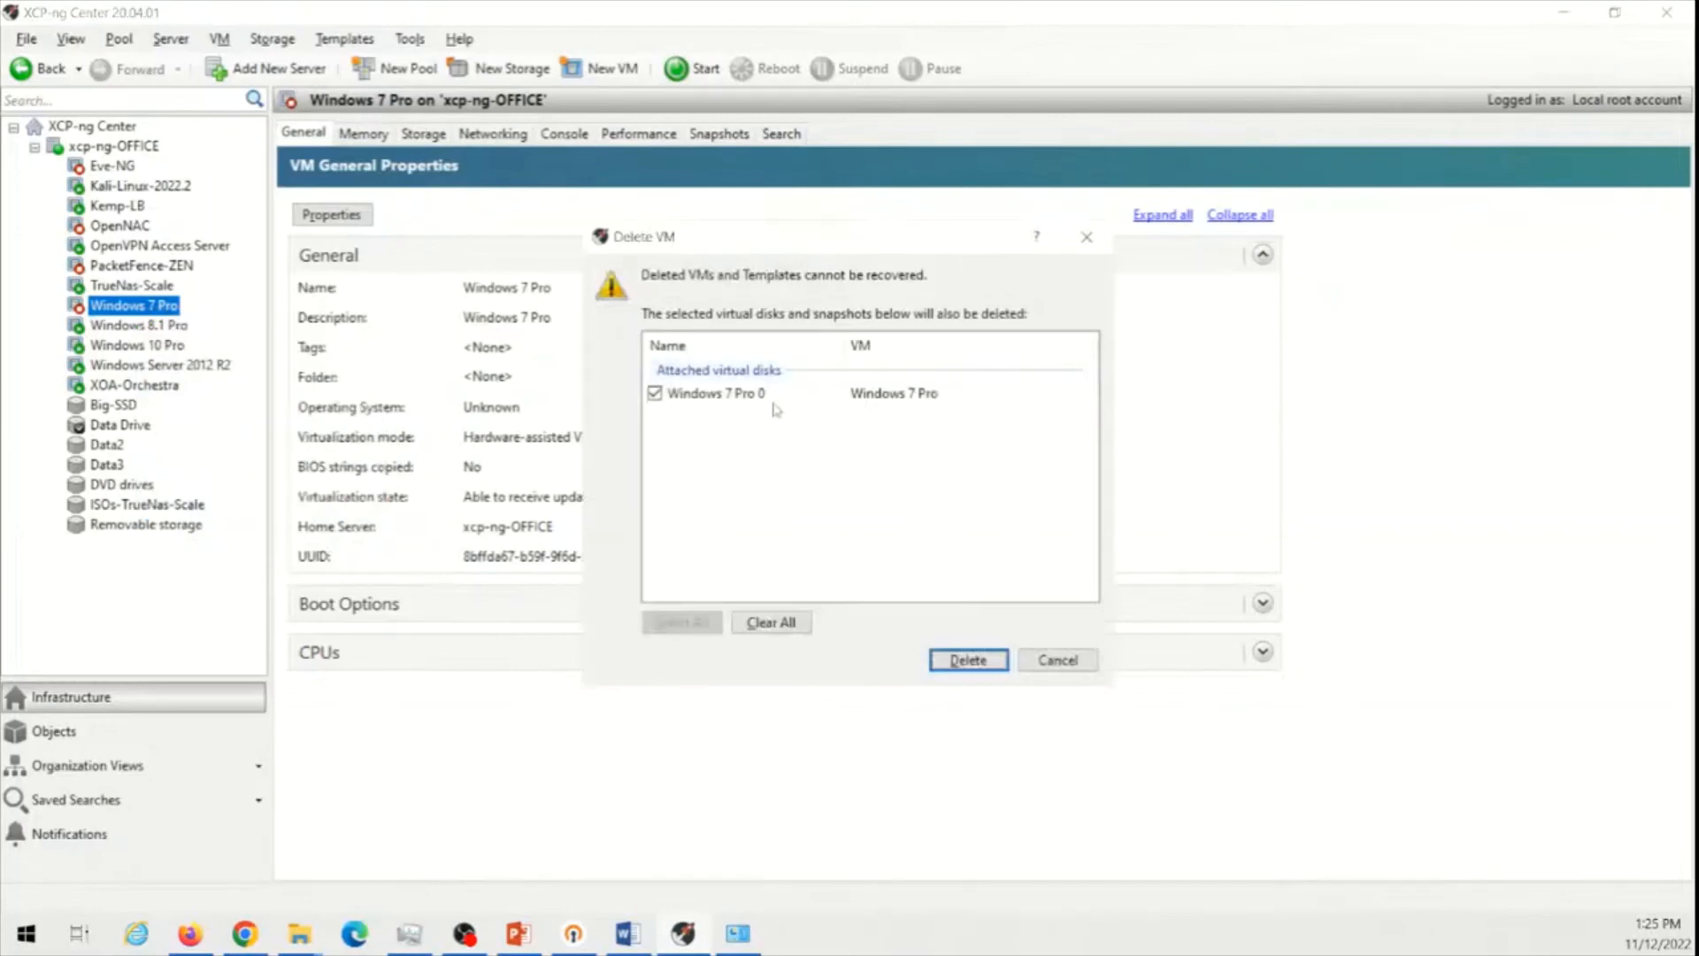
click(719, 370)
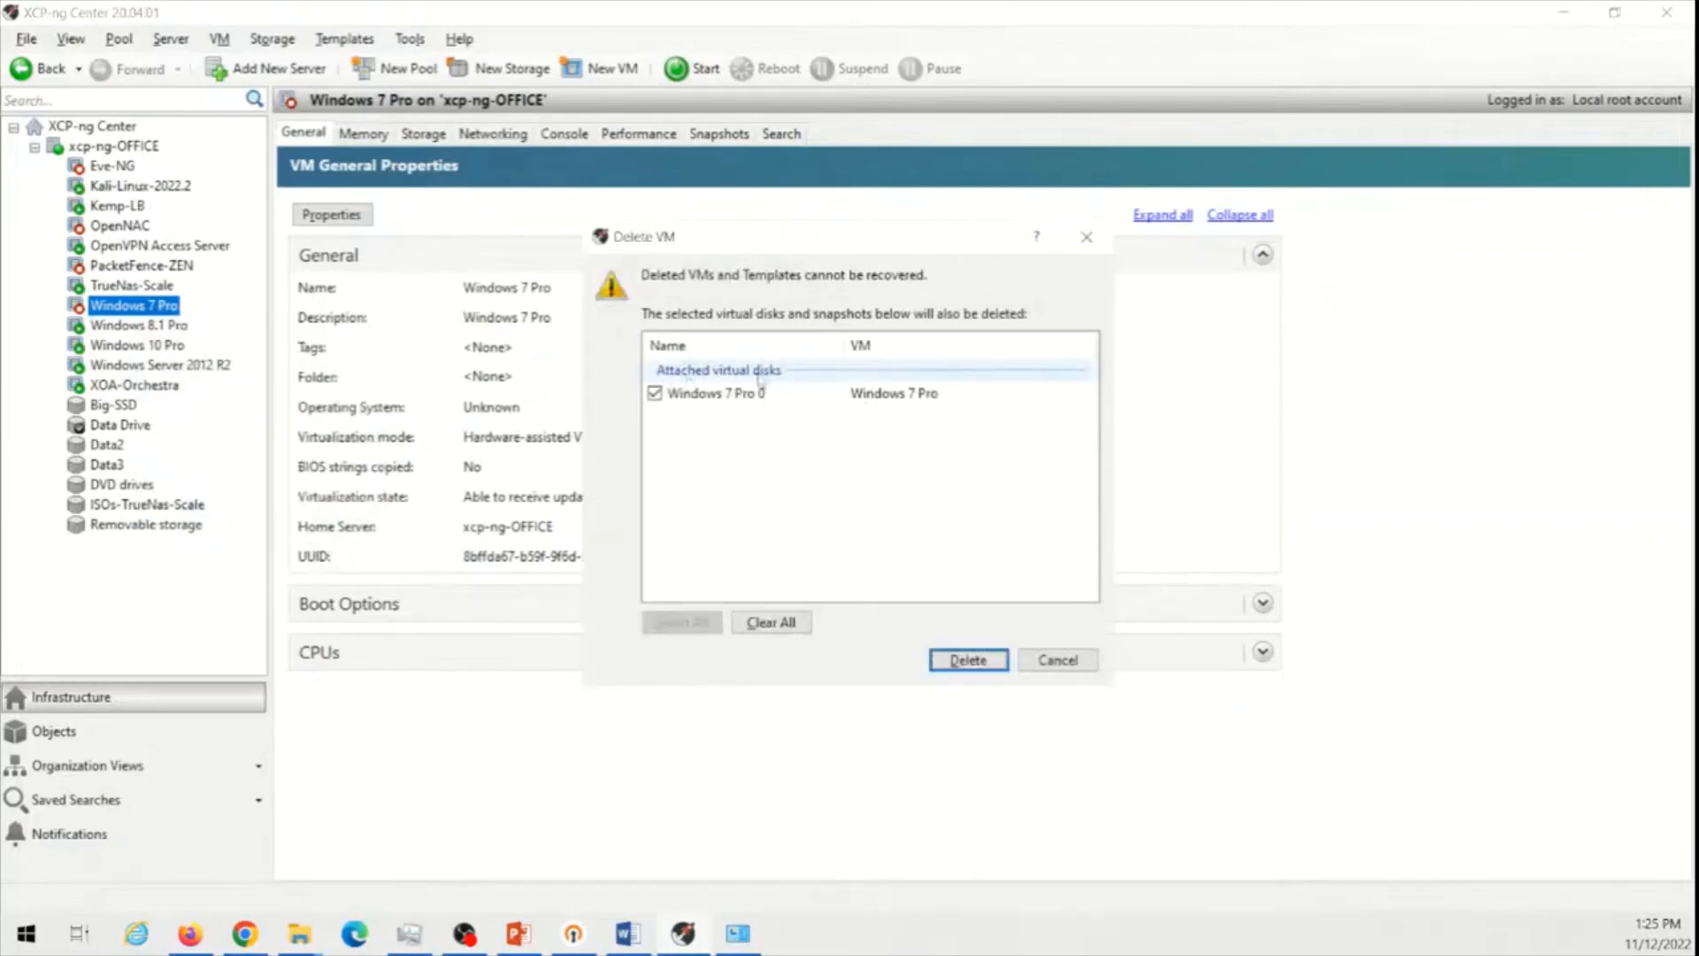
click(966, 658)
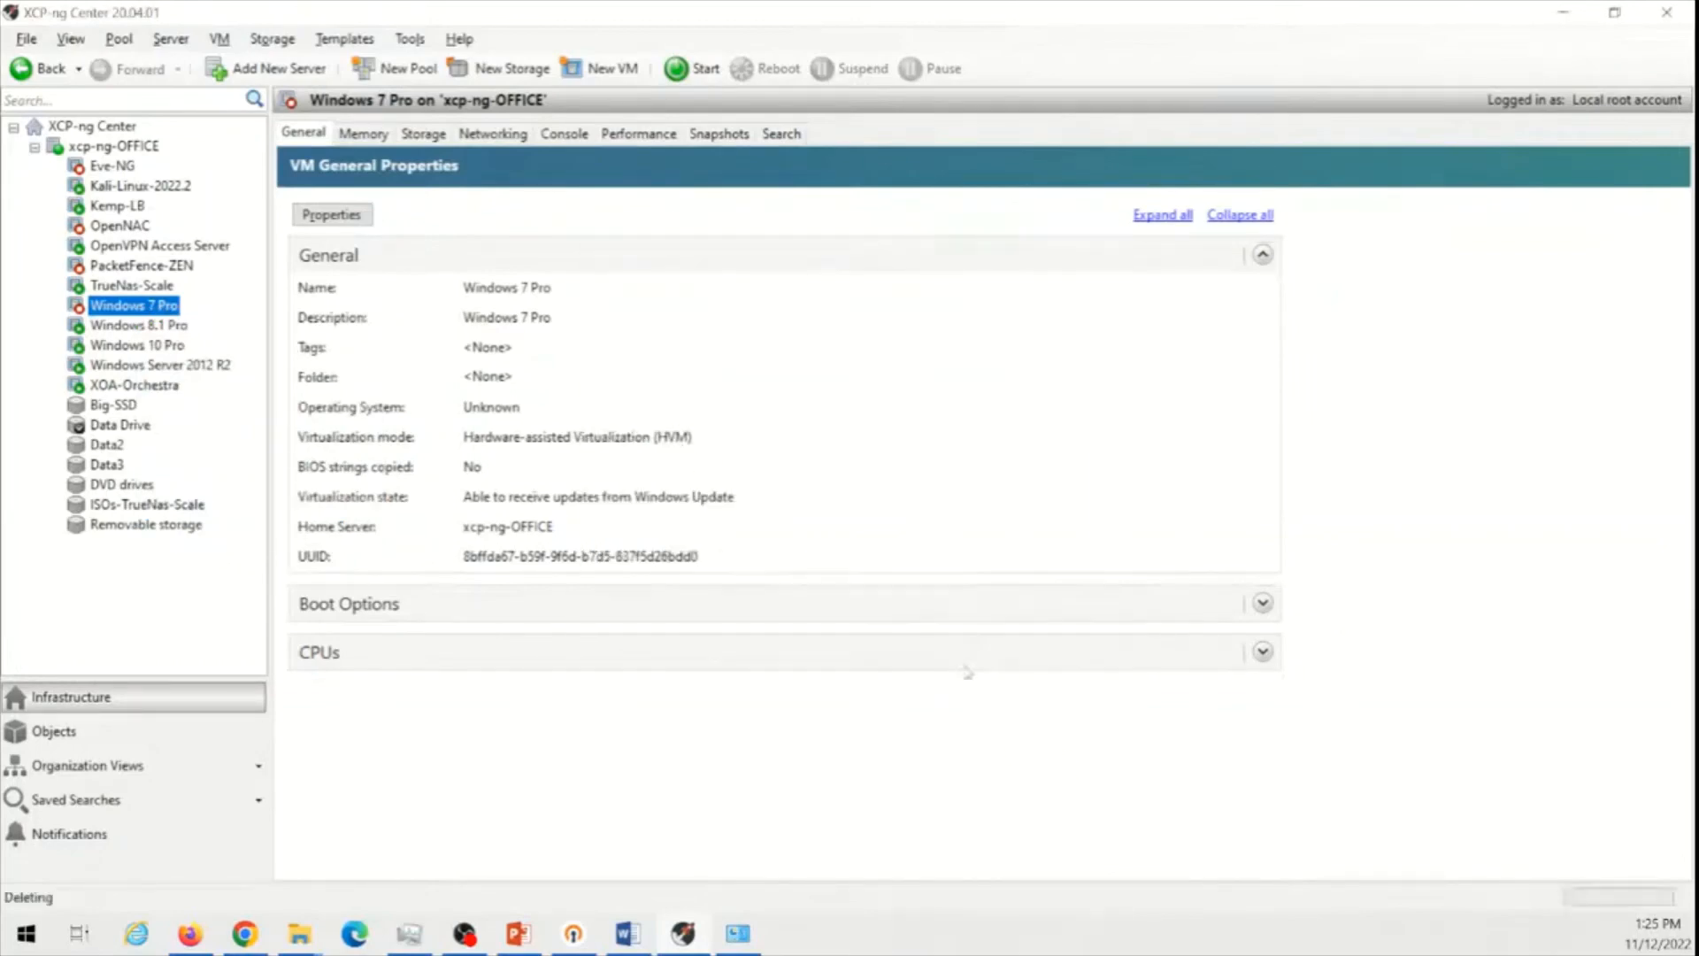
click(114, 145)
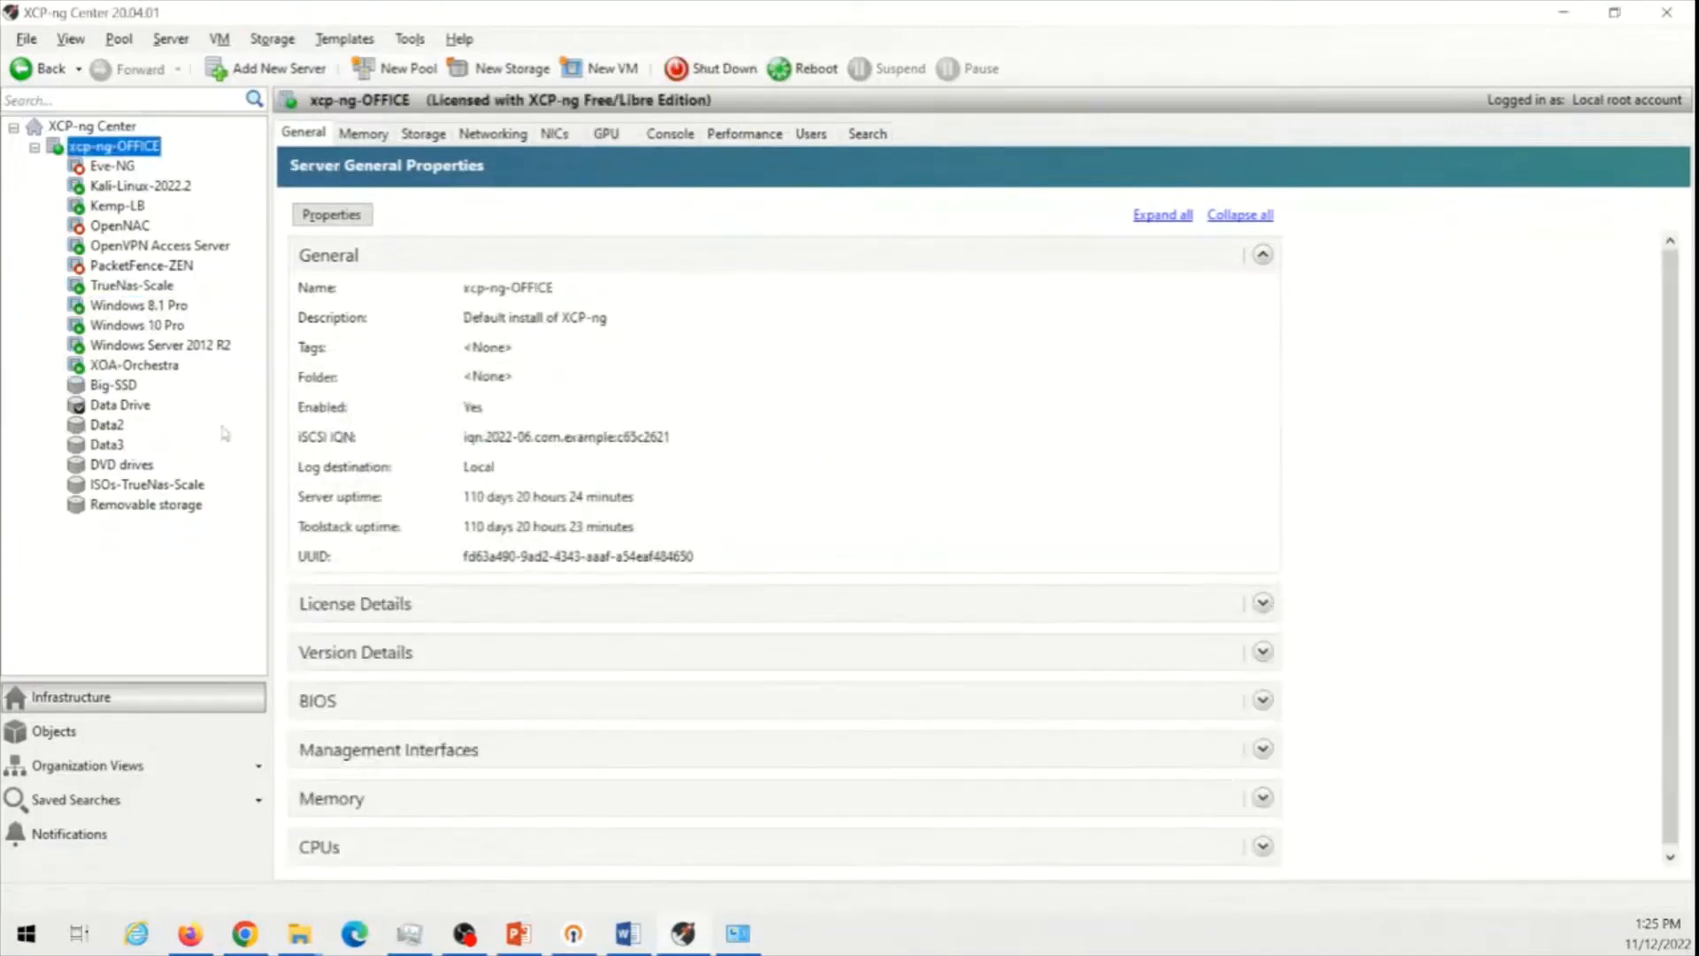
mouse_move(932, 604)
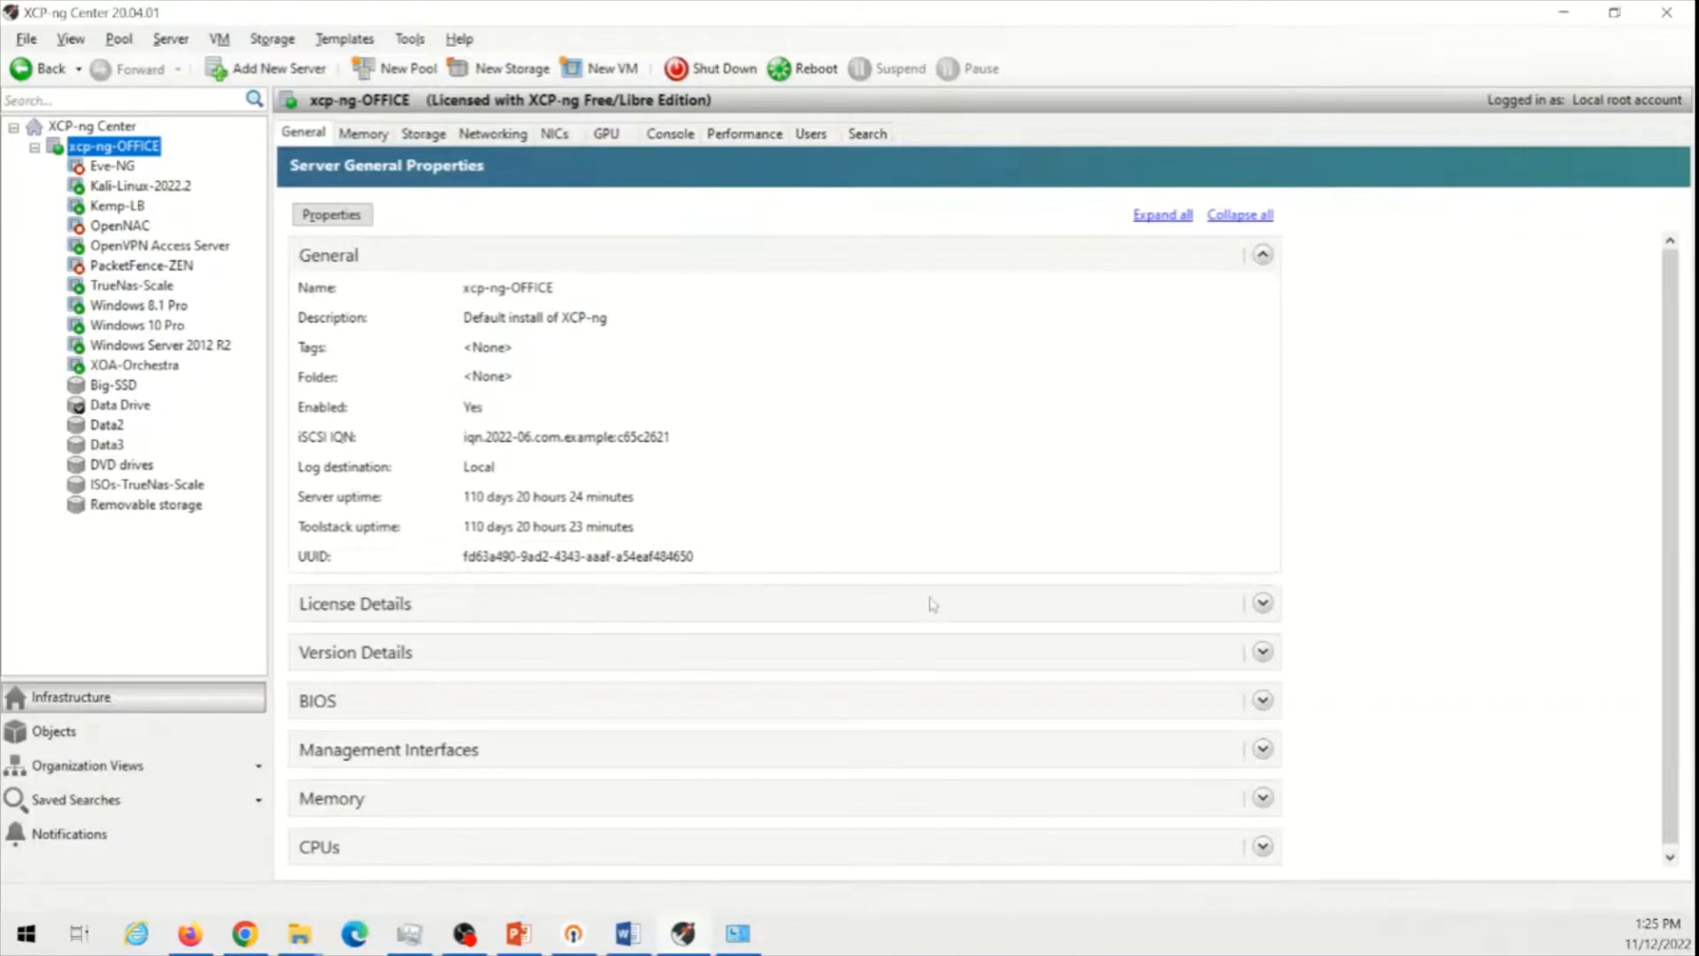
mouse_move(922, 613)
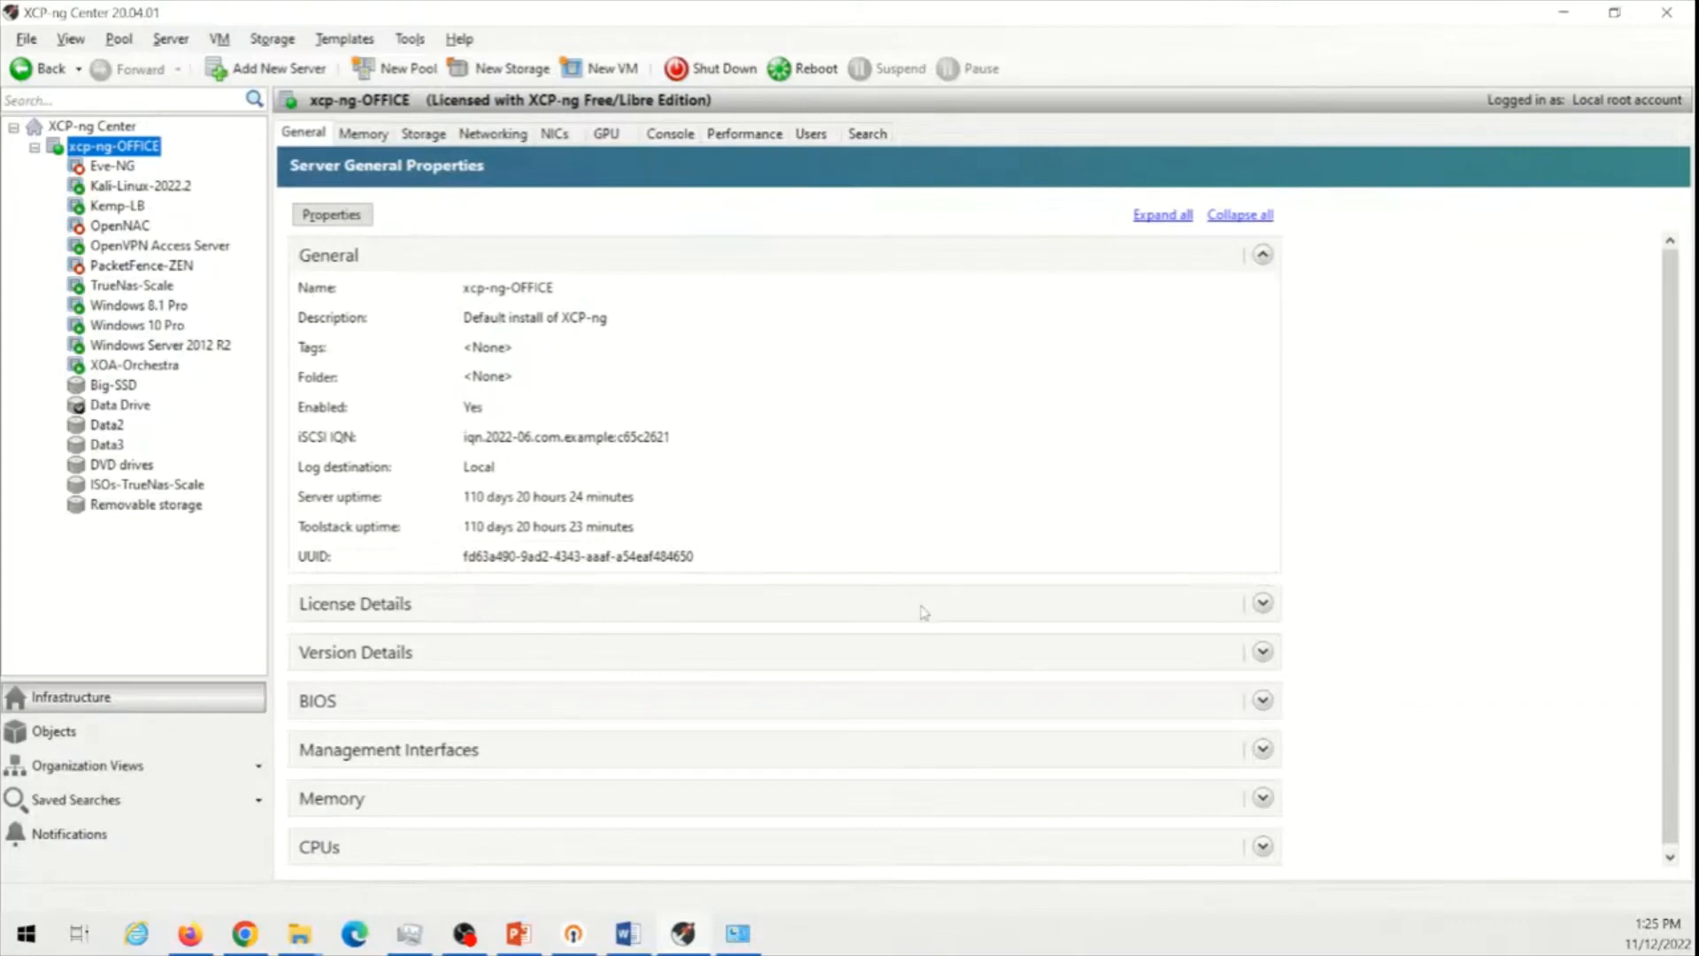
mouse_move(873, 633)
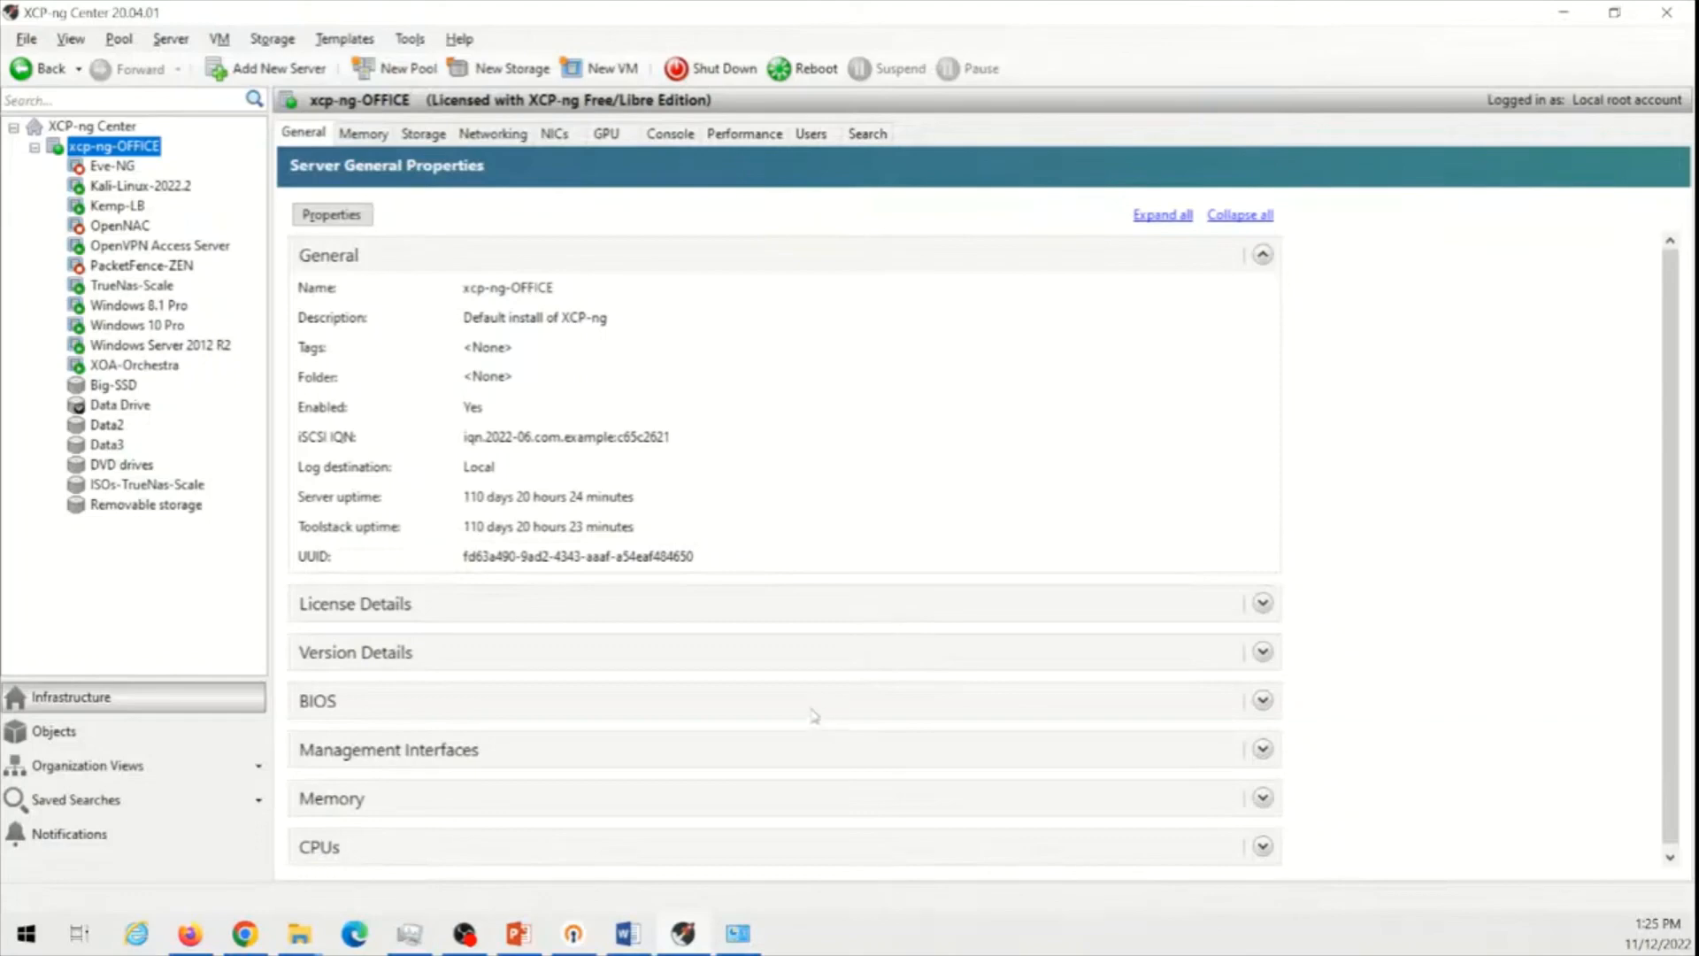
mouse_move(682, 933)
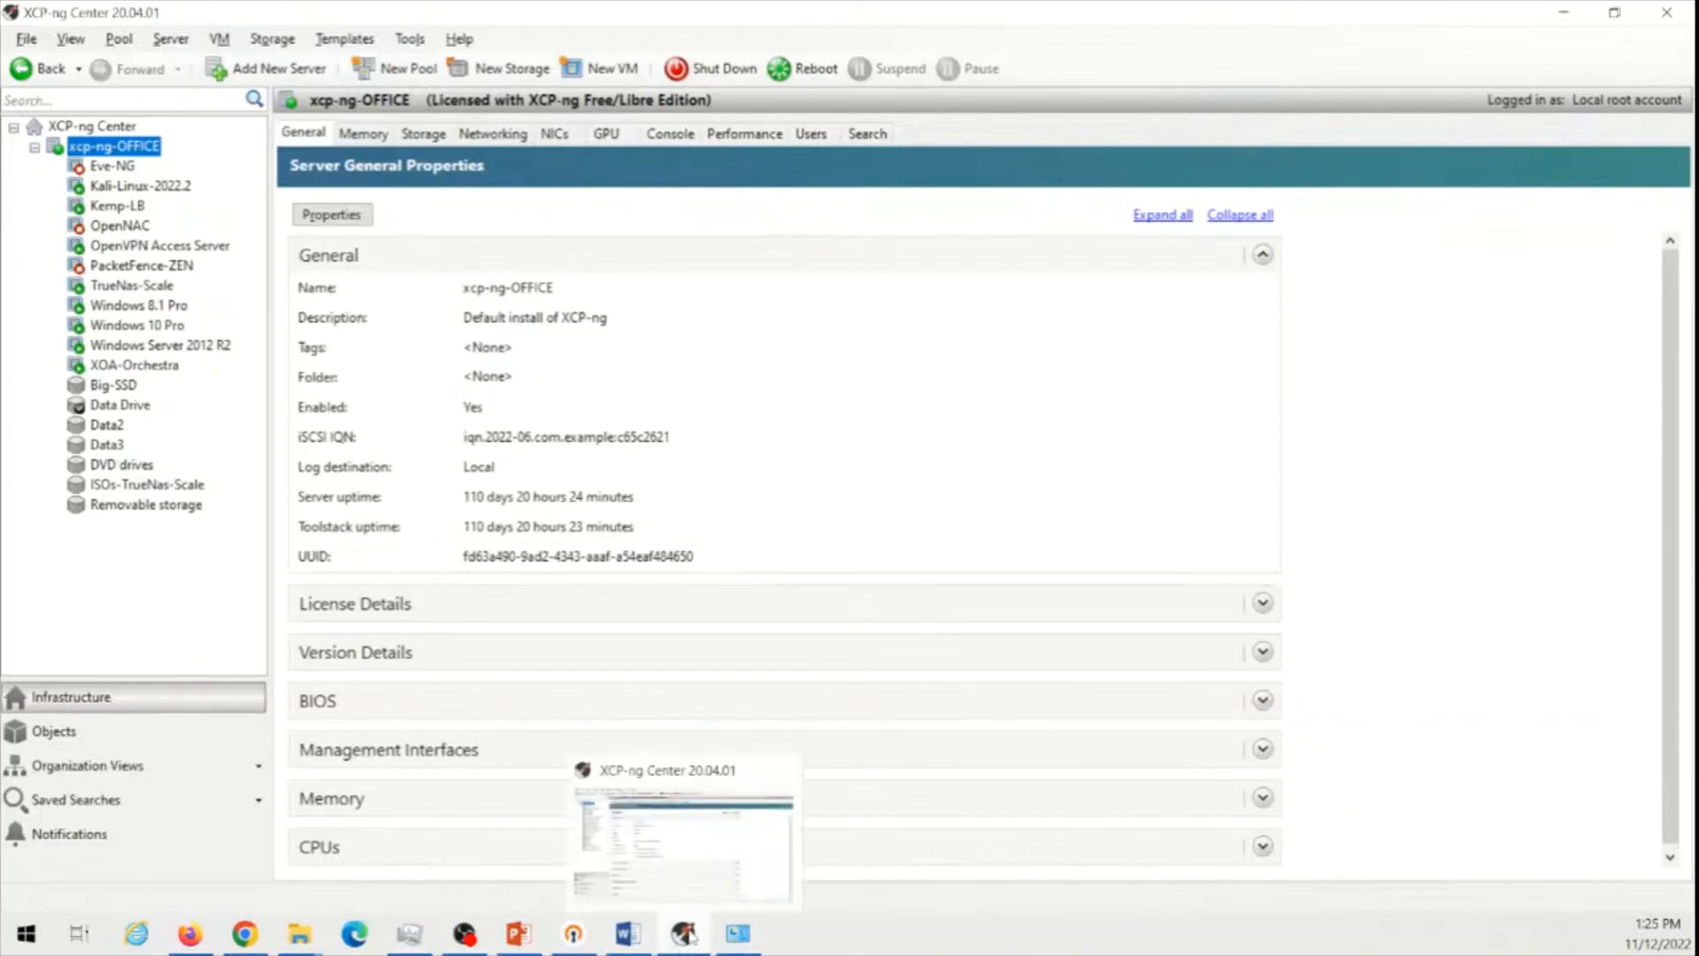
mouse_move(1035, 945)
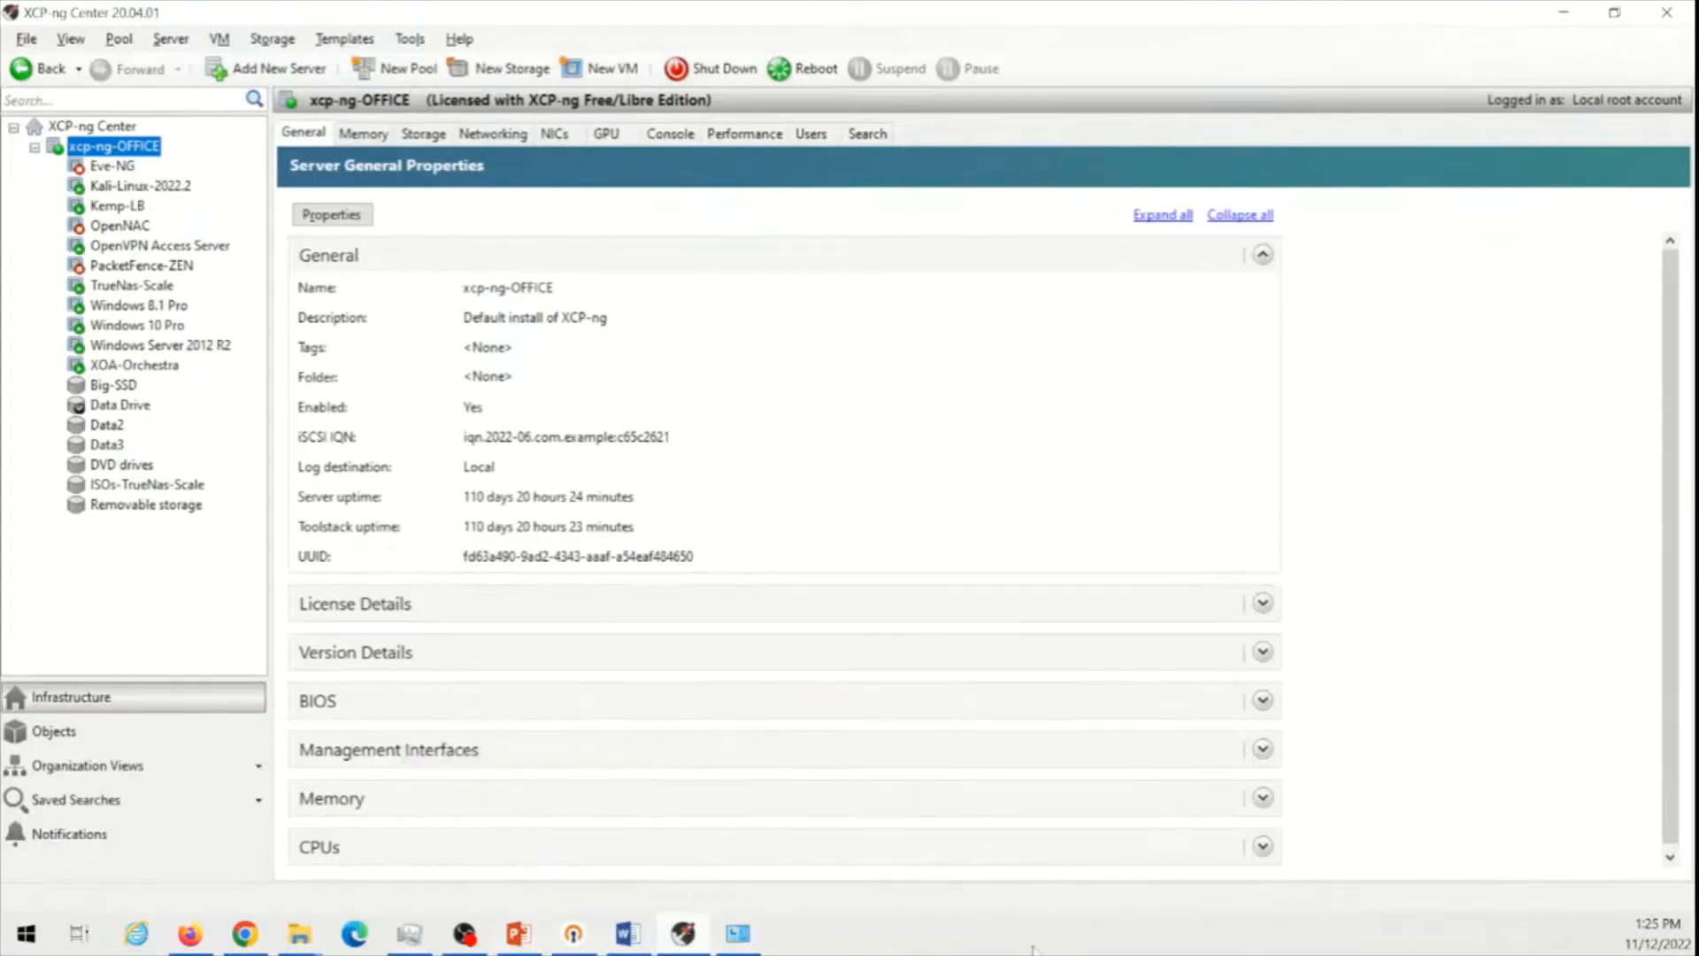